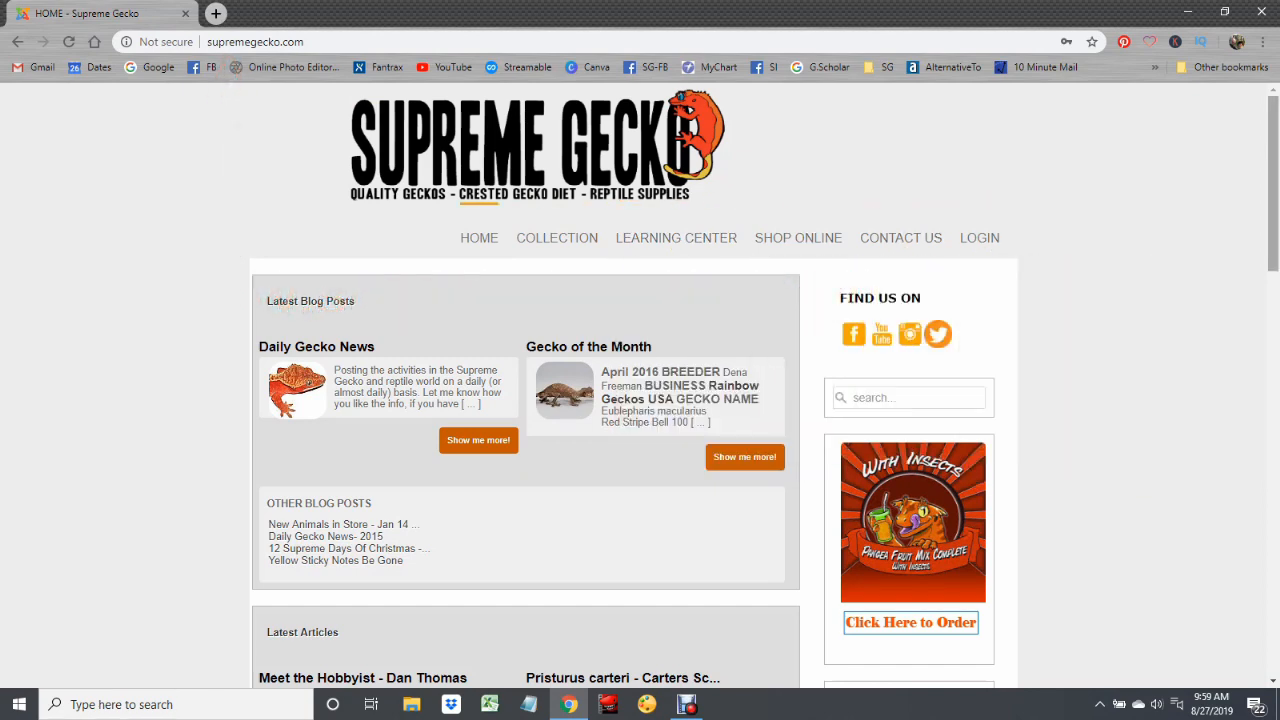
Step: Browse down the current Supreme Gecko page and return to its top
{"action": "scroll", "scroll_direction": "down", "scroll_amount": 3}
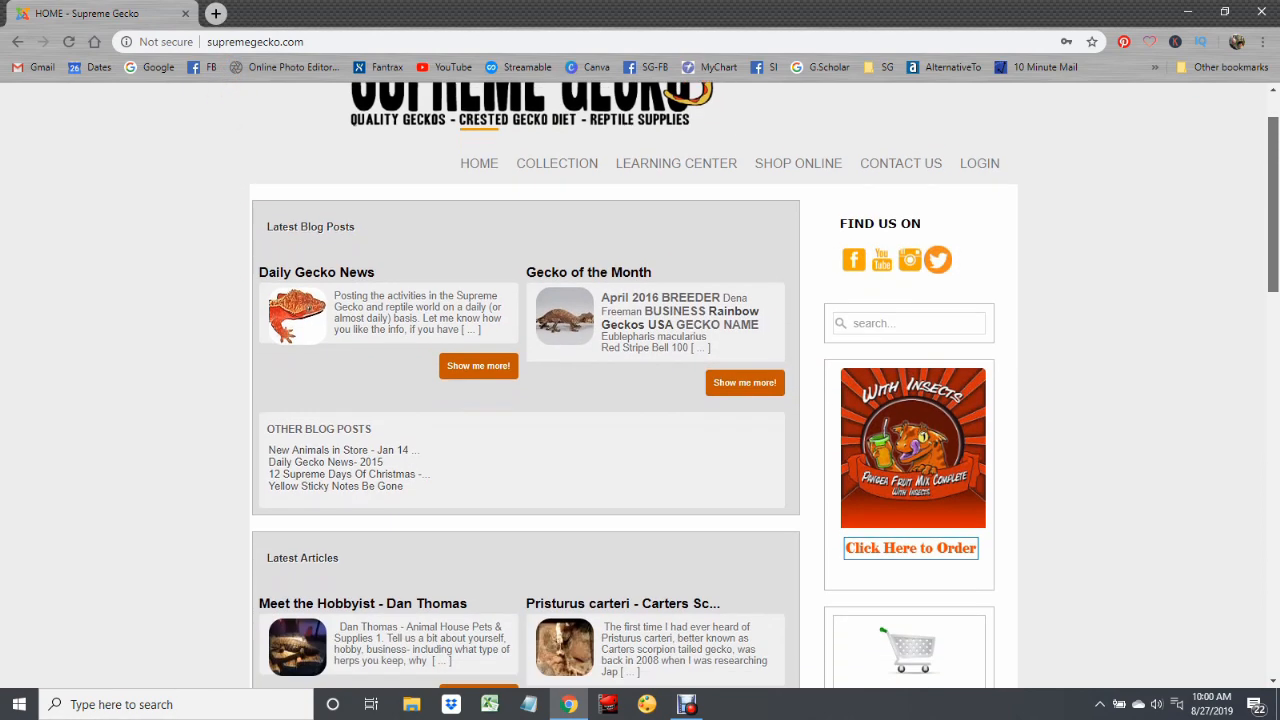
{"action": "scroll", "scroll_direction": "down", "scroll_amount": 3}
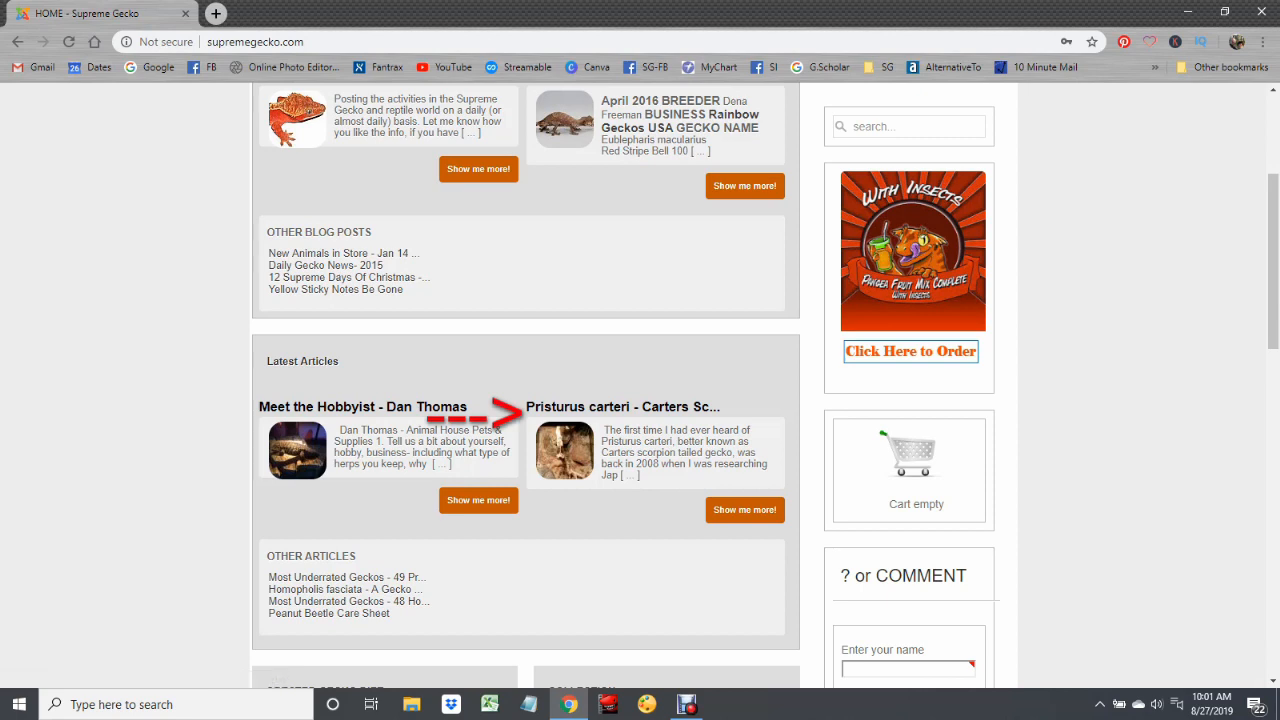
{"action": "mouse_move", "coordinate": [744, 510]}
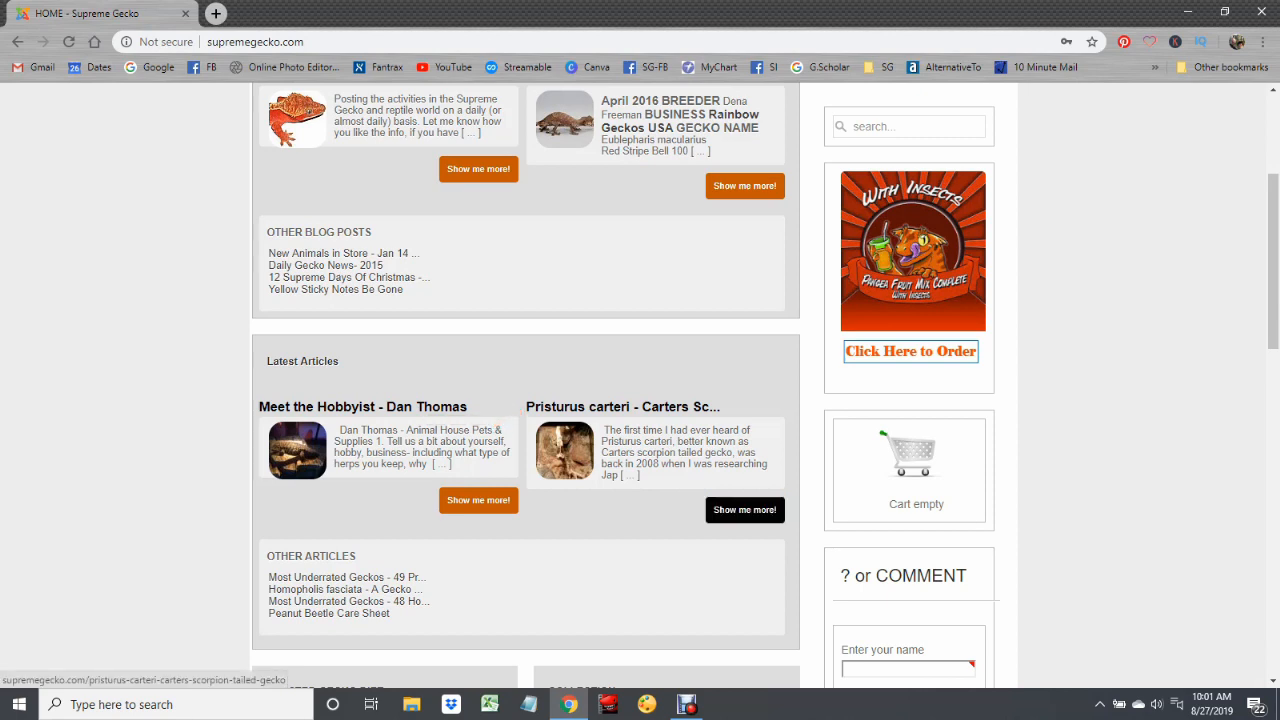
{"action": "mouse_move", "coordinate": [744, 510]}
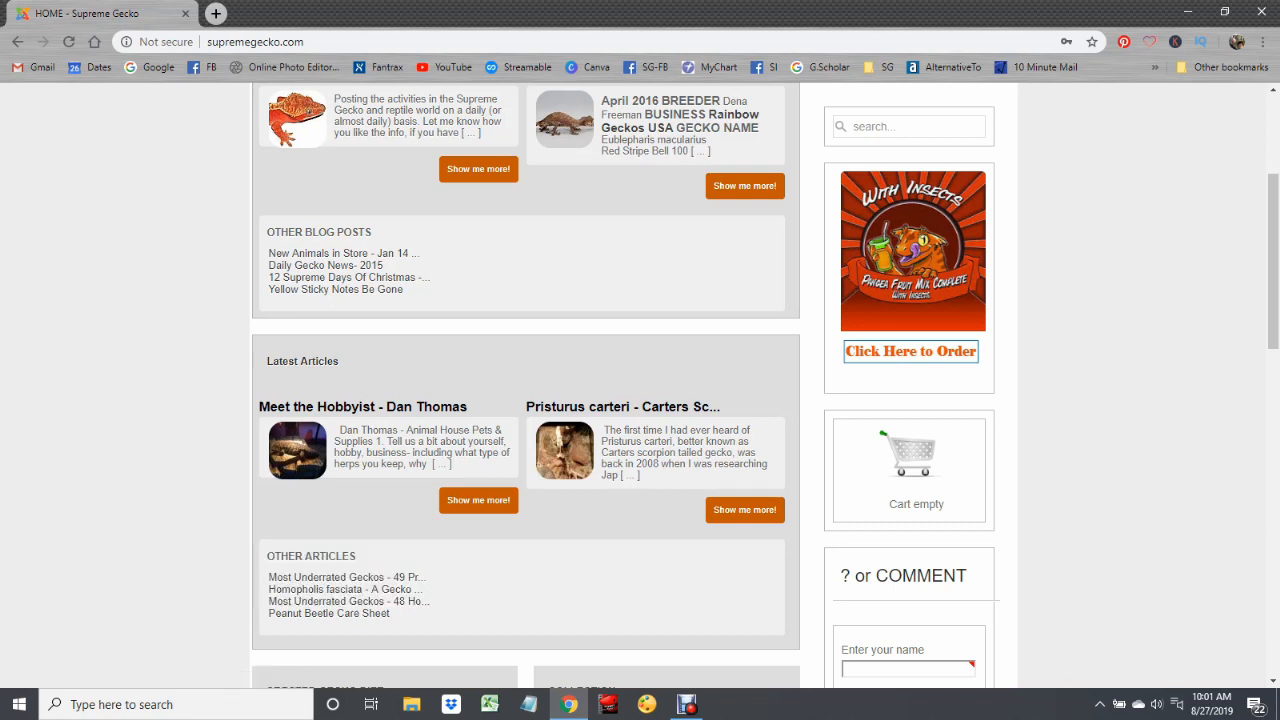
{"action": "scroll", "scroll_direction": "down", "scroll_amount": 3}
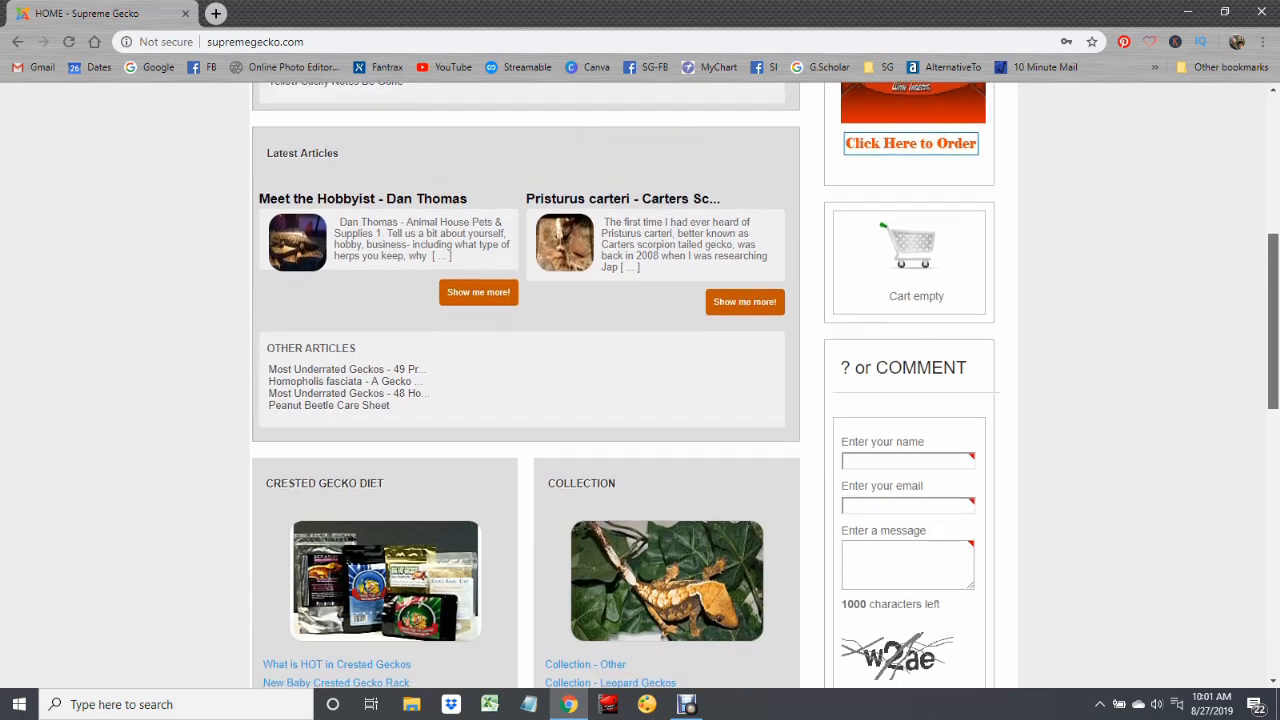
{"action": "scroll", "scroll_direction": "down", "scroll_amount": 3}
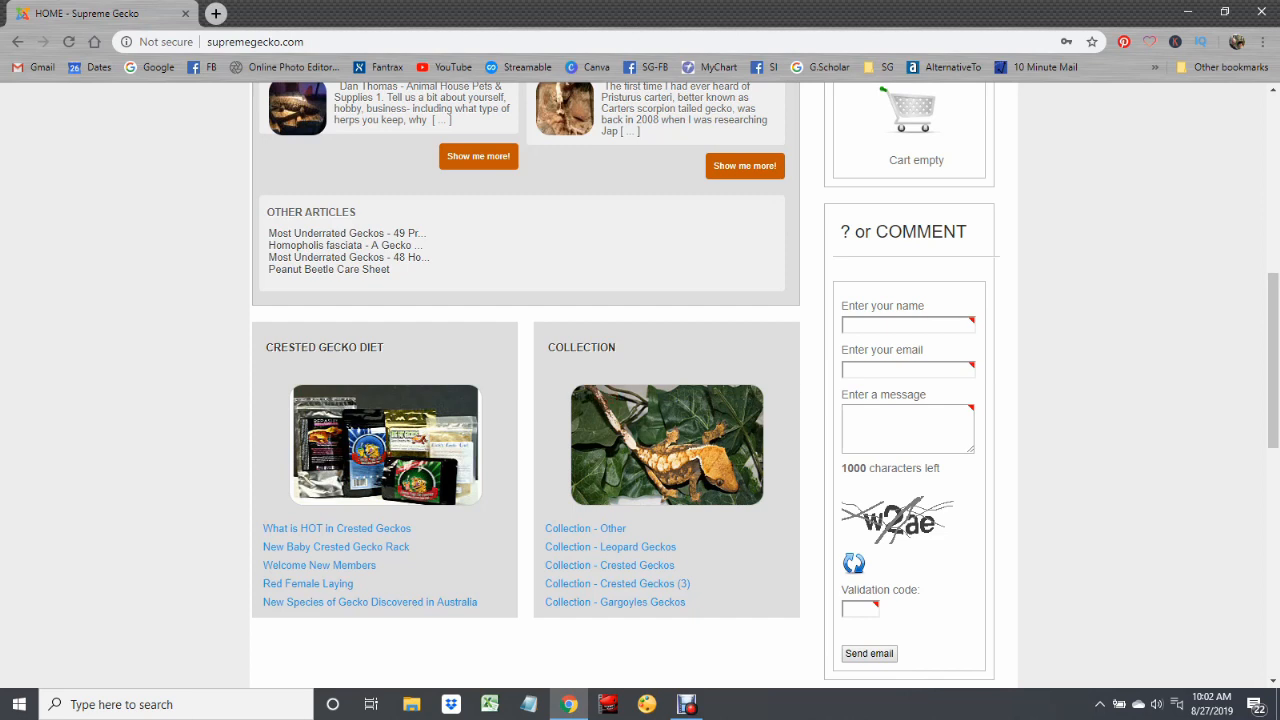
{"action": "scroll", "scroll_direction": "up", "scroll_amount": 3}
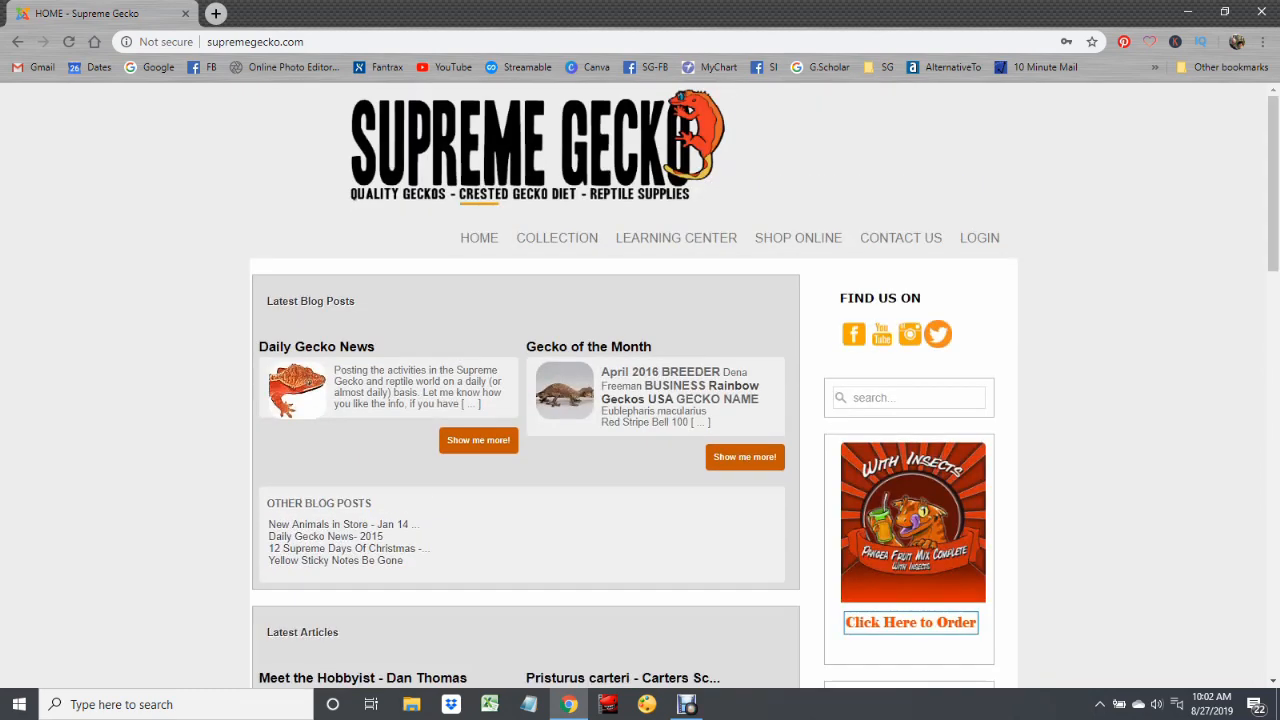
{"action": "mouse_move", "coordinate": [900, 238]}
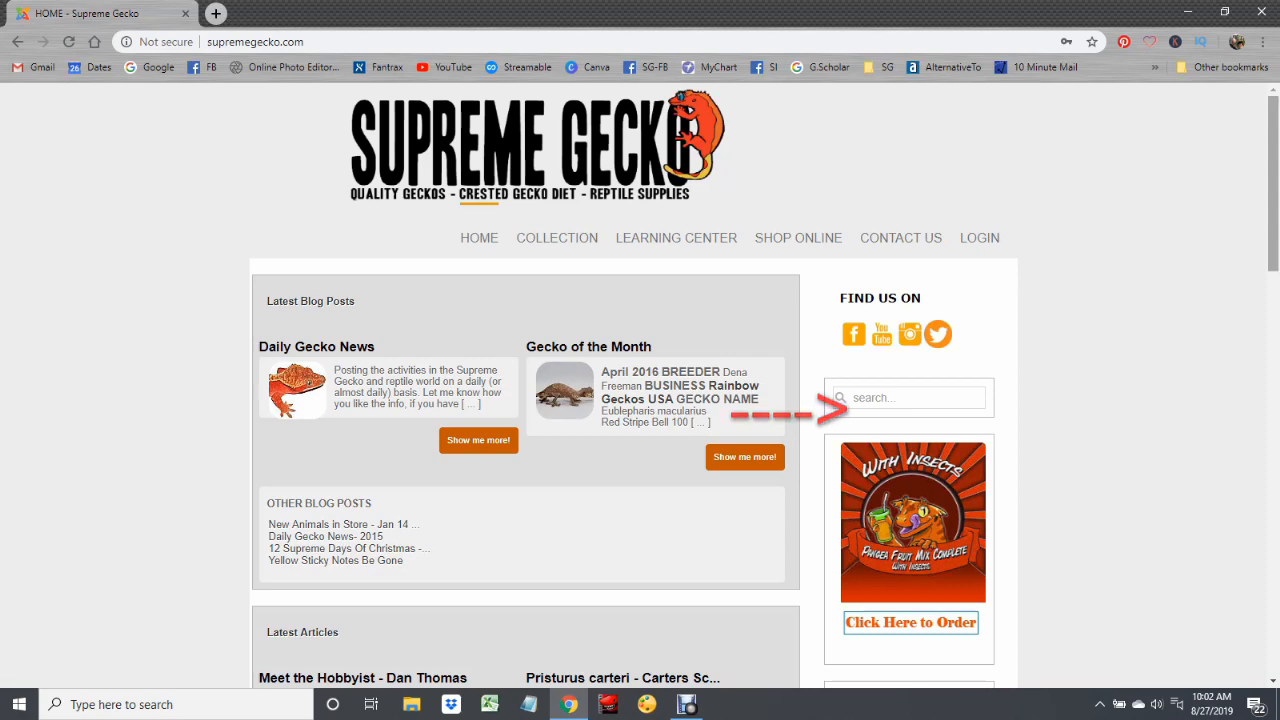
{"action": "scroll", "scroll_direction": "down", "scroll_amount": 3}
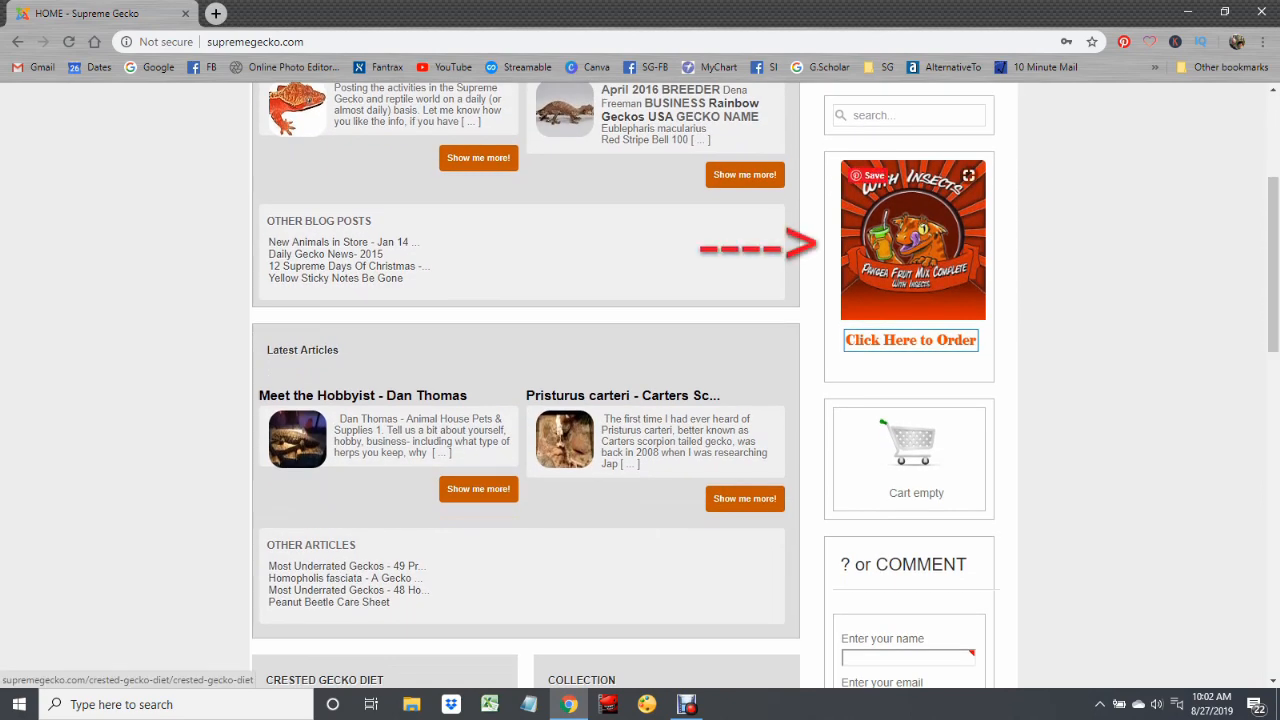
{"action": "scroll", "scroll_direction": "down", "scroll_amount": 3}
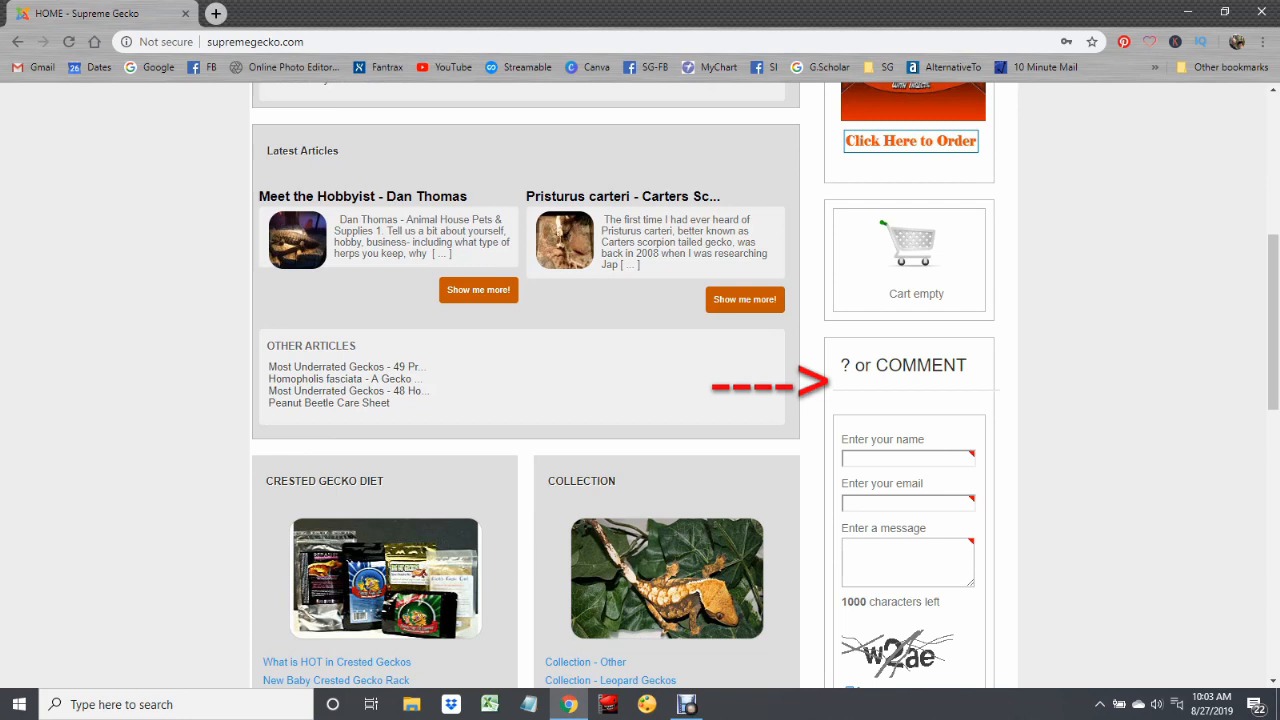
{"action": "scroll", "scroll_direction": "down", "scroll_amount": 3}
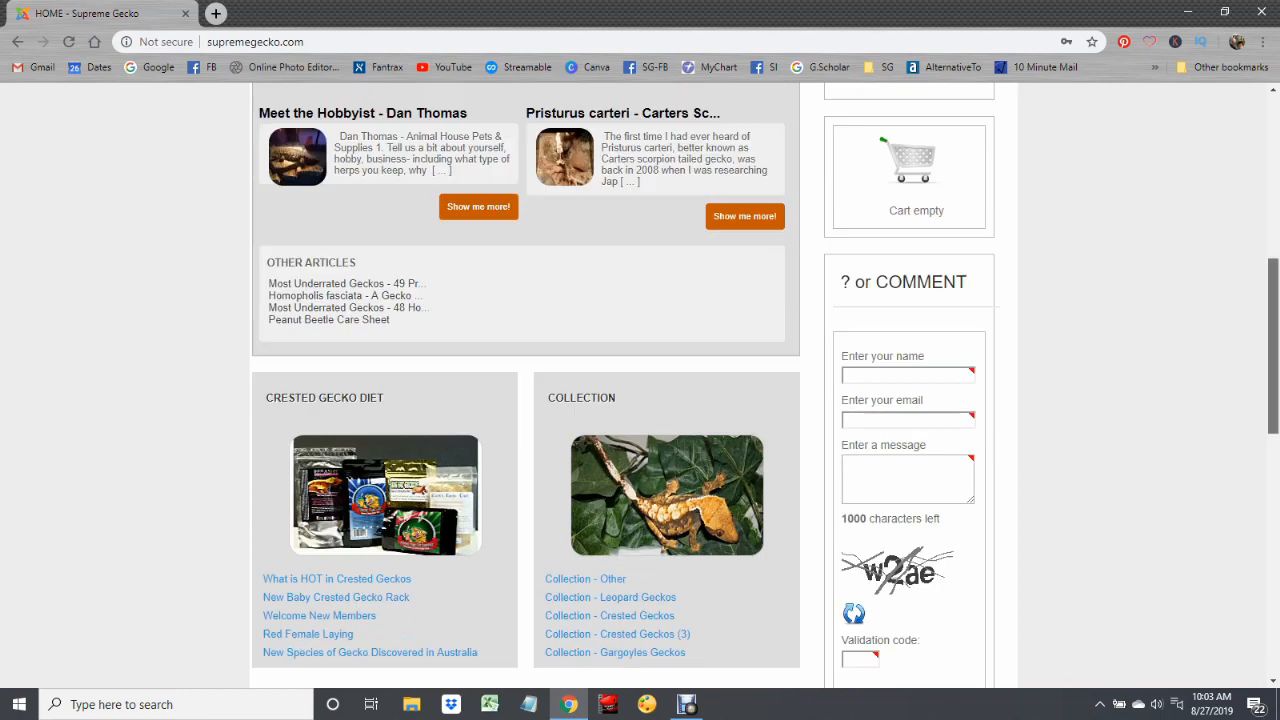
{"action": "scroll", "scroll_direction": "down", "scroll_amount": 3}
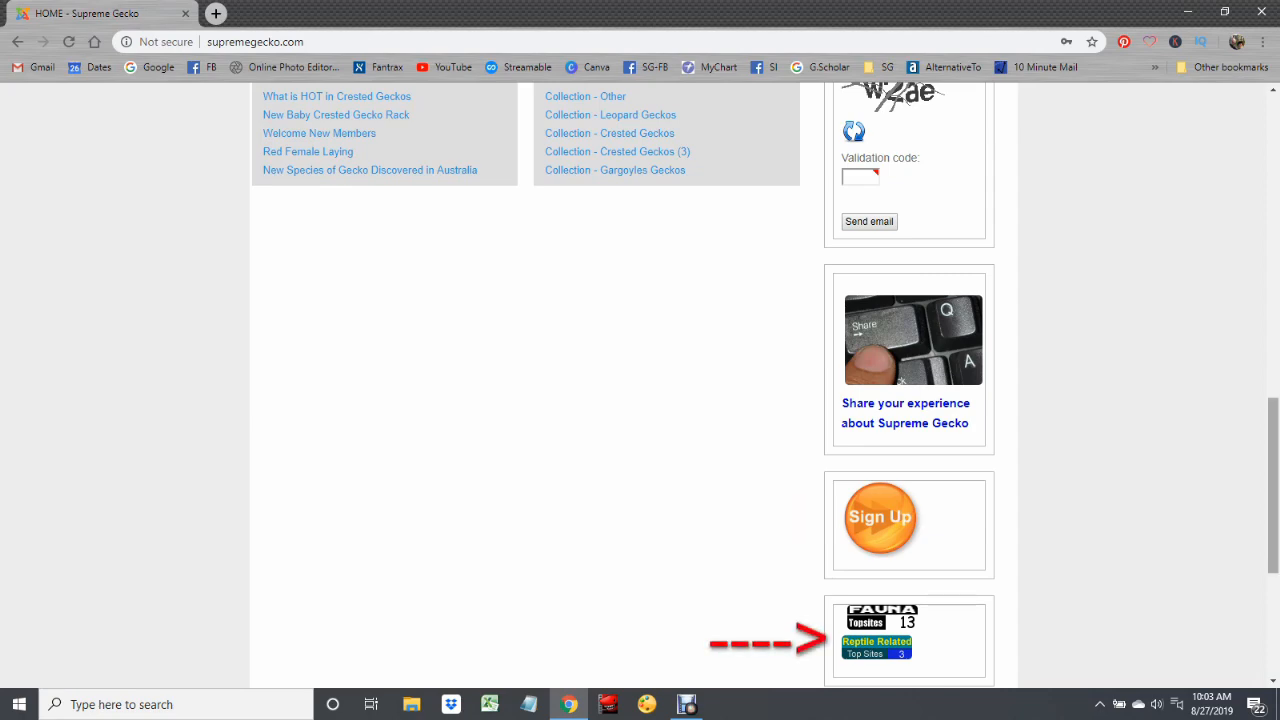
{"action": "scroll", "scroll_direction": "up", "scroll_amount": 3}
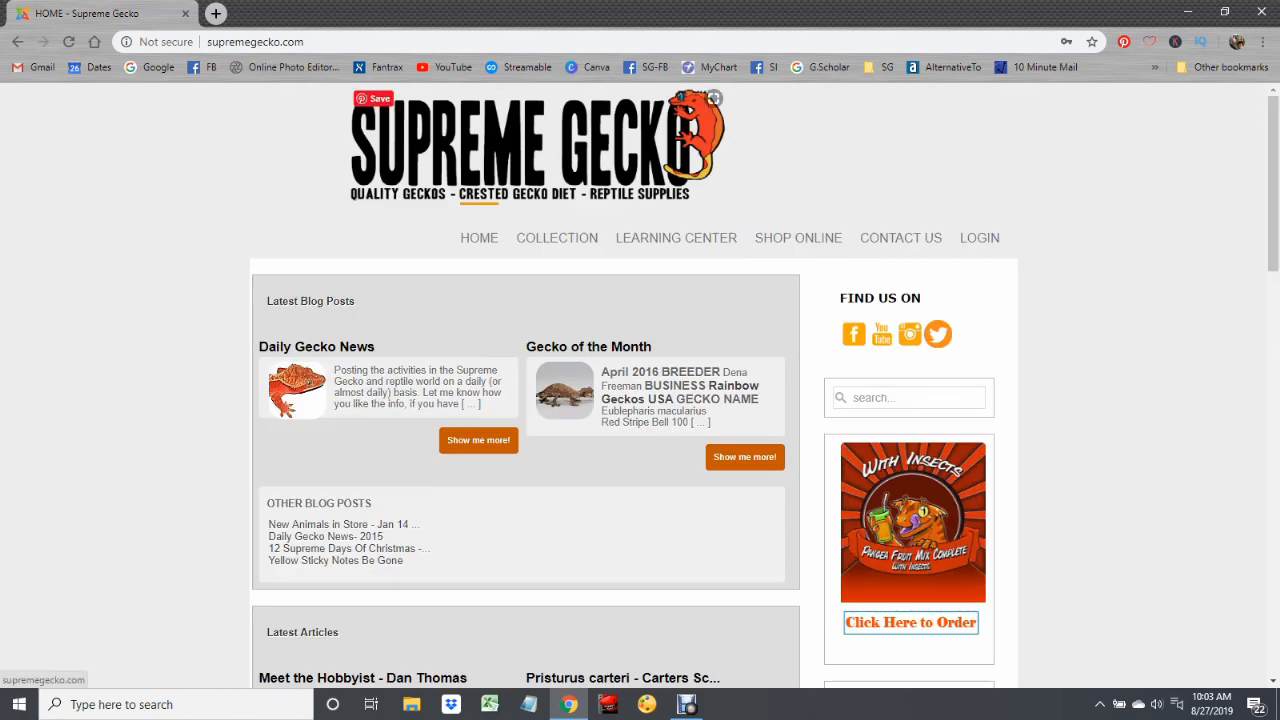
Step: Go to Collection > Crested Geckos and scroll down to the Pinstripes section
{"action": "left_click", "coordinate": [556, 238]}
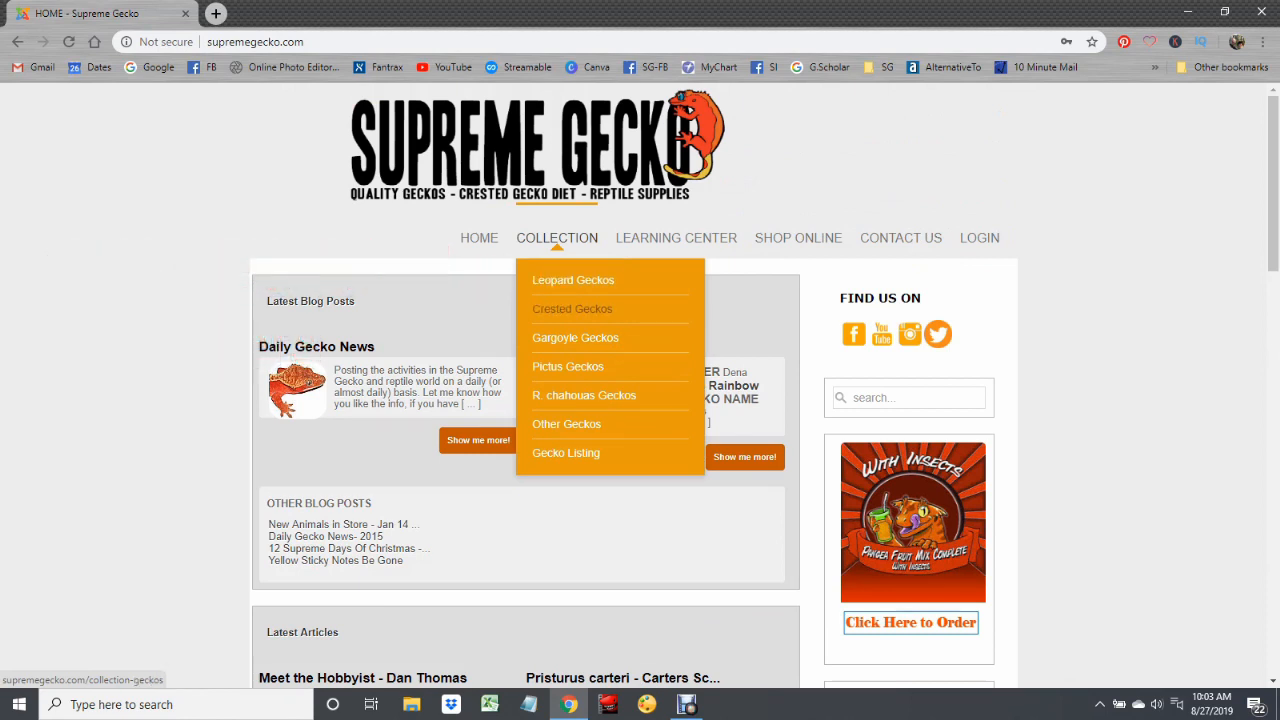
{"action": "left_click", "coordinate": [572, 308]}
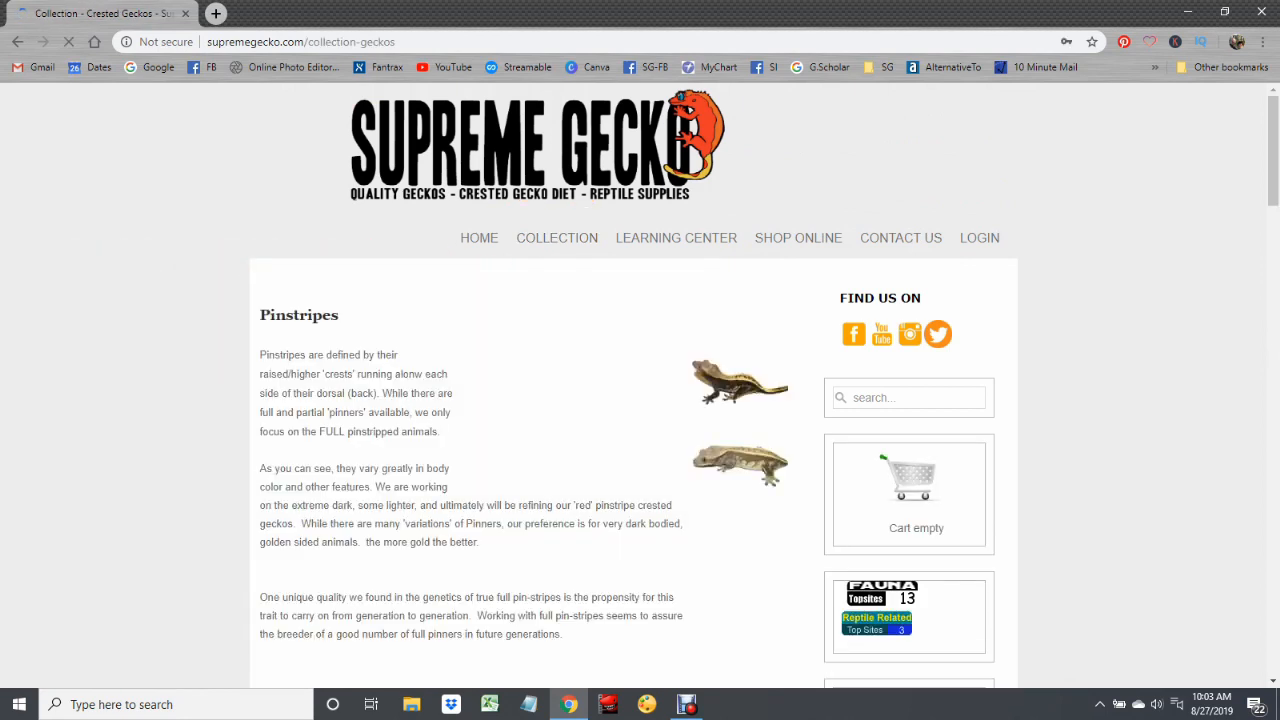
{"action": "left_click", "coordinate": [900, 236]}
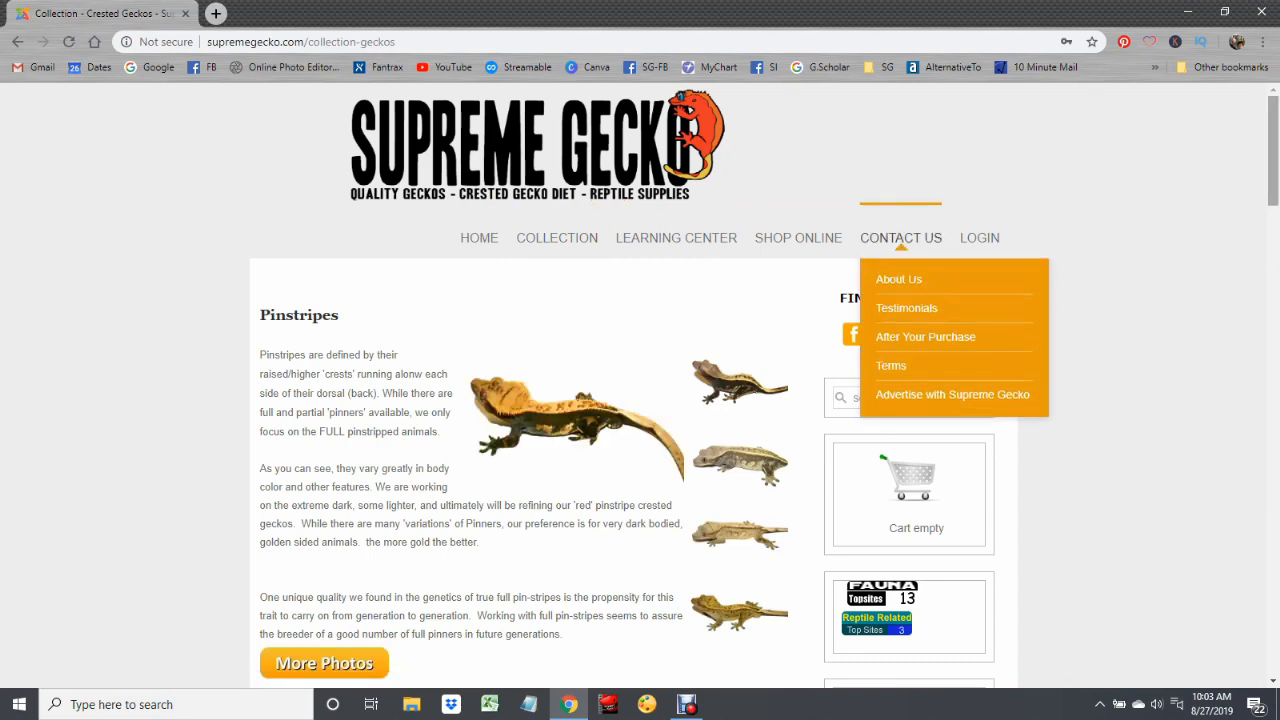
{"action": "scroll", "scroll_direction": "down", "scroll_amount": 3}
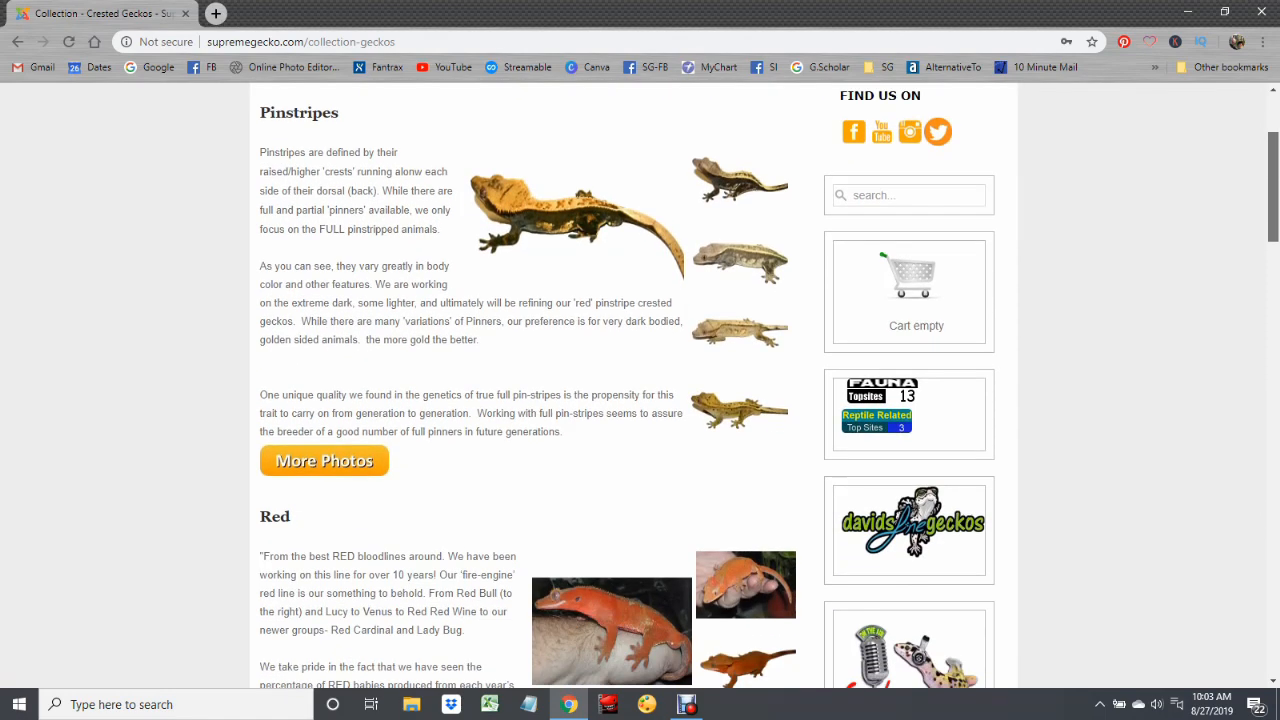
{"action": "scroll", "scroll_direction": "down", "scroll_amount": 3}
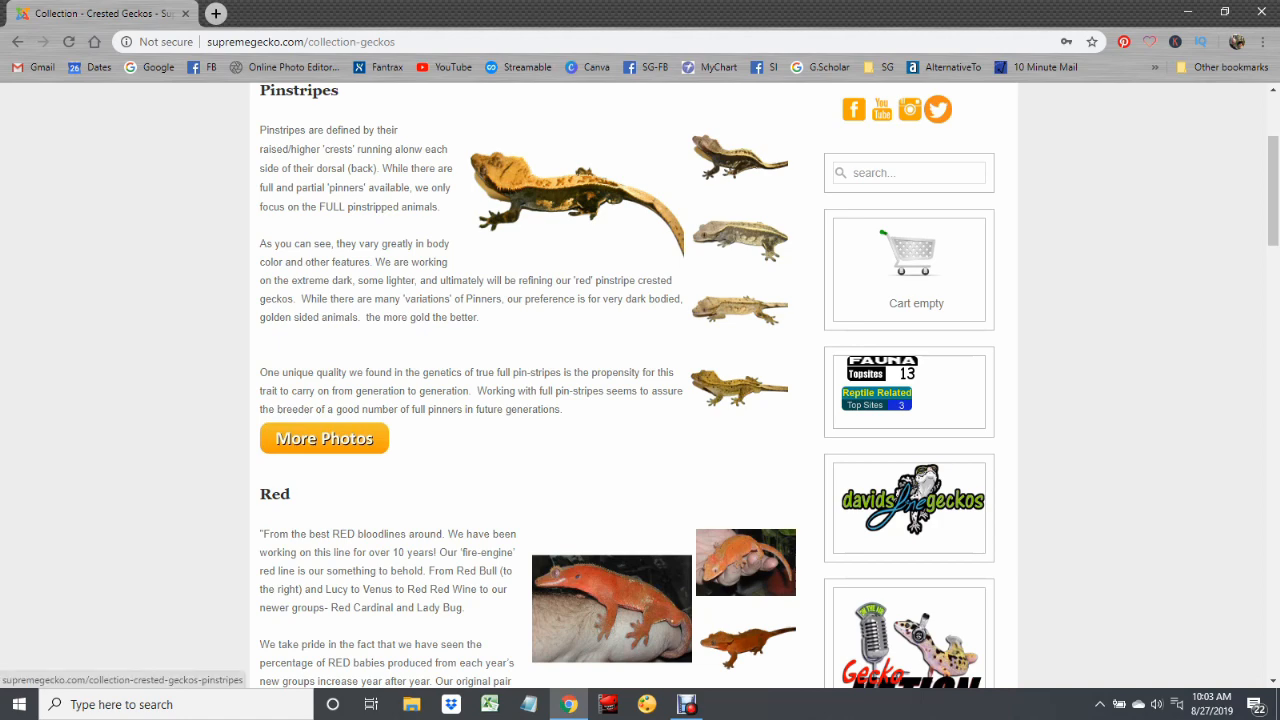
Step: View More Photos for Pinstripes and browse its numbered gecko pairing groups
{"action": "left_click", "coordinate": [324, 438]}
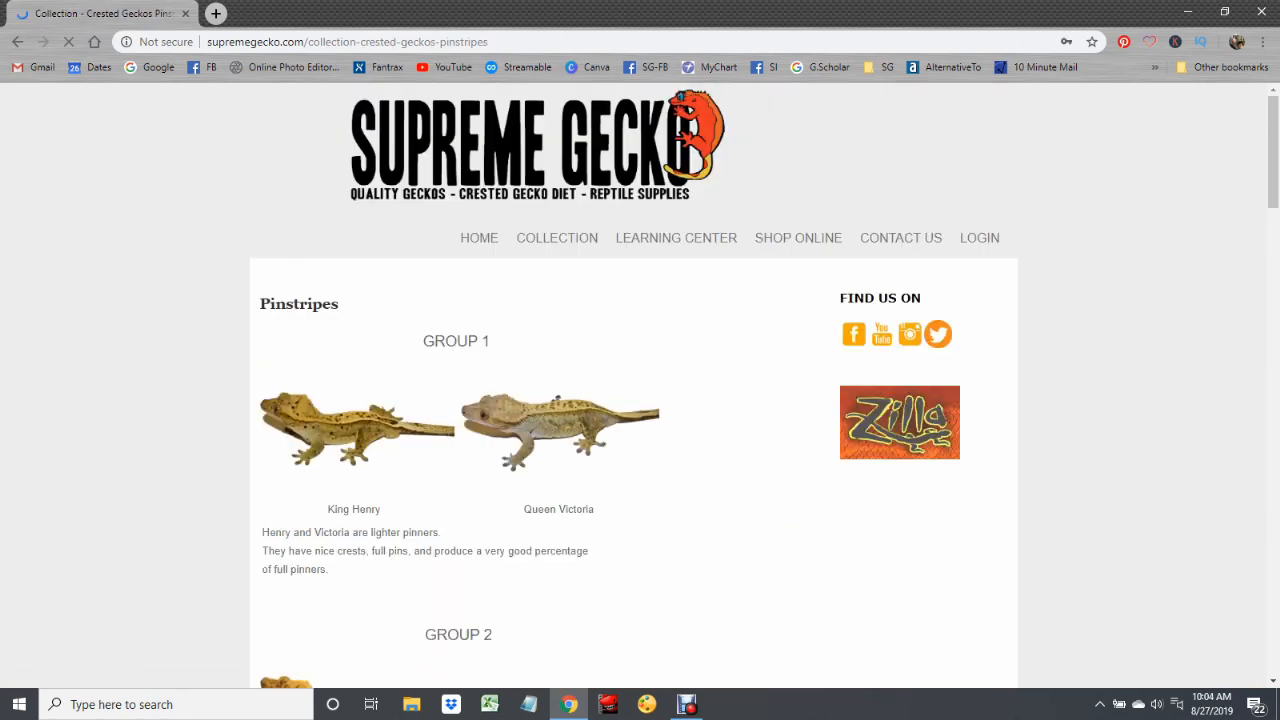
{"action": "scroll", "scroll_direction": "down", "scroll_amount": 3}
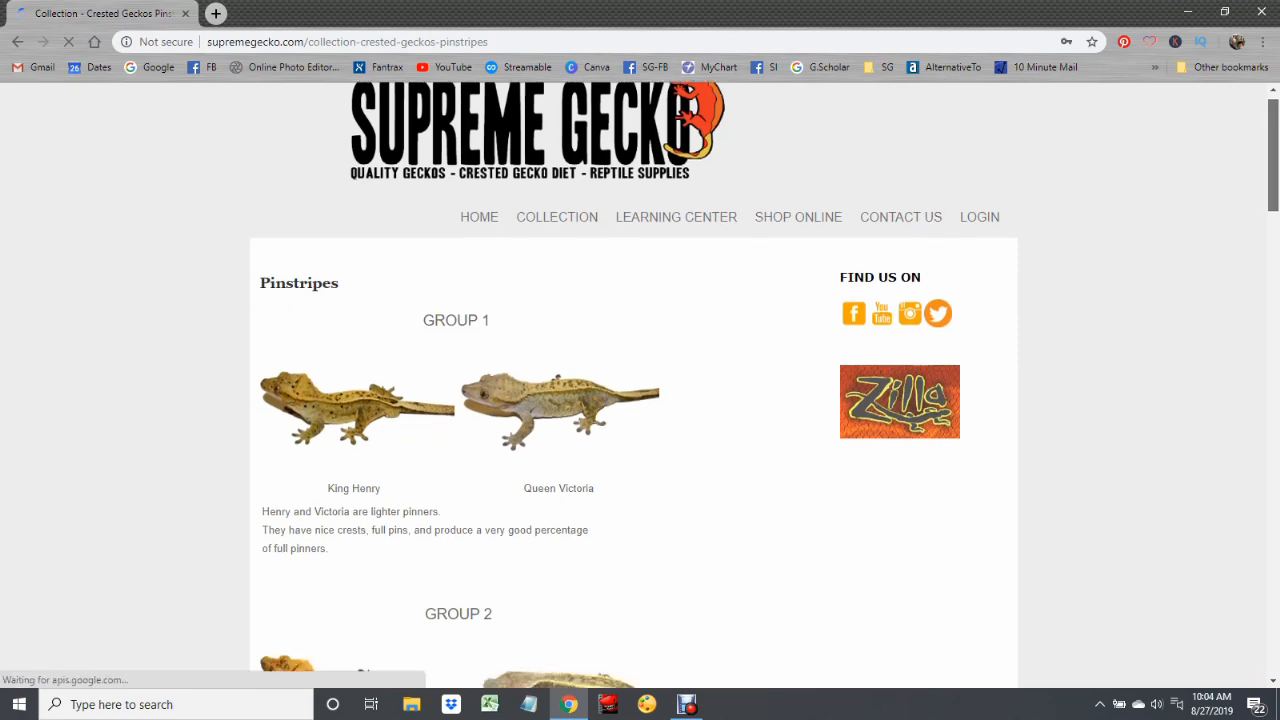
{"action": "scroll", "scroll_direction": "down", "scroll_amount": 3}
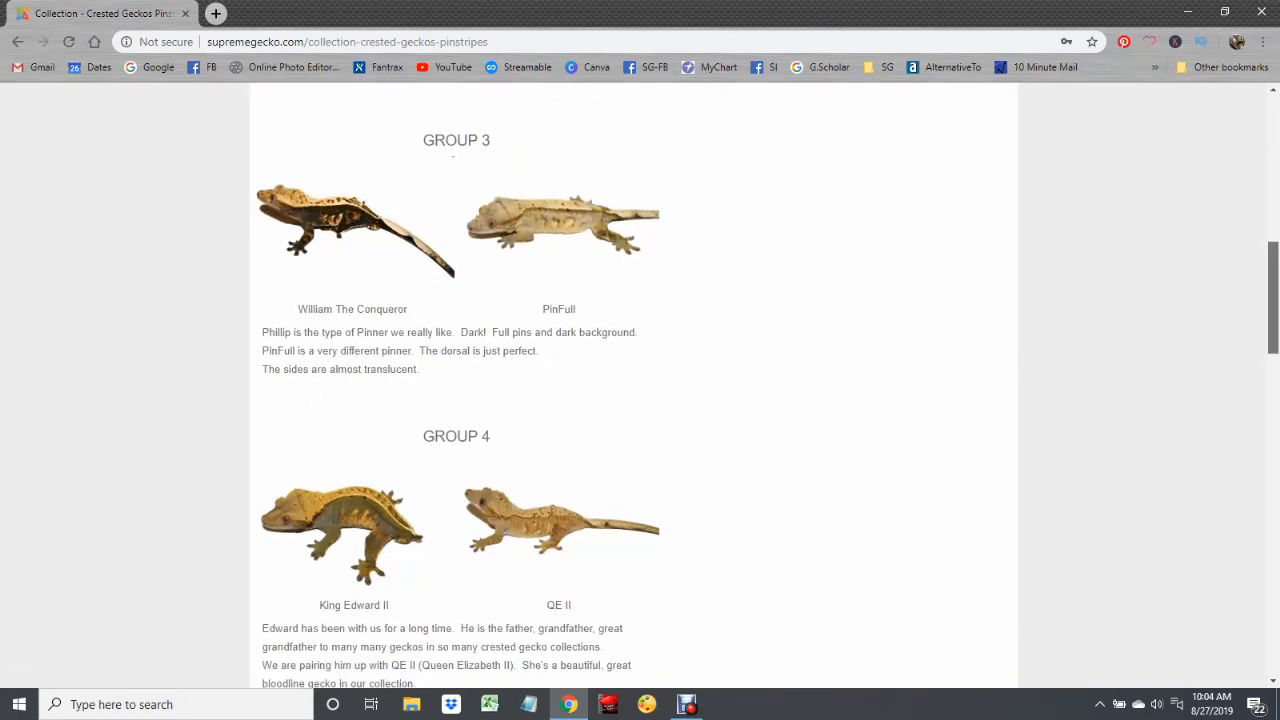
{"action": "scroll", "scroll_direction": "down", "scroll_amount": 3}
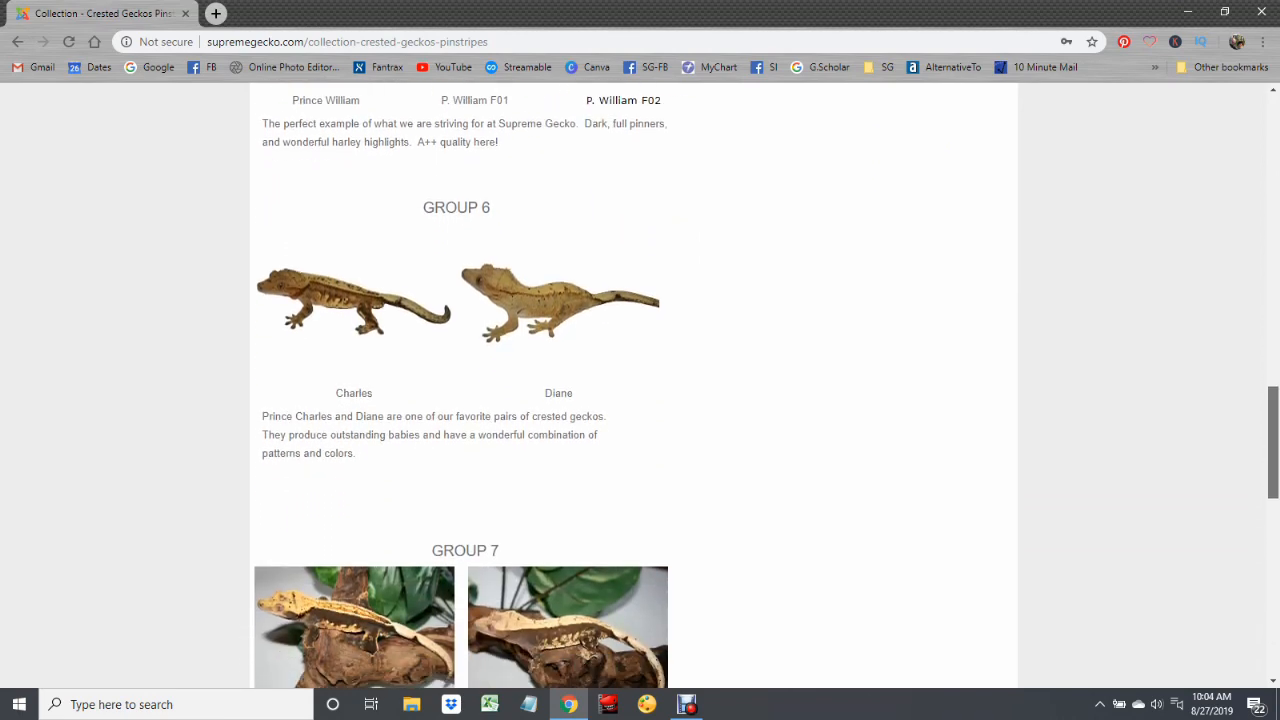
{"action": "scroll", "scroll_direction": "down", "scroll_amount": 3}
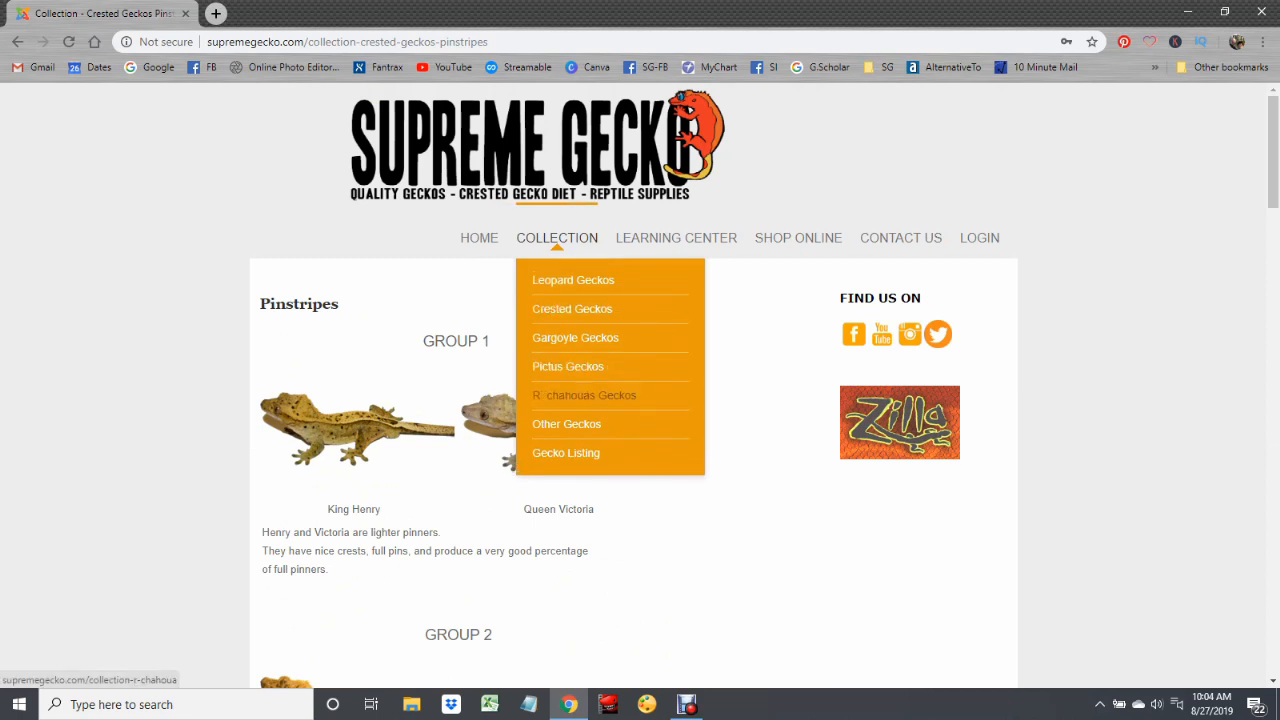
Step: Visit the Pictus Geckos page, then Other Geckos, browsing its species list by region
{"action": "left_click", "coordinate": [568, 366]}
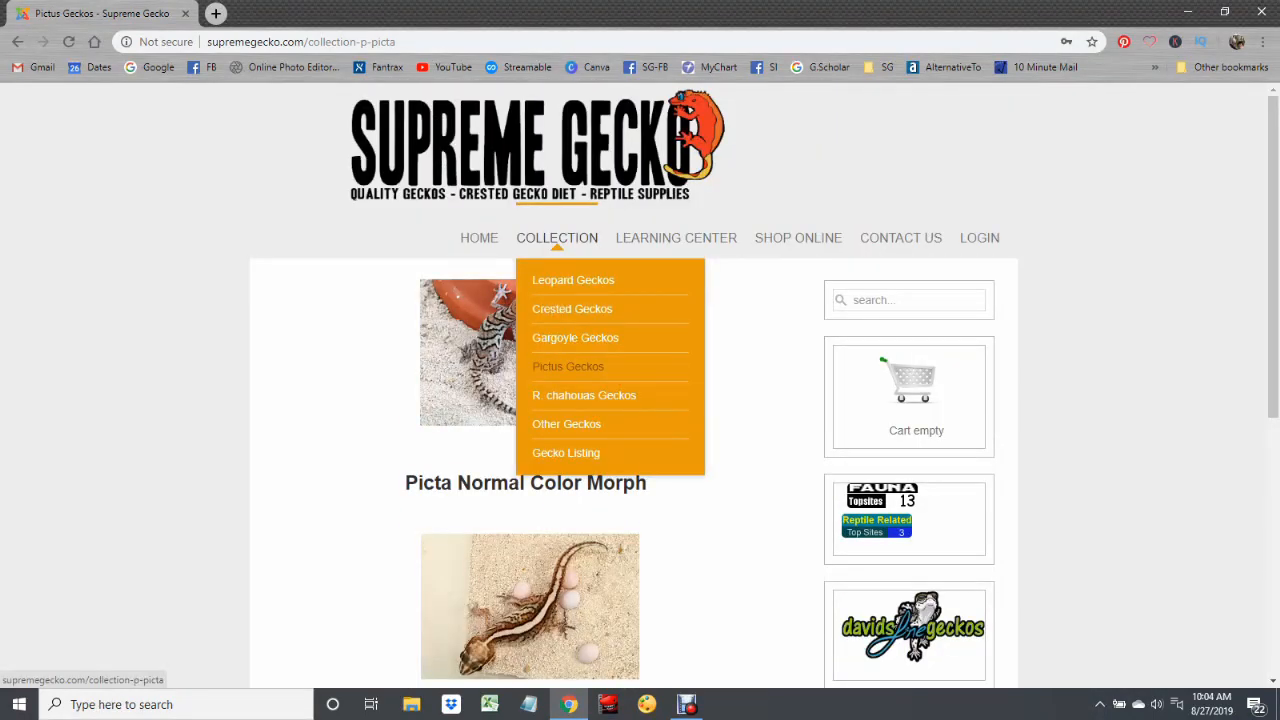
{"action": "mouse_move", "coordinate": [566, 424]}
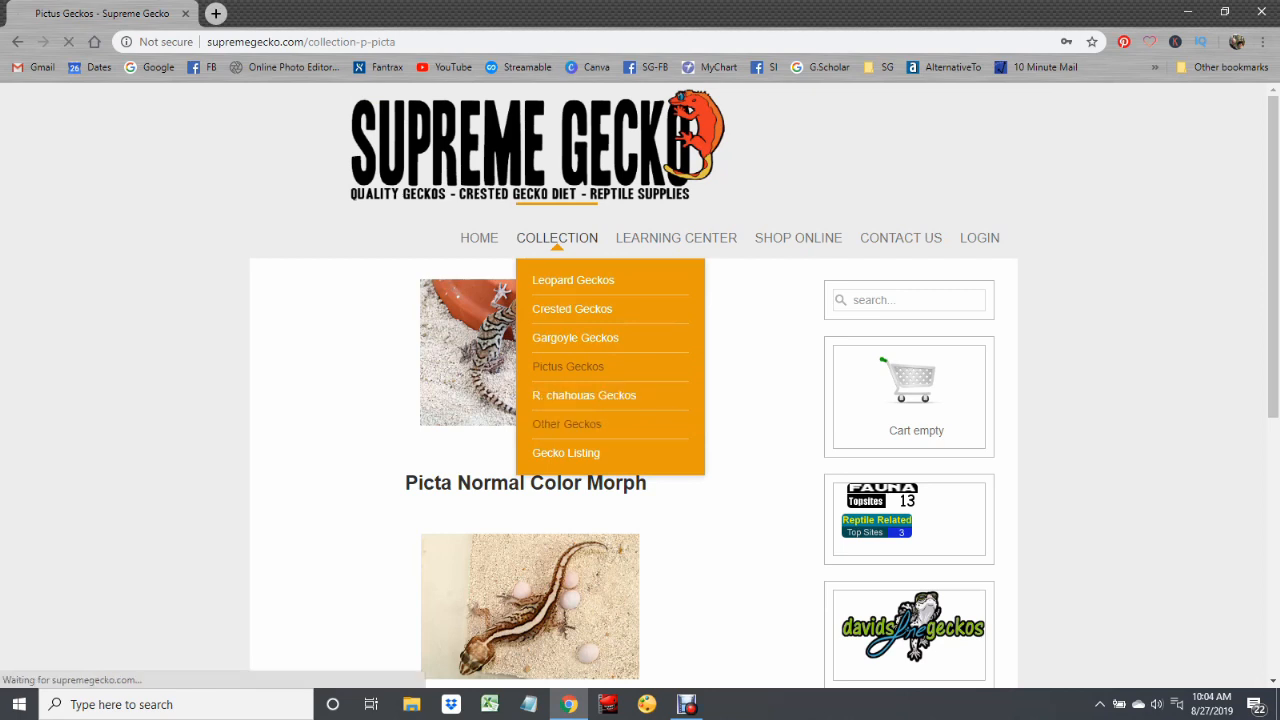
{"action": "left_click", "coordinate": [566, 424]}
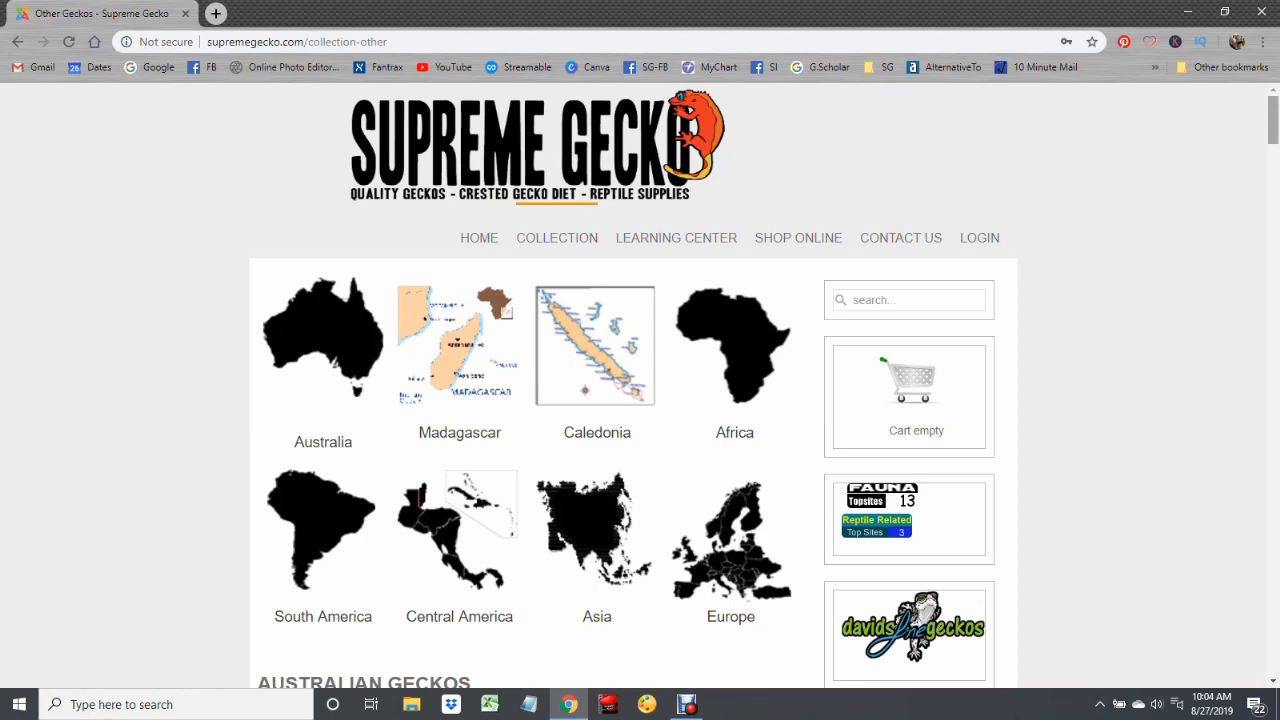
{"action": "scroll", "scroll_direction": "down", "scroll_amount": 3}
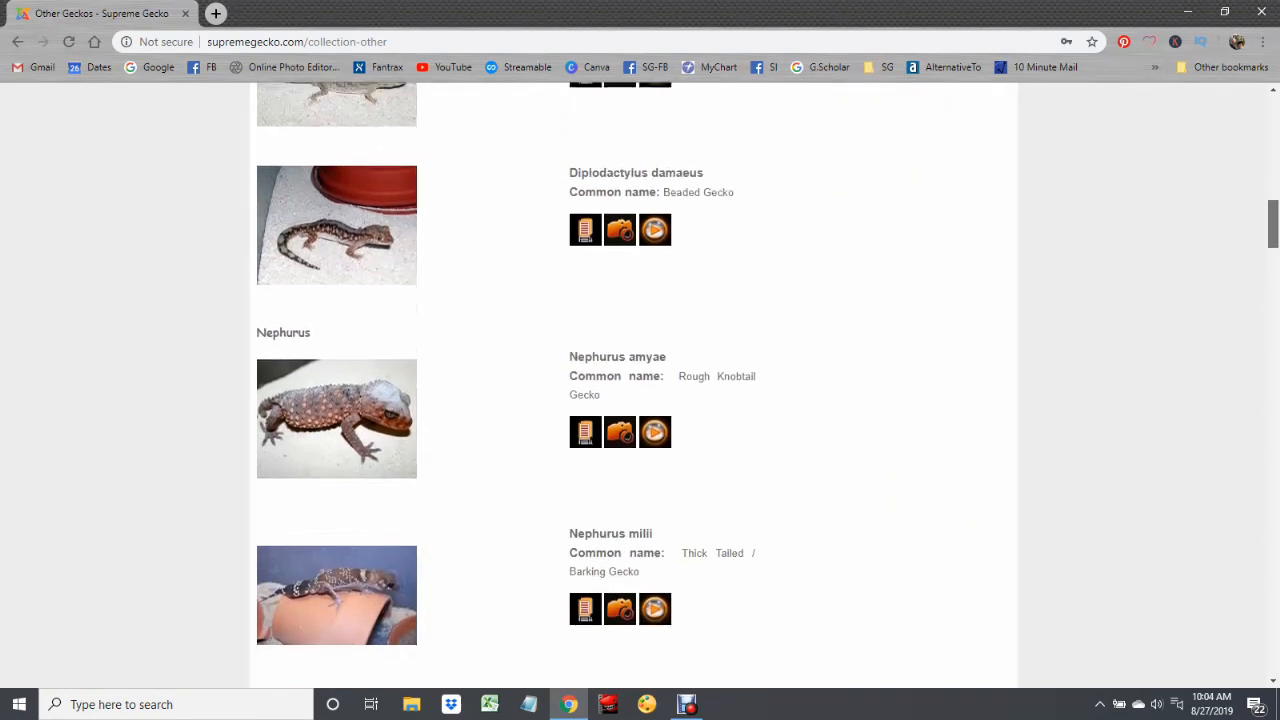
{"action": "scroll", "scroll_direction": "down", "scroll_amount": 3}
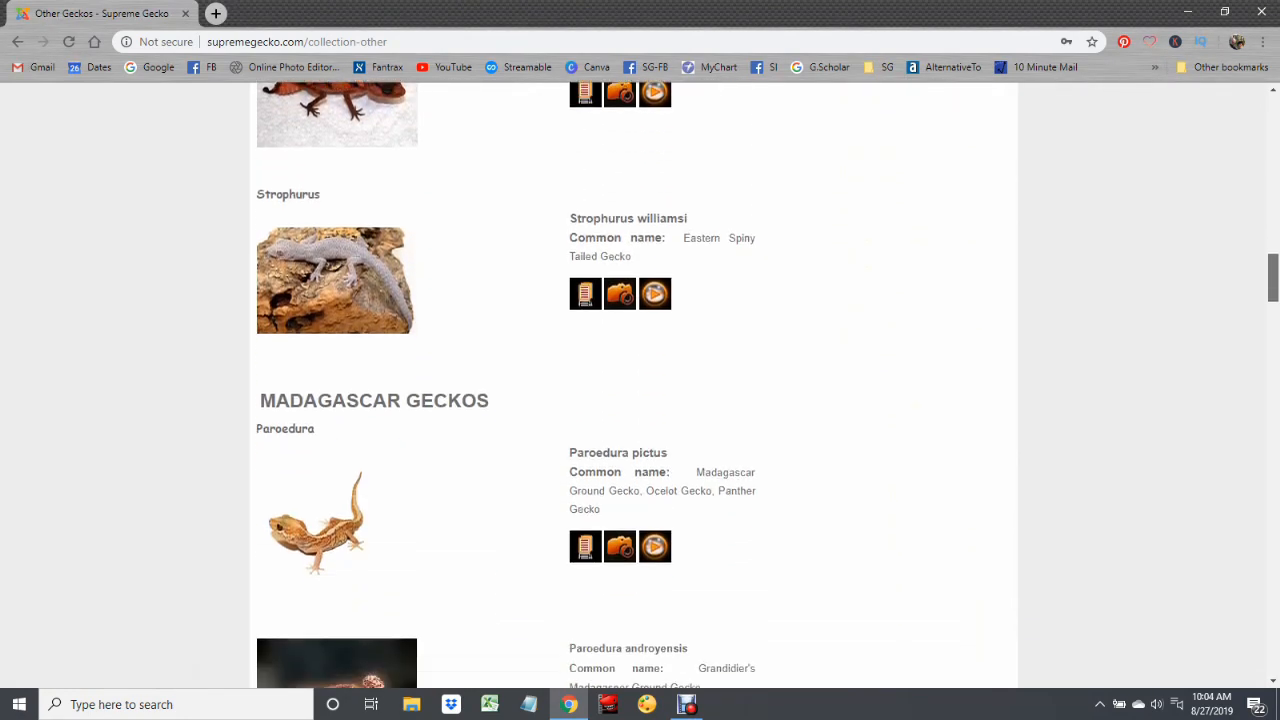
{"action": "scroll", "scroll_direction": "up", "scroll_amount": 3}
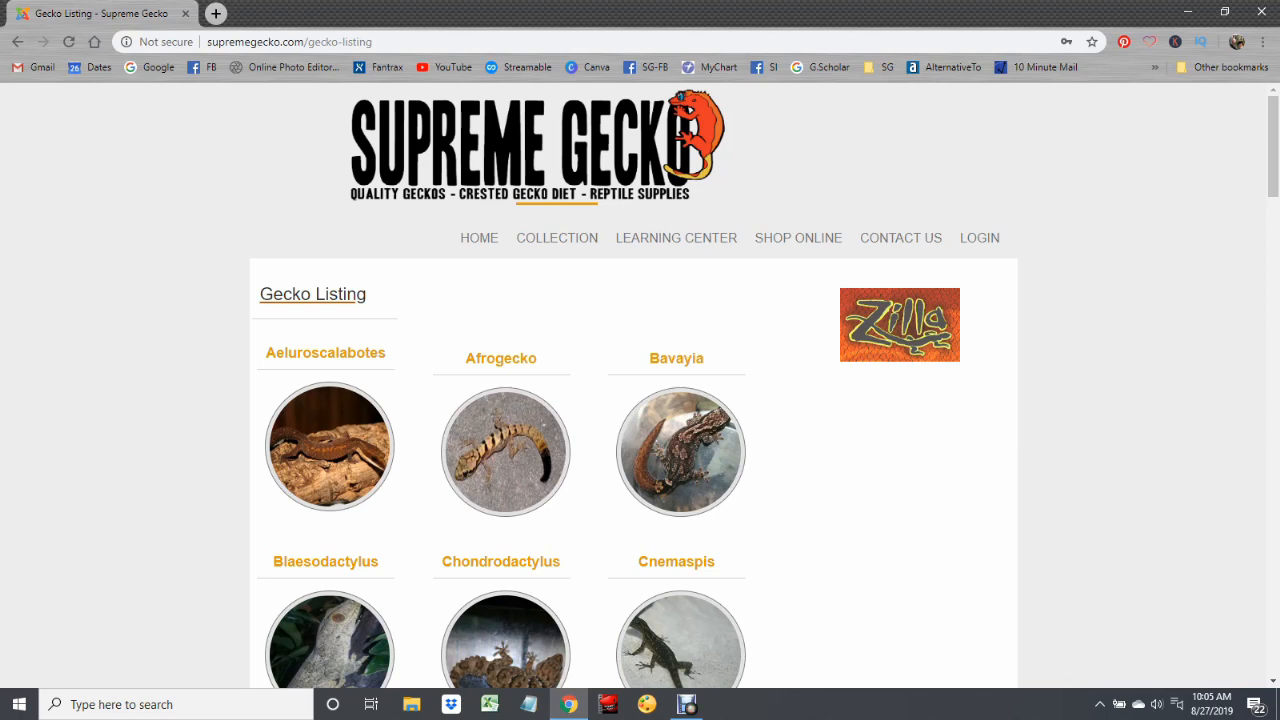
{"action": "scroll", "scroll_direction": "down", "scroll_amount": 3}
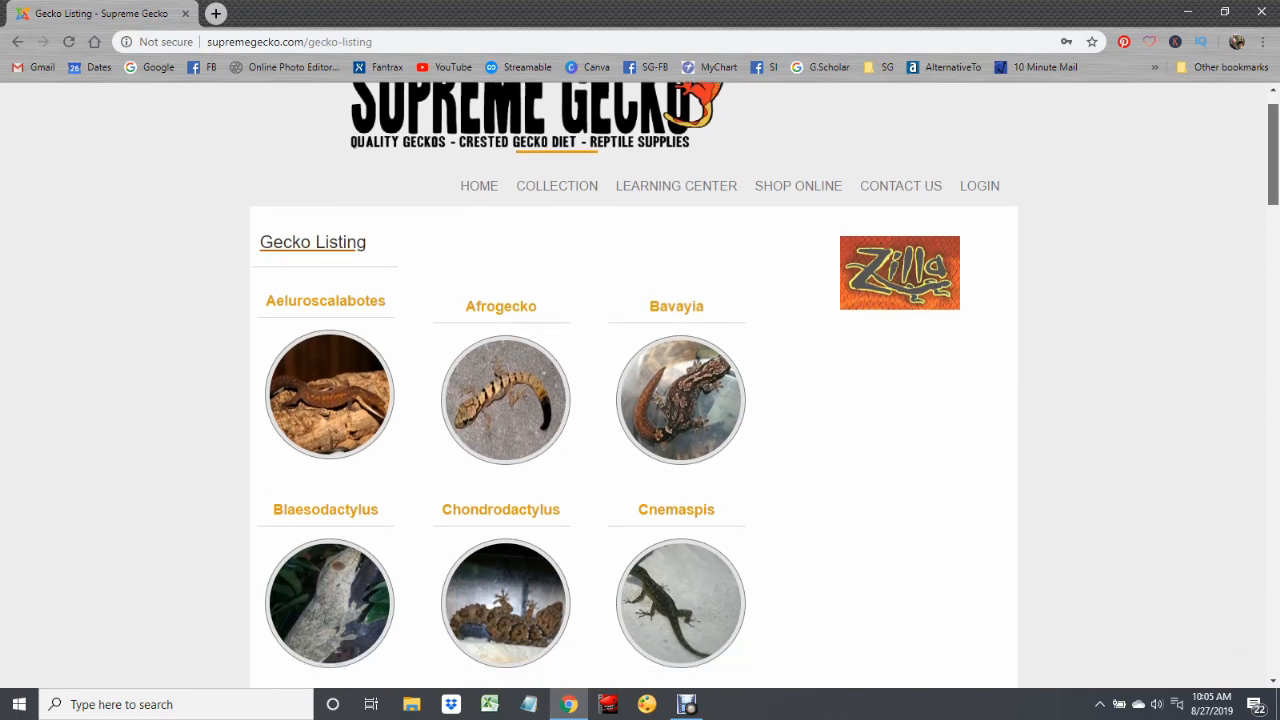
{"action": "scroll", "scroll_direction": "down", "scroll_amount": 3}
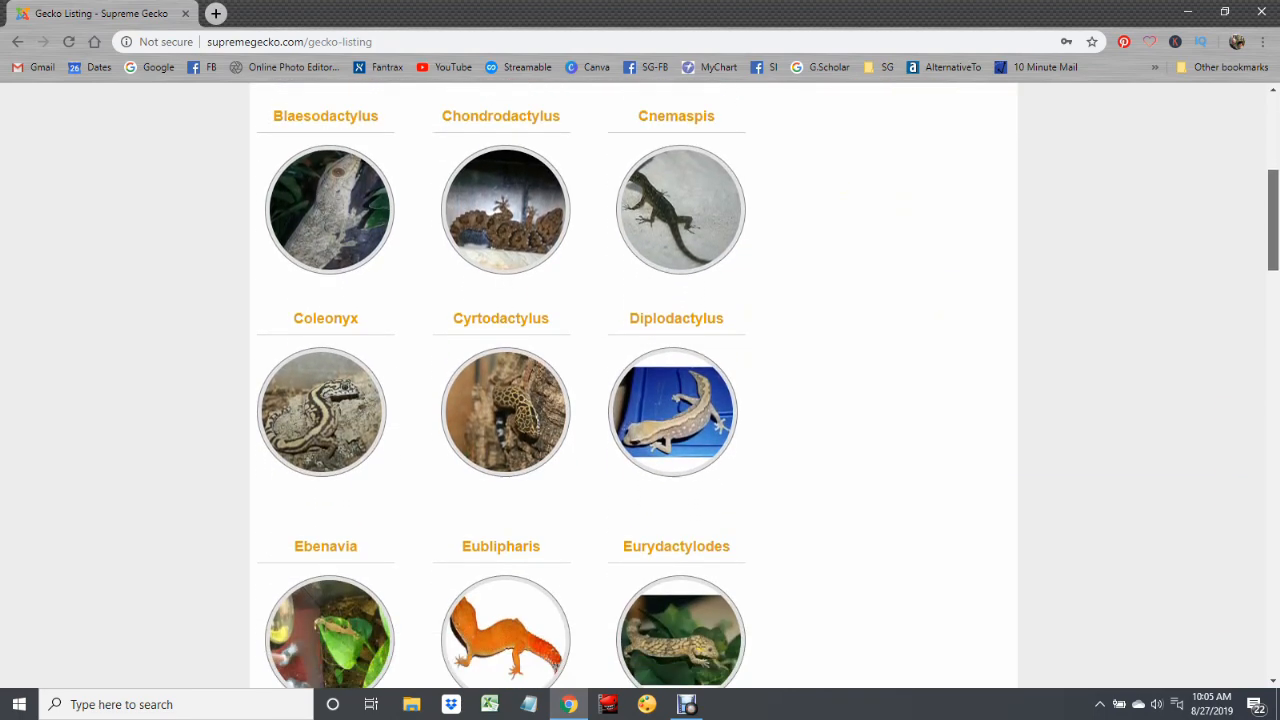
{"action": "scroll", "scroll_direction": "down", "scroll_amount": 3}
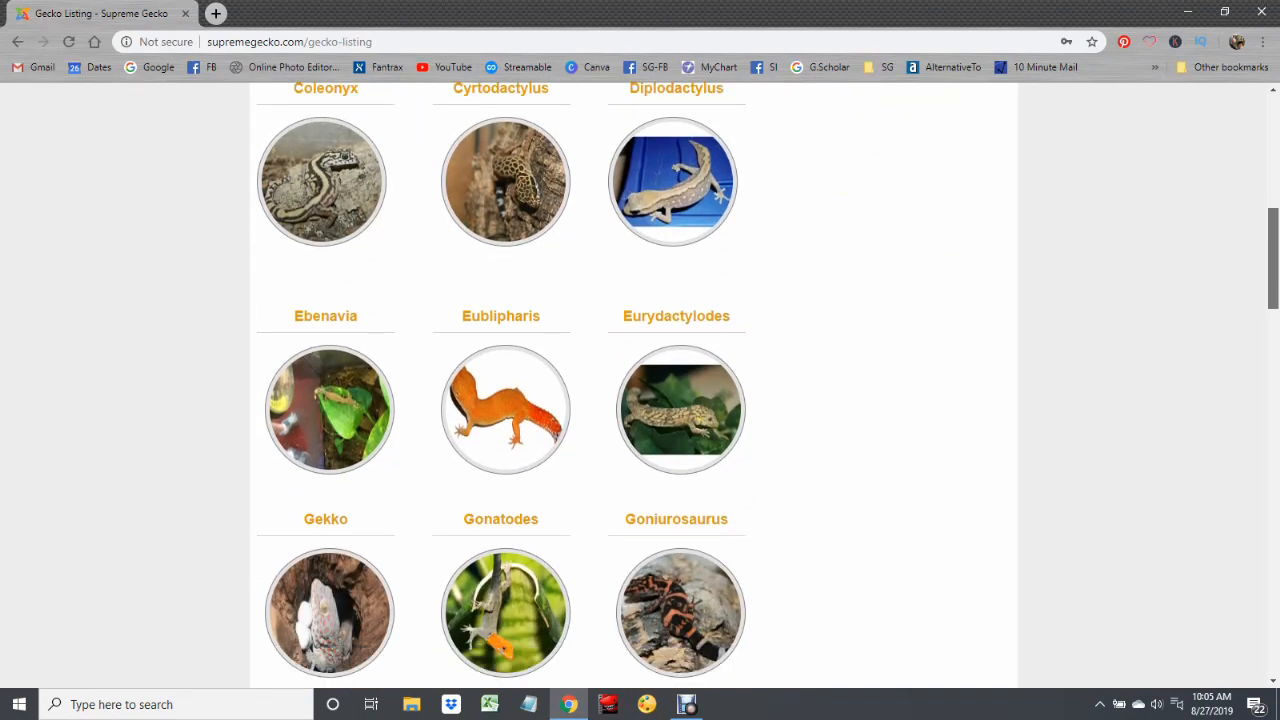
{"action": "scroll", "scroll_direction": "down", "scroll_amount": 3}
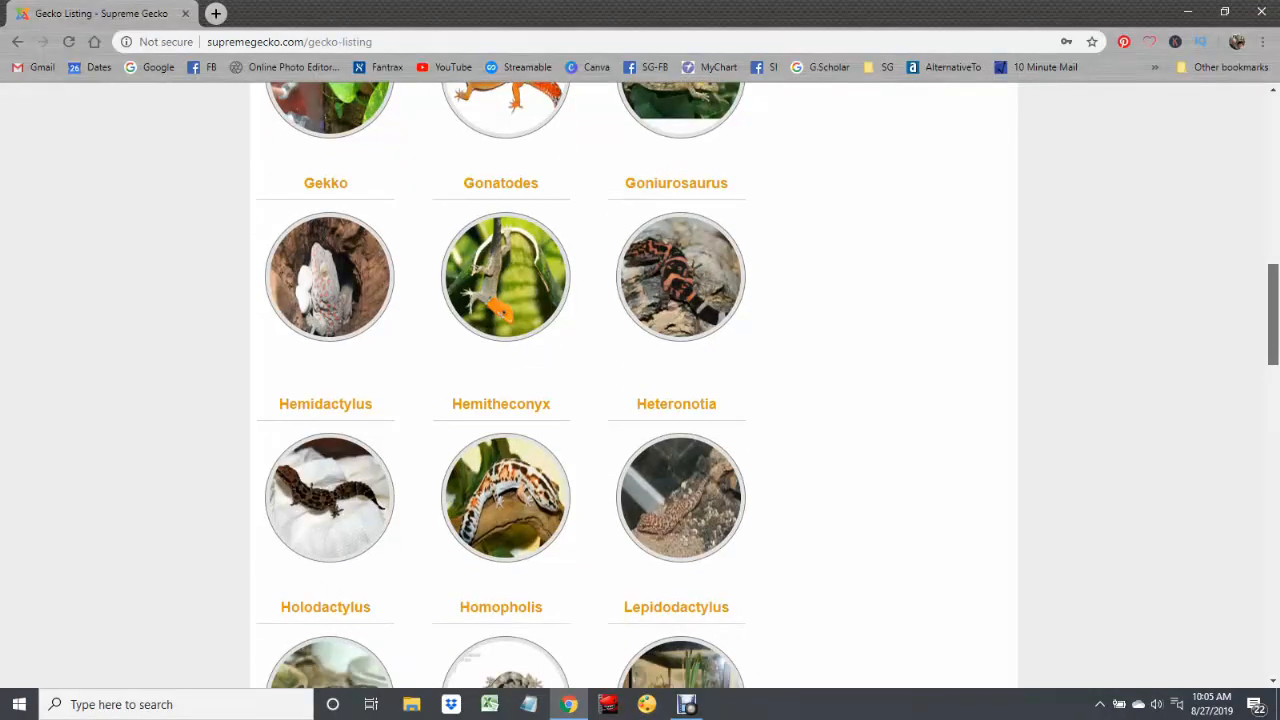
{"action": "scroll", "scroll_direction": "down", "scroll_amount": 3}
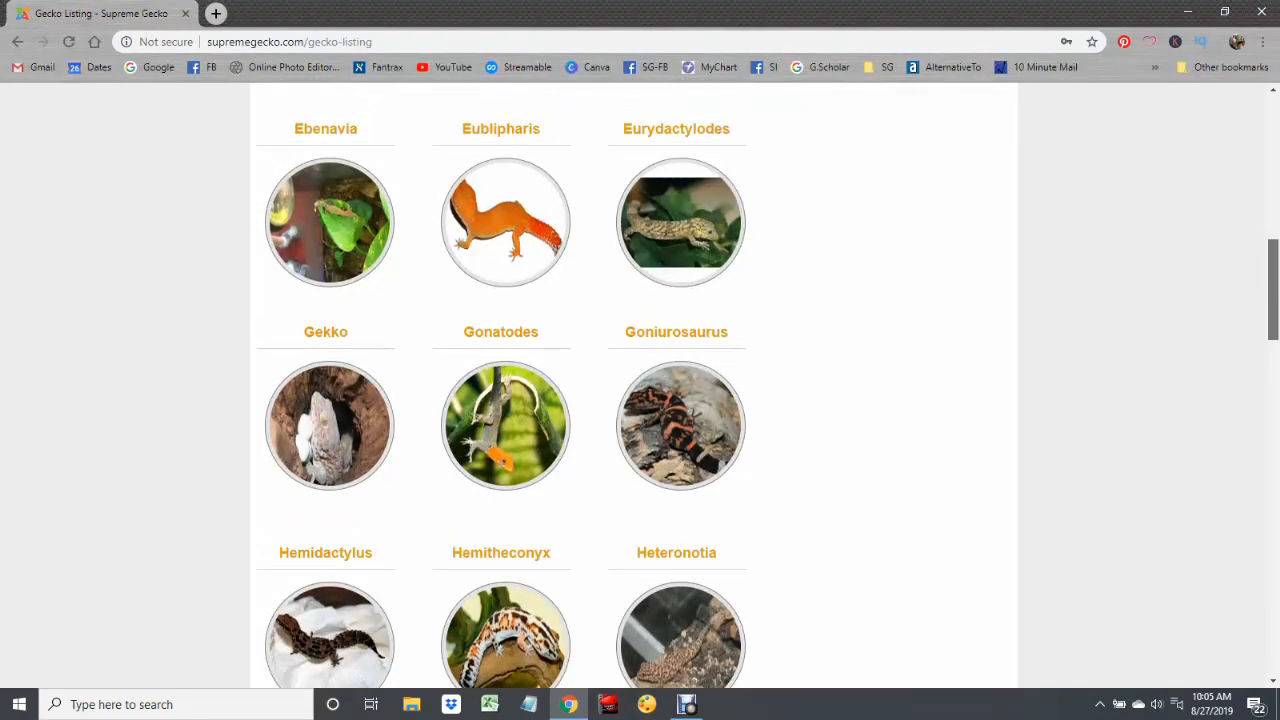
{"action": "scroll", "scroll_direction": "up", "scroll_amount": 3}
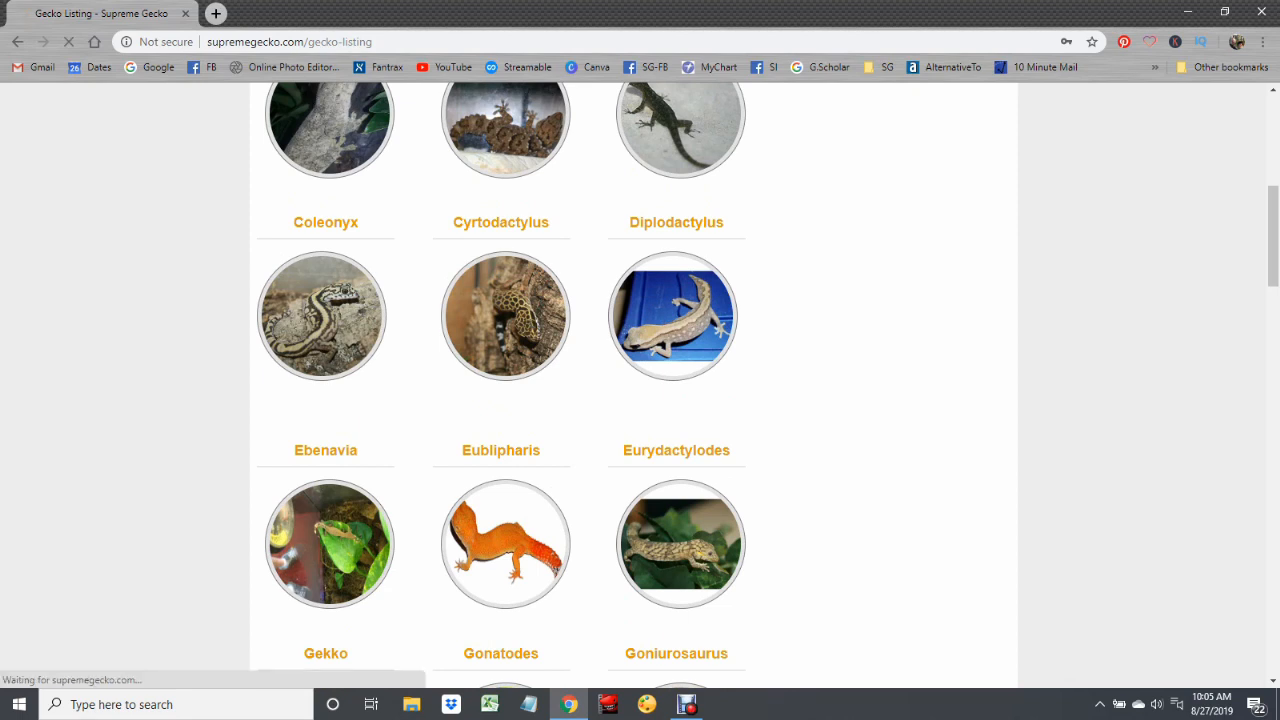
Step: Go to Coleonyx > Coleonyx mitratus, view a photo full-size in a new tab, and return
{"action": "left_click", "coordinate": [324, 222]}
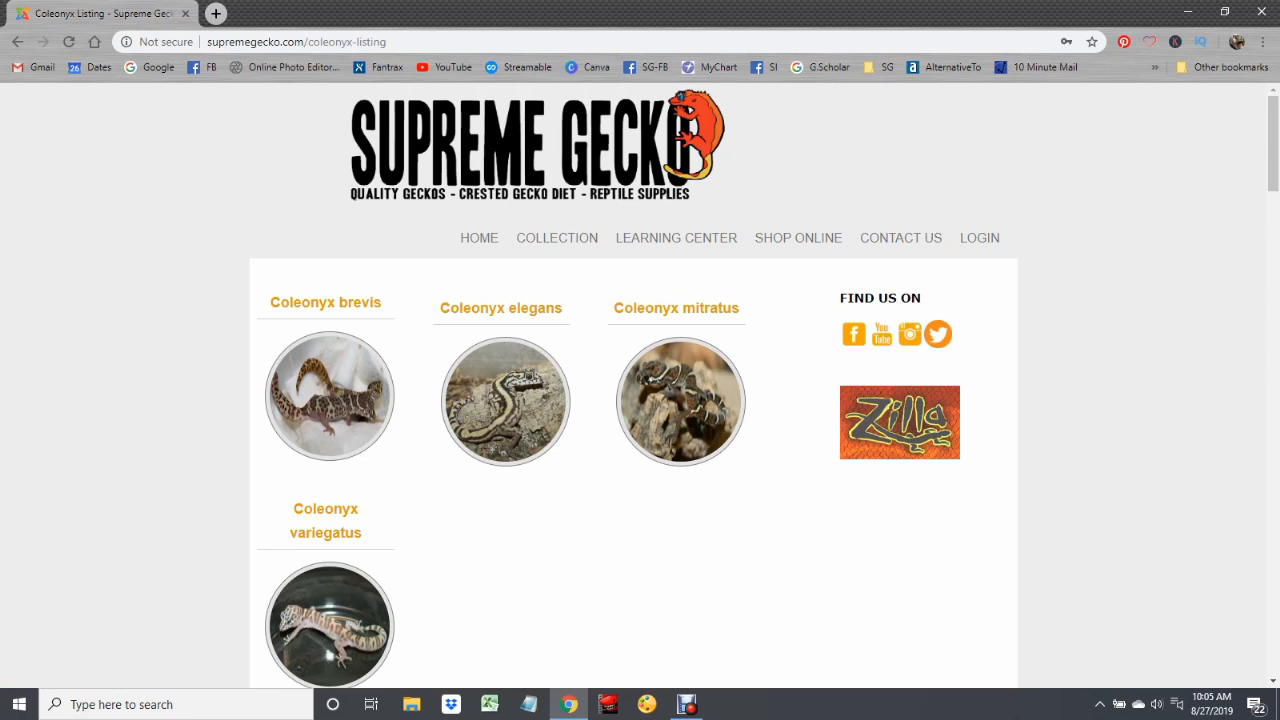
{"action": "left_click", "coordinate": [556, 238]}
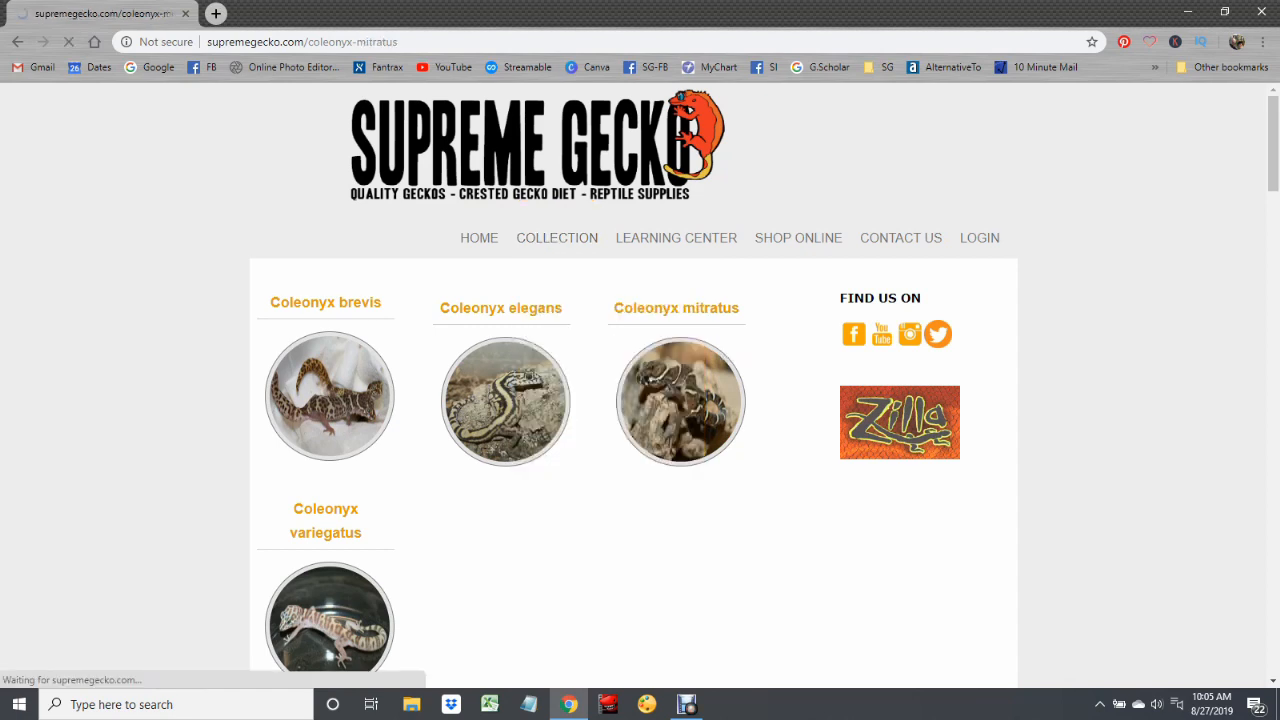
{"action": "left_click", "coordinate": [676, 308]}
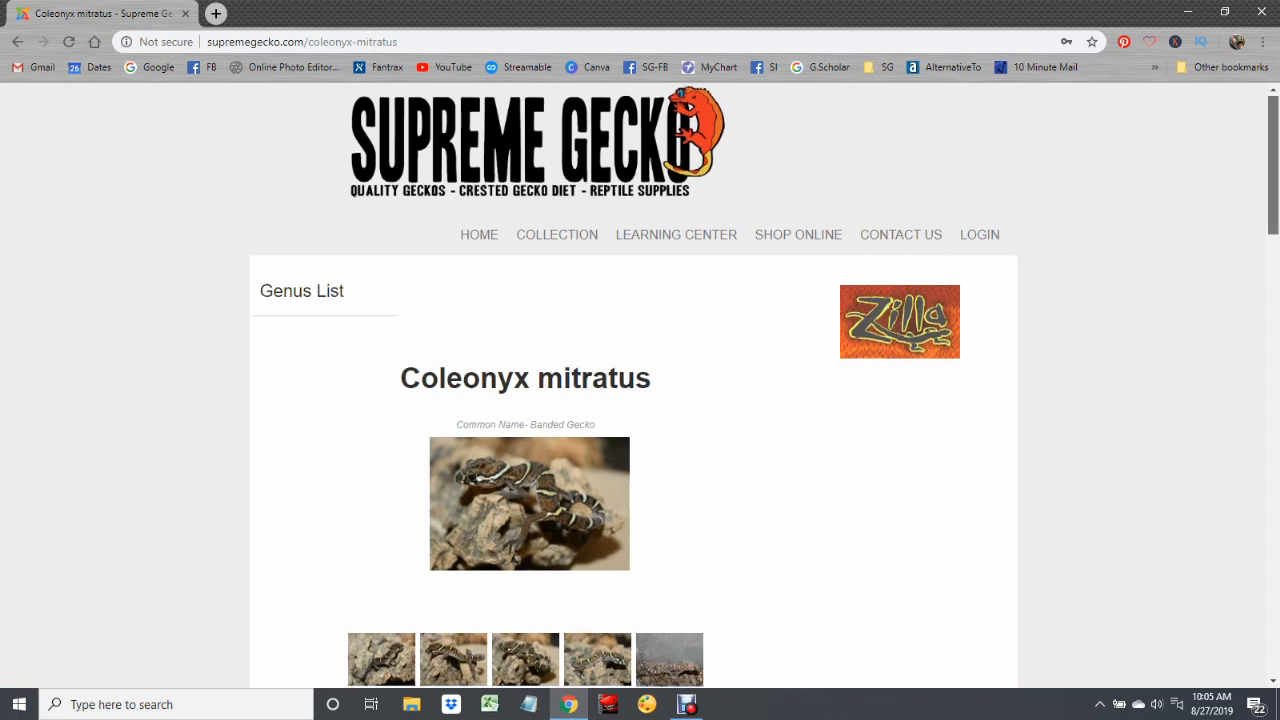
{"action": "scroll", "scroll_direction": "down", "scroll_amount": 3}
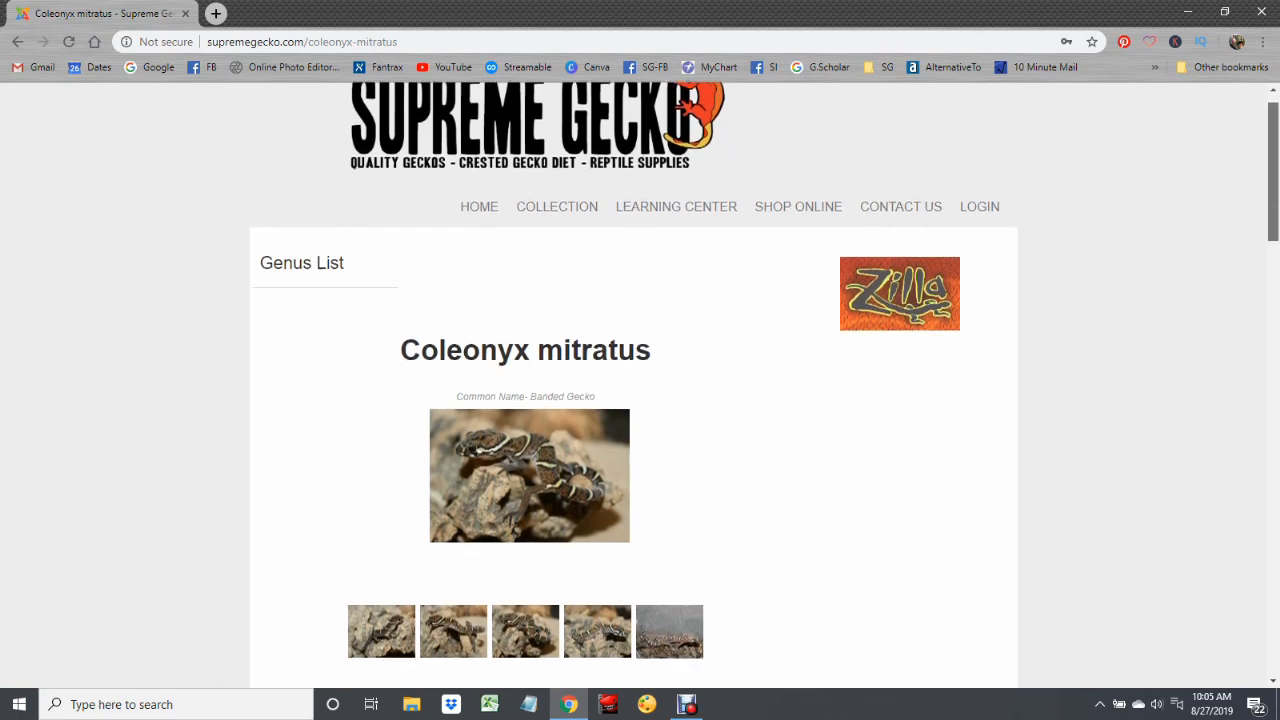
{"action": "left_click", "coordinate": [528, 476]}
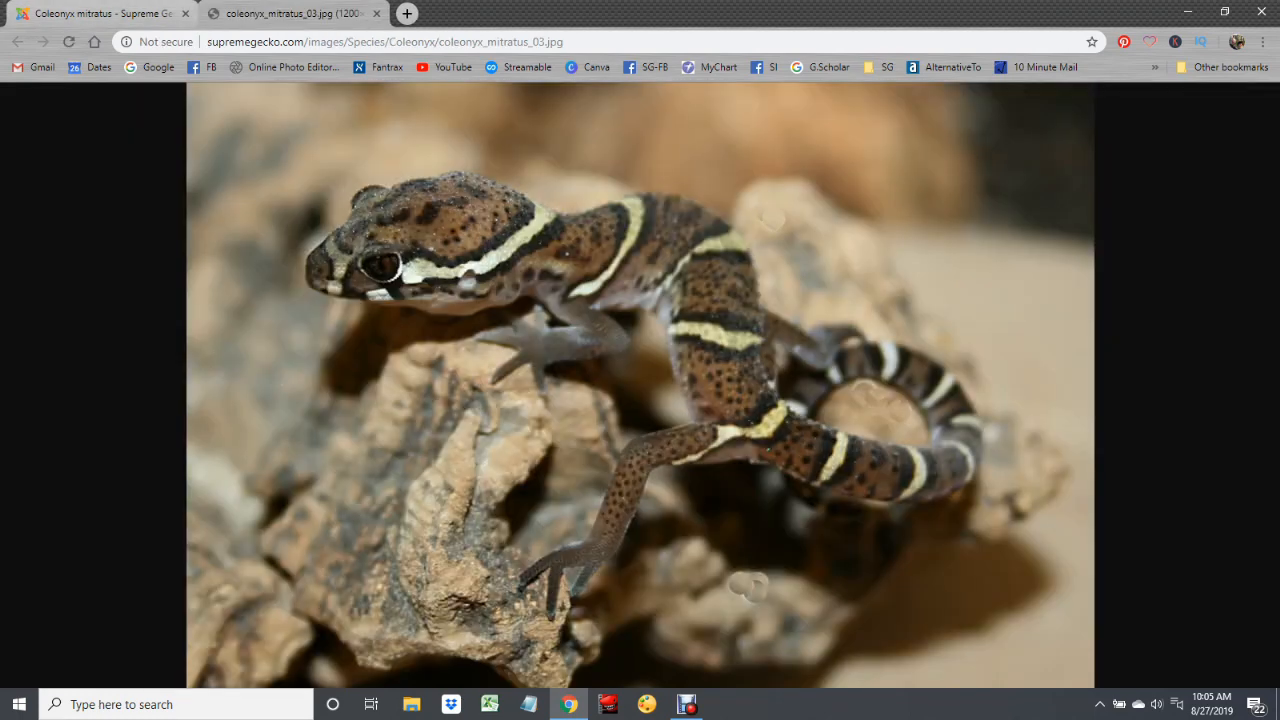
{"action": "left_click", "coordinate": [16, 40]}
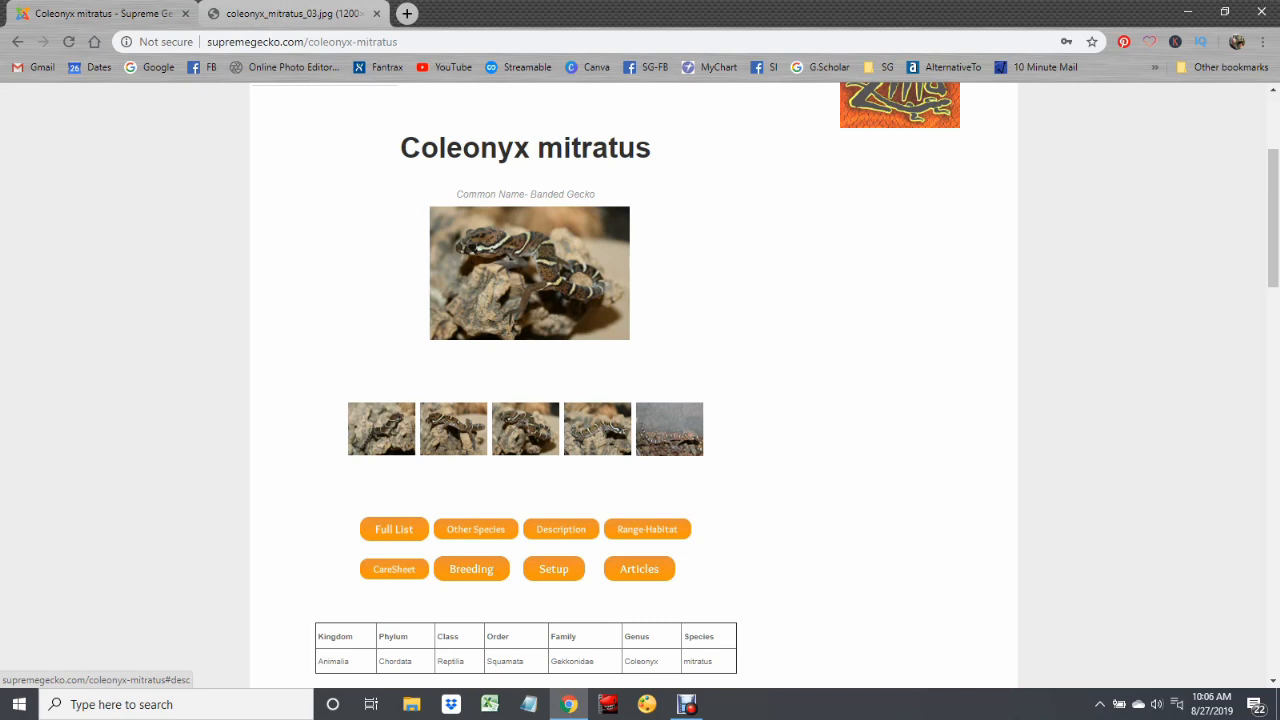
{"action": "mouse_move", "coordinate": [392, 568]}
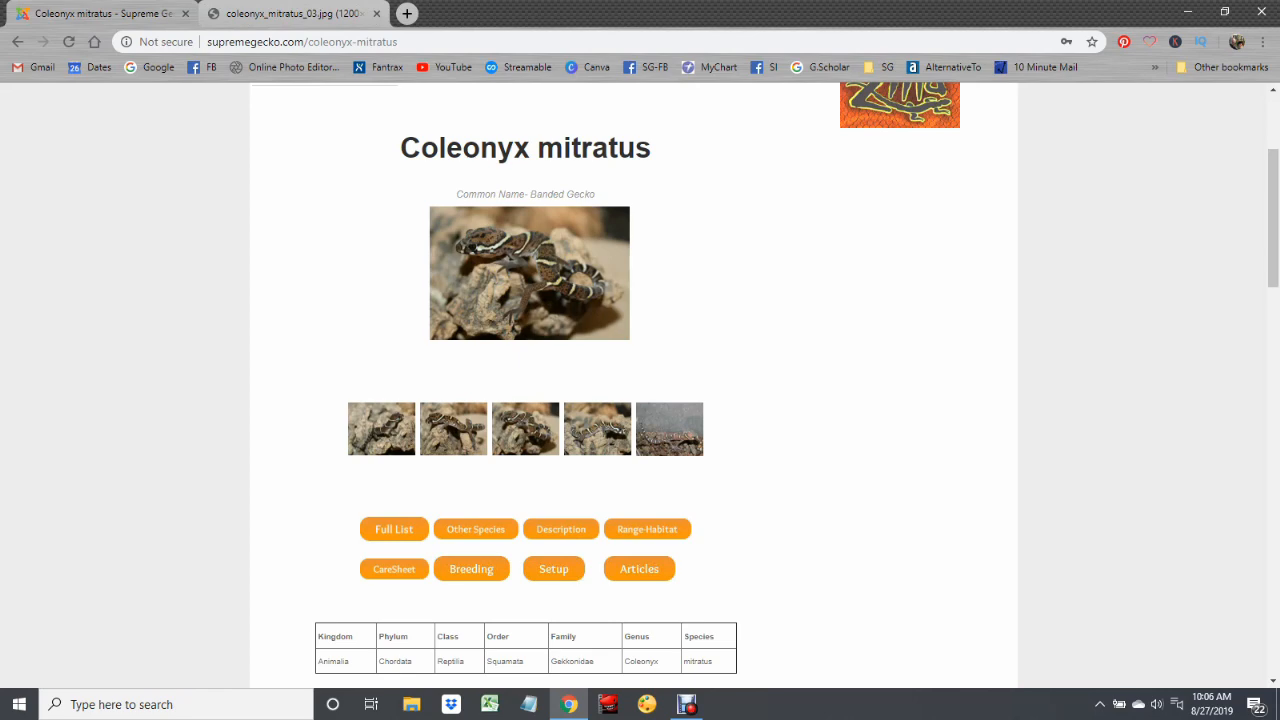
Step: Read down the Coleonyx mitratus description to its setup notes and other articles
{"action": "scroll", "scroll_direction": "down", "scroll_amount": 3}
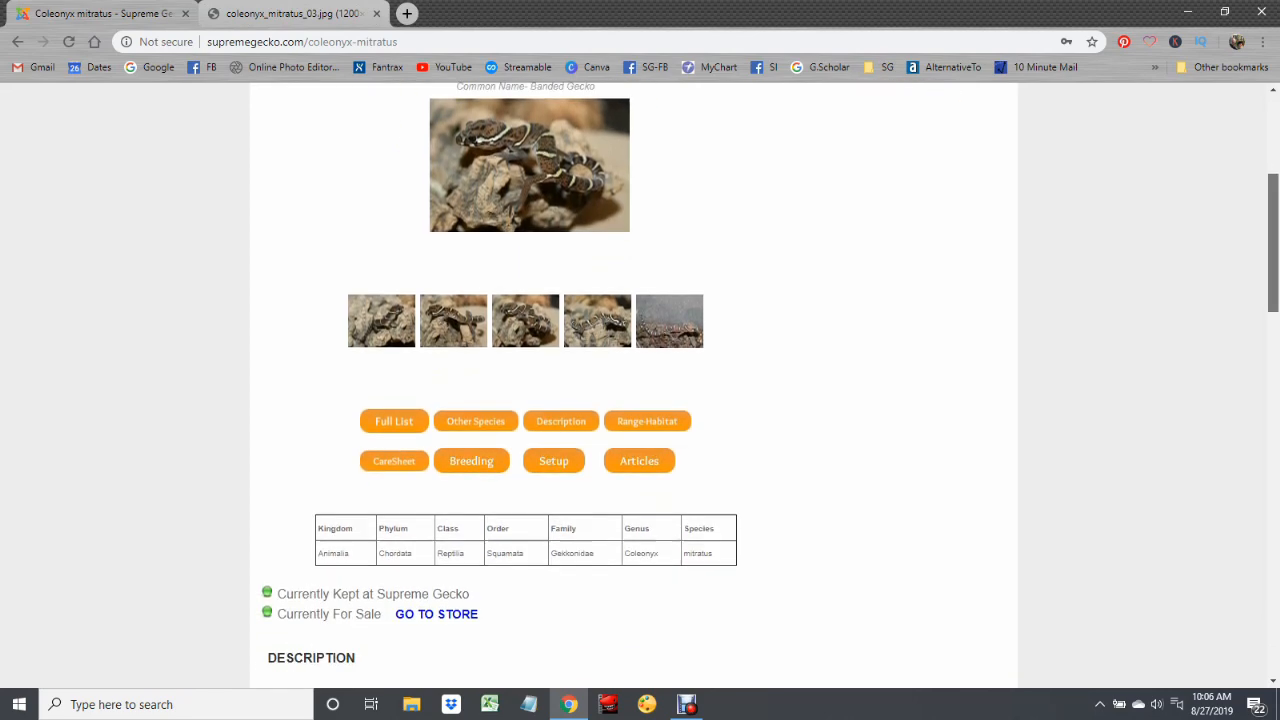
{"action": "scroll", "scroll_direction": "down", "scroll_amount": 3}
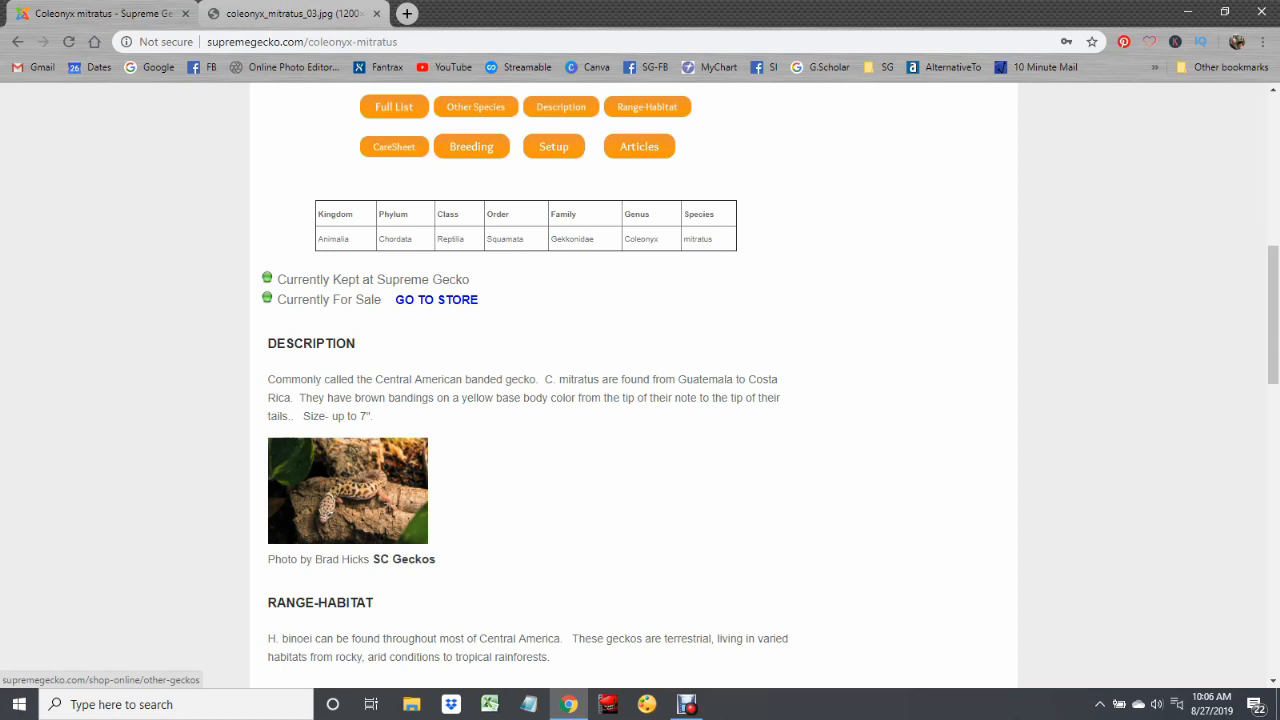
{"action": "scroll", "scroll_direction": "down", "scroll_amount": 3}
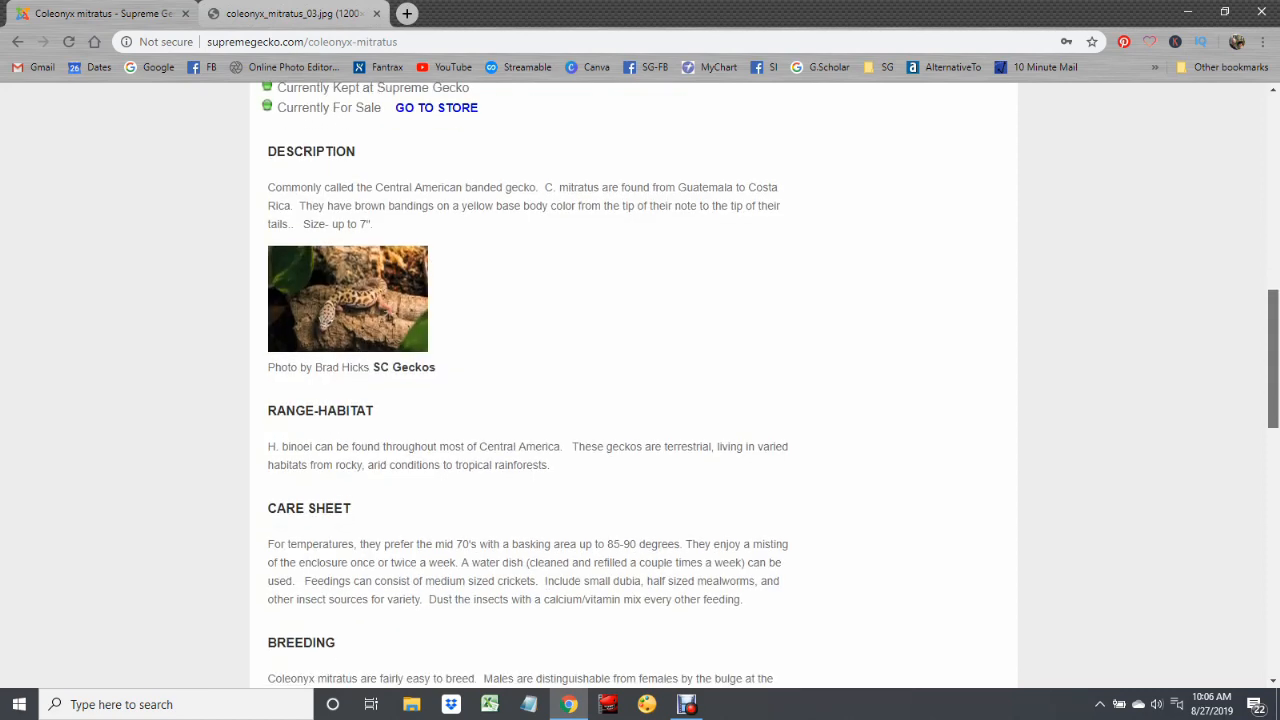
{"action": "scroll", "scroll_direction": "down", "scroll_amount": 3}
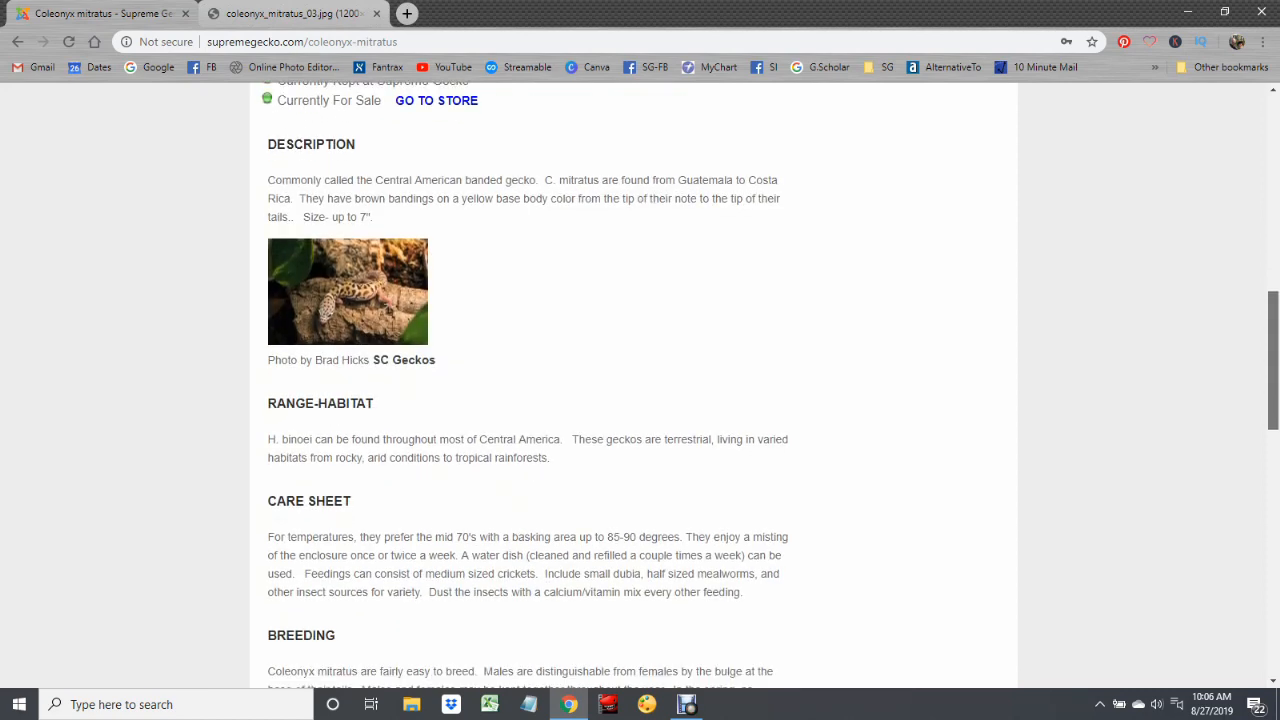
{"action": "scroll", "scroll_direction": "down", "scroll_amount": 3}
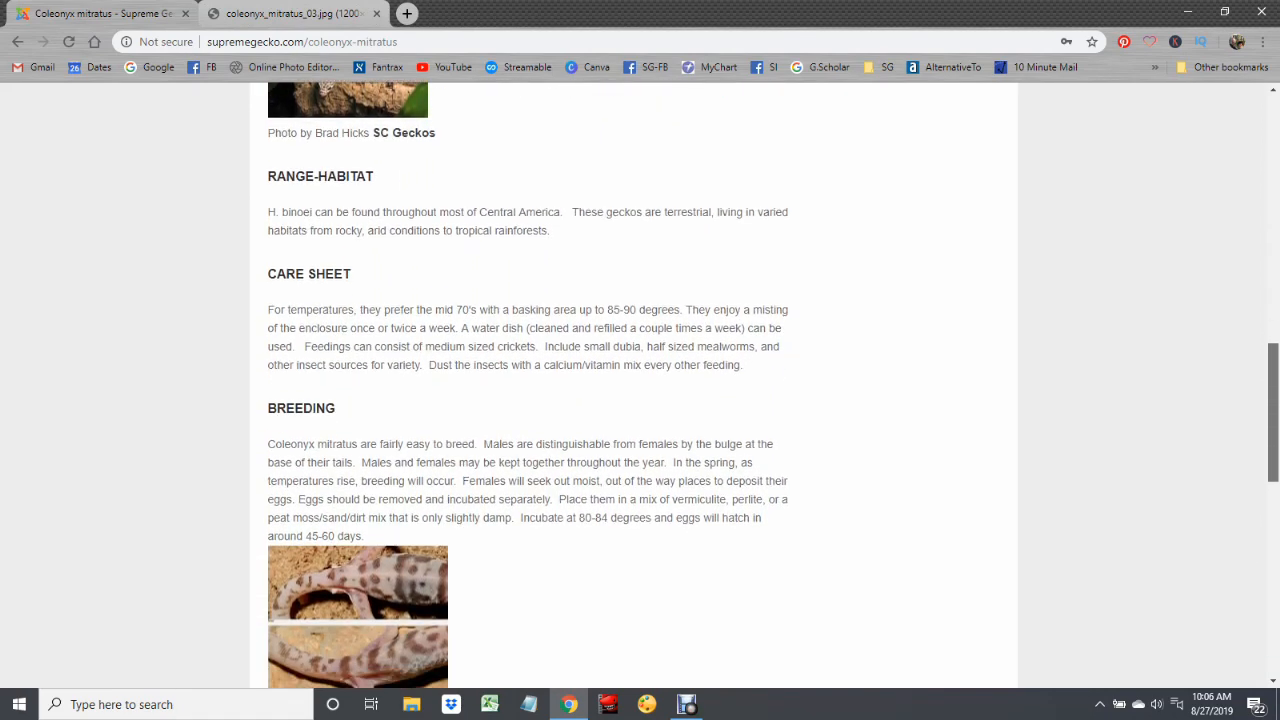
{"action": "scroll", "scroll_direction": "down", "scroll_amount": 3}
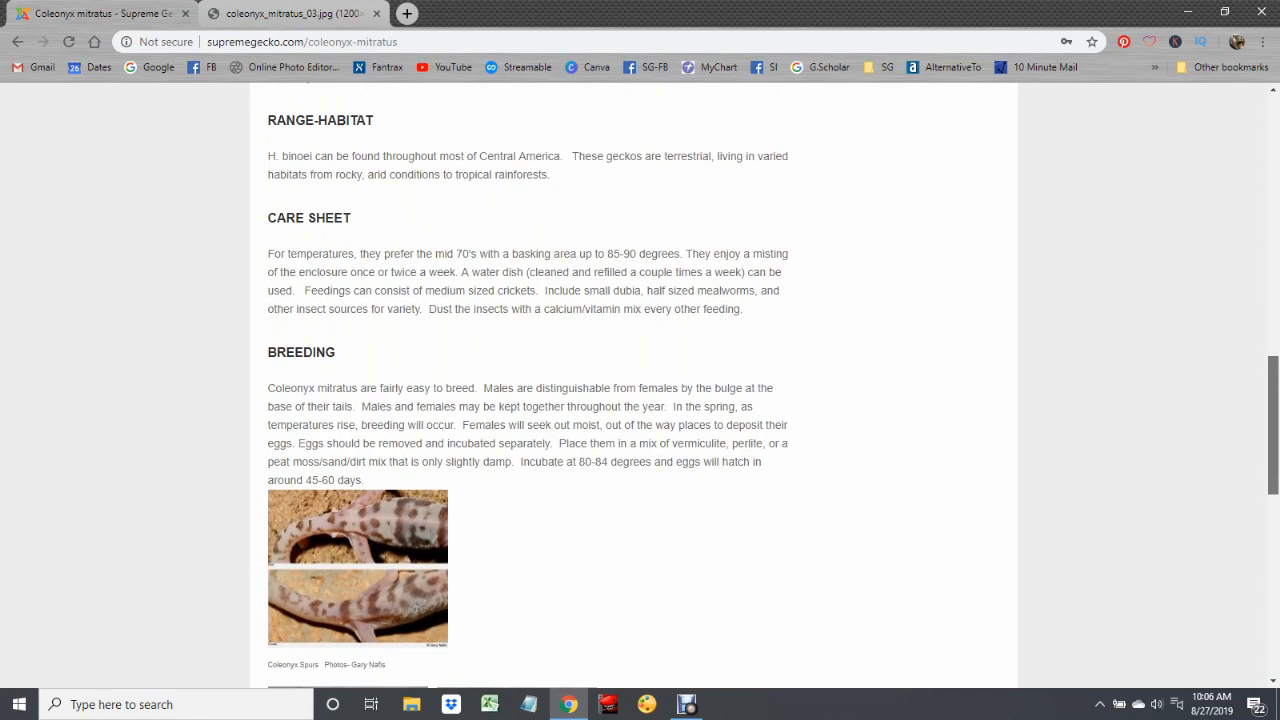
{"action": "scroll", "scroll_direction": "down", "scroll_amount": 3}
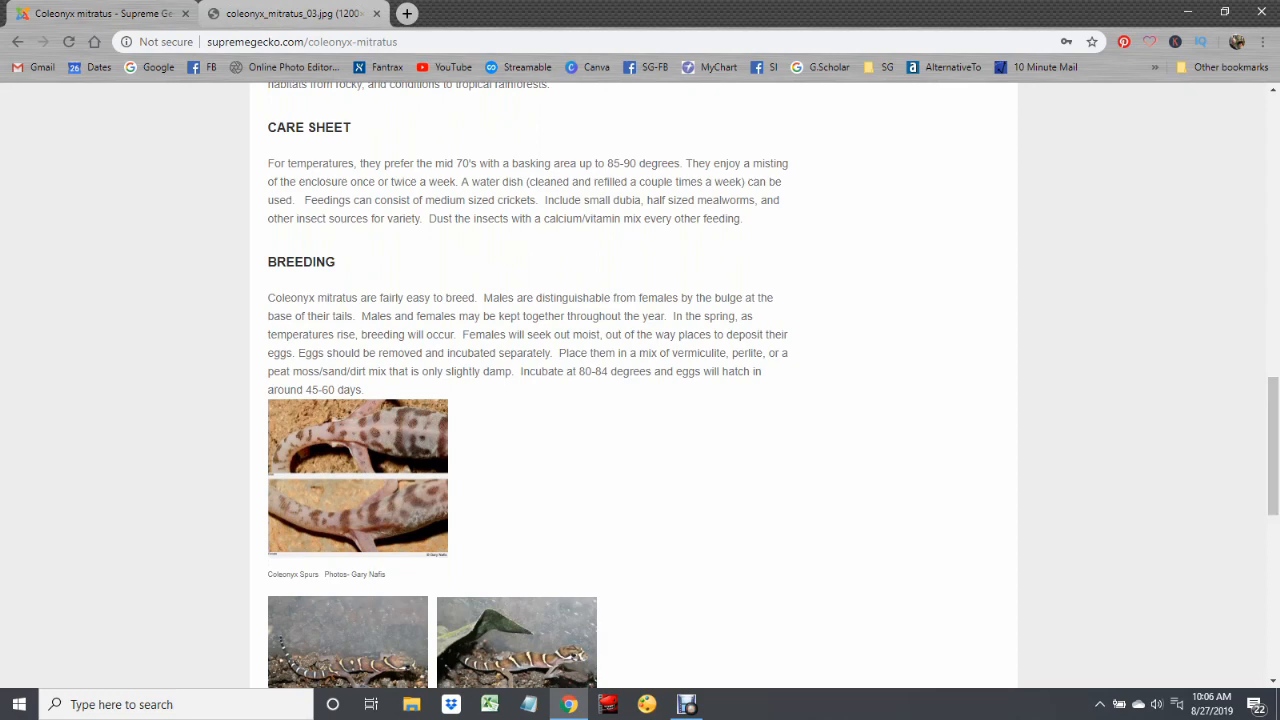
{"action": "scroll", "scroll_direction": "down", "scroll_amount": 3}
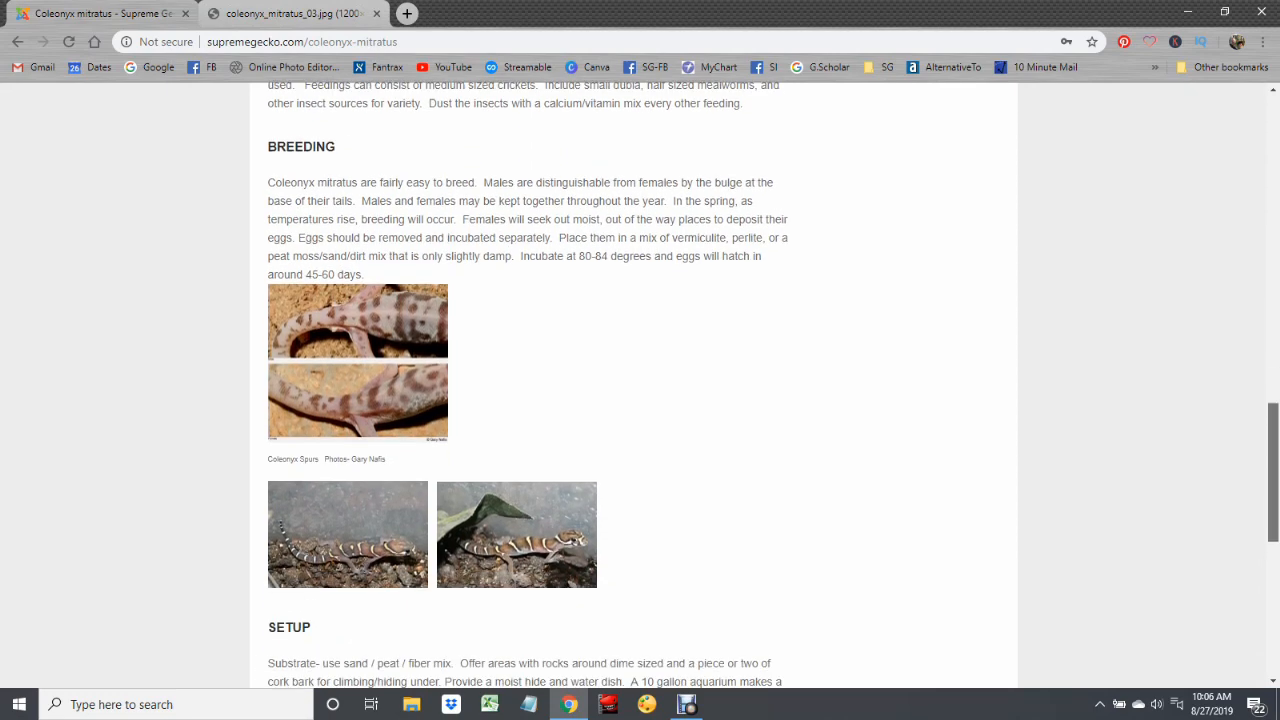
{"action": "scroll", "scroll_direction": "down", "scroll_amount": 3}
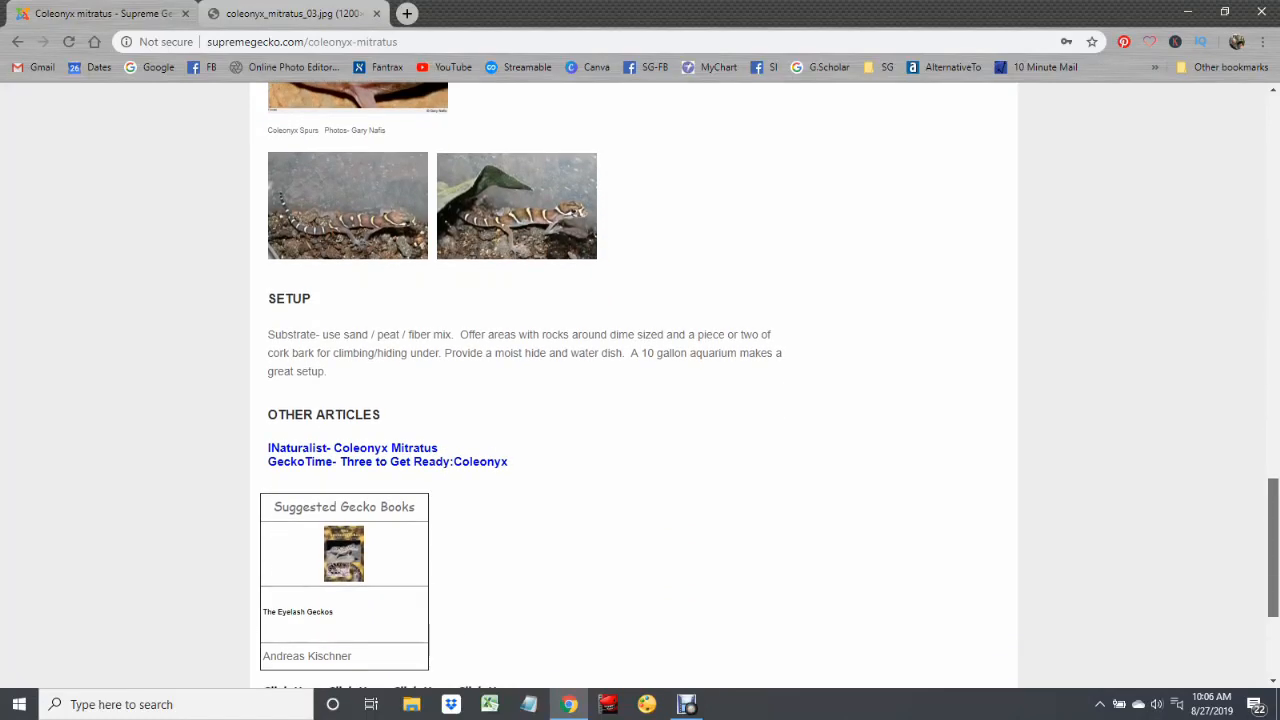
{"action": "scroll", "scroll_direction": "down", "scroll_amount": 3}
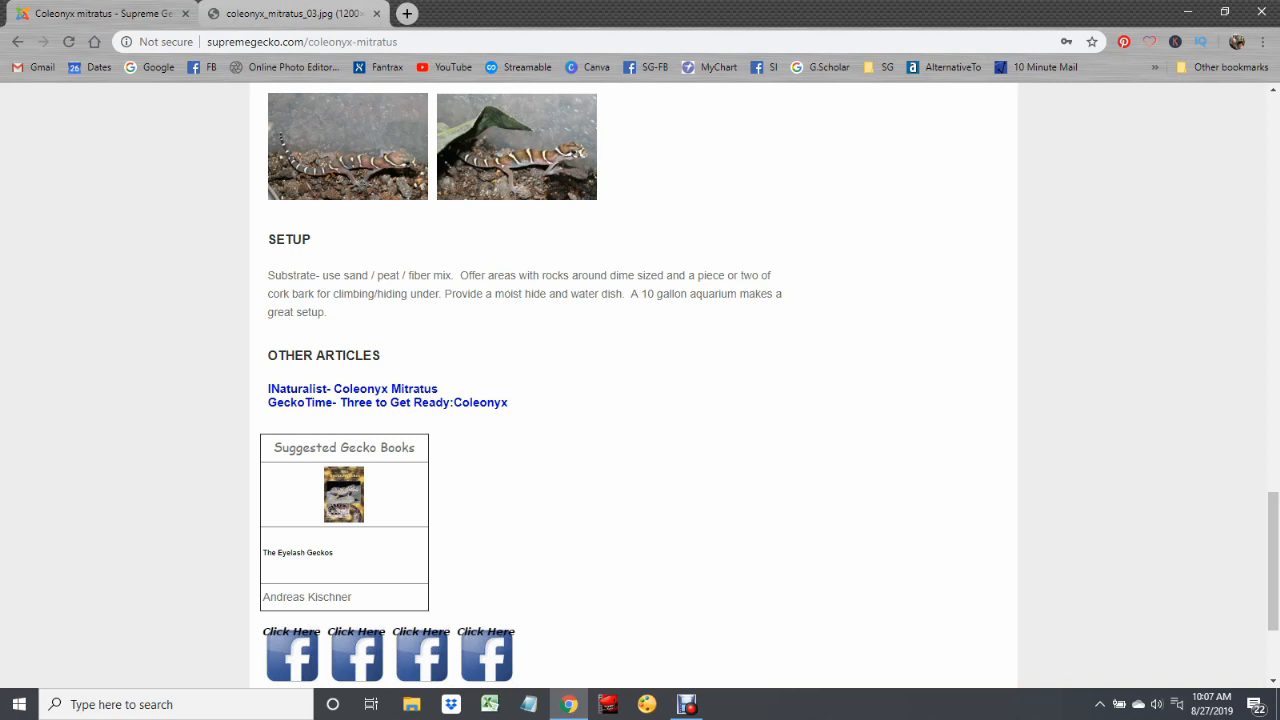
{"action": "scroll", "scroll_direction": "down", "scroll_amount": 3}
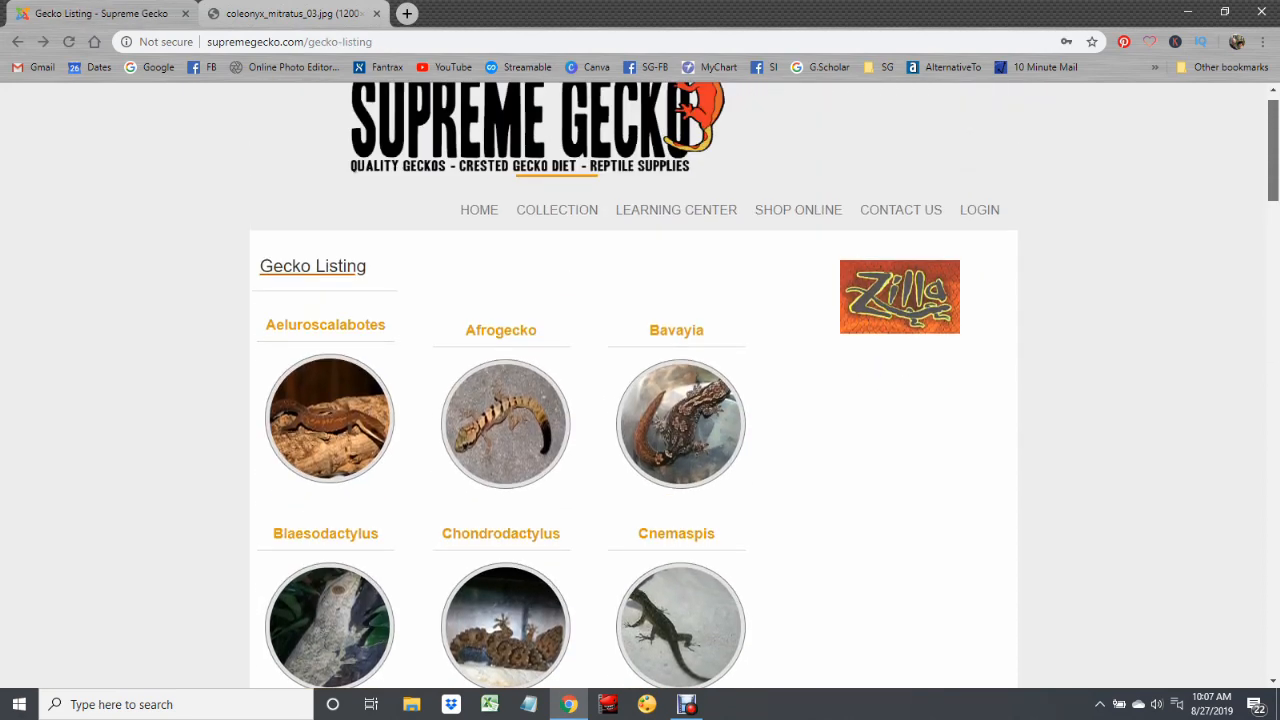
Step: Scroll down the Gecko Listing and go into the Goniurosaurus genus listing
{"action": "scroll", "scroll_direction": "down", "scroll_amount": 3}
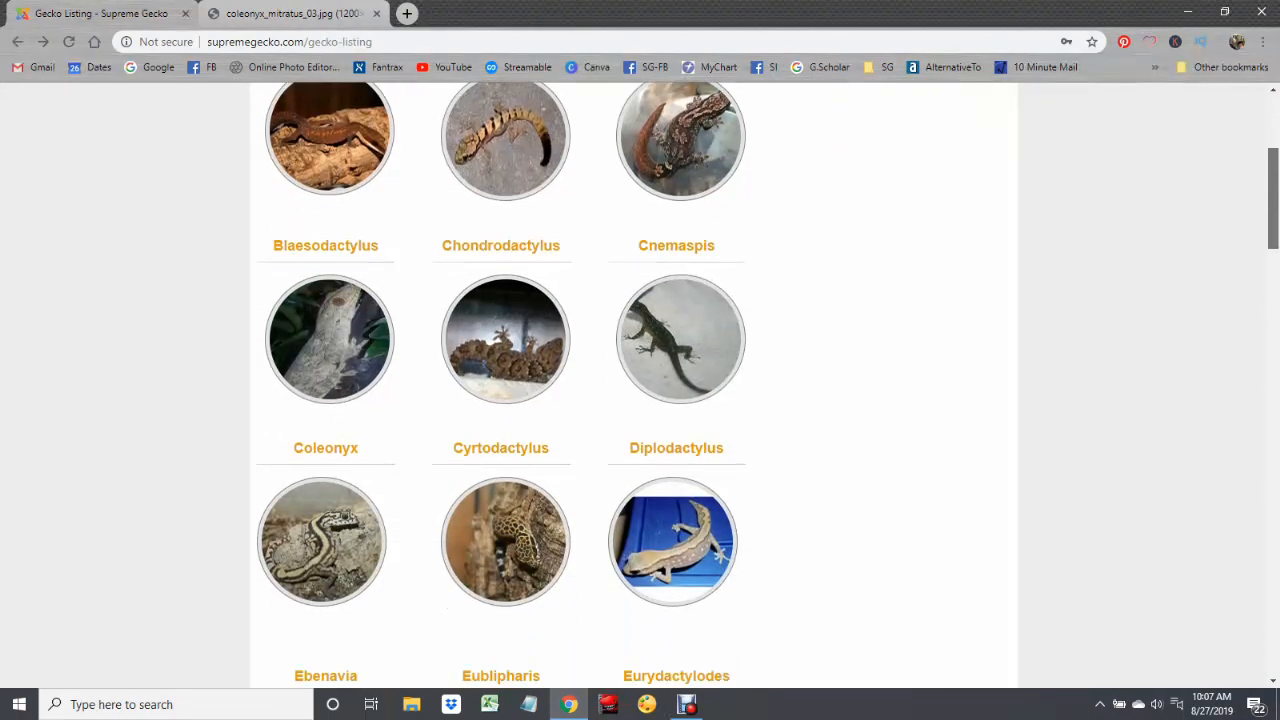
{"action": "scroll", "scroll_direction": "down", "scroll_amount": 3}
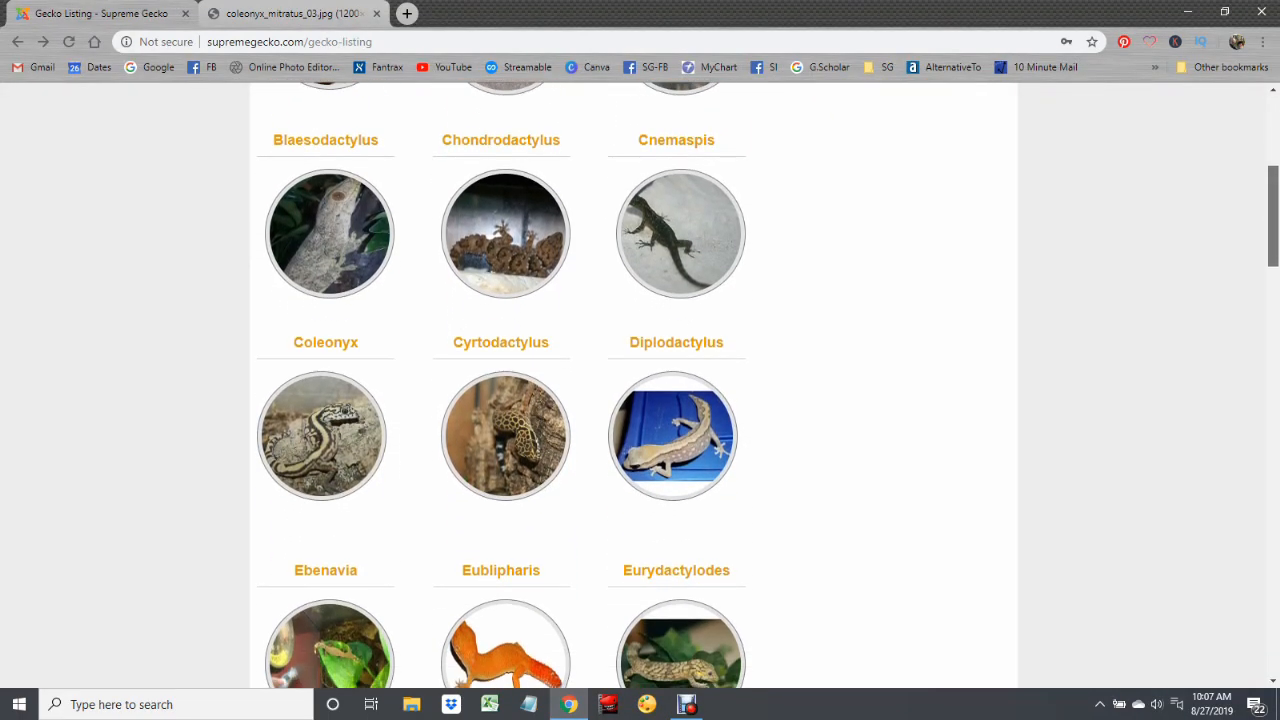
{"action": "scroll", "scroll_direction": "down", "scroll_amount": 3}
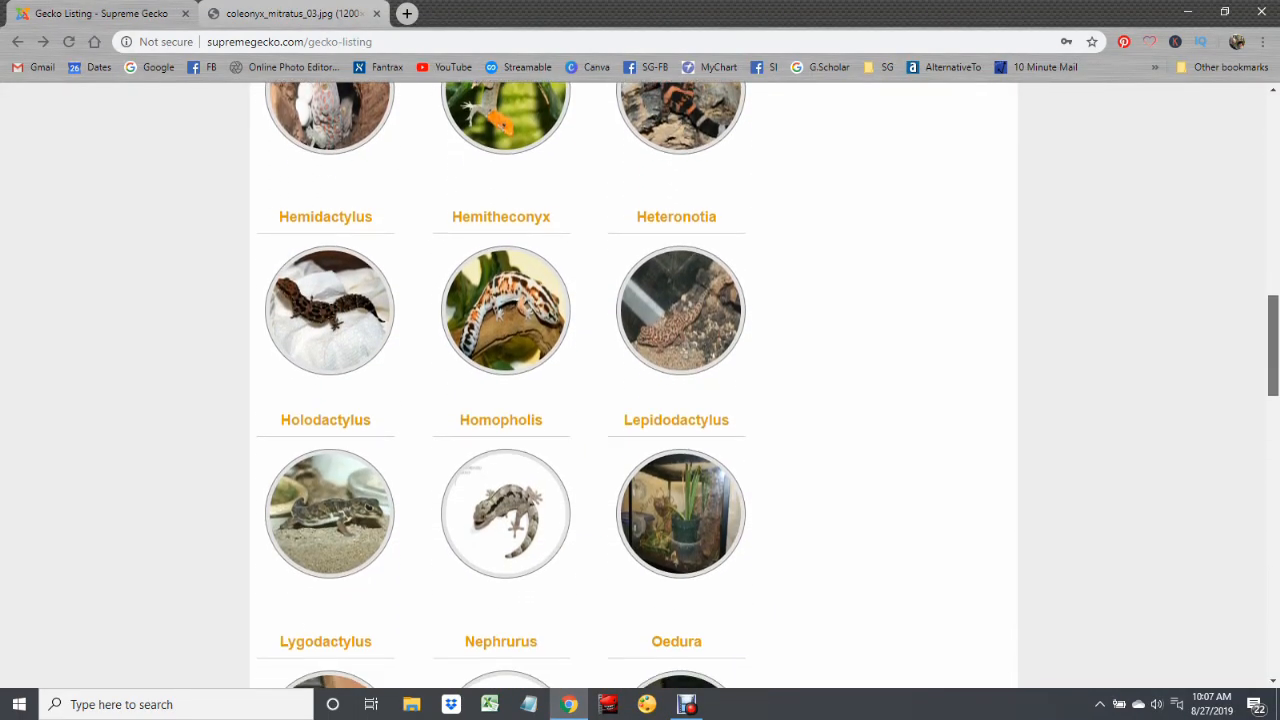
{"action": "scroll", "scroll_direction": "down", "scroll_amount": 3}
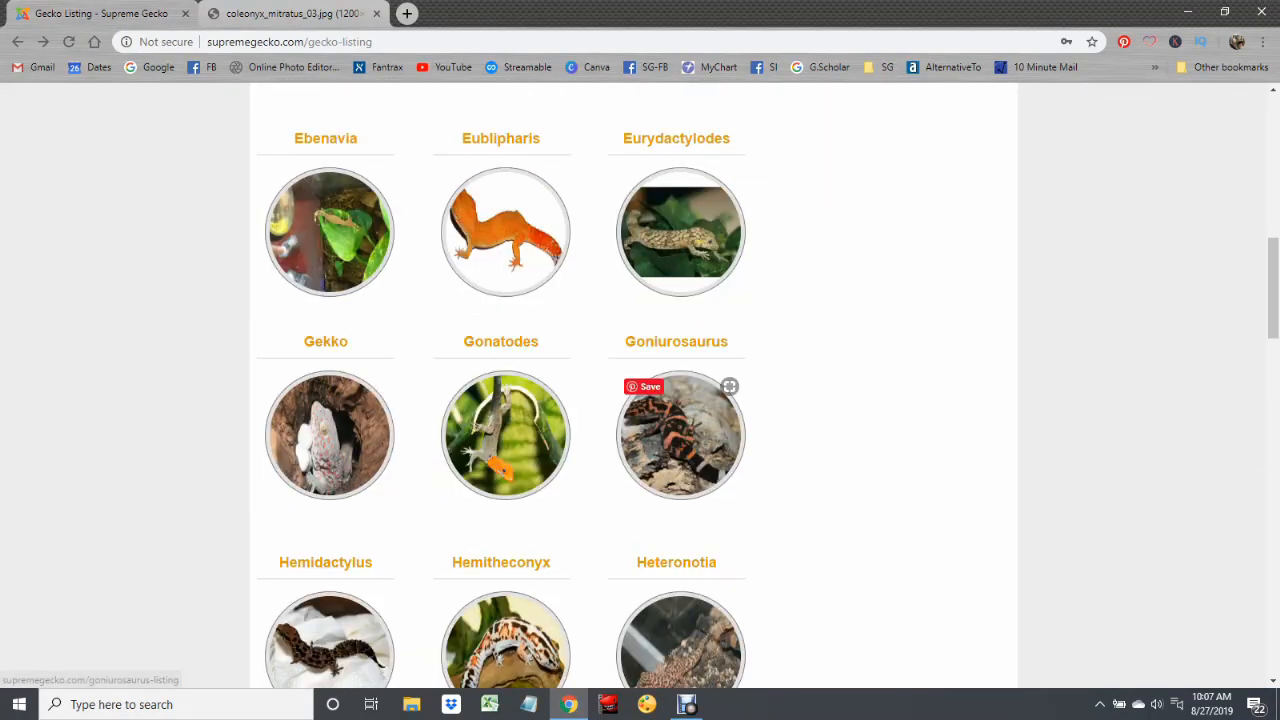
{"action": "left_click", "coordinate": [680, 434]}
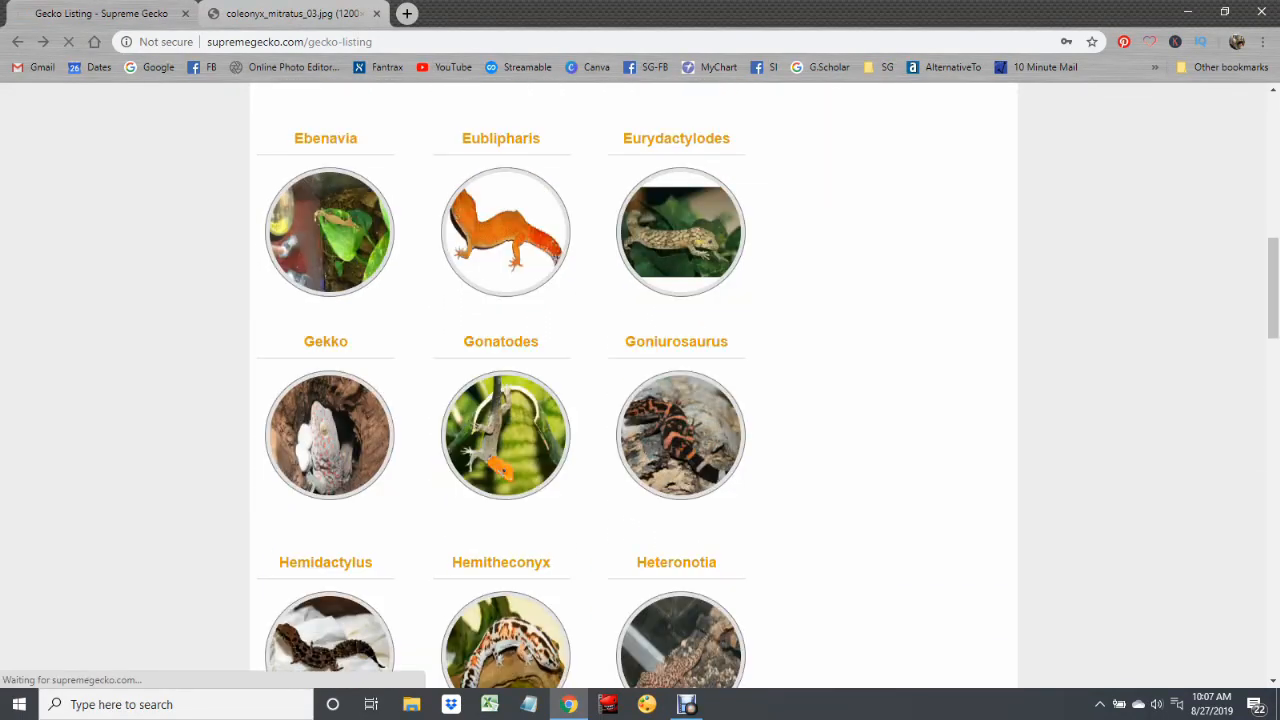
{"action": "left_click", "coordinate": [676, 340]}
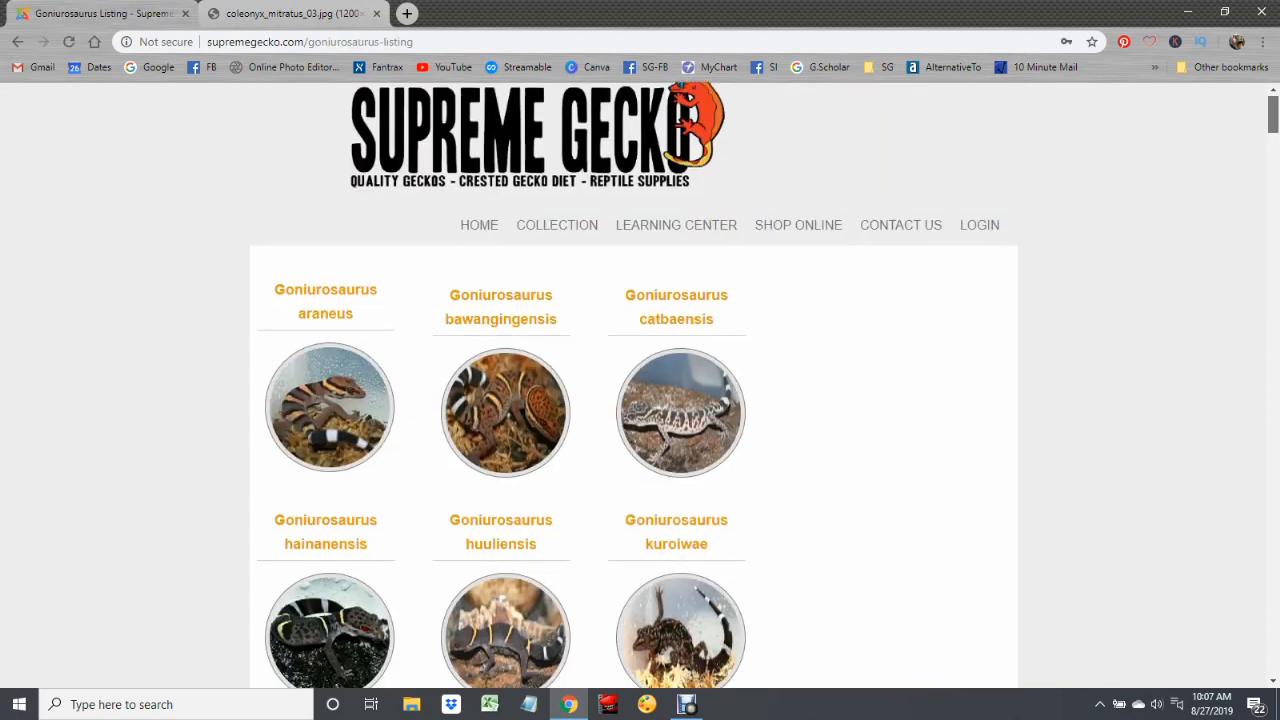
Step: Browse the Goniurosaurus species, quick reference table and care-requirements legend
{"action": "scroll", "scroll_direction": "down", "scroll_amount": 3}
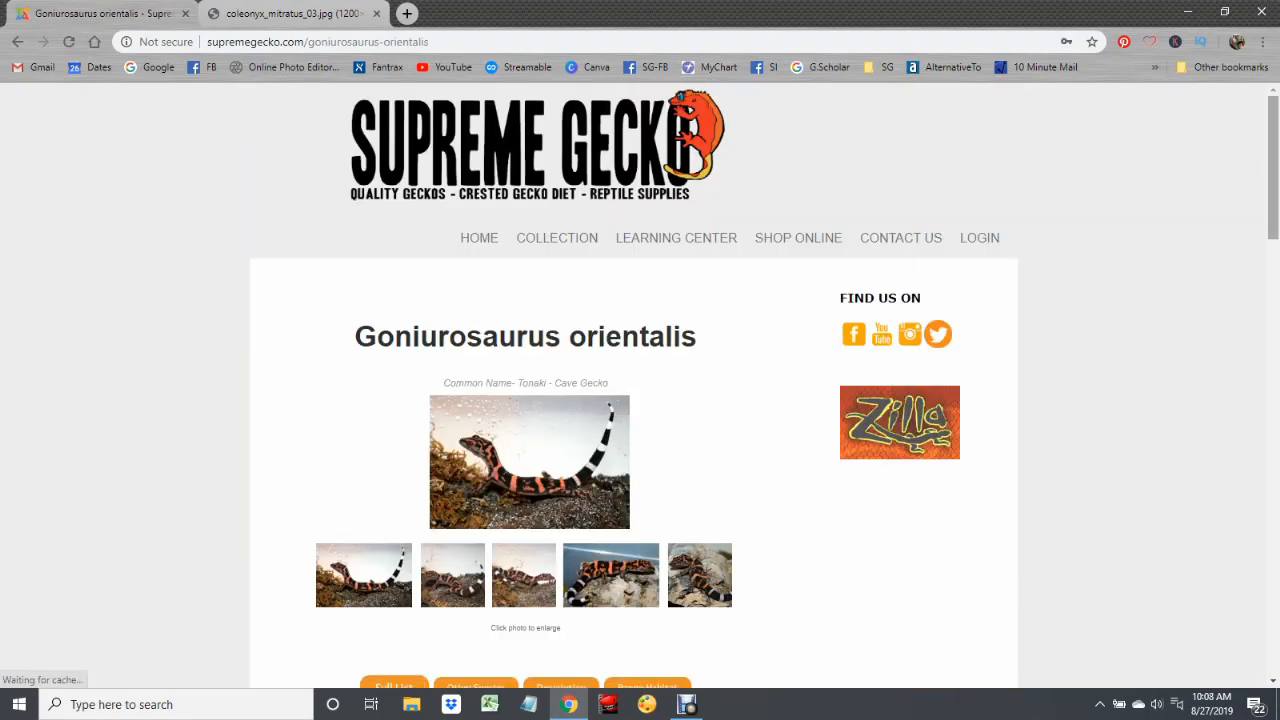
{"action": "scroll", "scroll_direction": "down", "scroll_amount": 3}
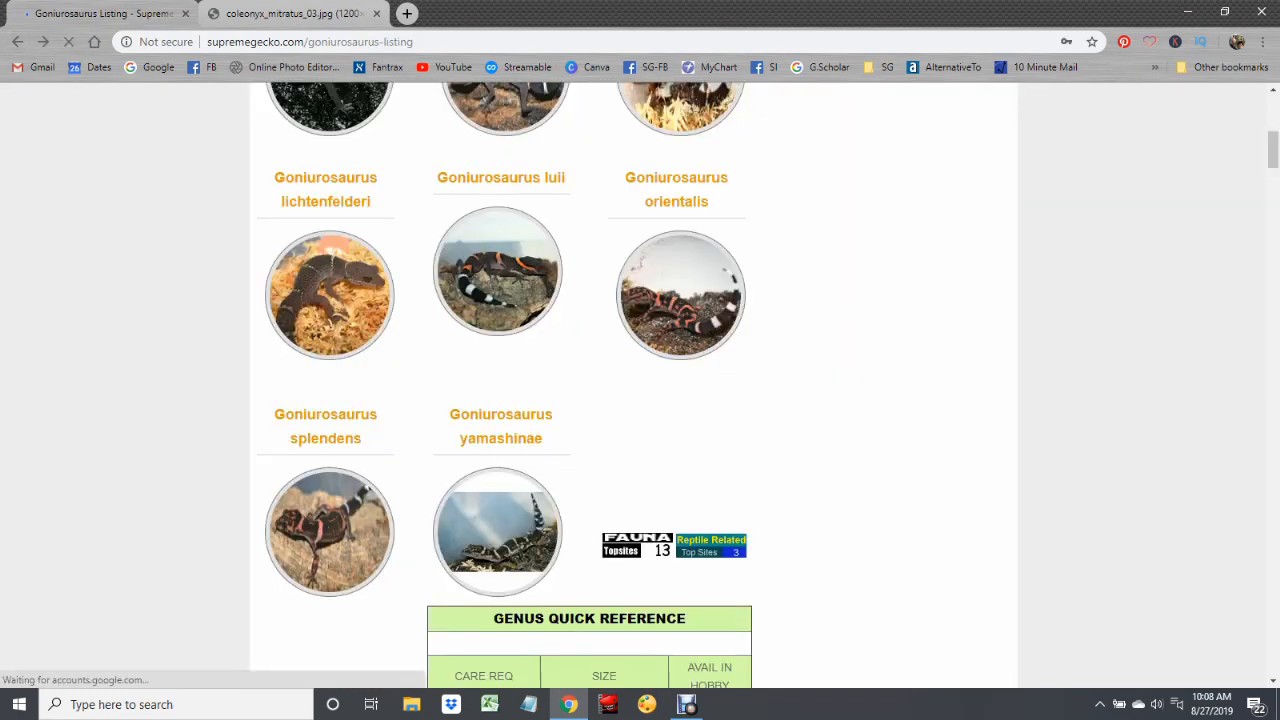
{"action": "scroll", "scroll_direction": "down", "scroll_amount": 3}
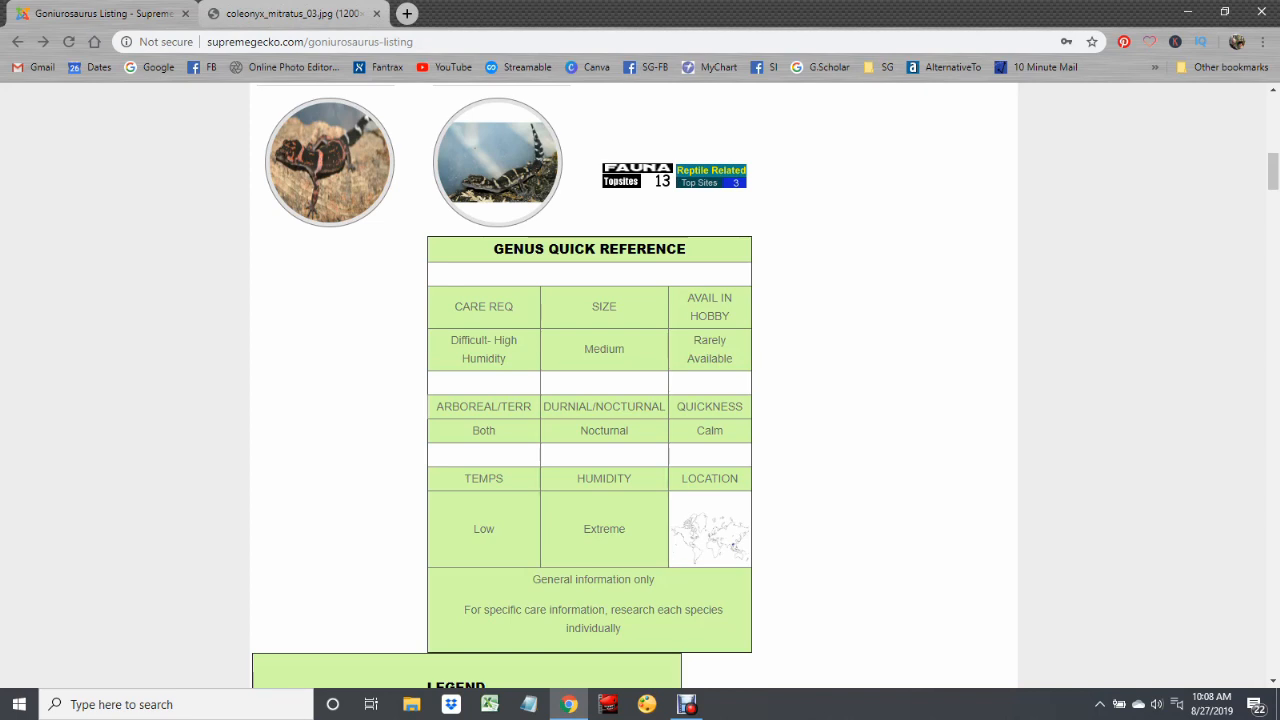
{"action": "left_click", "coordinate": [708, 528]}
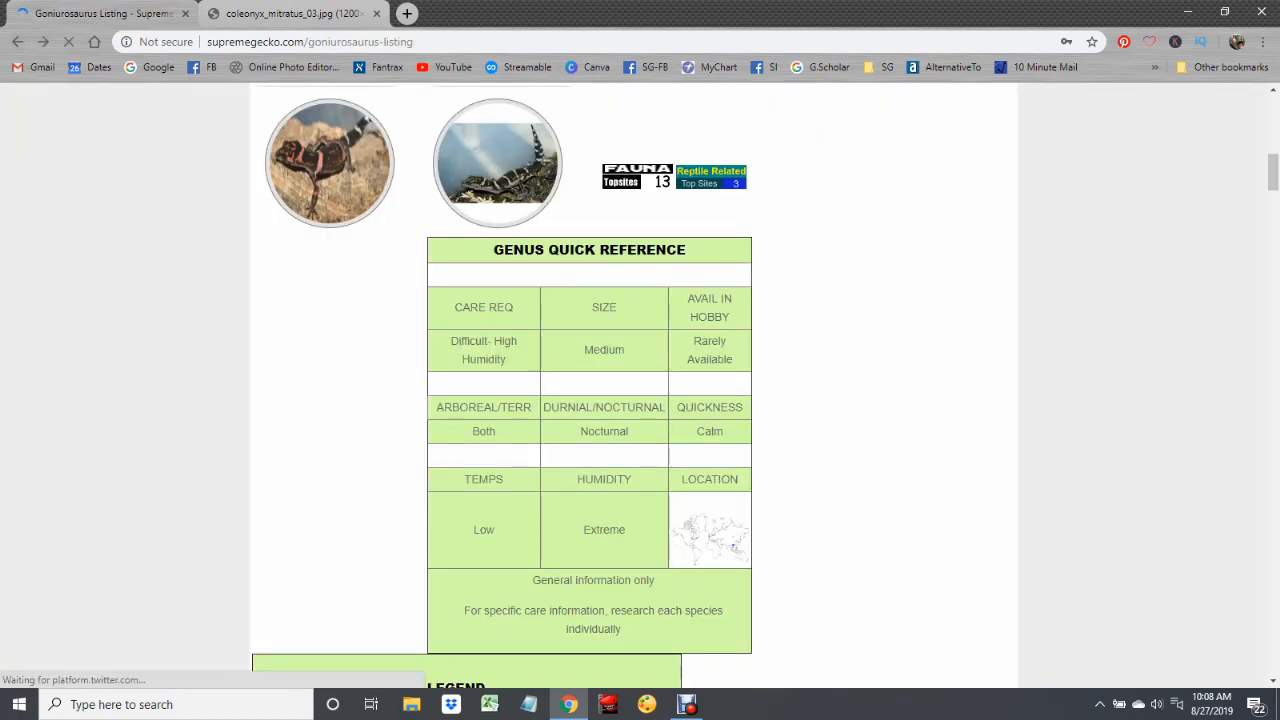
{"action": "scroll", "scroll_direction": "down", "scroll_amount": 3}
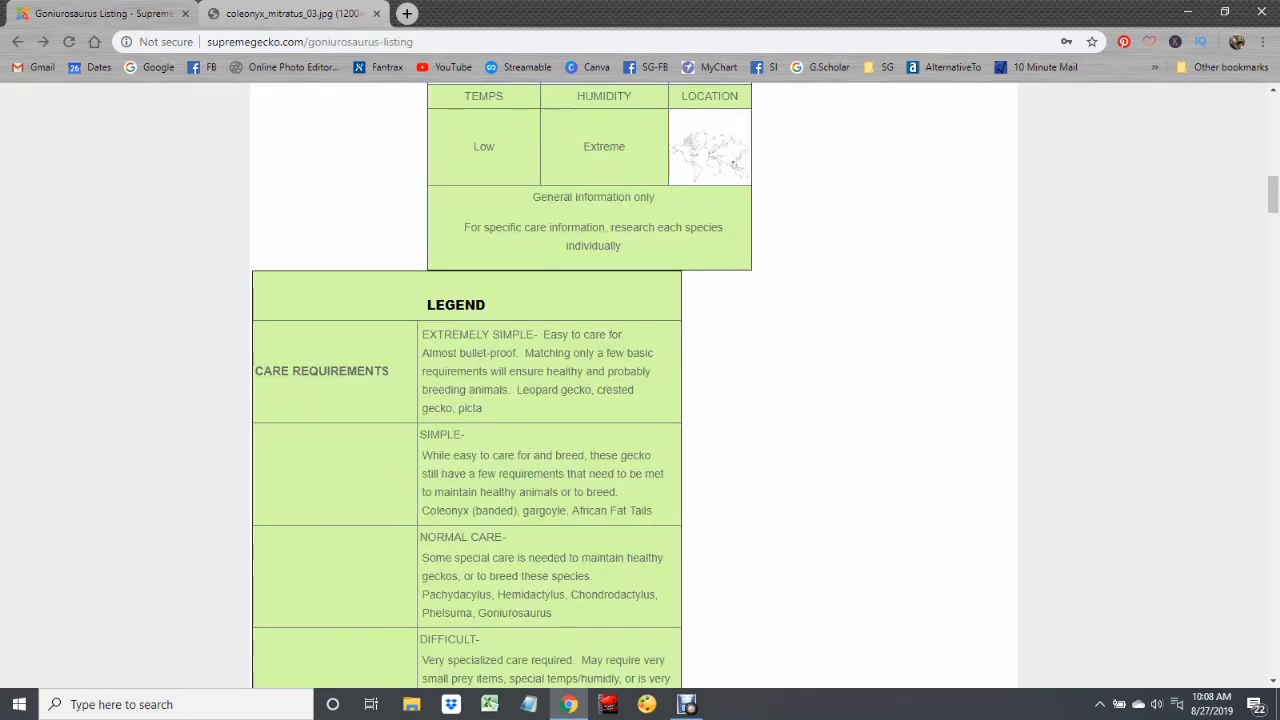
{"action": "scroll", "scroll_direction": "down", "scroll_amount": 3}
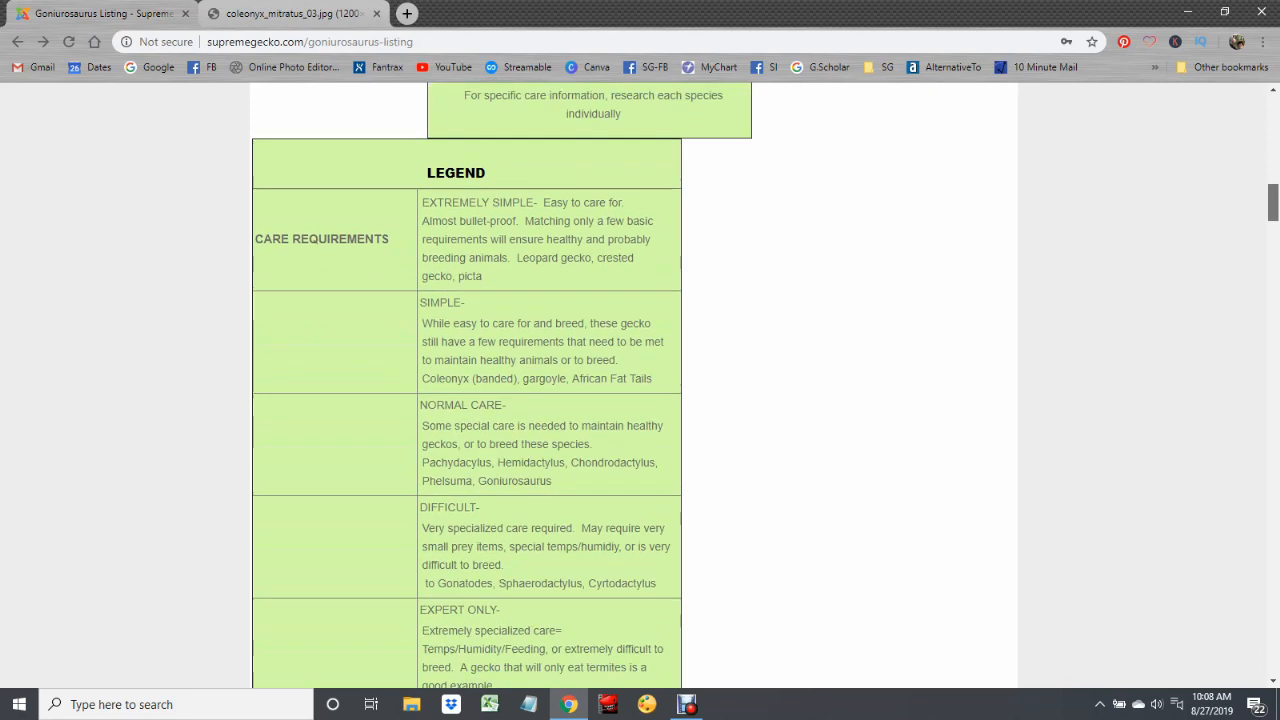
{"action": "scroll", "scroll_direction": "down", "scroll_amount": 3}
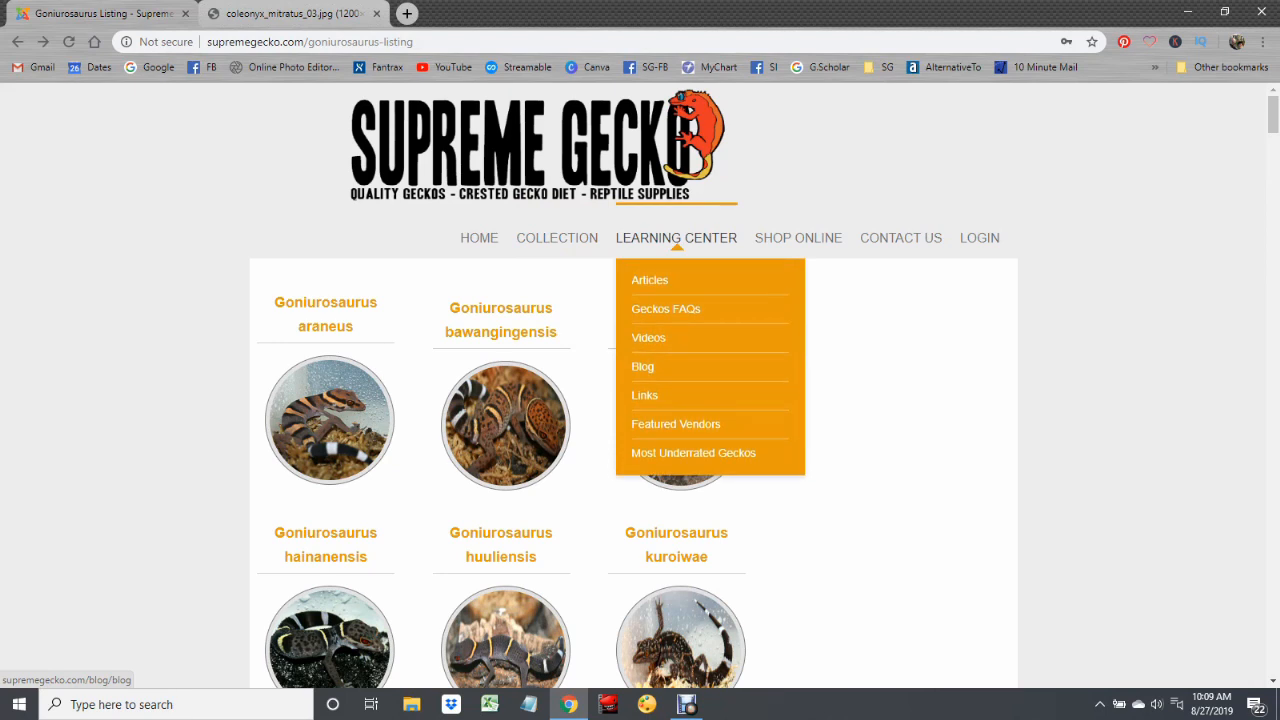
Step: Go to Learning Center > Articles and choose the Leopard Gecko articles
{"action": "left_click", "coordinate": [650, 280]}
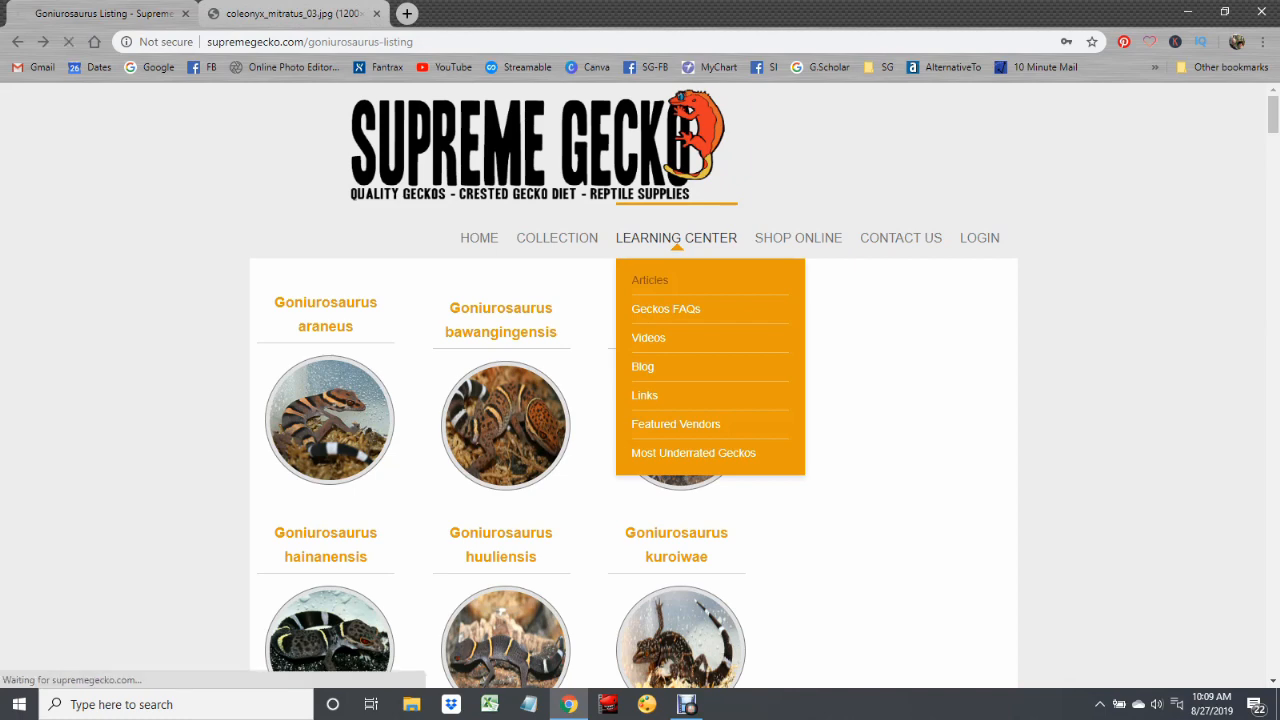
{"action": "left_click", "coordinate": [650, 280]}
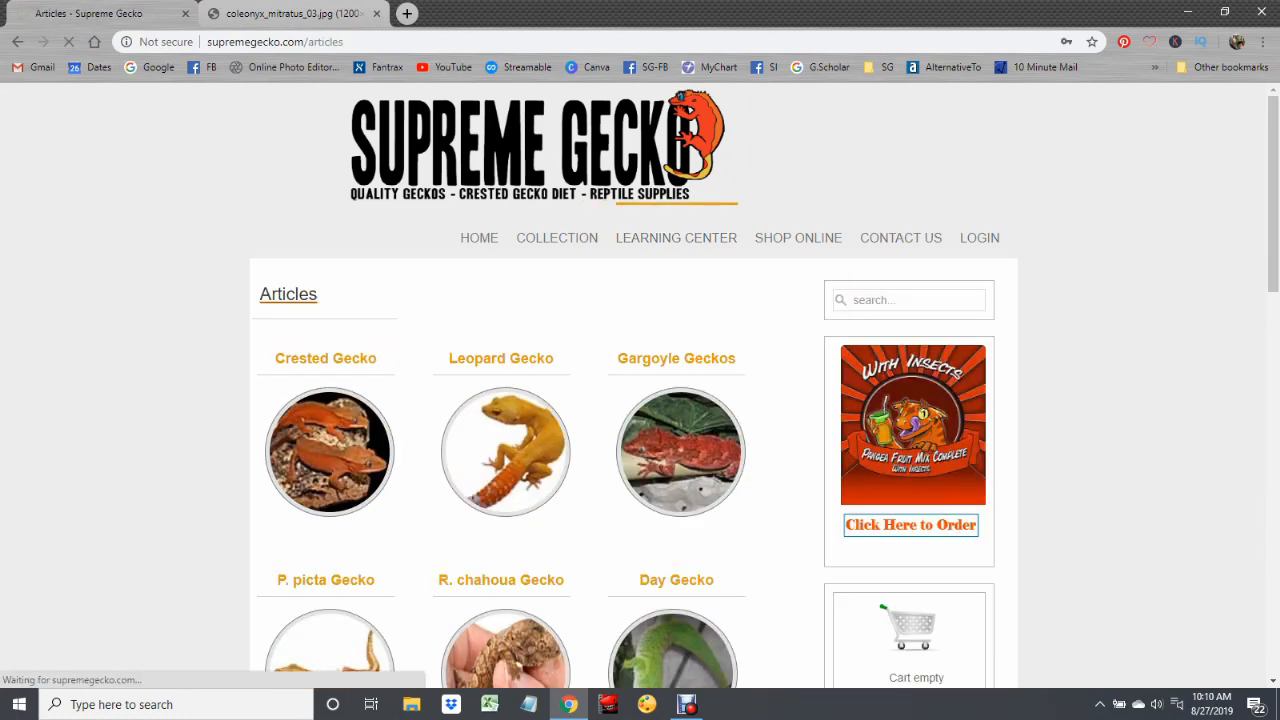
{"action": "left_click", "coordinate": [500, 358]}
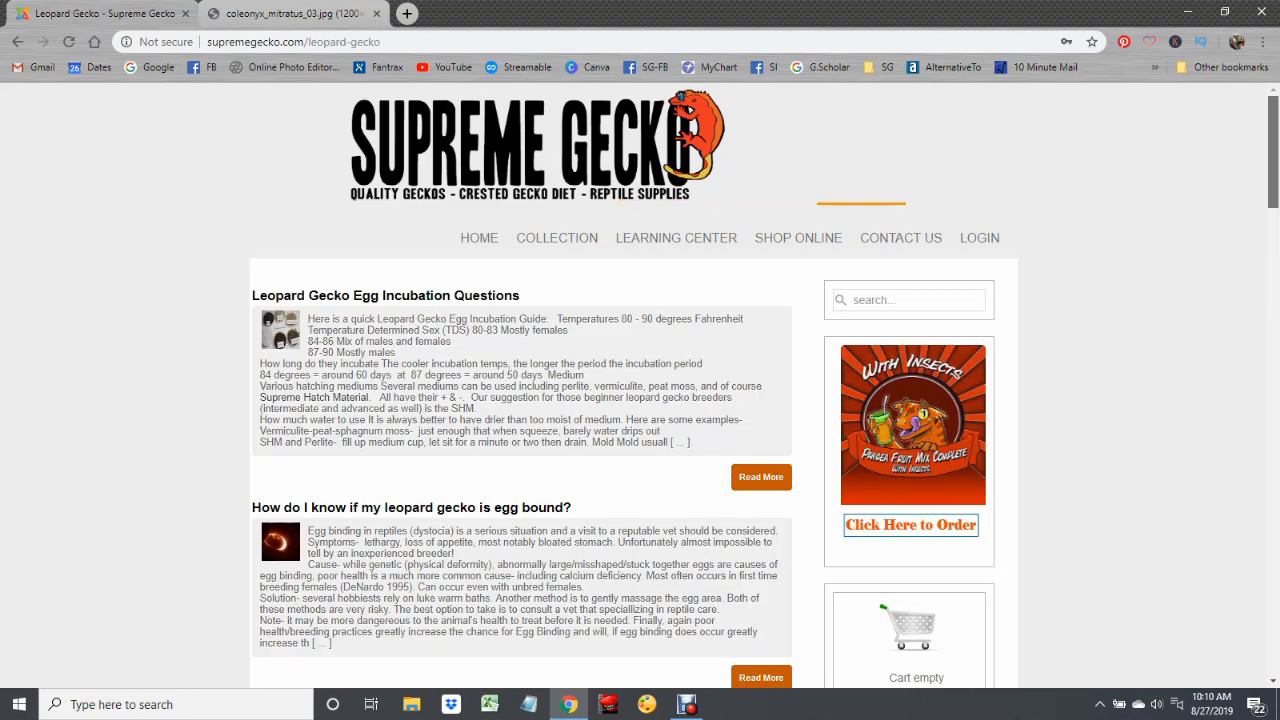
Step: Browse the Leopard Gecko articles and the article topic categories
{"action": "scroll", "scroll_direction": "down", "scroll_amount": 3}
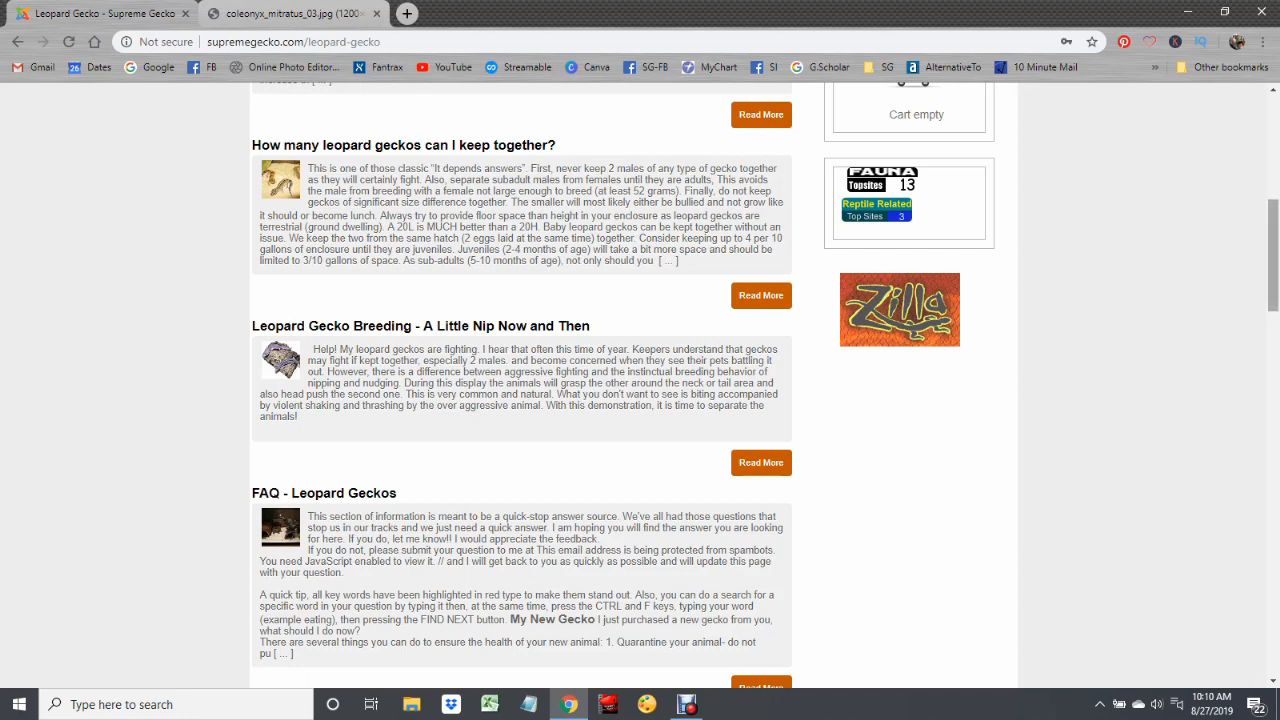
{"action": "scroll", "scroll_direction": "up", "scroll_amount": 3}
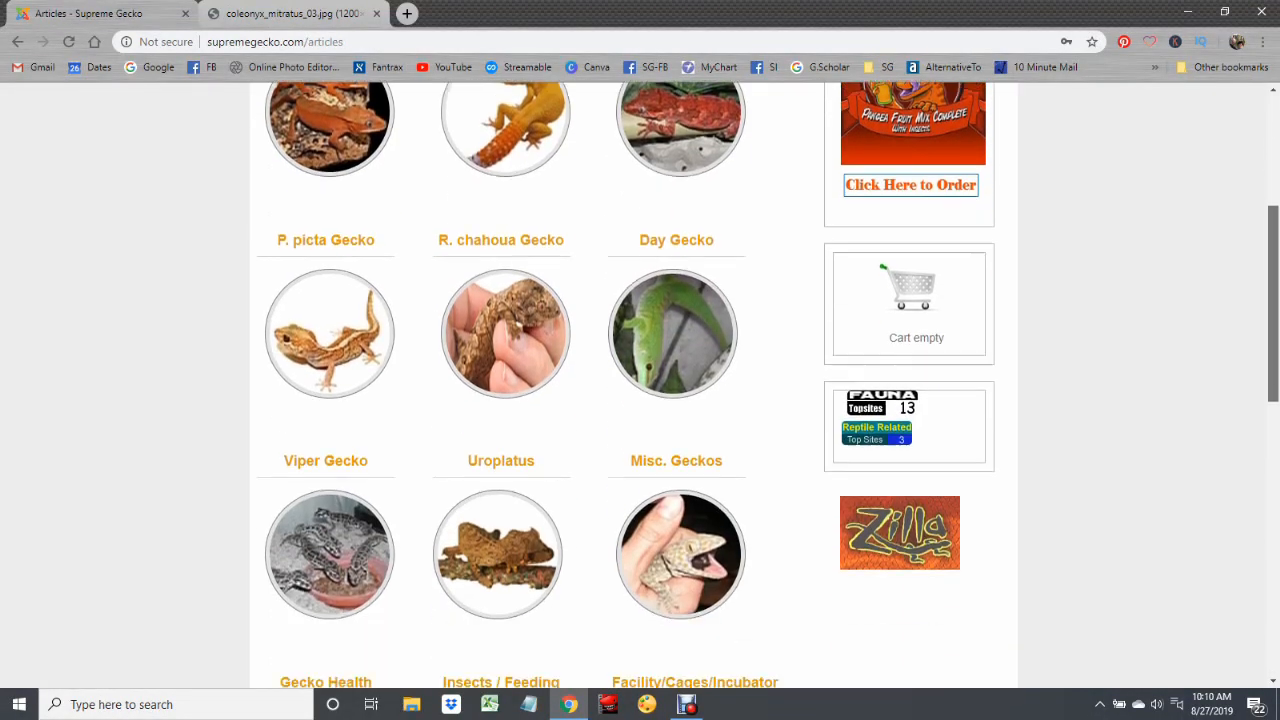
{"action": "scroll", "scroll_direction": "down", "scroll_amount": 3}
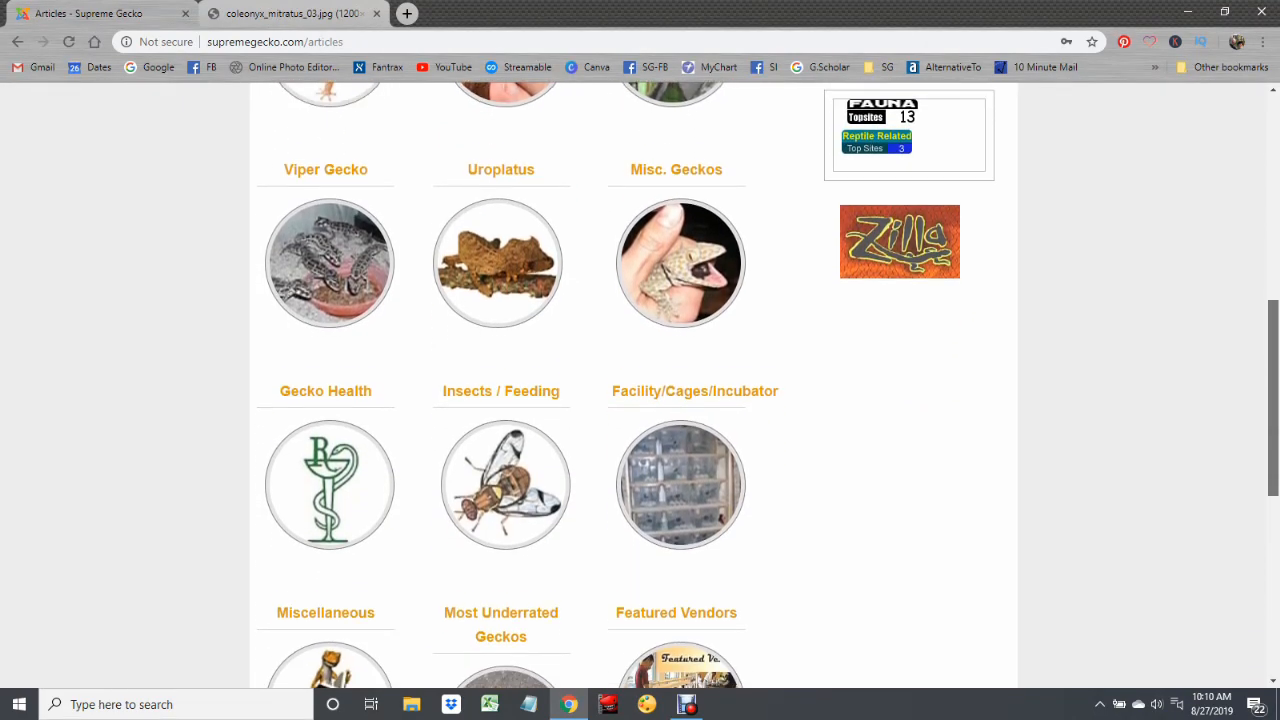
{"action": "scroll", "scroll_direction": "up", "scroll_amount": 3}
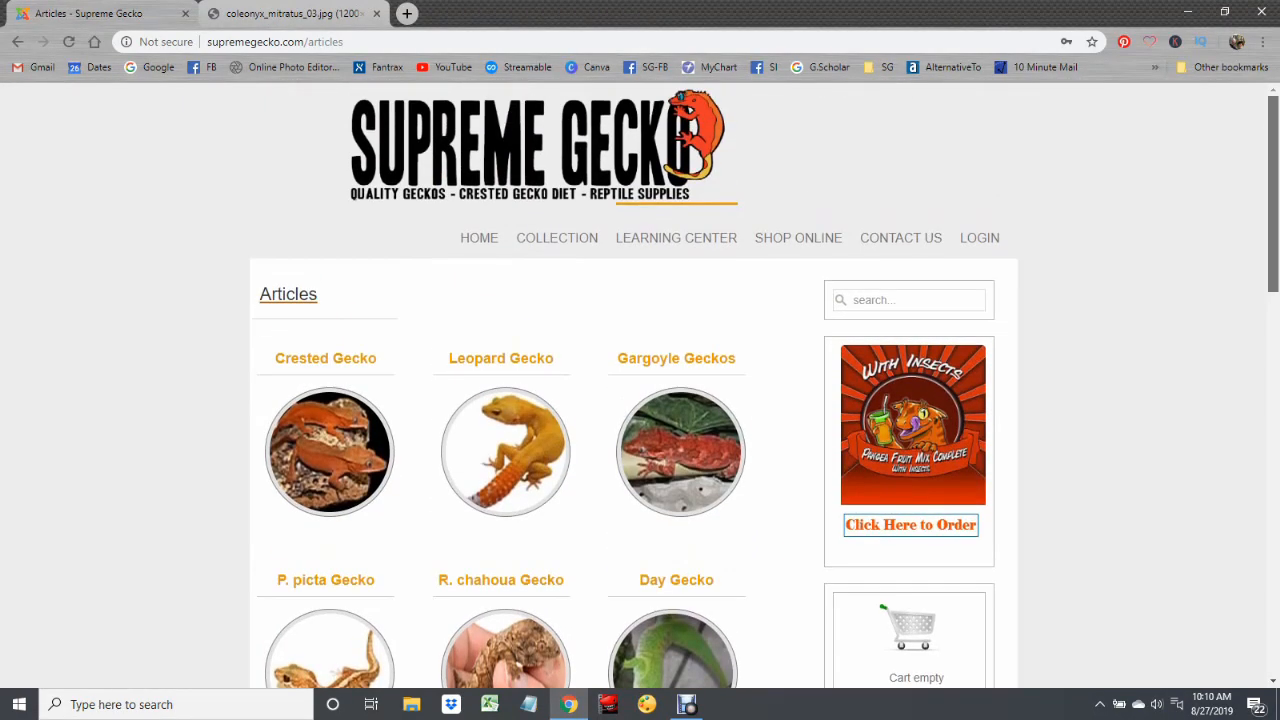
Step: Go to Learning Center > Geckos FAQs and browse the leopard gecko questions
{"action": "left_click", "coordinate": [676, 236]}
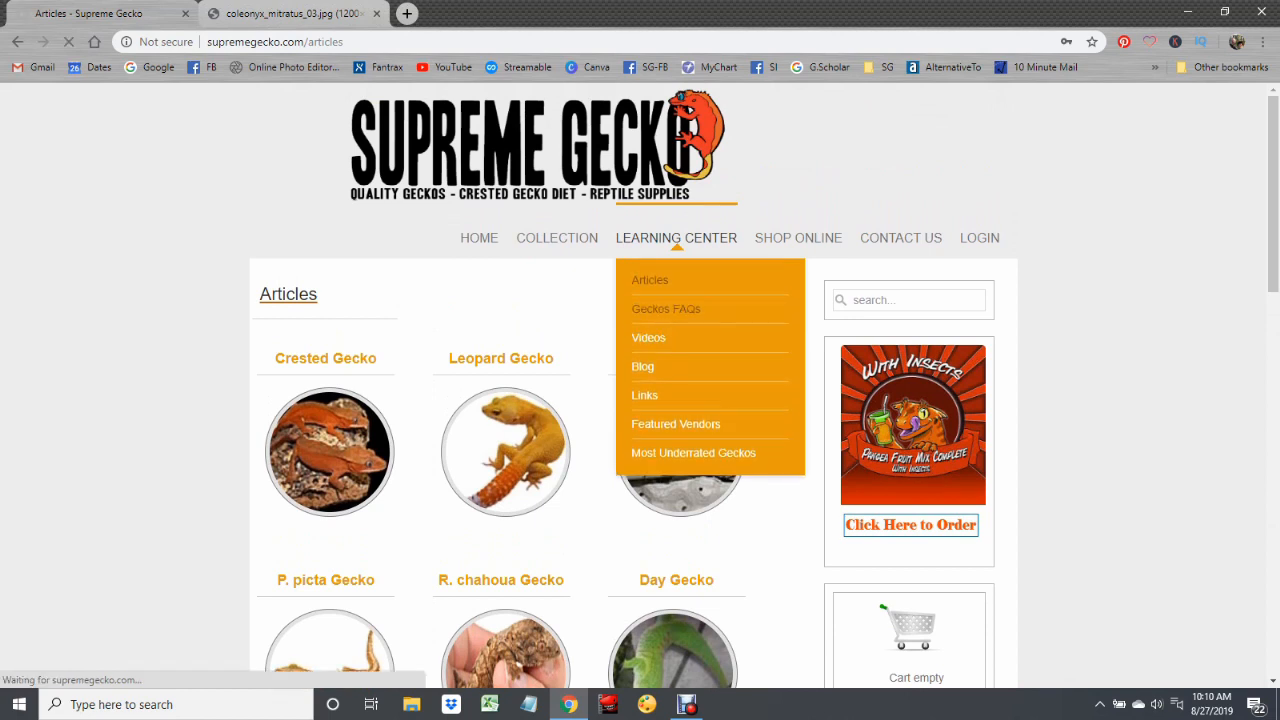
{"action": "left_click", "coordinate": [664, 308]}
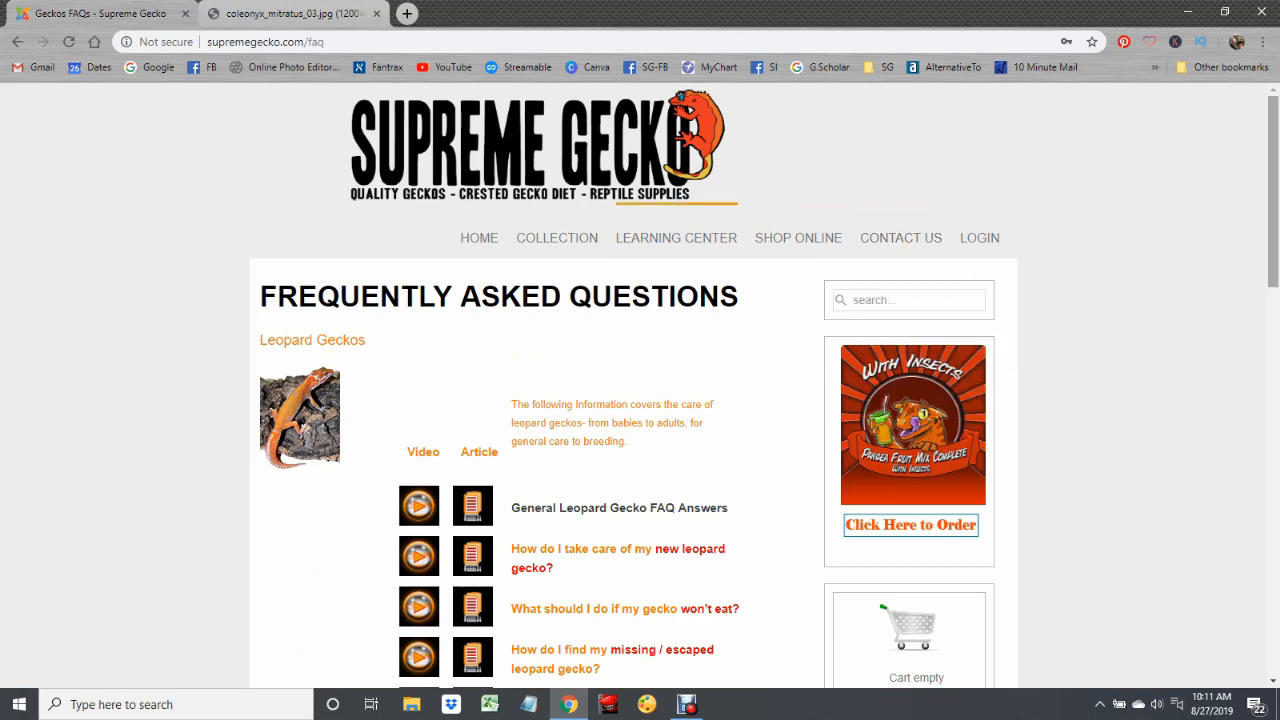
{"action": "scroll", "scroll_direction": "down", "scroll_amount": 3}
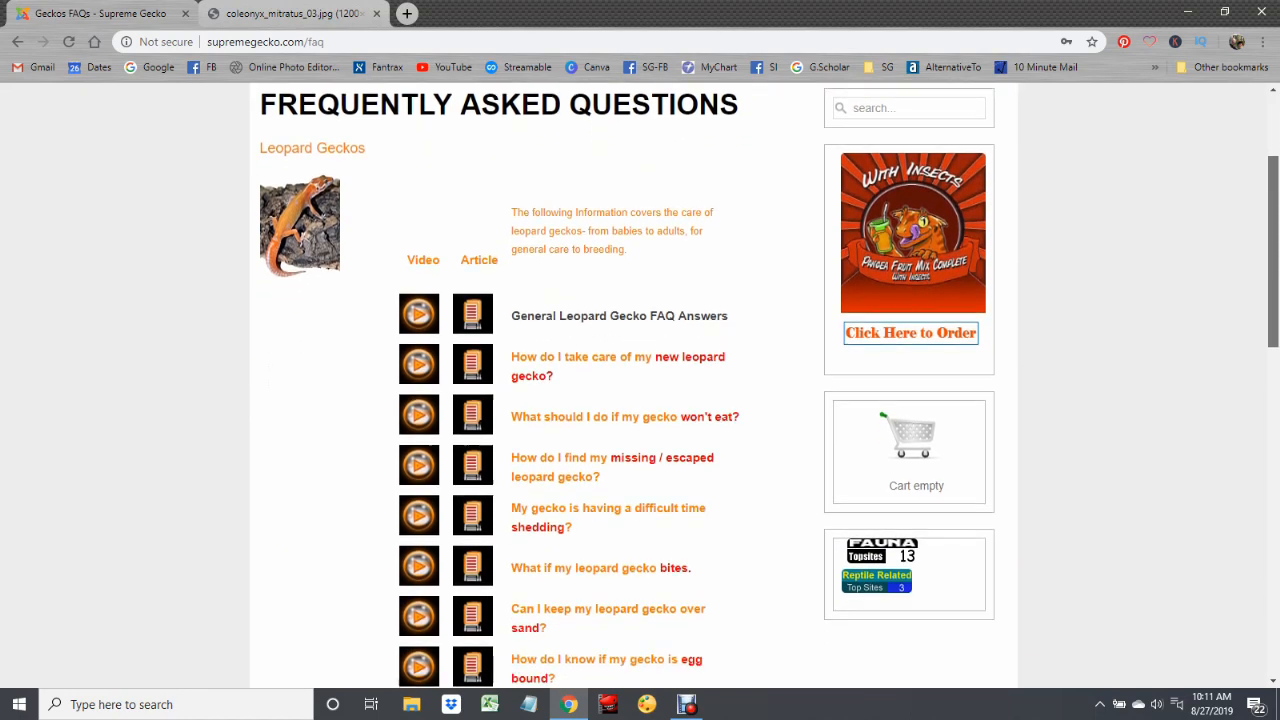
{"action": "scroll", "scroll_direction": "down", "scroll_amount": 3}
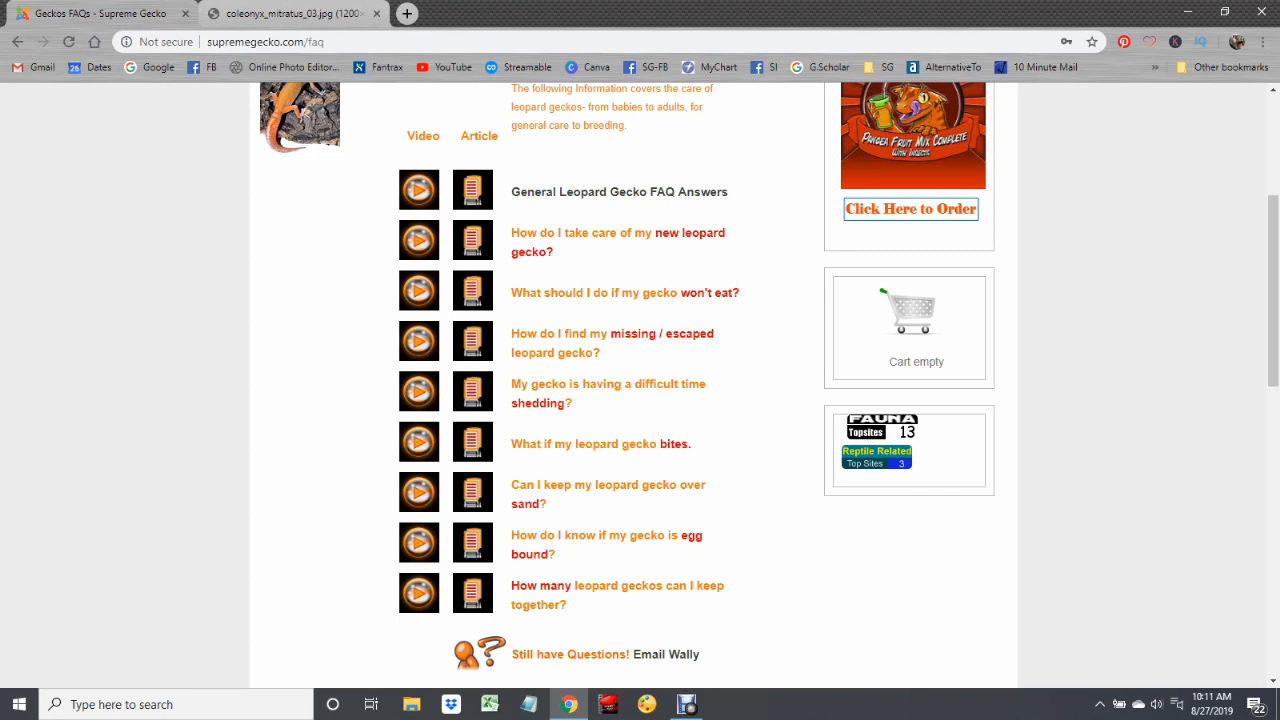
{"action": "mouse_move", "coordinate": [612, 342]}
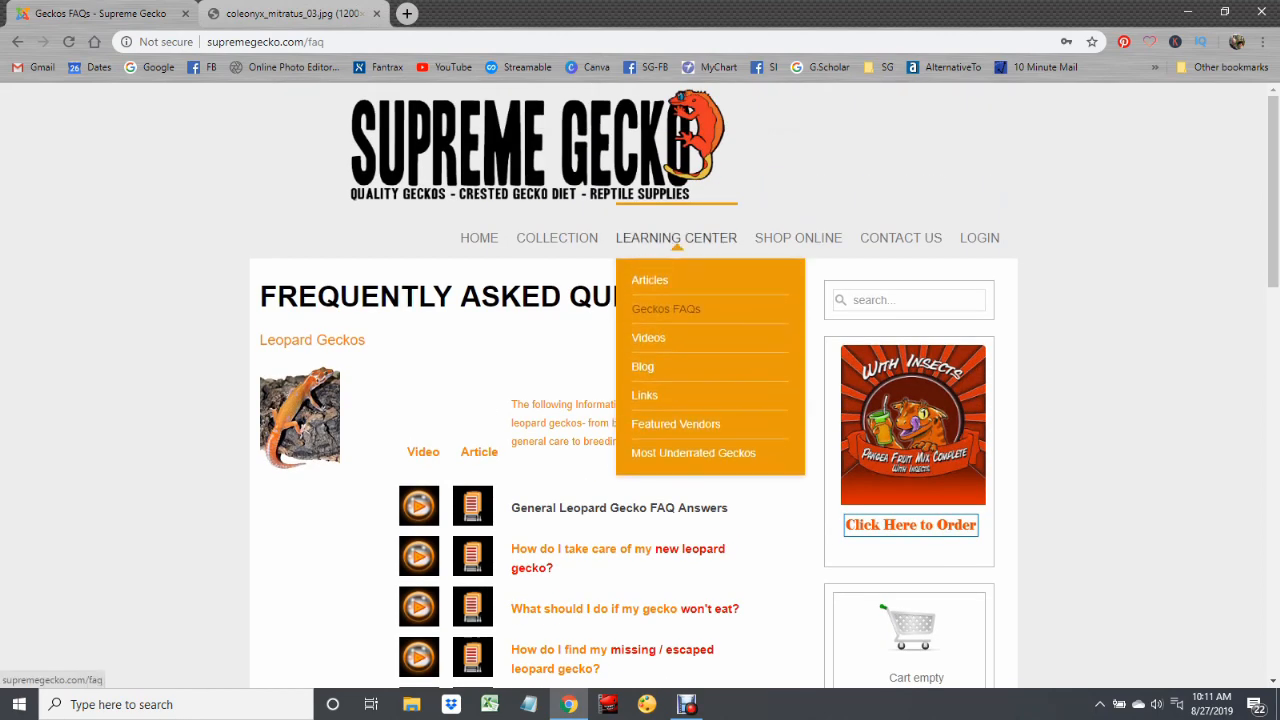
Step: Go to Learning Center > Videos to see the grid of gecko videos with view counts
{"action": "left_click", "coordinate": [648, 336]}
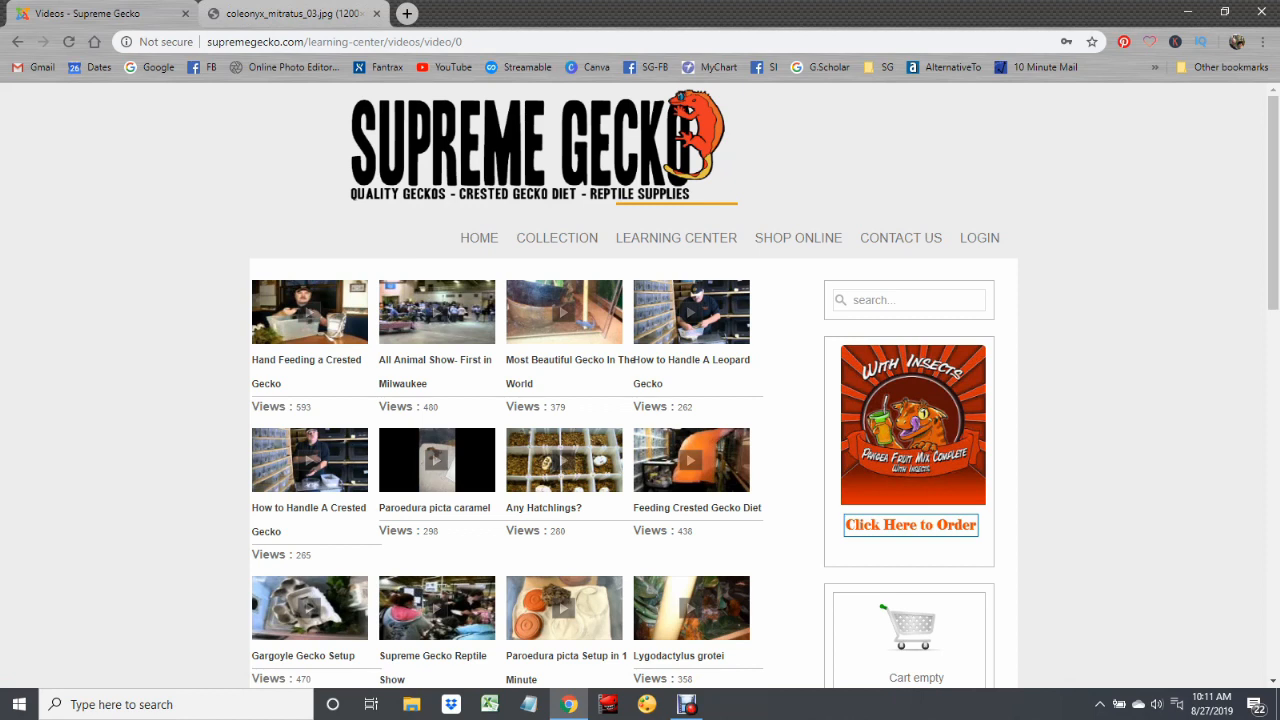
{"action": "left_click", "coordinate": [676, 236]}
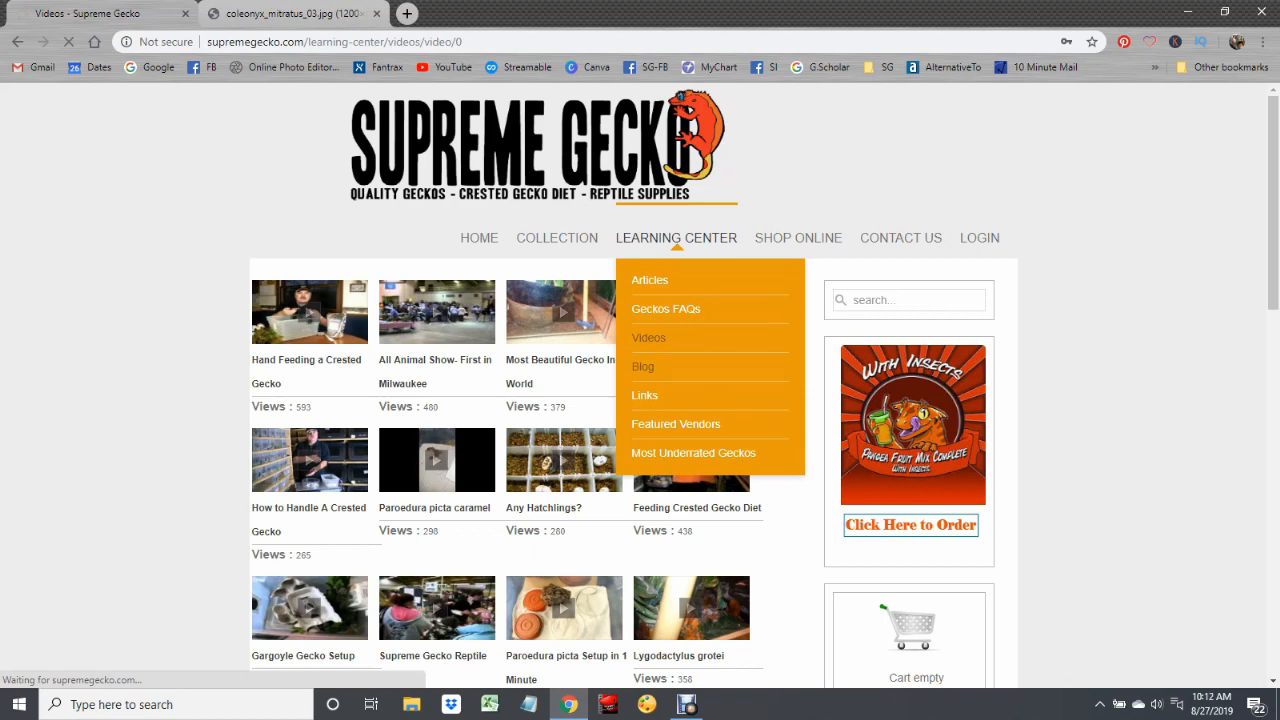
Step: Go to Learning Center > Blog and browse the Daily Gecko News 2015 November posts
{"action": "left_click", "coordinate": [644, 366]}
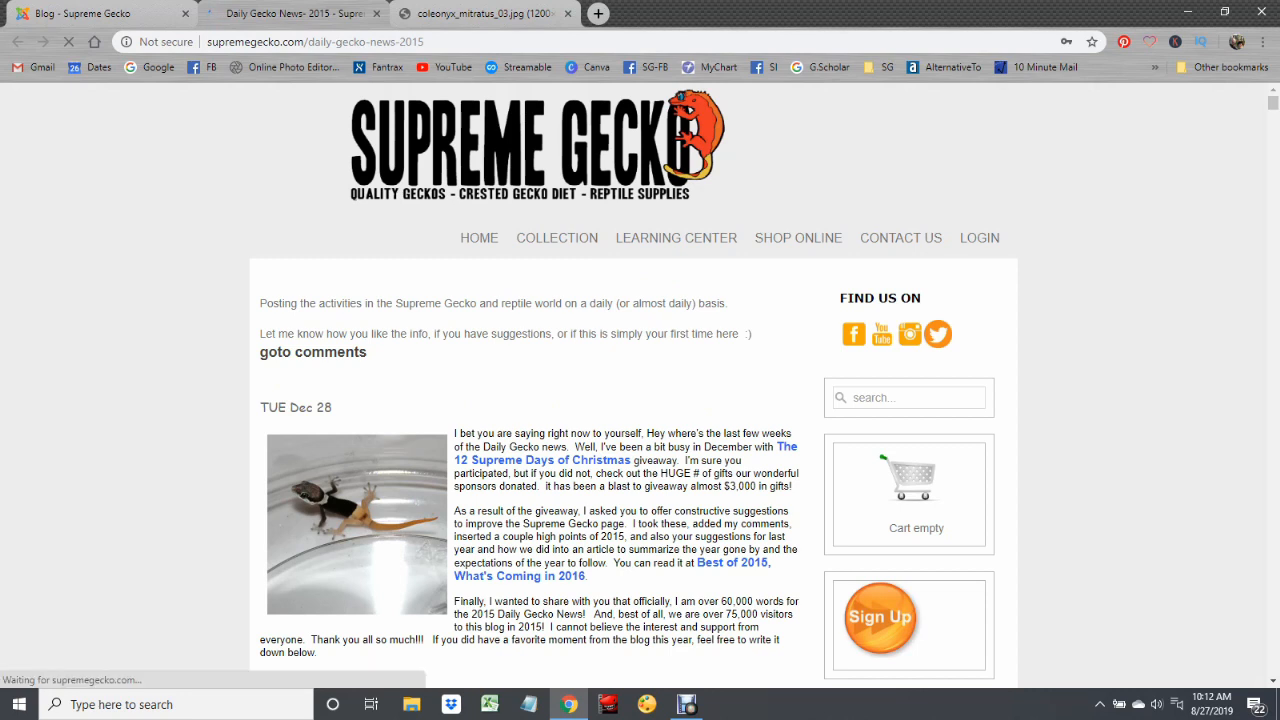
{"action": "scroll", "scroll_direction": "down", "scroll_amount": 3}
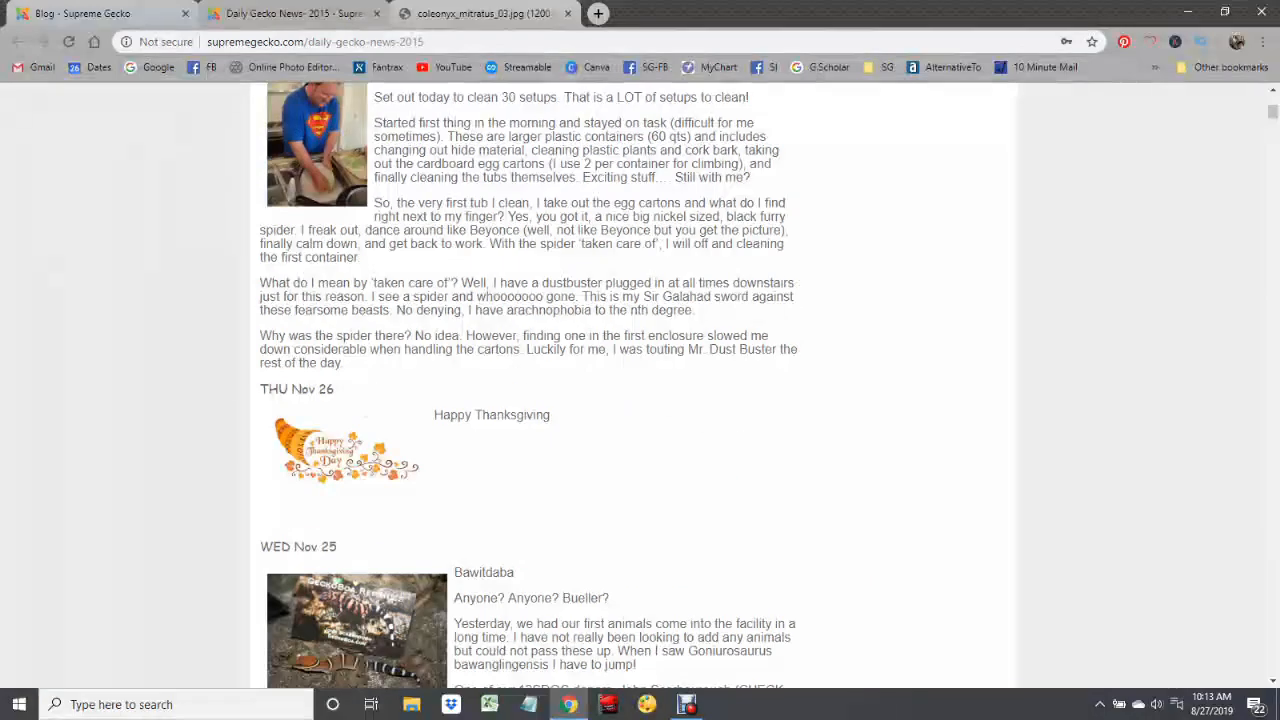
{"action": "scroll", "scroll_direction": "down", "scroll_amount": 3}
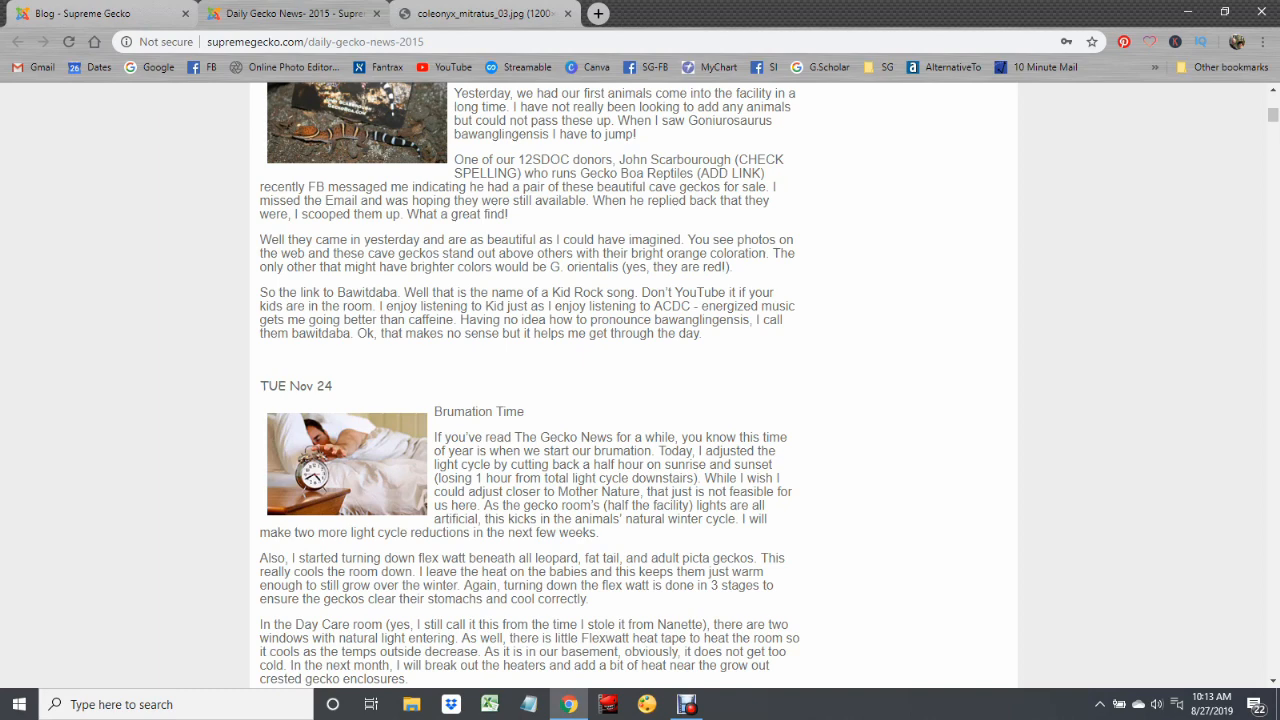
{"action": "scroll", "scroll_direction": "down", "scroll_amount": 3}
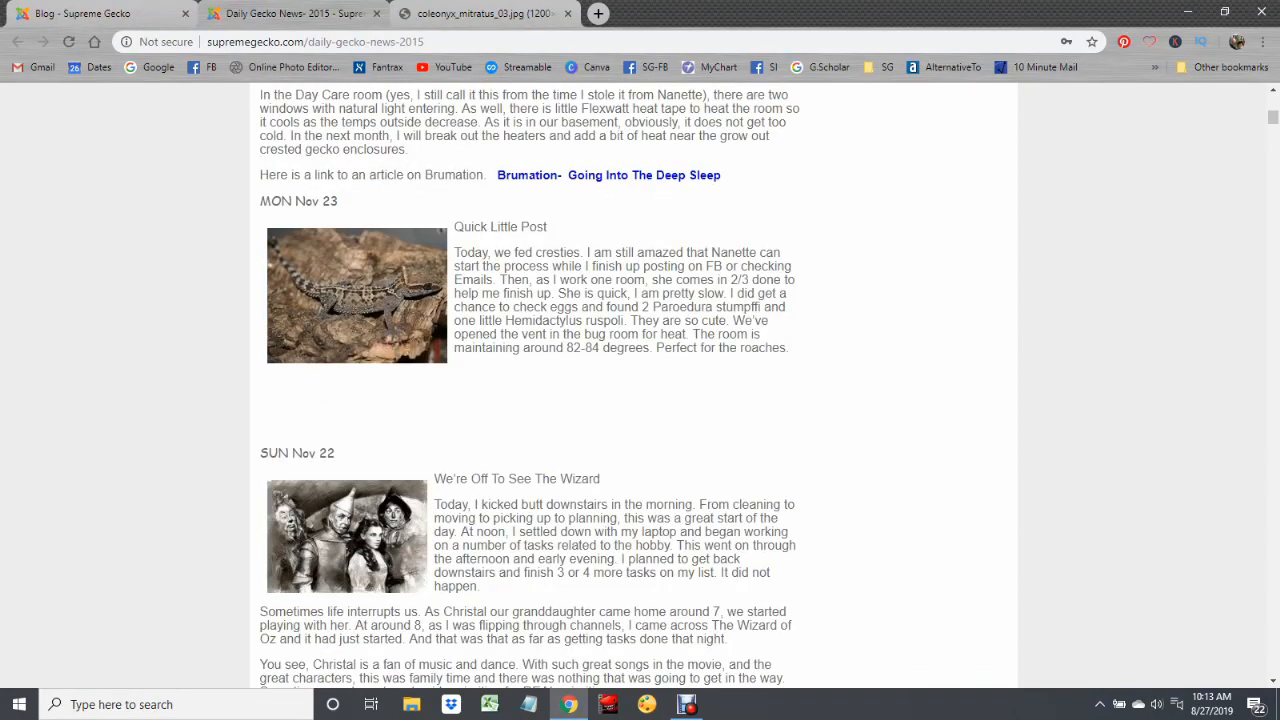
{"action": "scroll", "scroll_direction": "down", "scroll_amount": 3}
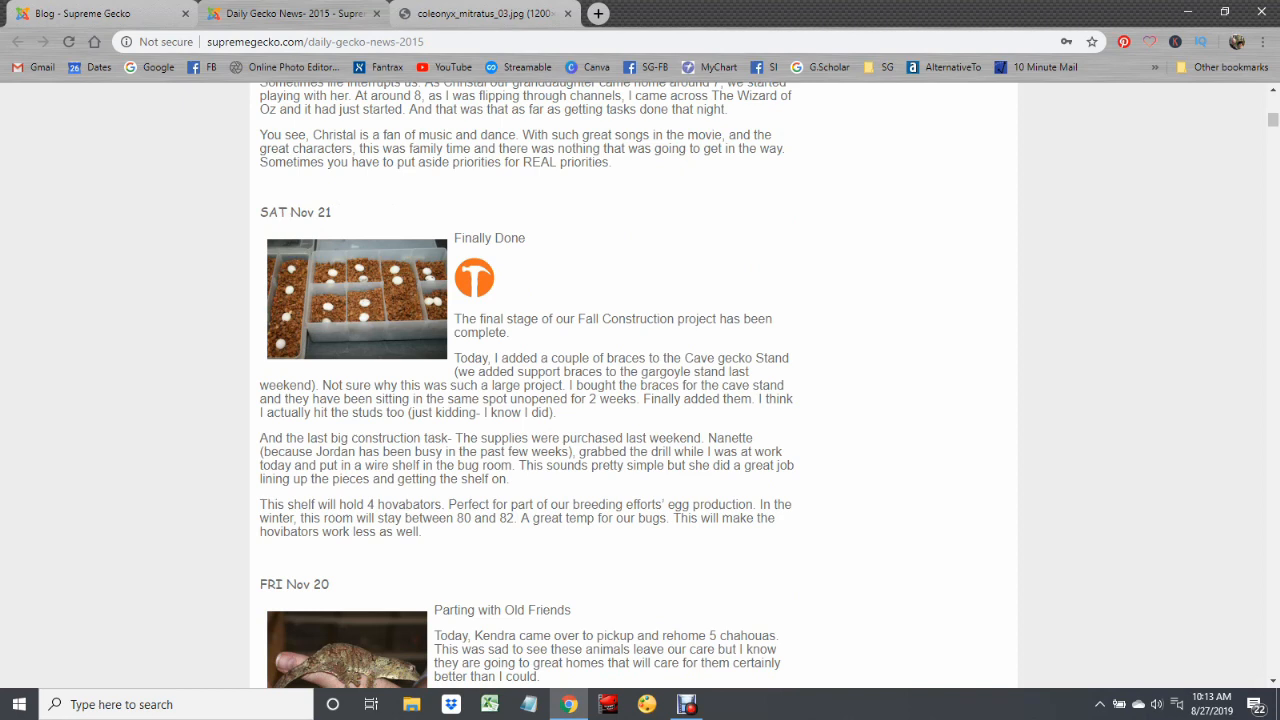
{"action": "scroll", "scroll_direction": "down", "scroll_amount": 3}
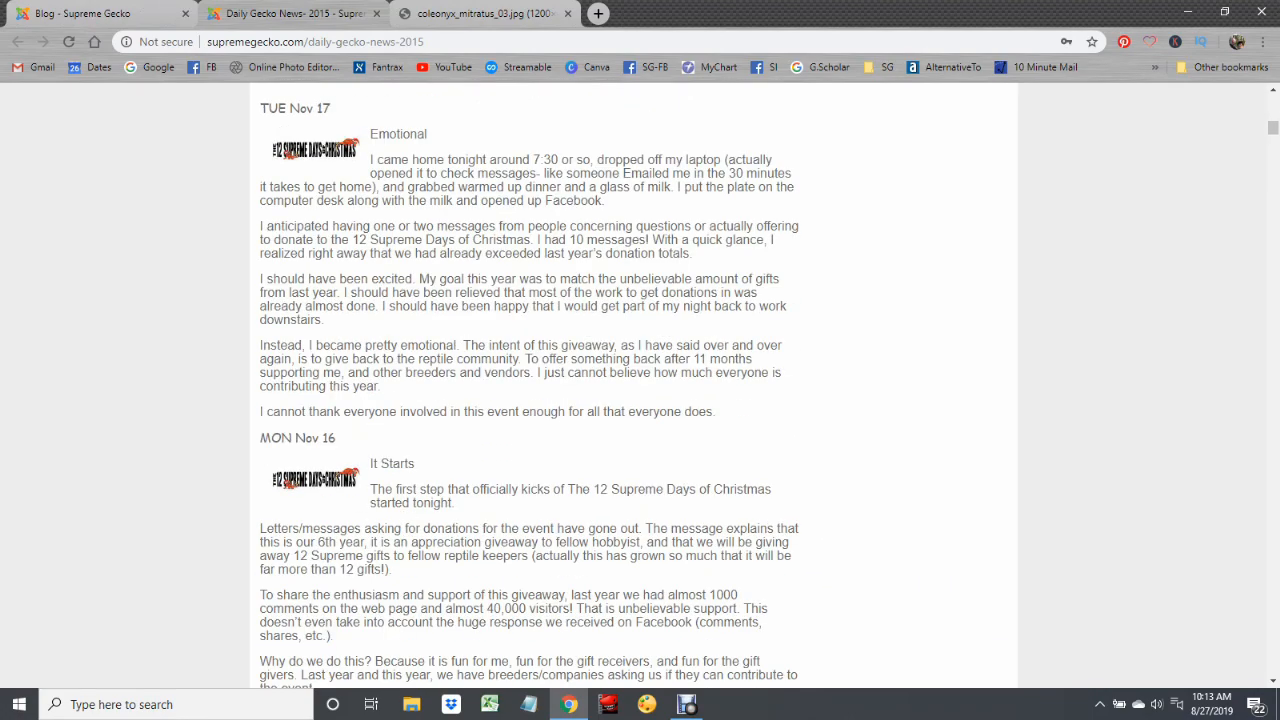
{"action": "scroll", "scroll_direction": "down", "scroll_amount": 3}
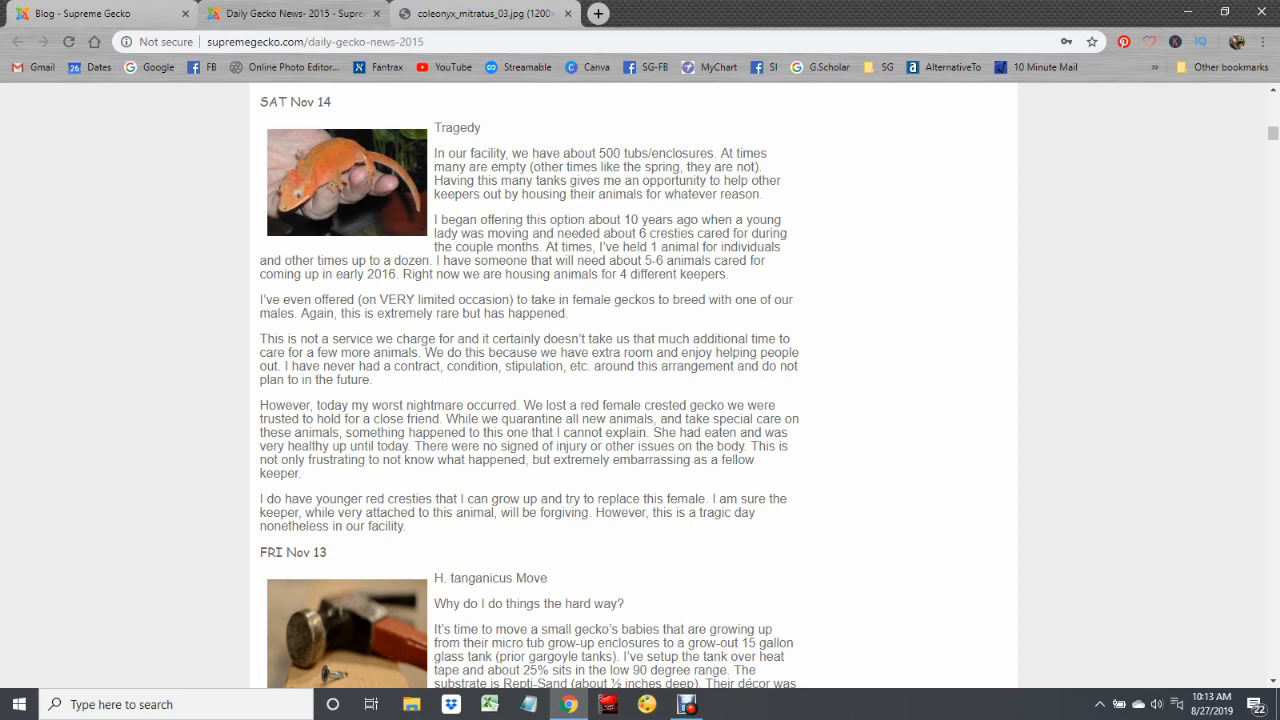
{"action": "scroll", "scroll_direction": "down", "scroll_amount": 3}
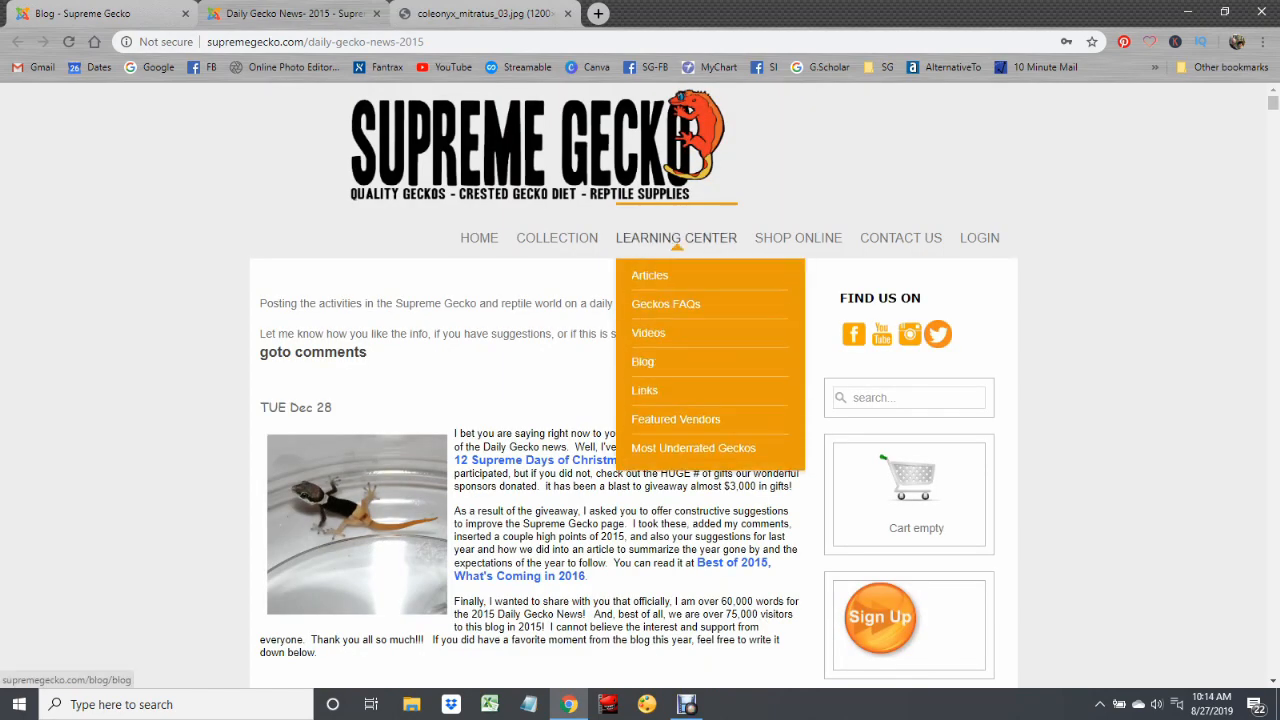
Step: Go to Learning Center > Links and browse the list of gecko sites and forums
{"action": "left_click", "coordinate": [644, 390]}
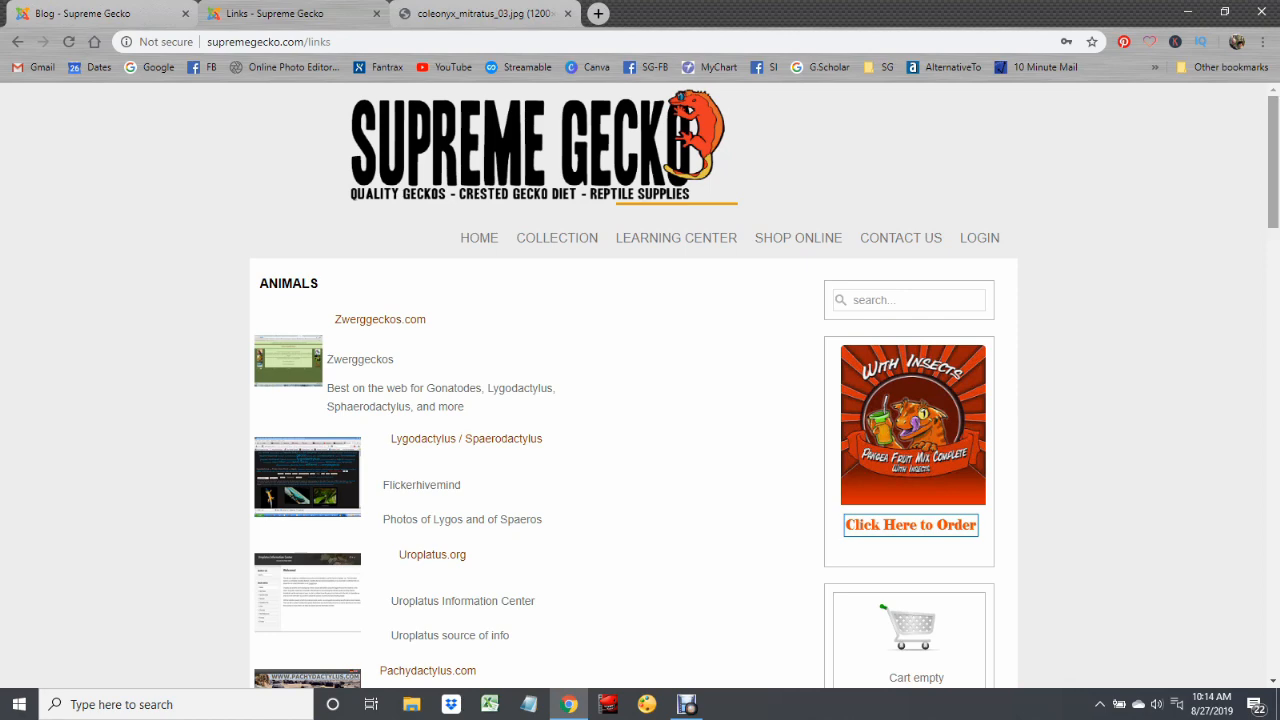
{"action": "scroll", "scroll_direction": "down", "scroll_amount": 3}
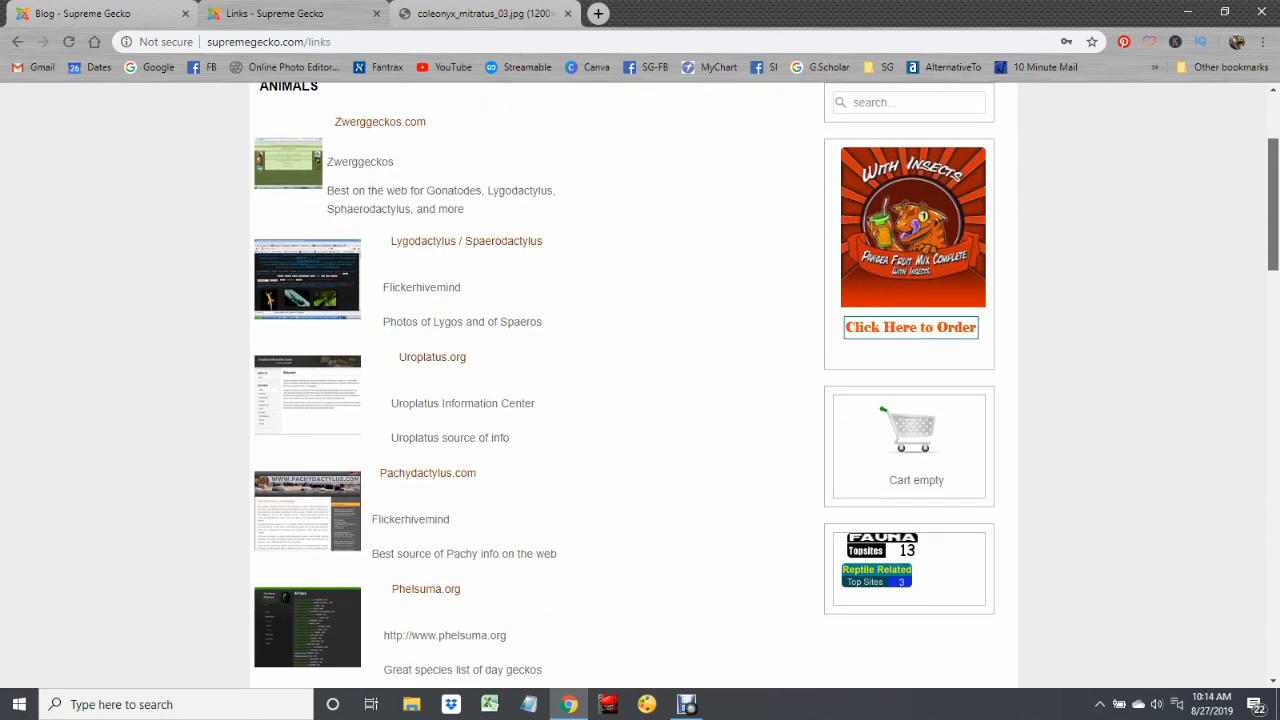
{"action": "scroll", "scroll_direction": "down", "scroll_amount": 3}
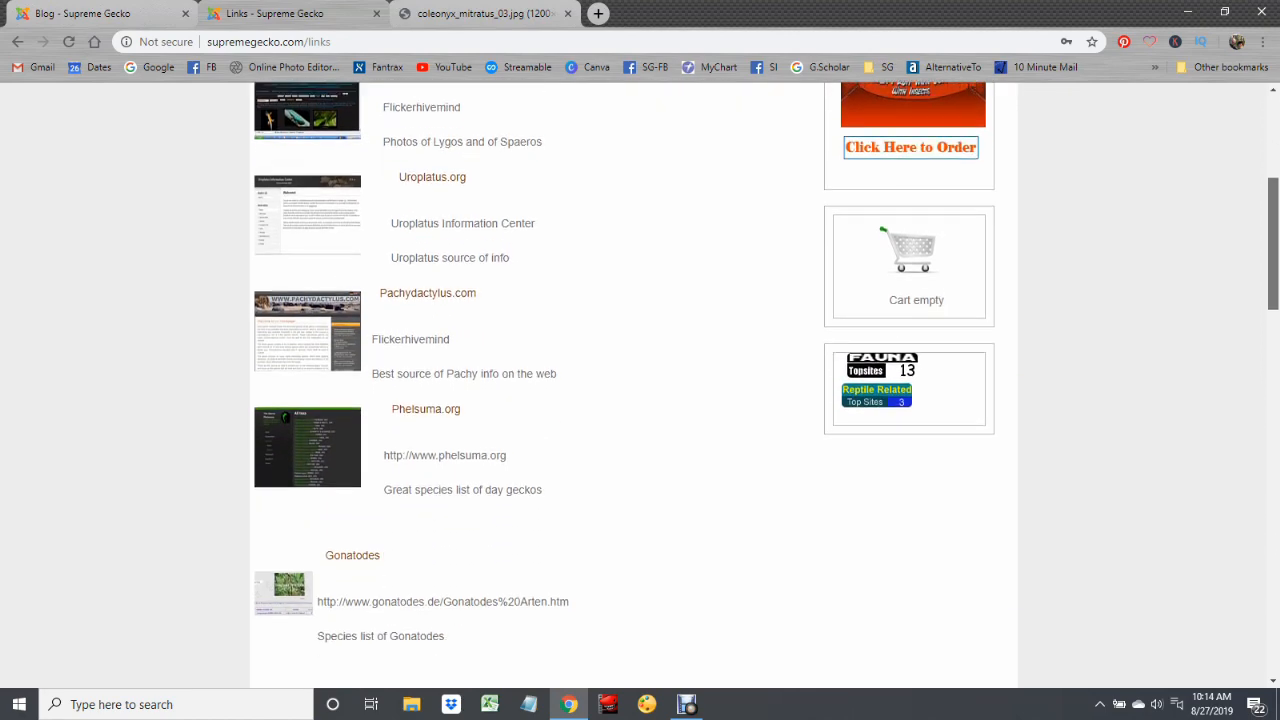
{"action": "scroll", "scroll_direction": "down", "scroll_amount": 3}
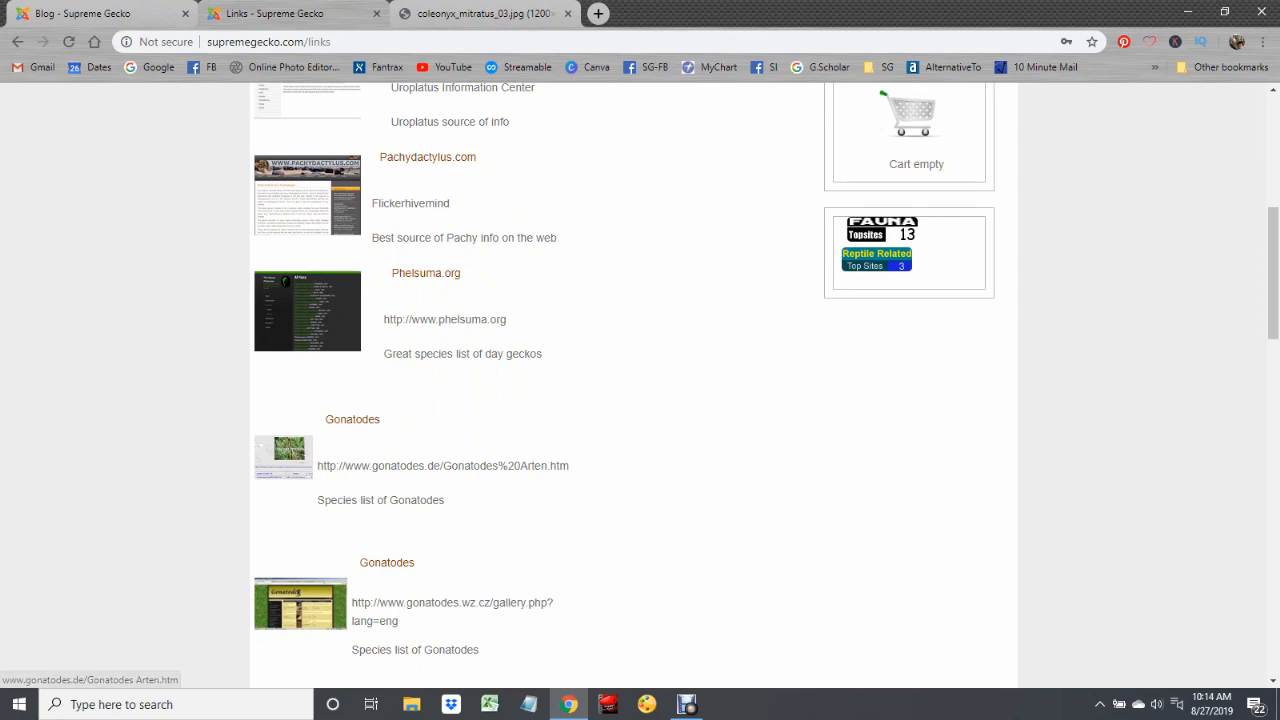
{"action": "scroll", "scroll_direction": "down", "scroll_amount": 3}
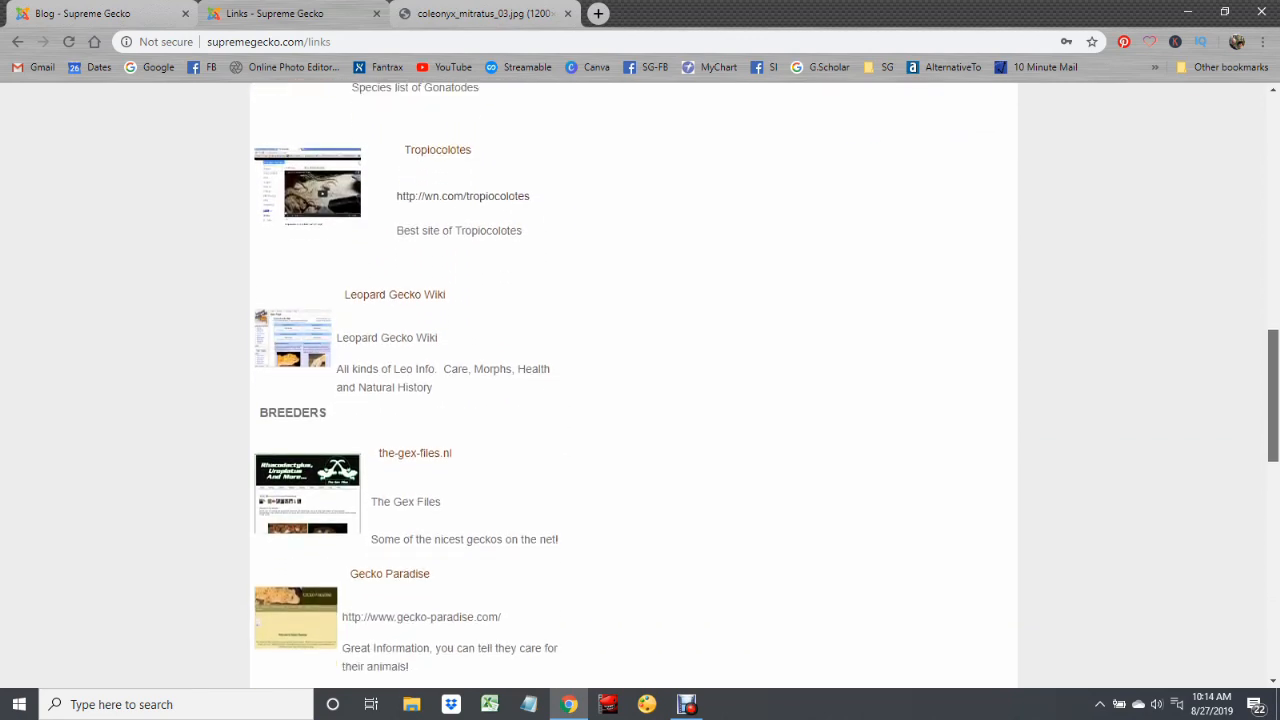
{"action": "scroll", "scroll_direction": "down", "scroll_amount": 3}
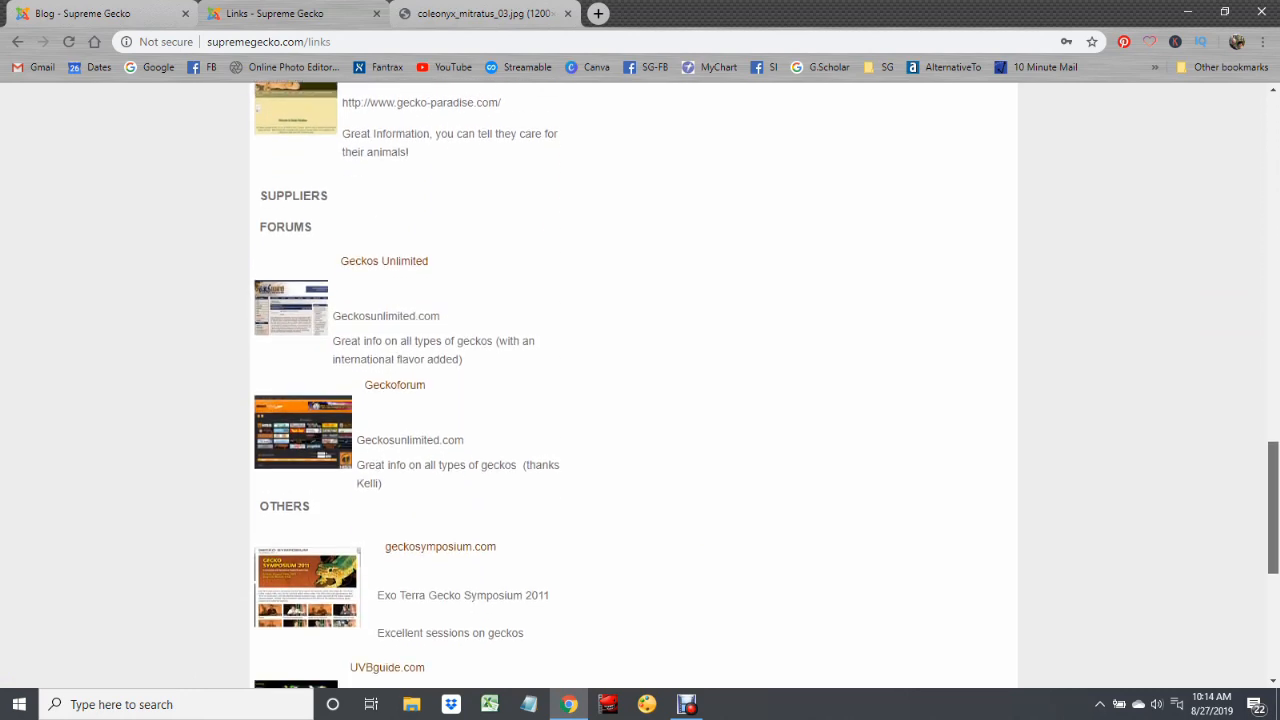
{"action": "scroll", "scroll_direction": "up", "scroll_amount": 3}
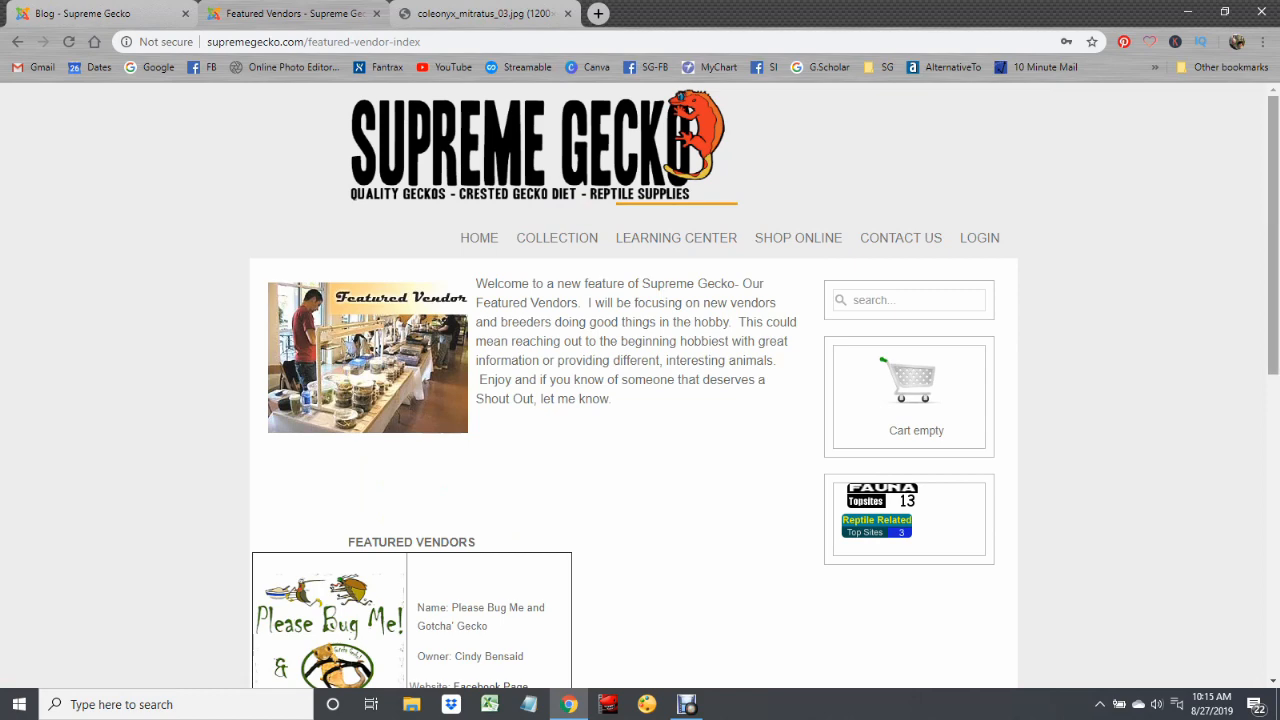
Step: Browse the Featured Vendors table past Gecko Ranch and Gekkonidazed Geckos, then back up
{"action": "scroll", "scroll_direction": "down", "scroll_amount": 3}
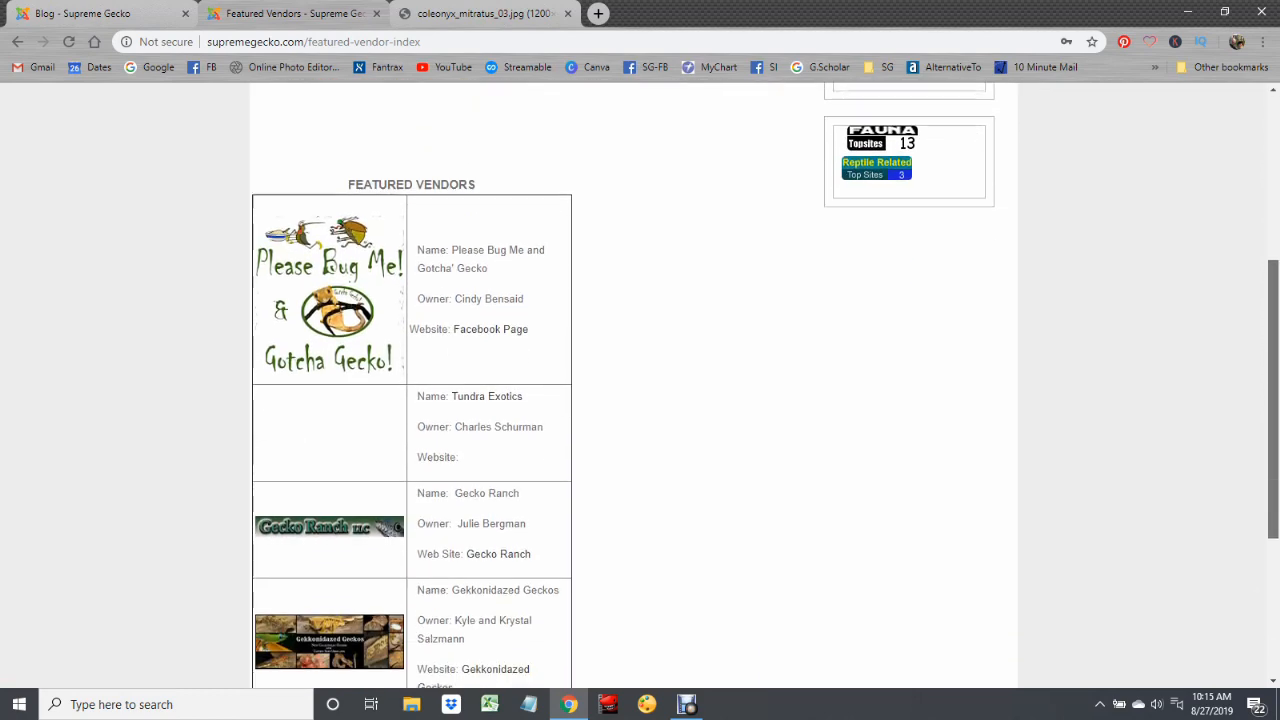
{"action": "scroll", "scroll_direction": "down", "scroll_amount": 3}
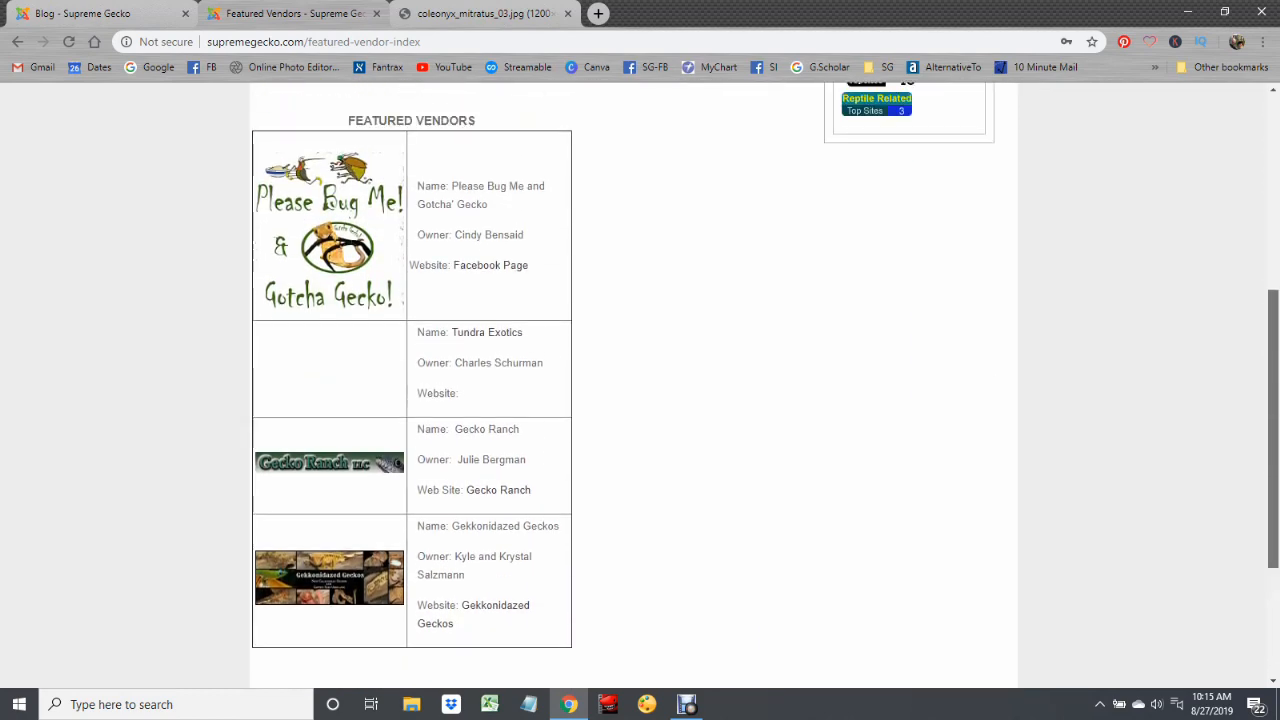
{"action": "scroll", "scroll_direction": "up", "scroll_amount": 3}
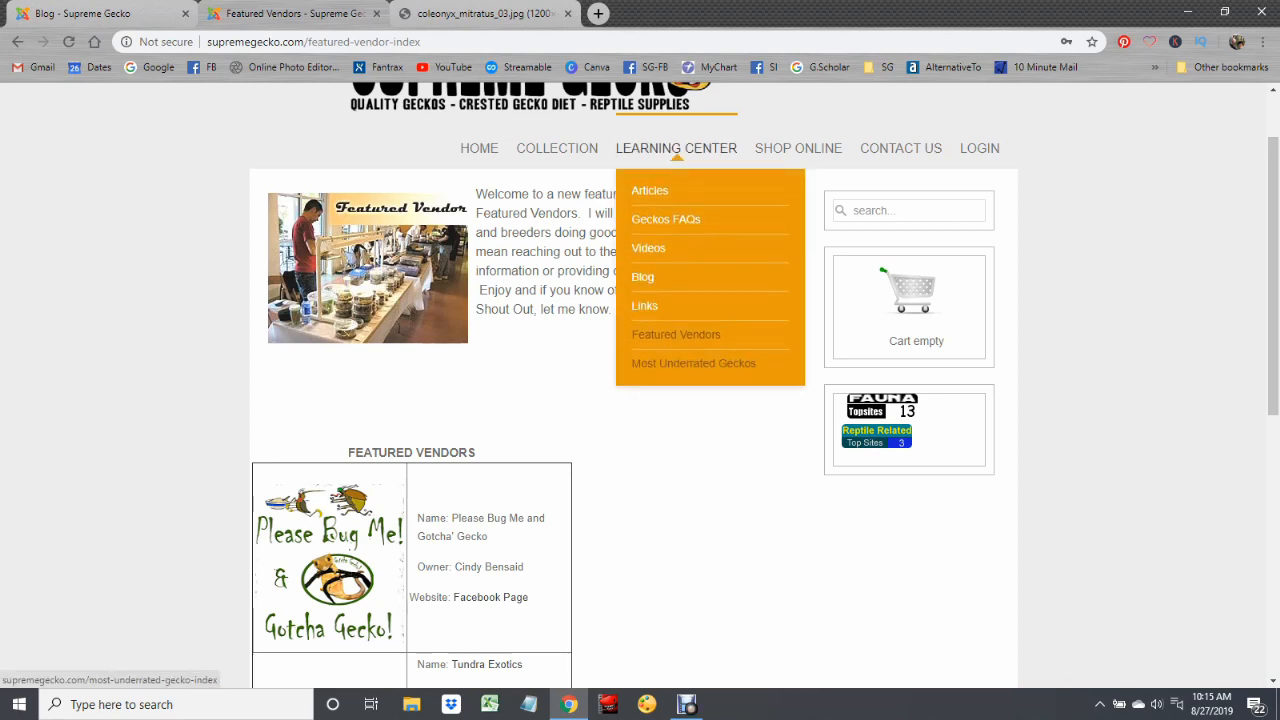
Step: Browse the Most Underrated Geckos index down its weekly species list to week 49, Pristurus carteri
{"action": "left_click", "coordinate": [694, 364]}
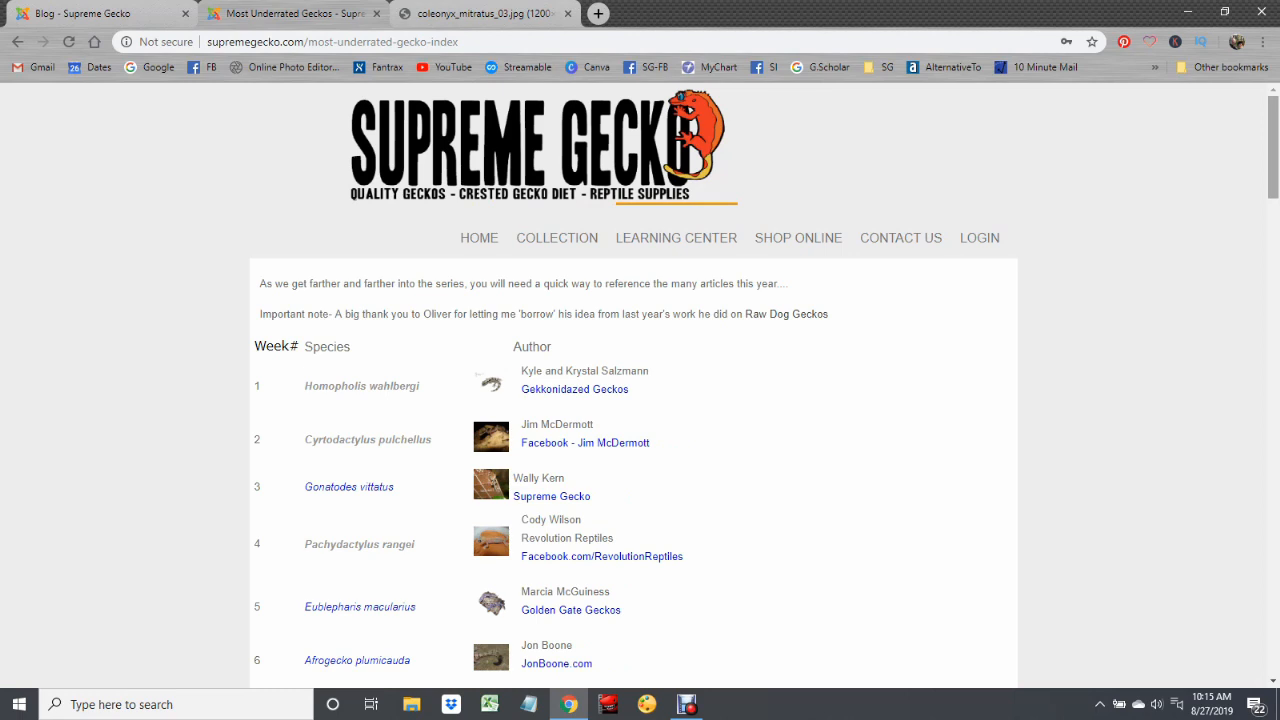
{"action": "scroll", "scroll_direction": "down", "scroll_amount": 3}
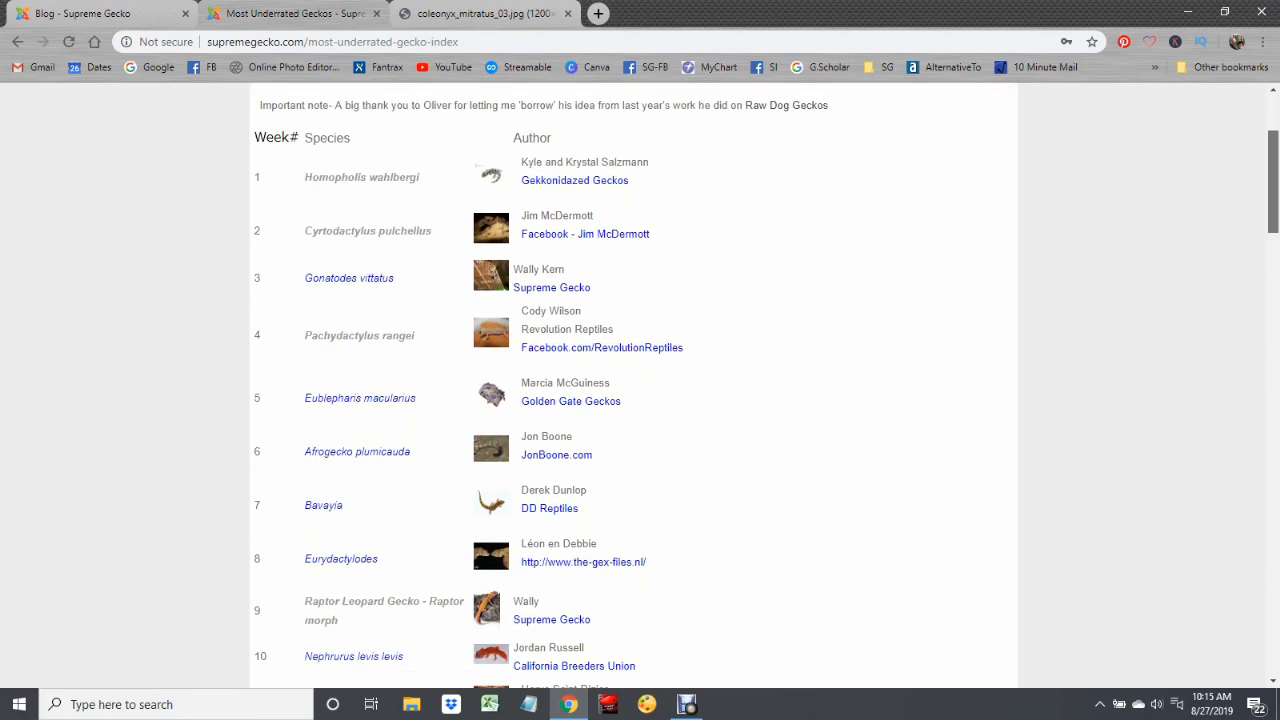
{"action": "scroll", "scroll_direction": "down", "scroll_amount": 3}
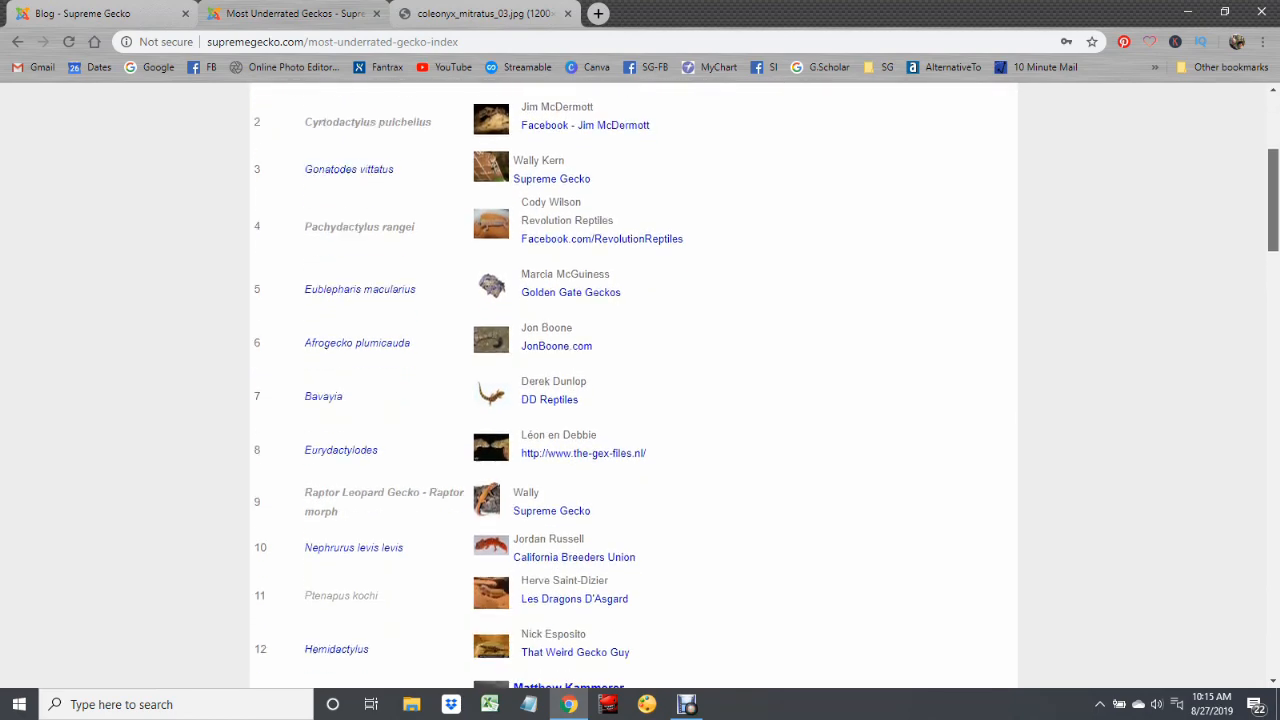
{"action": "scroll", "scroll_direction": "down", "scroll_amount": 3}
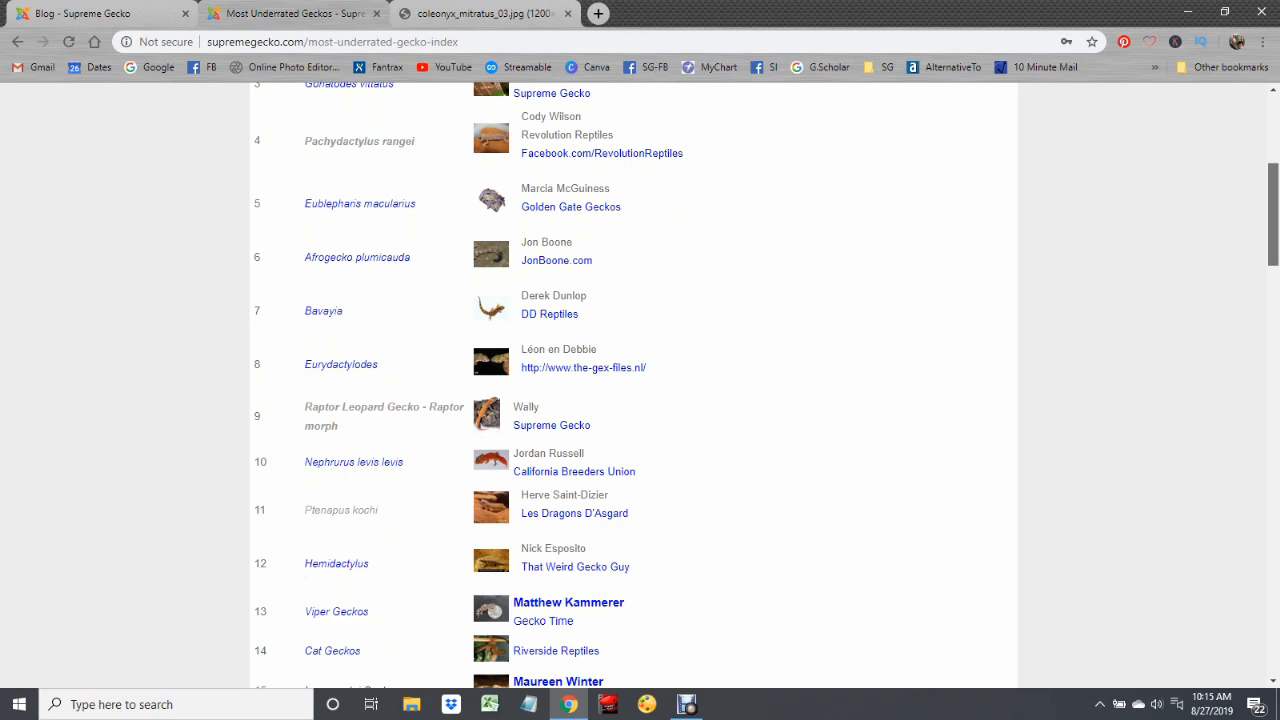
{"action": "scroll", "scroll_direction": "down", "scroll_amount": 3}
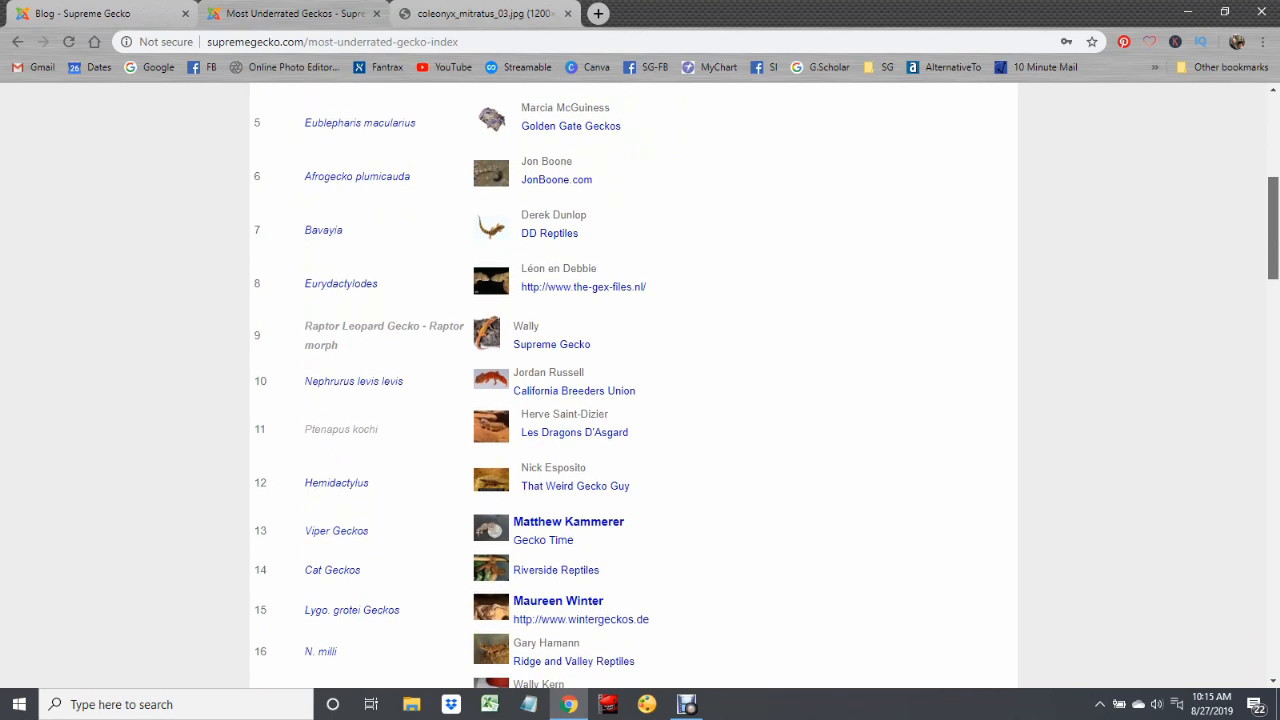
{"action": "scroll", "scroll_direction": "down", "scroll_amount": 3}
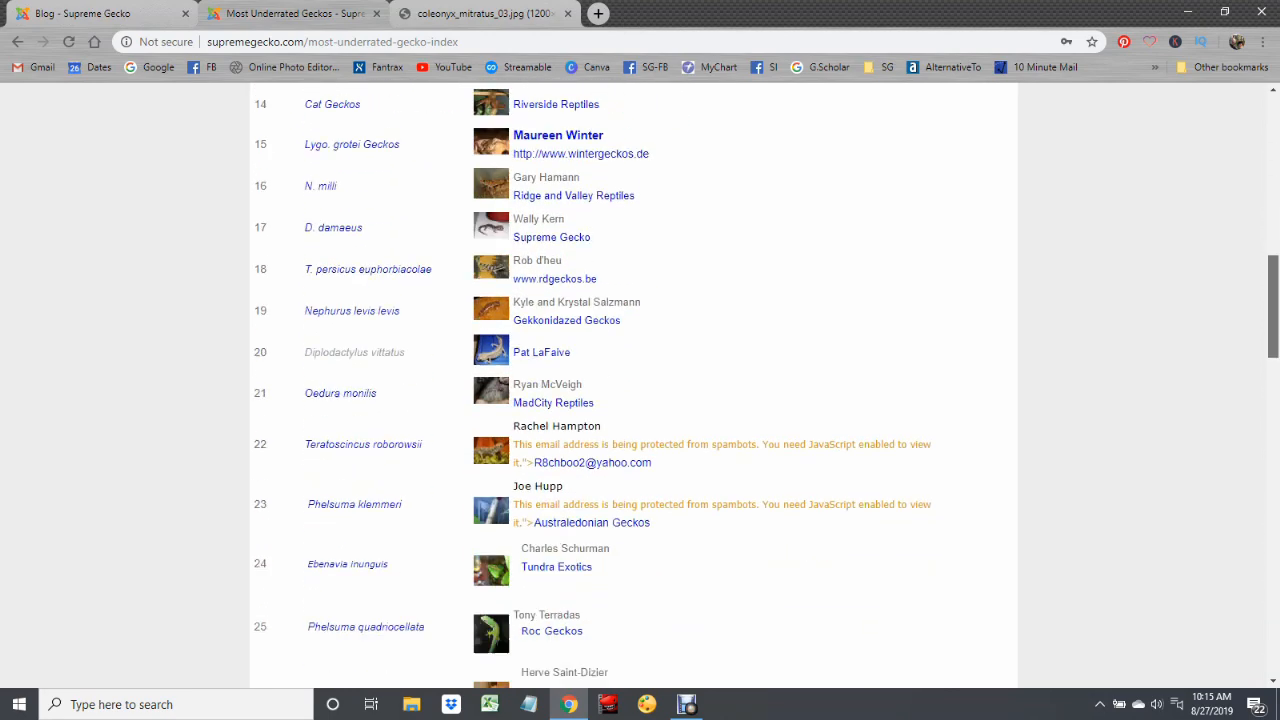
{"action": "scroll", "scroll_direction": "down", "scroll_amount": 3}
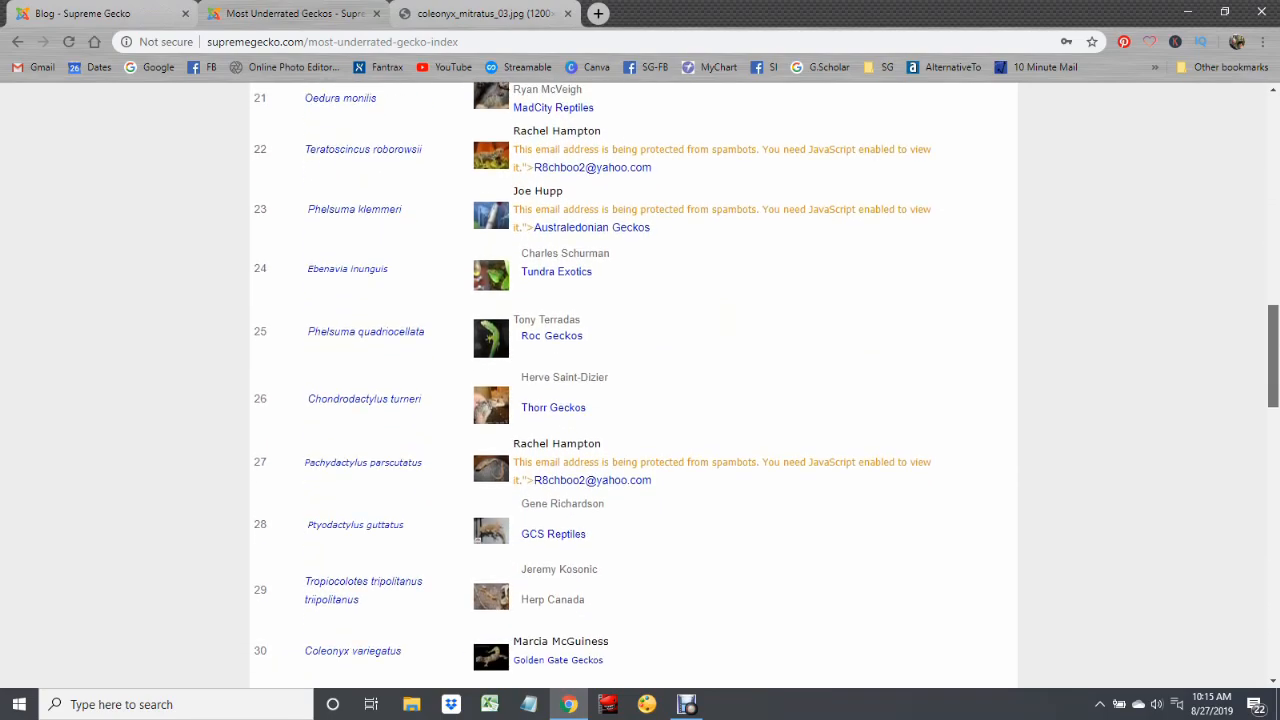
{"action": "scroll", "scroll_direction": "down", "scroll_amount": 3}
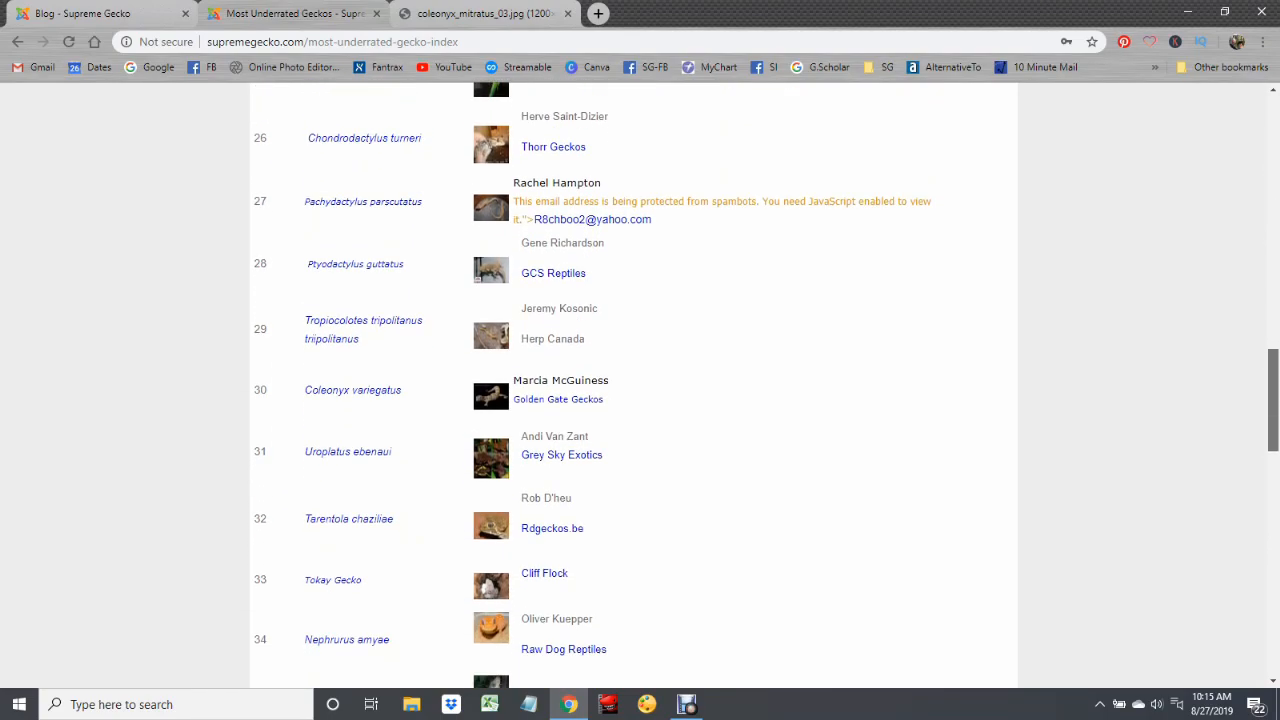
{"action": "scroll", "scroll_direction": "down", "scroll_amount": 3}
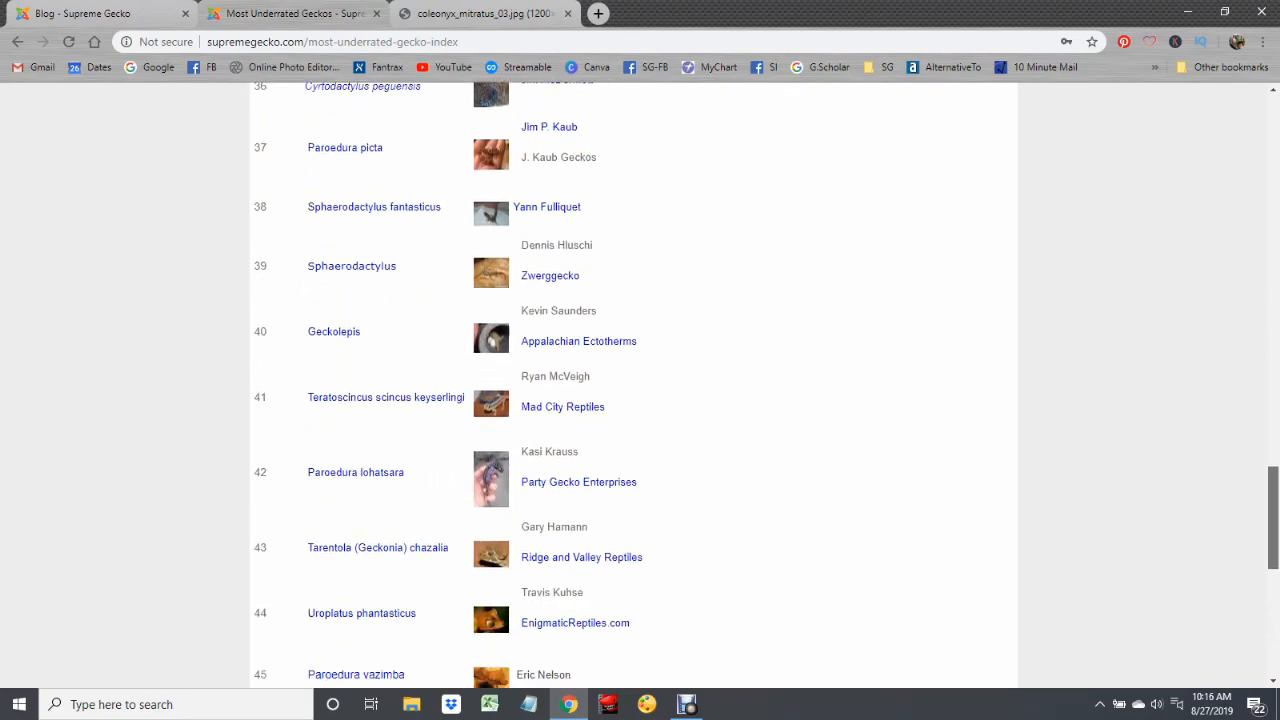
{"action": "scroll", "scroll_direction": "down", "scroll_amount": 3}
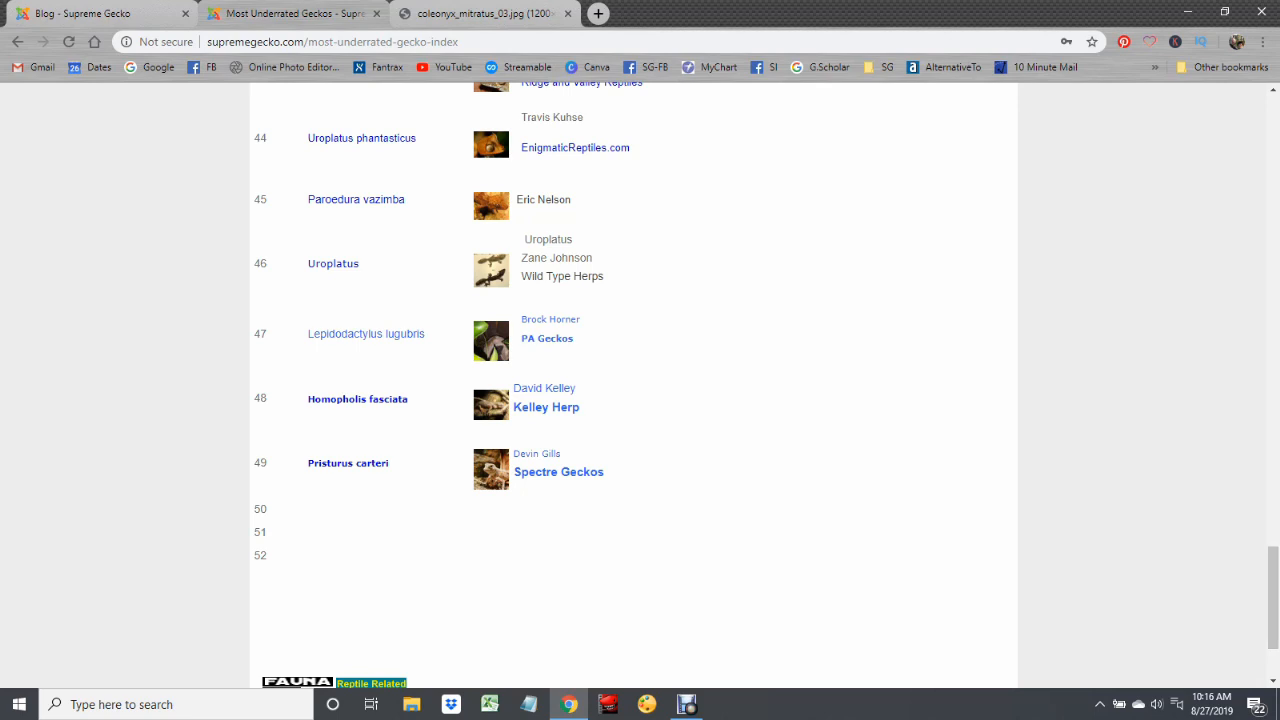
Step: View the week 49 Pristurus carteri entry and follow 'Read the entire article HERE' to the full article
{"action": "left_click", "coordinate": [348, 462]}
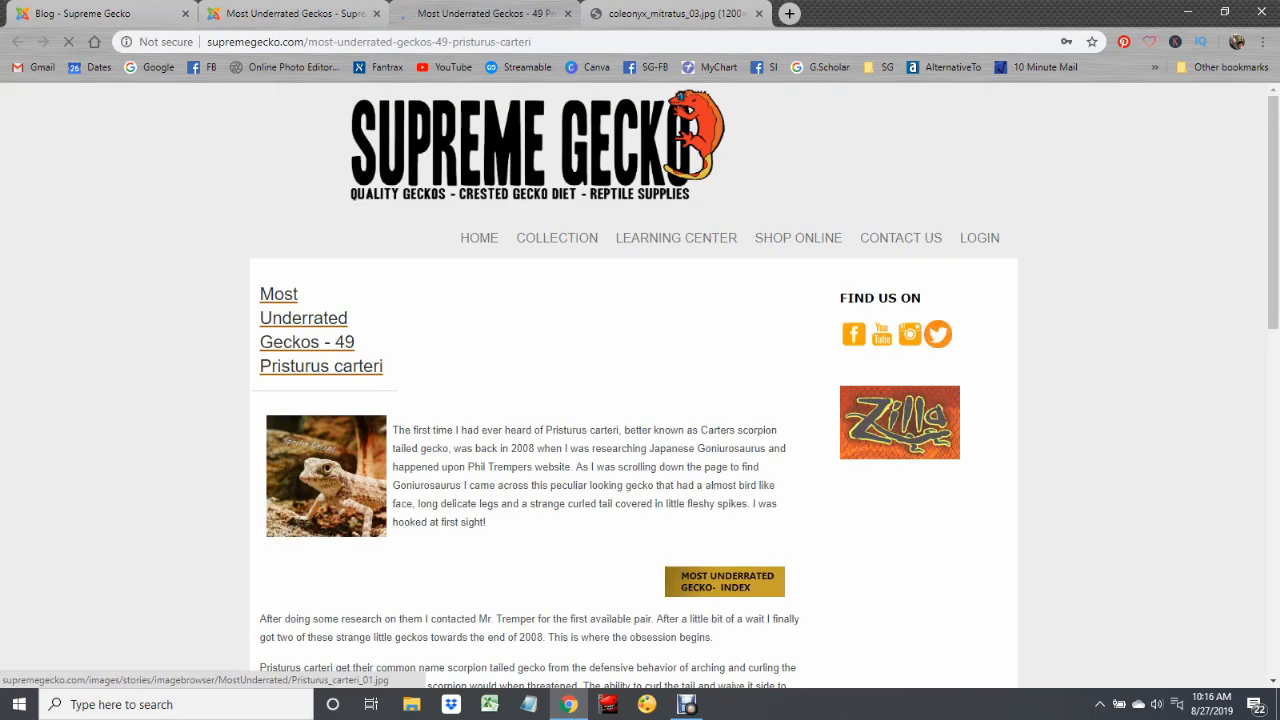
{"action": "scroll", "scroll_direction": "down", "scroll_amount": 3}
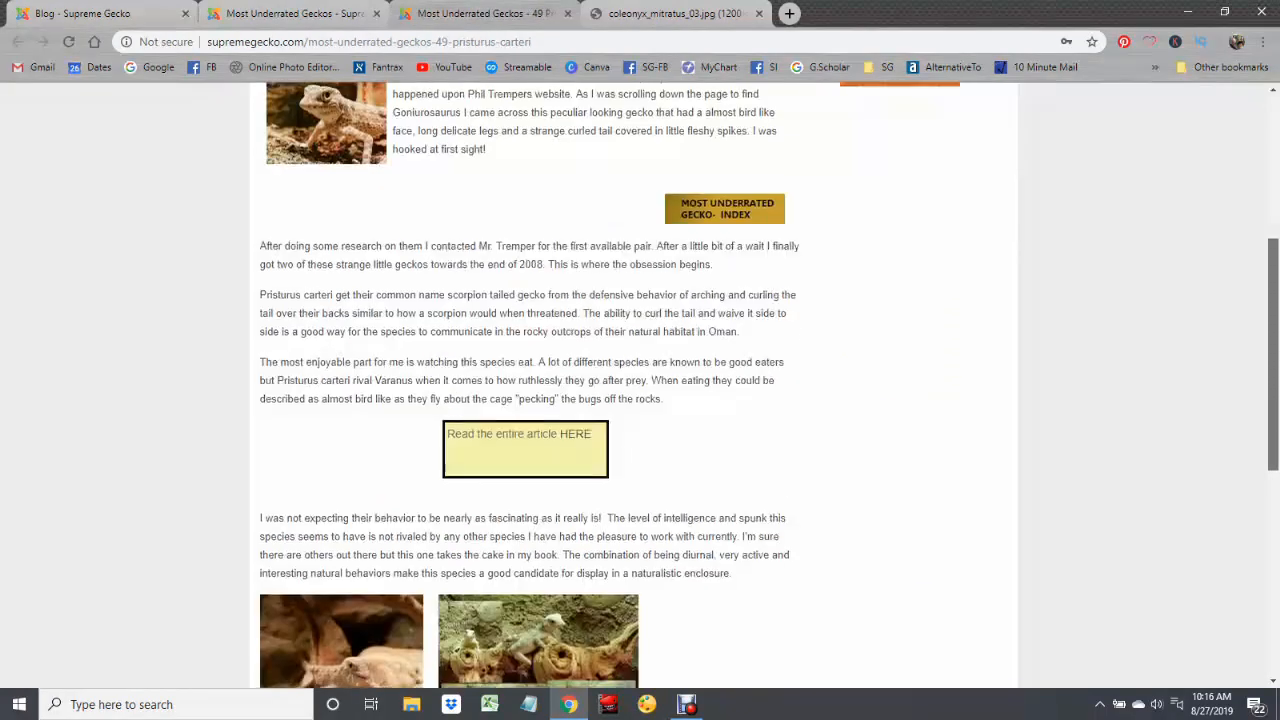
{"action": "scroll", "scroll_direction": "down", "scroll_amount": 3}
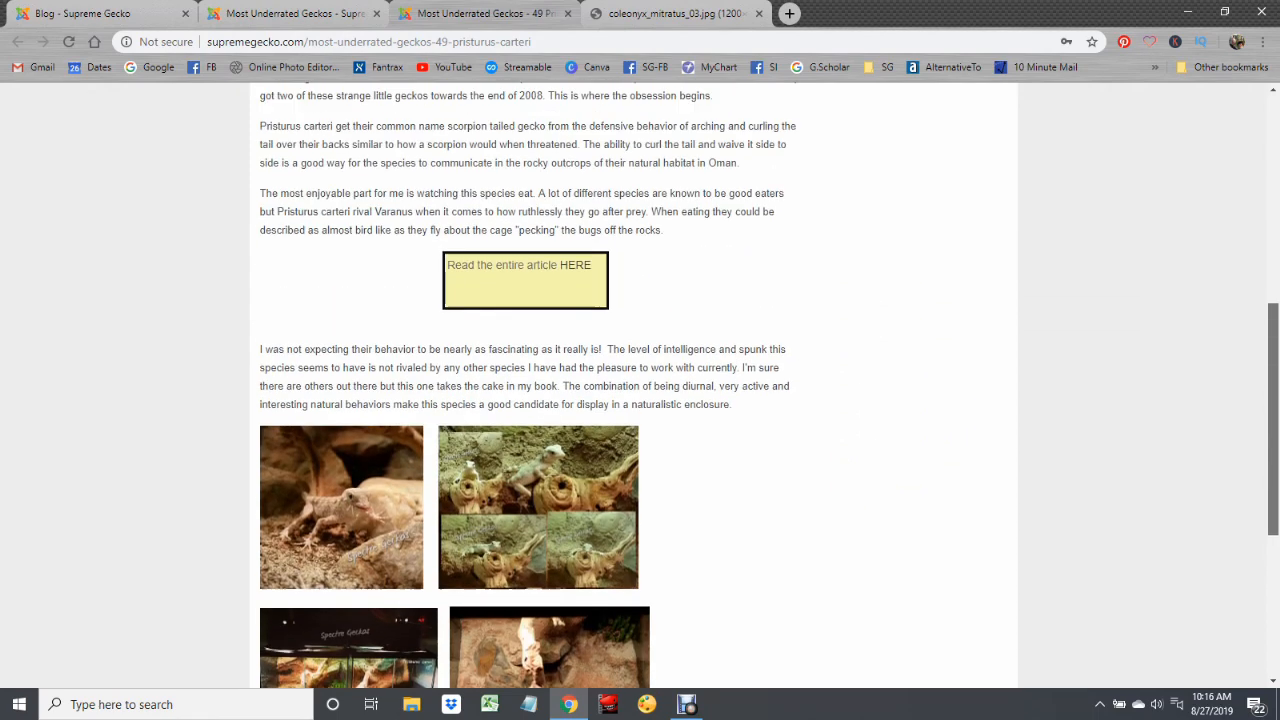
{"action": "left_click", "coordinate": [676, 238]}
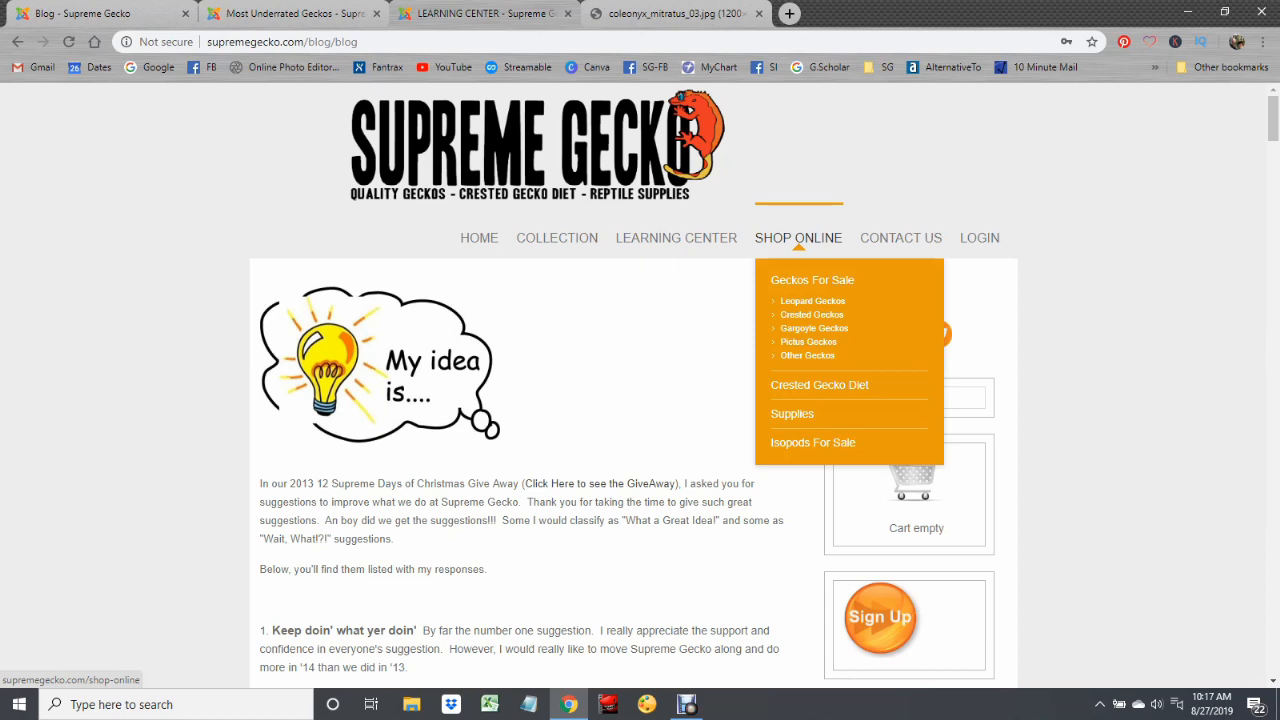
{"action": "mouse_move", "coordinate": [812, 314]}
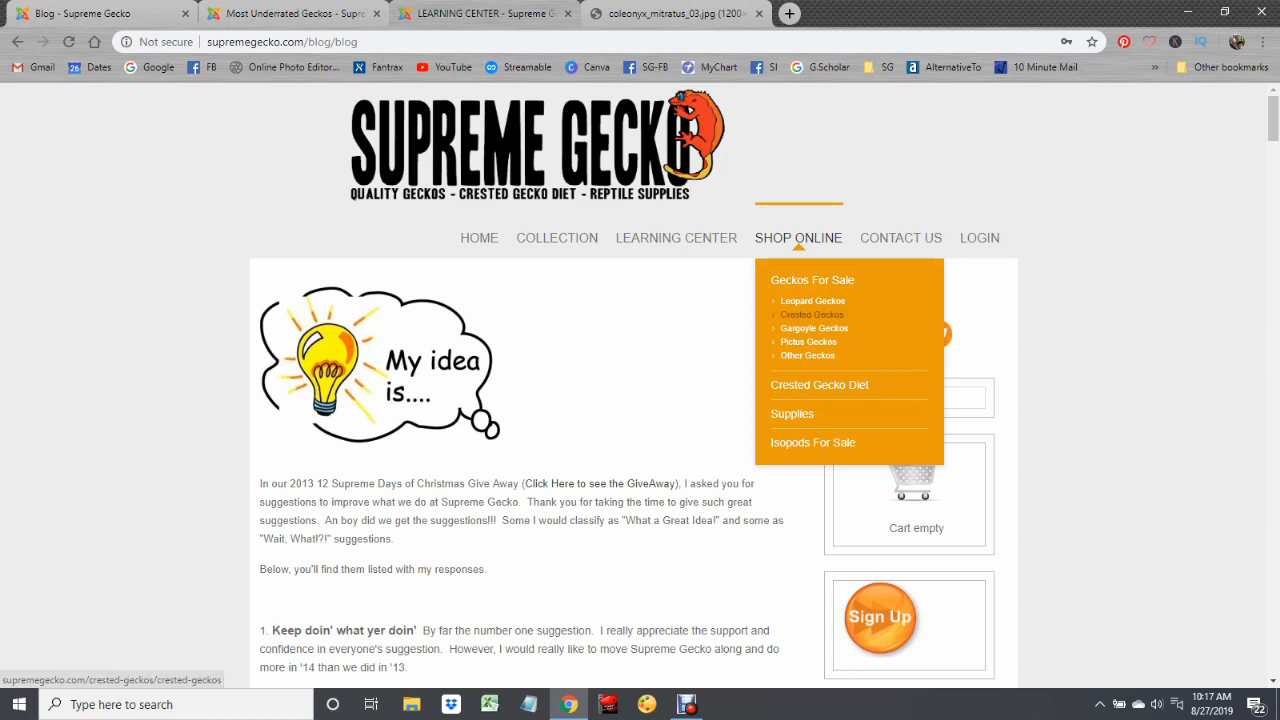
{"action": "mouse_move", "coordinate": [808, 340]}
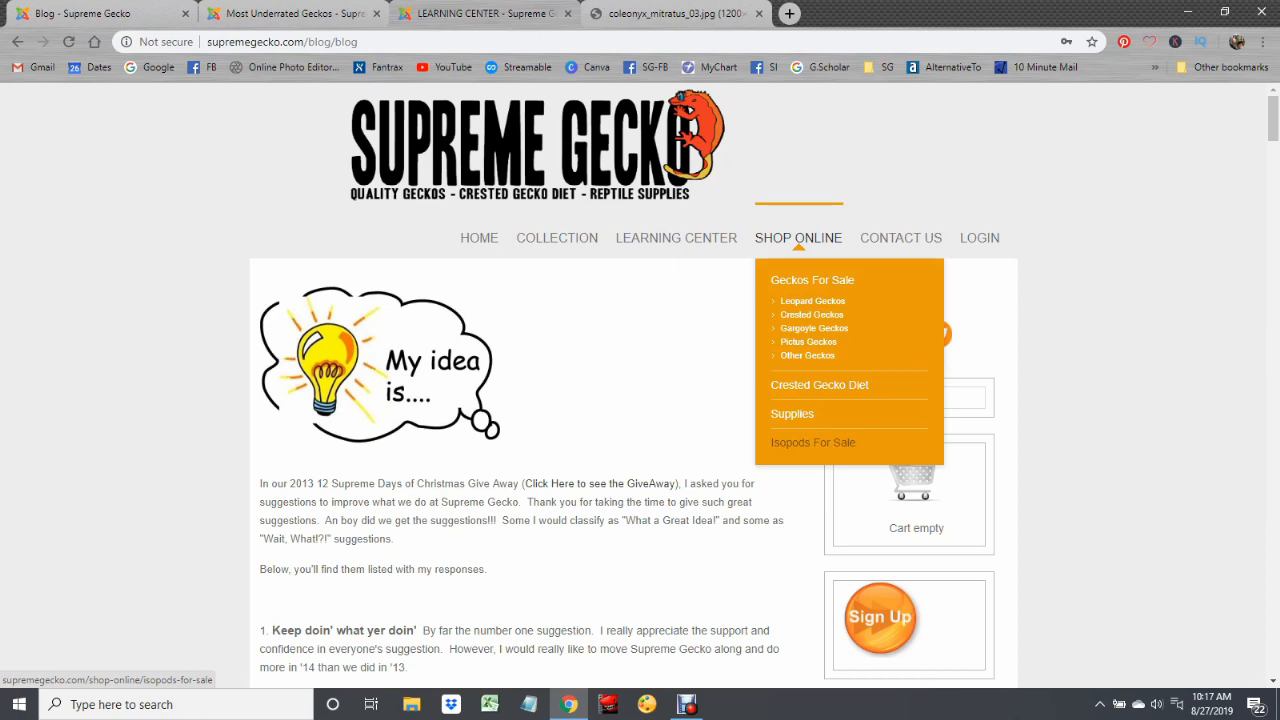
{"action": "mouse_move", "coordinate": [812, 314]}
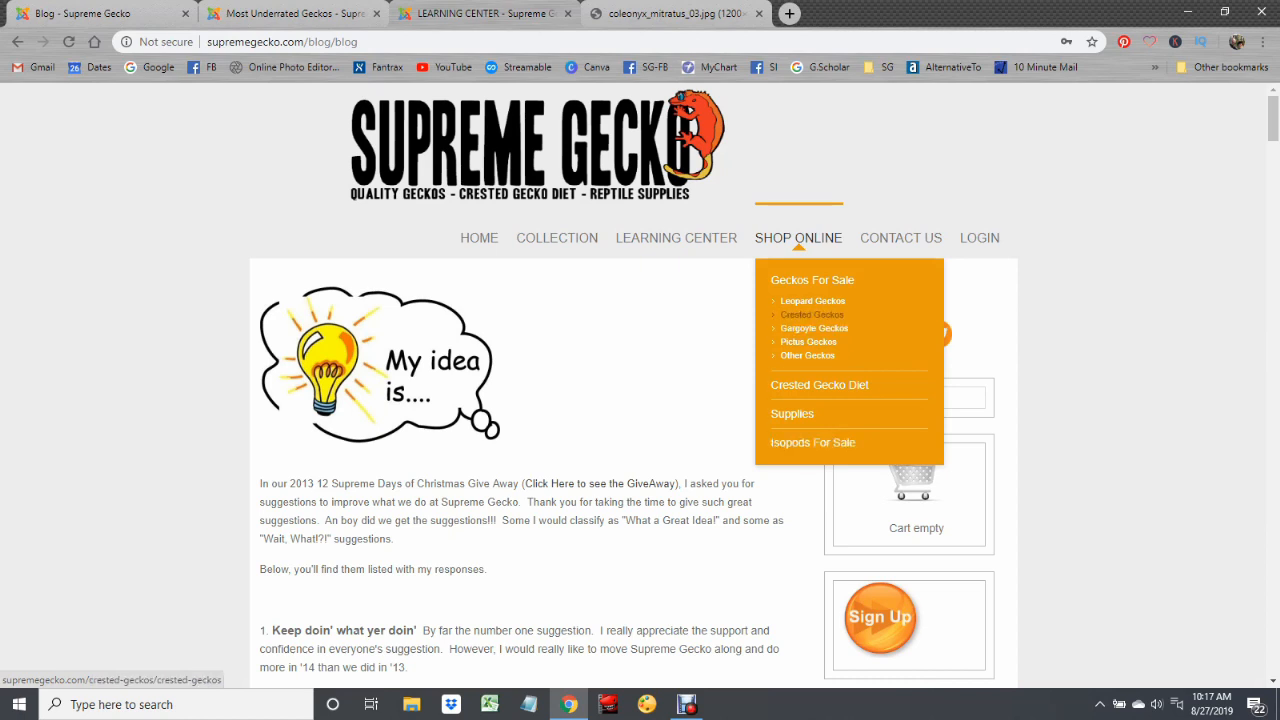
Step: Go to the Crested Geckos for-sale page from Shop Online > Geckos For Sale
{"action": "left_click", "coordinate": [812, 314]}
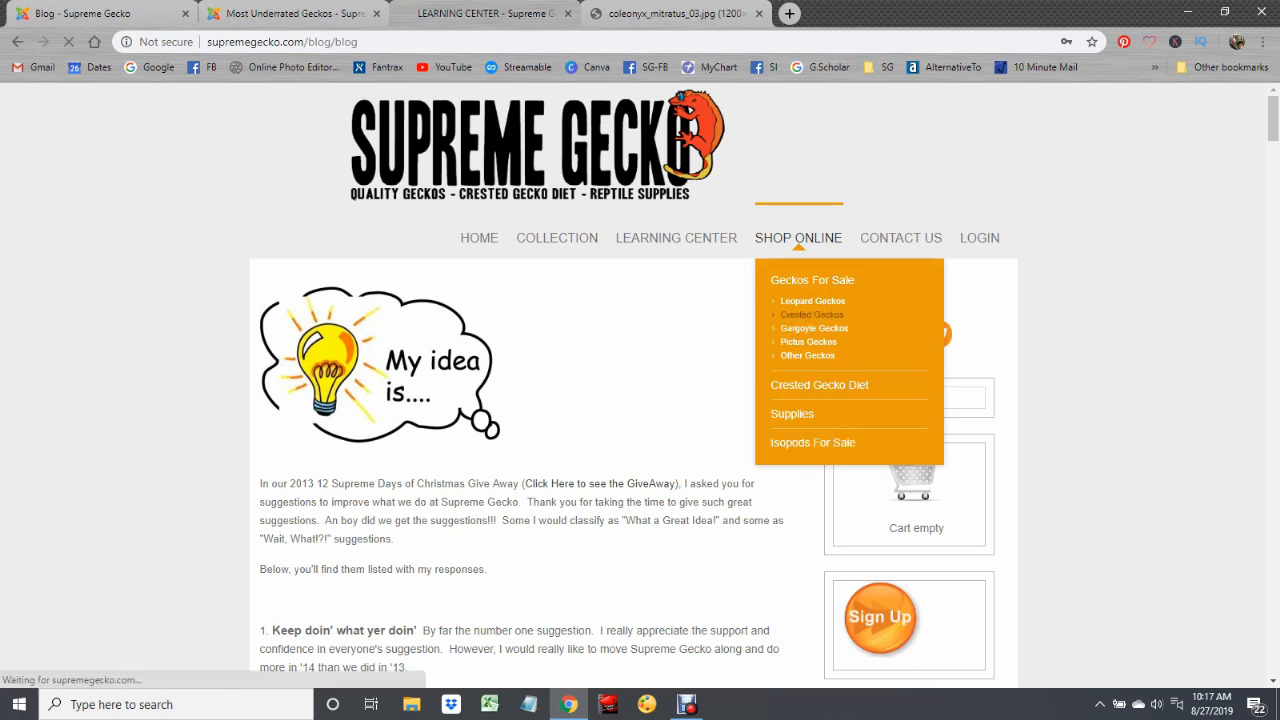
{"action": "left_click", "coordinate": [812, 314]}
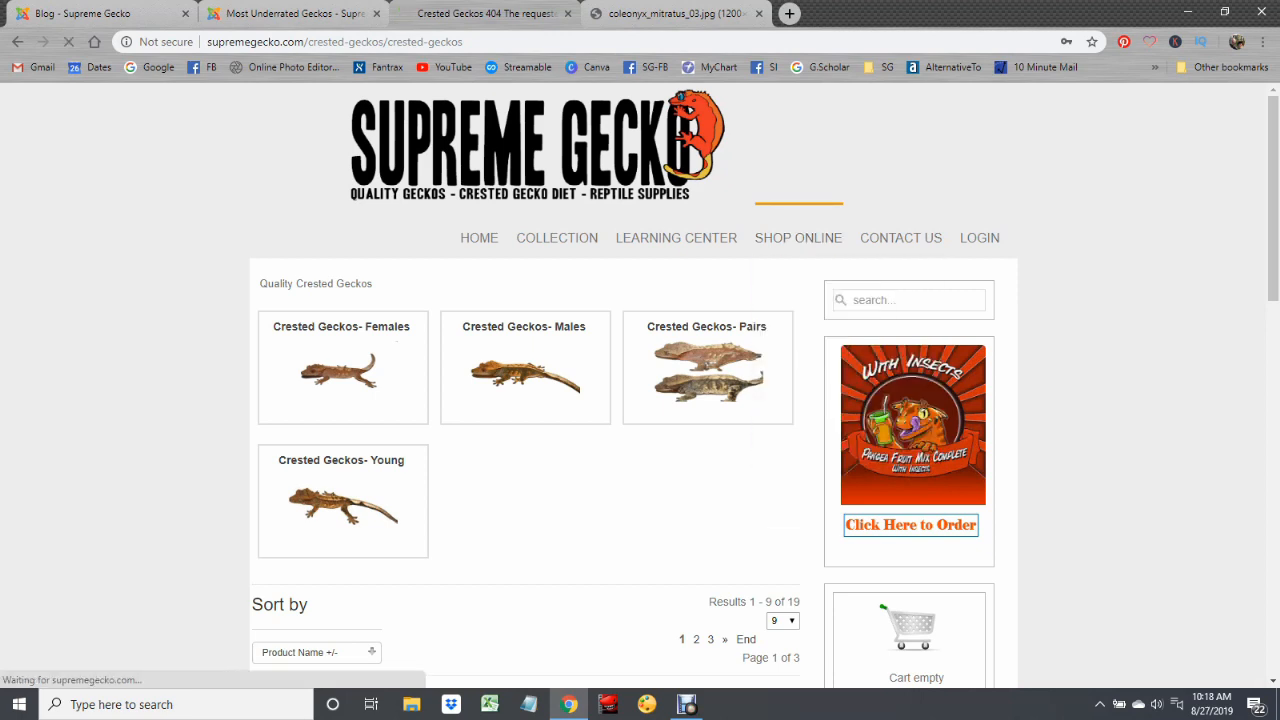
Step: Browse the Crested Geckos- Males listing with its prices, then head to Other Geckos via Shop Online
{"action": "left_click", "coordinate": [524, 368]}
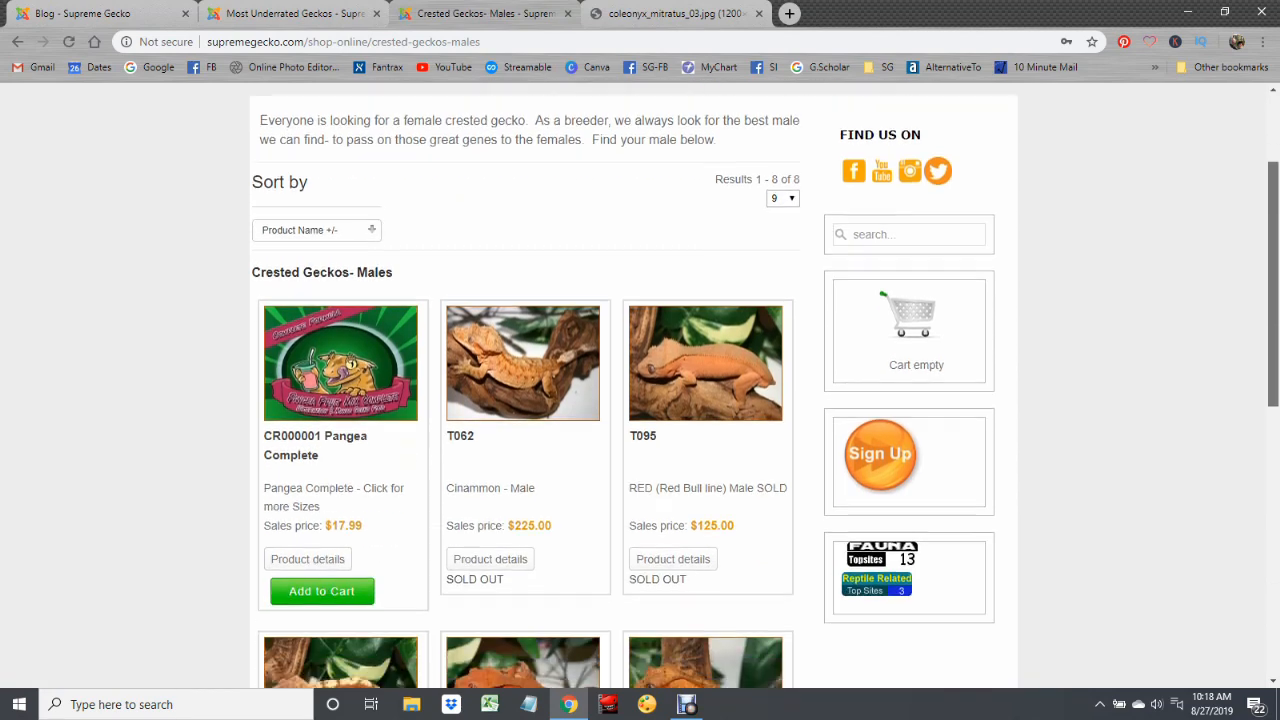
{"action": "scroll", "scroll_direction": "down", "scroll_amount": 3}
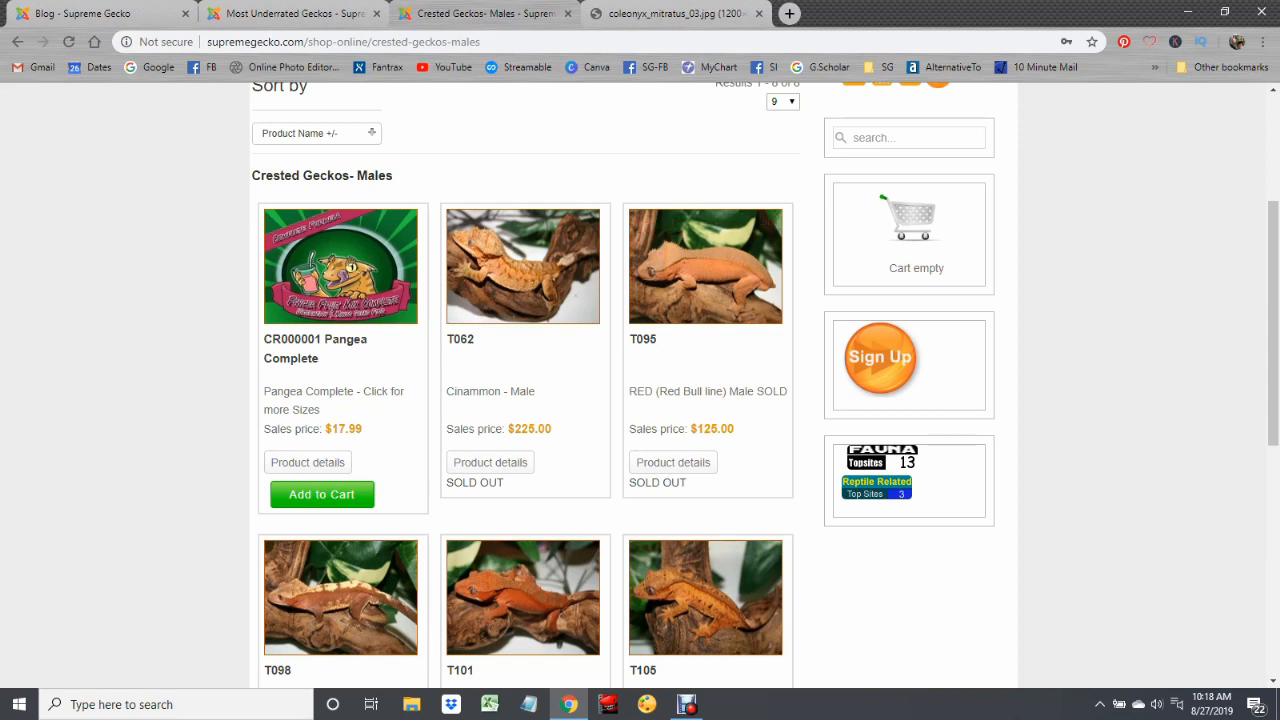
{"action": "scroll", "scroll_direction": "up", "scroll_amount": 3}
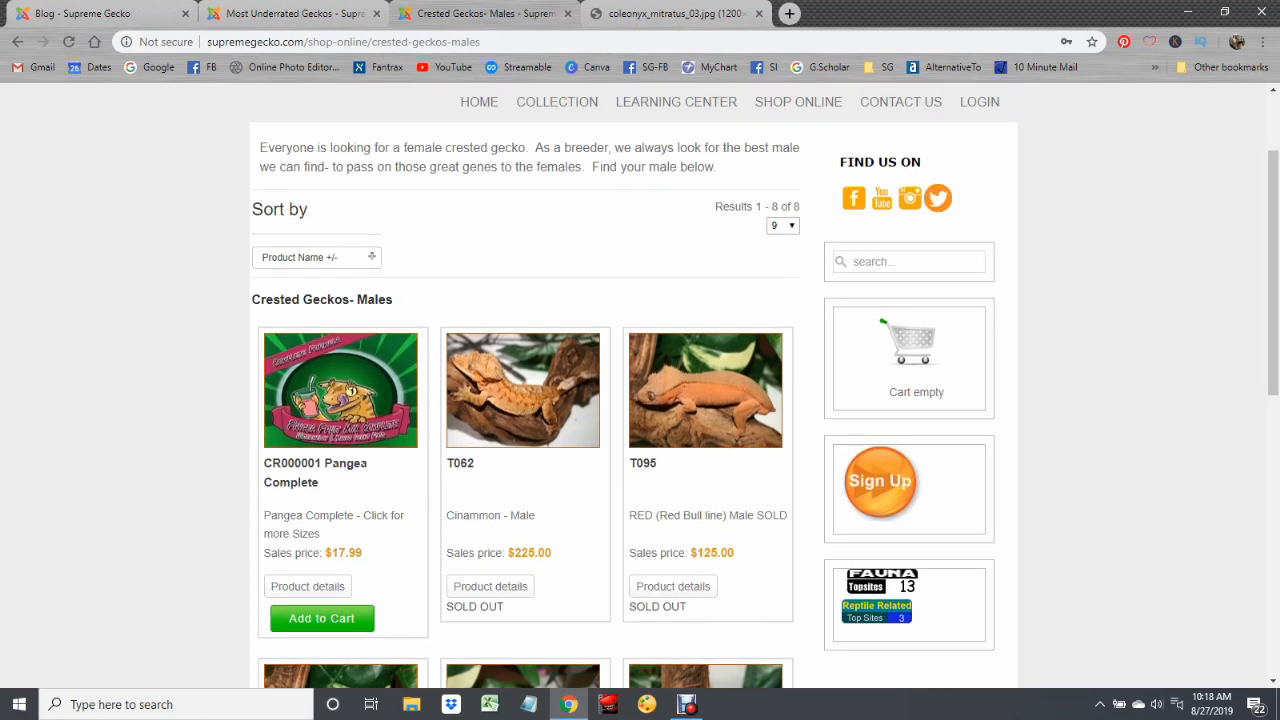
{"action": "left_click", "coordinate": [798, 100]}
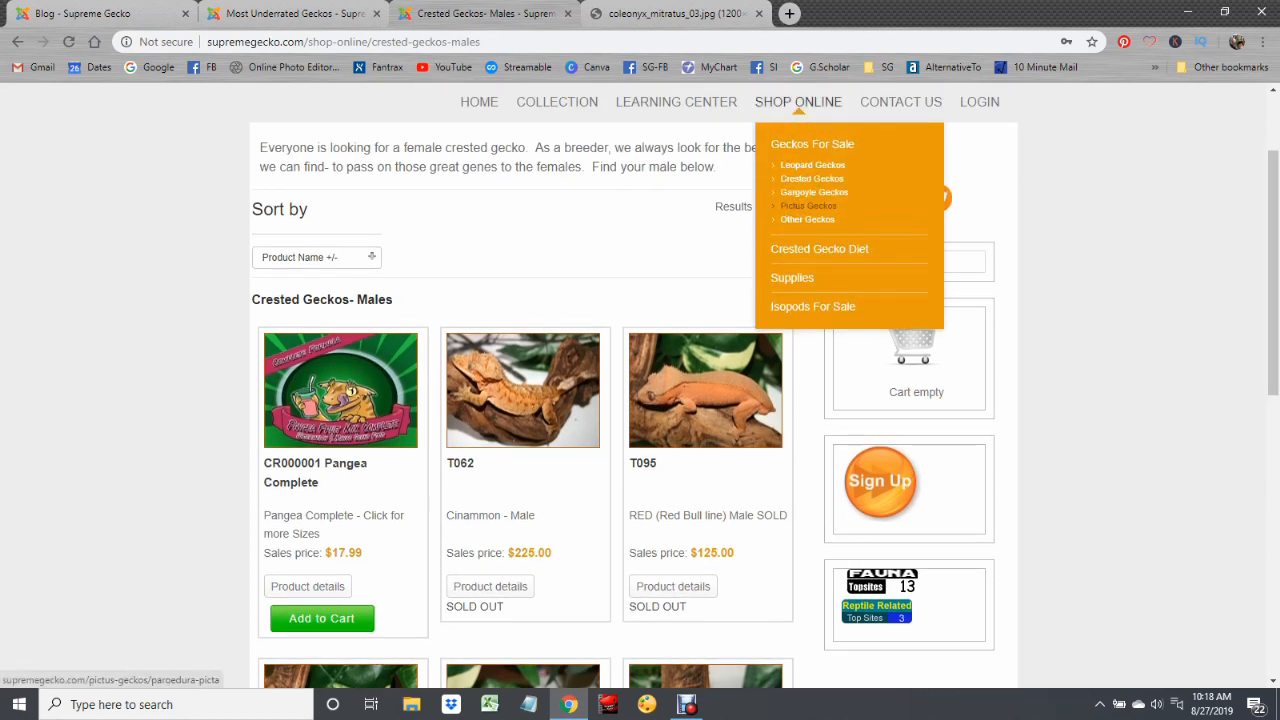
{"action": "left_click", "coordinate": [808, 204]}
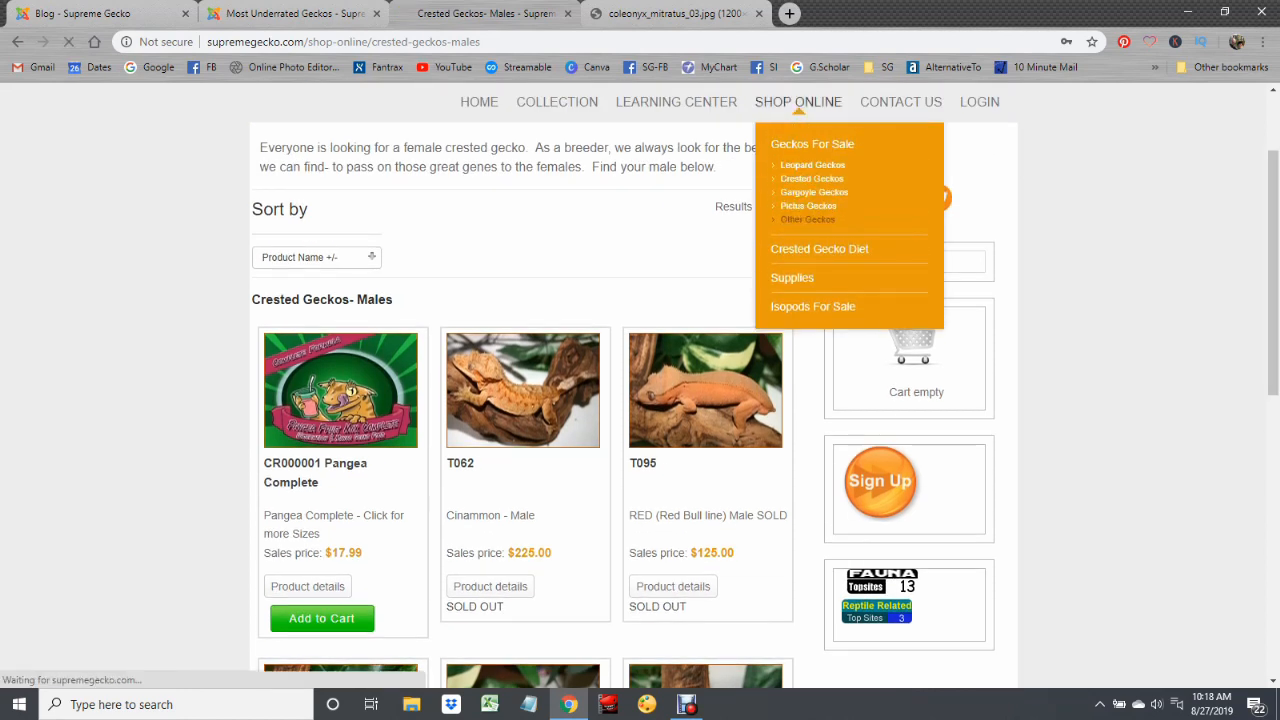
Step: Look through the Other Geckos listing of sold-out Hemidactylus and Paroedura entries and return to the top
{"action": "left_click", "coordinate": [808, 218]}
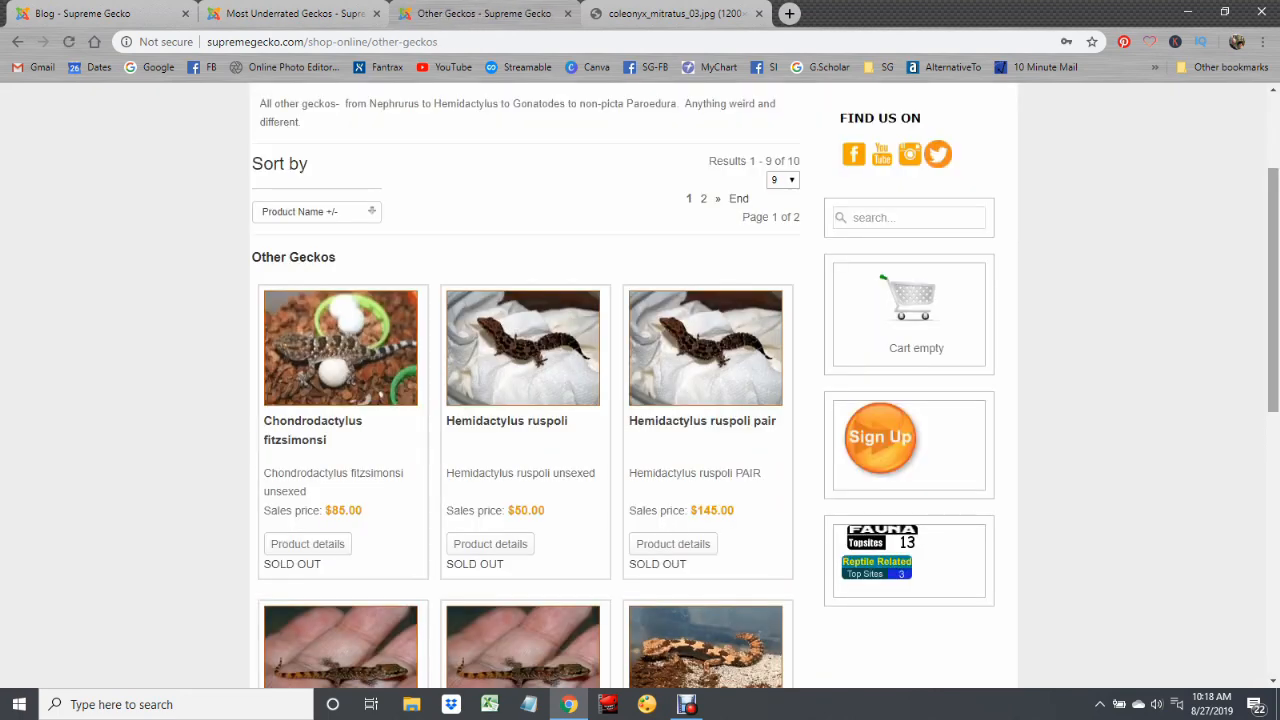
{"action": "scroll", "scroll_direction": "down", "scroll_amount": 3}
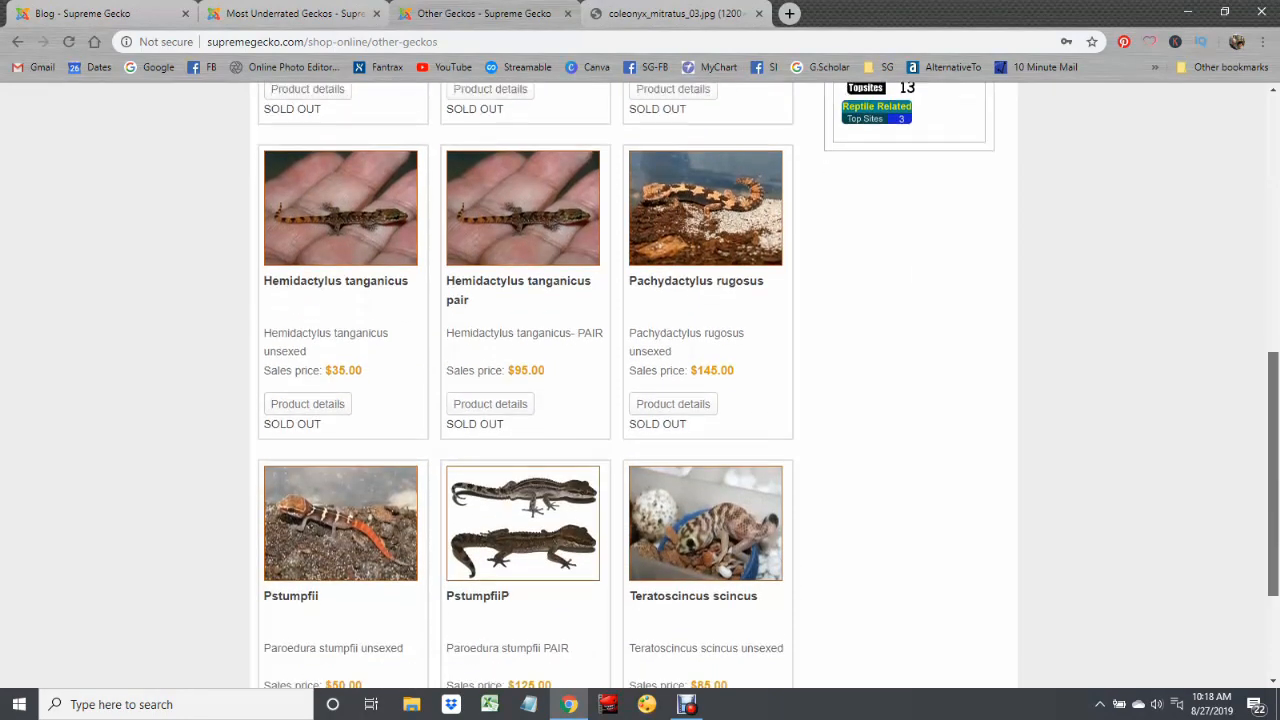
{"action": "scroll", "scroll_direction": "down", "scroll_amount": 3}
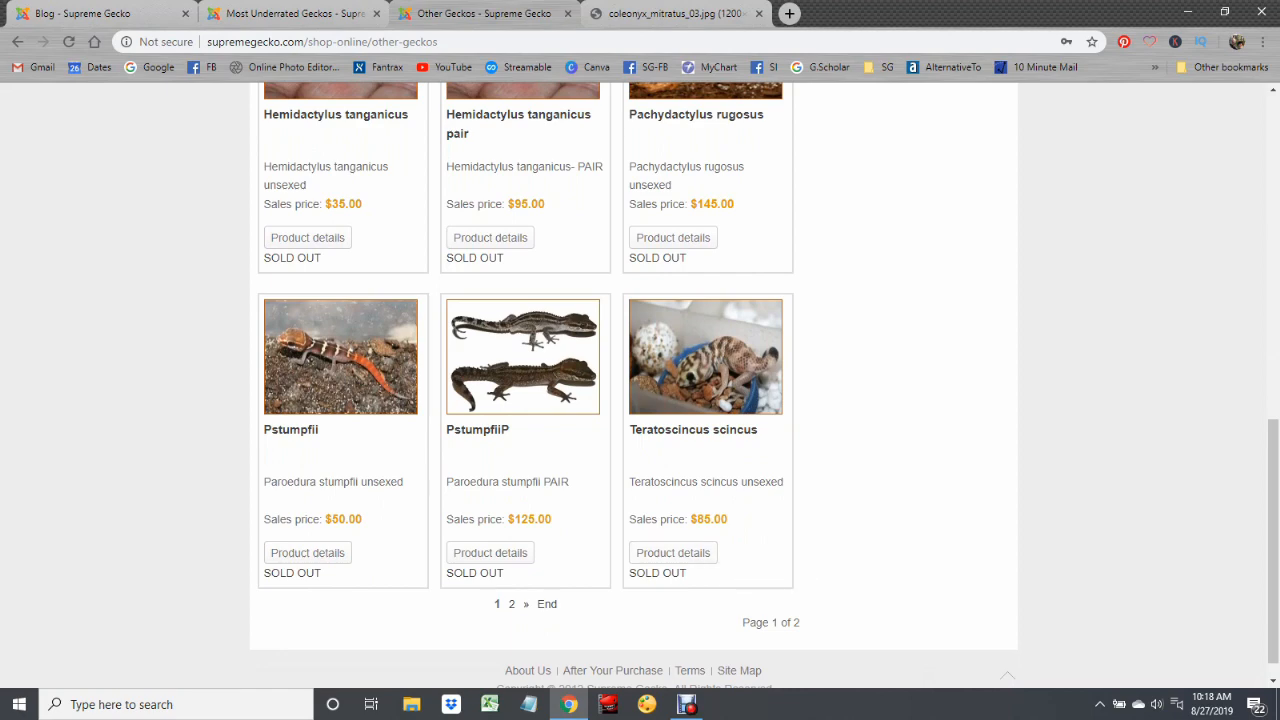
{"action": "scroll", "scroll_direction": "up", "scroll_amount": 3}
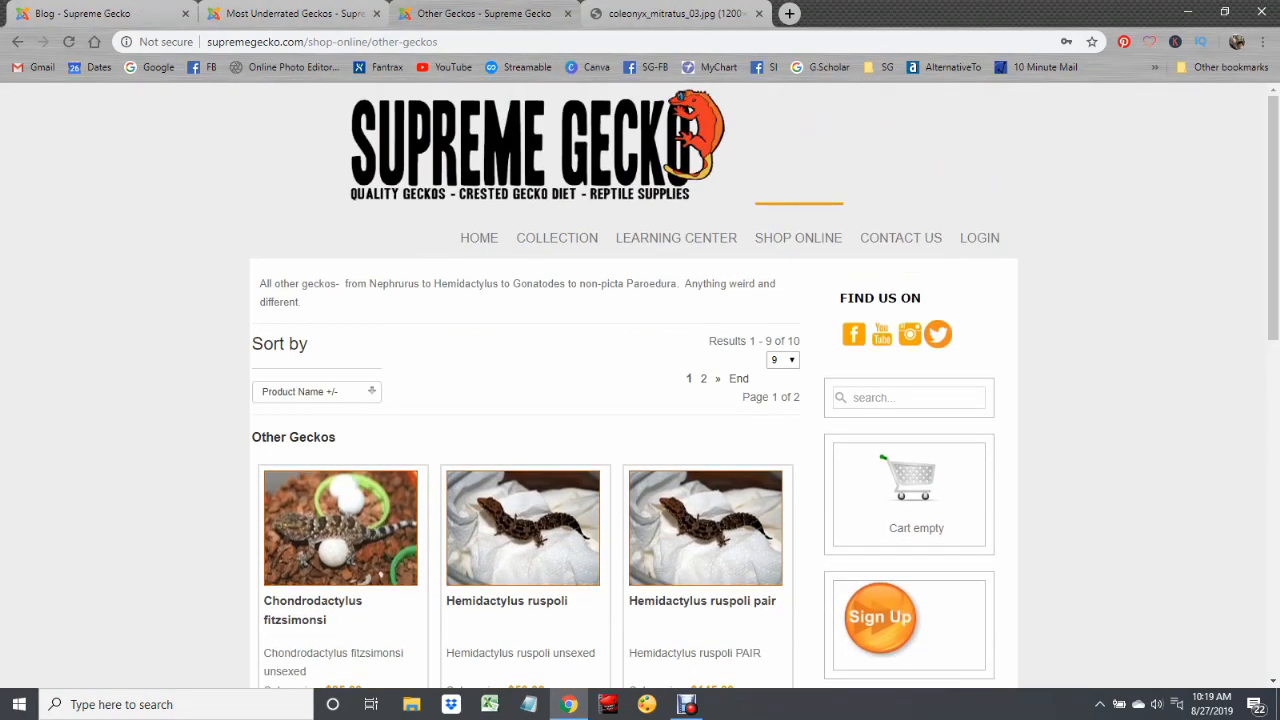
{"action": "mouse_move", "coordinate": [798, 236]}
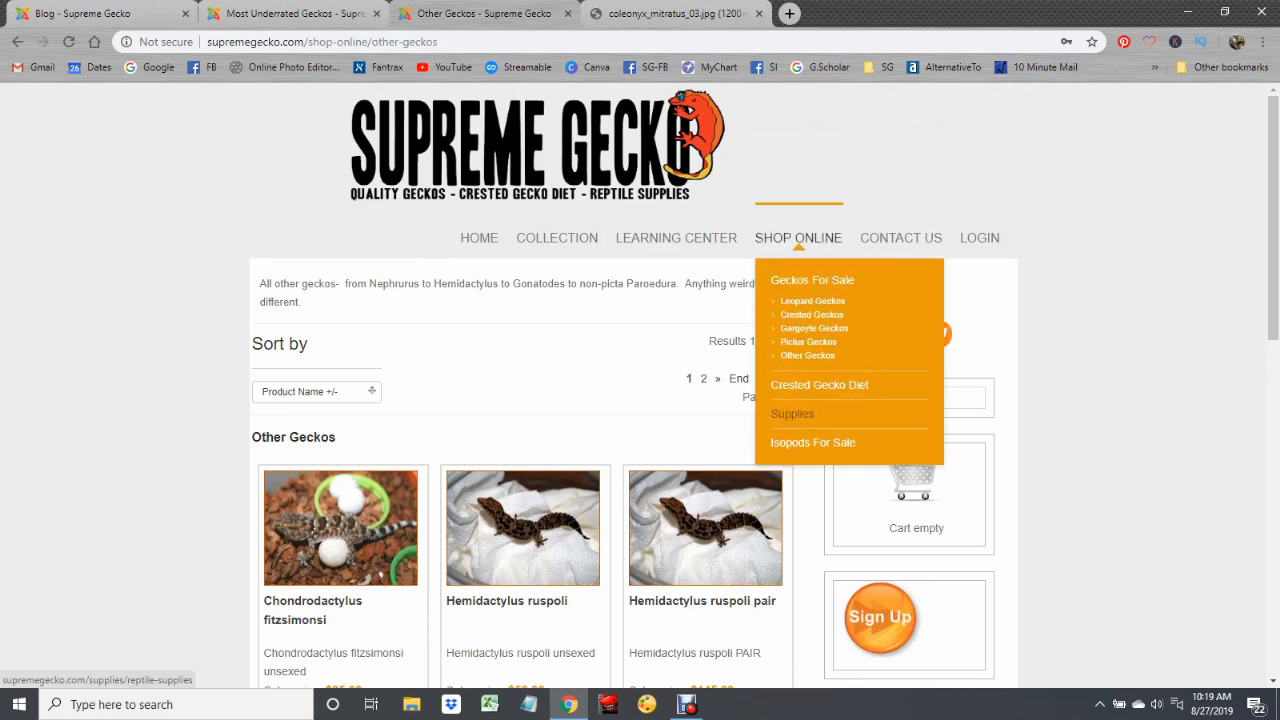
{"action": "left_click", "coordinate": [792, 412]}
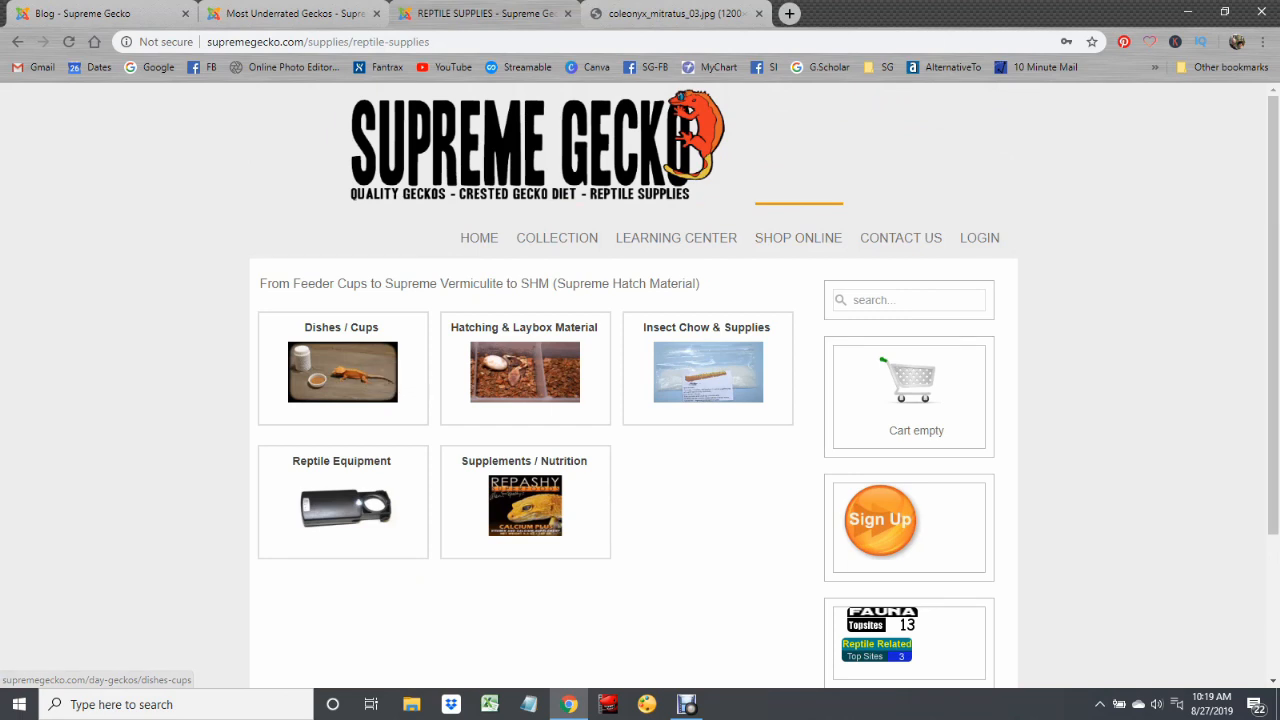
{"action": "mouse_move", "coordinate": [524, 370]}
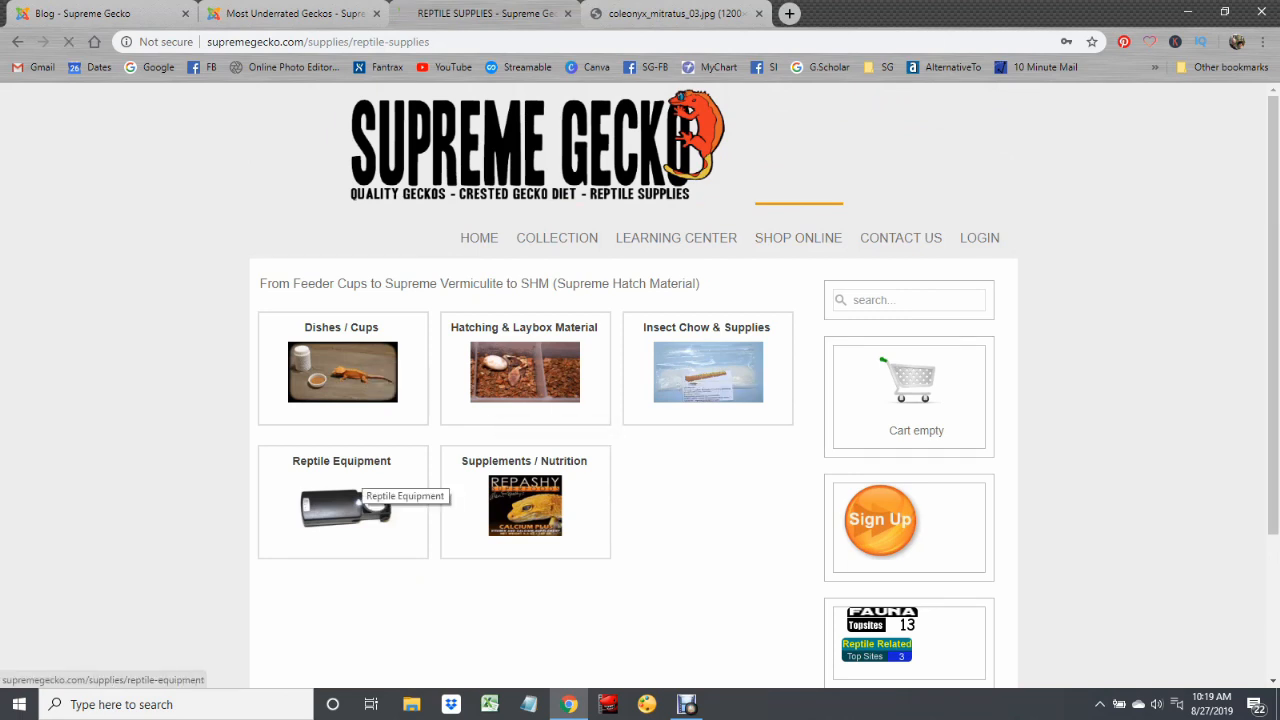
{"action": "left_click", "coordinate": [340, 368]}
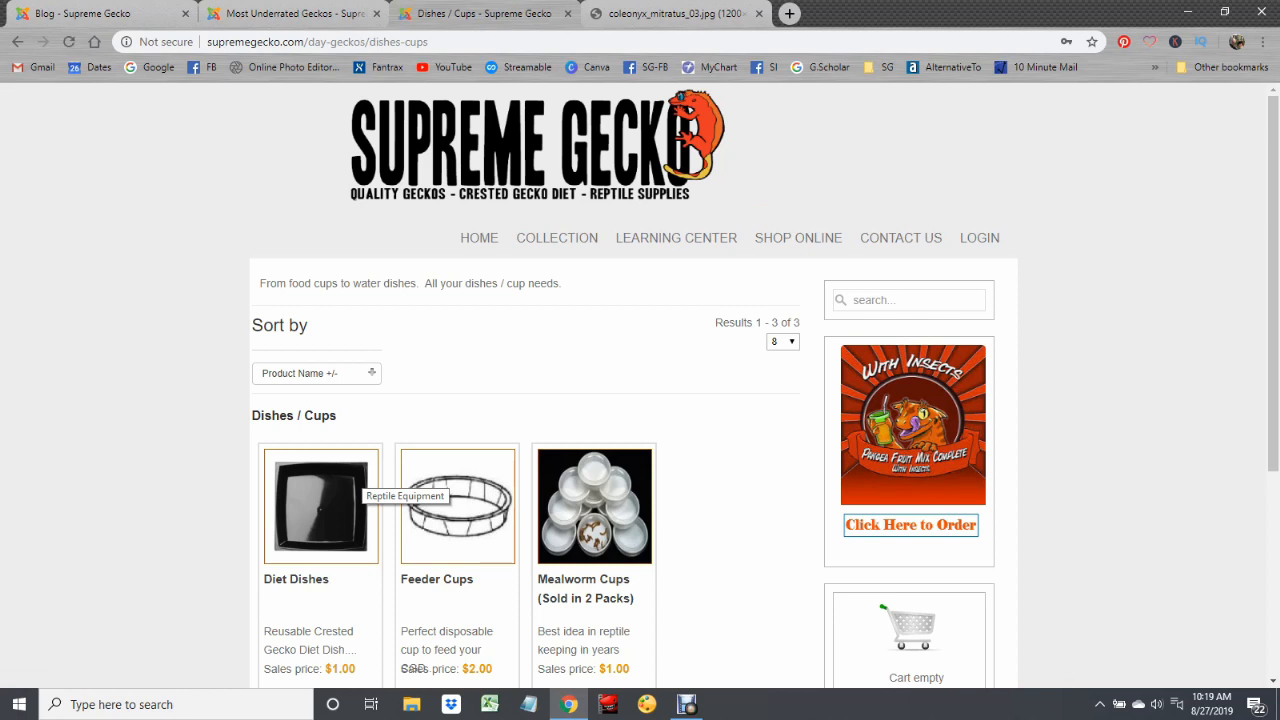
{"action": "left_click", "coordinate": [798, 236]}
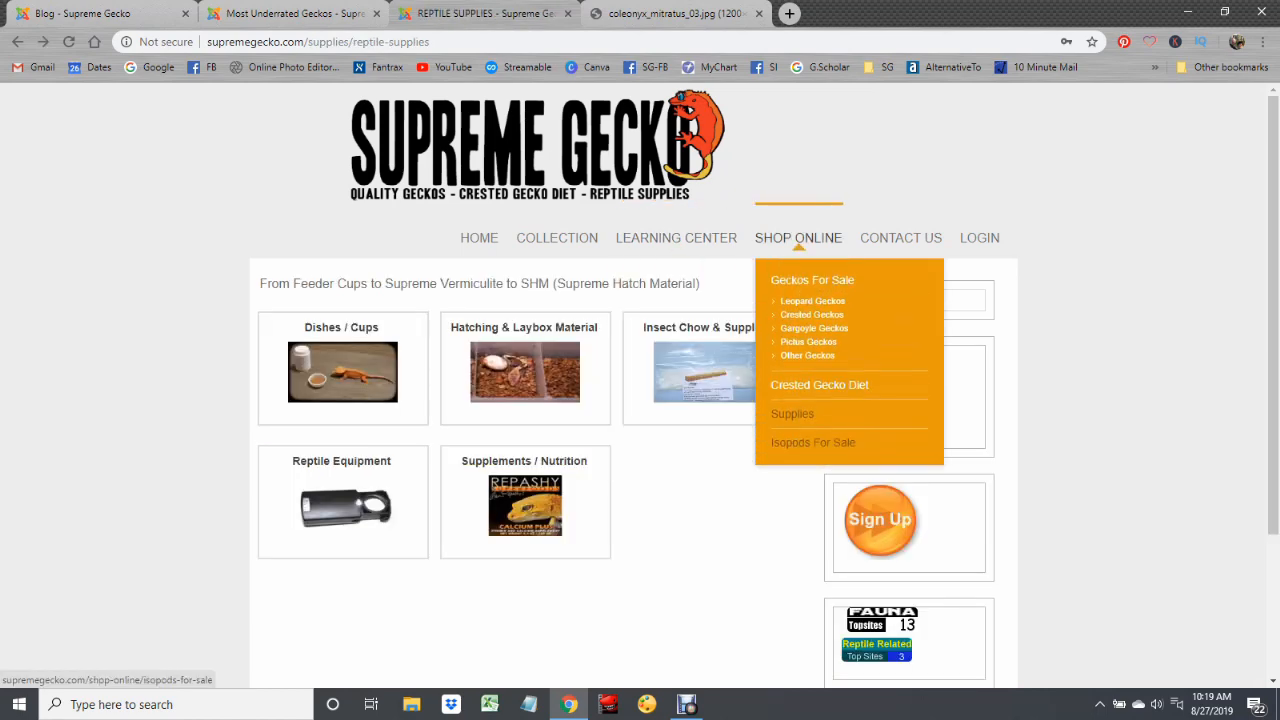
{"action": "left_click", "coordinate": [812, 442]}
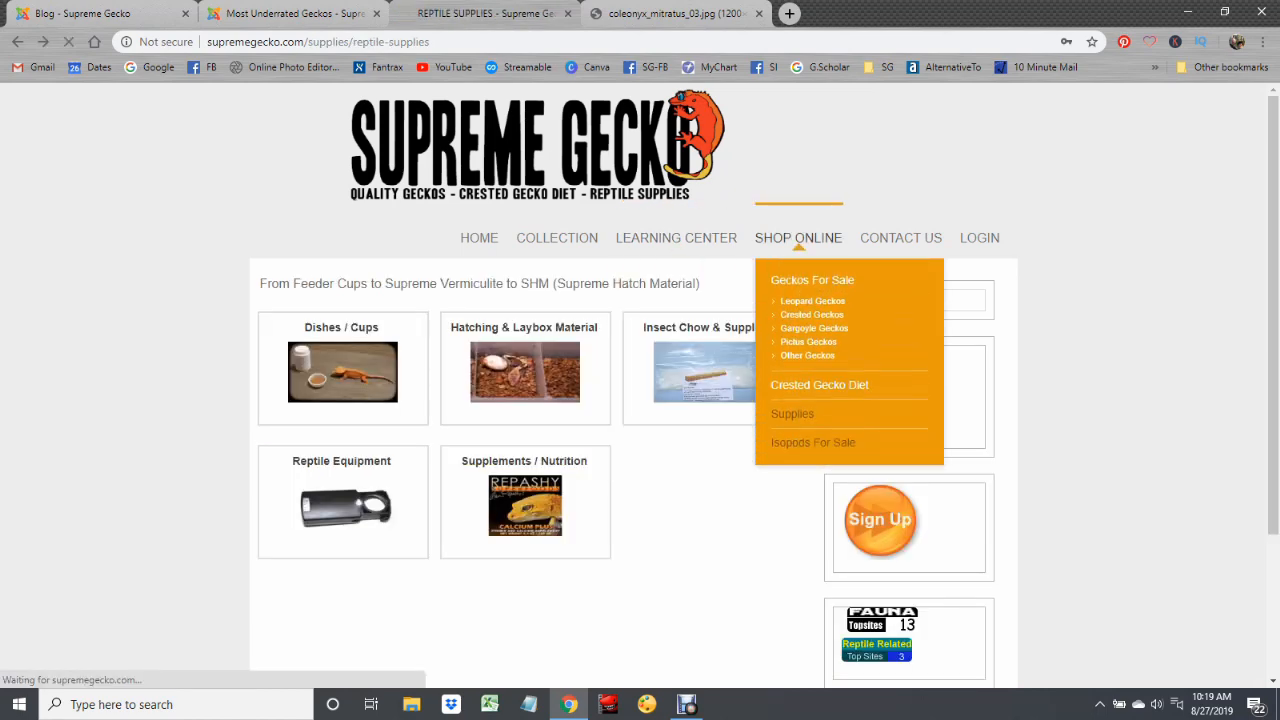
Step: Show 60 results per page so all 36 isopods list on one page and browse down the listing
{"action": "left_click", "coordinate": [812, 442]}
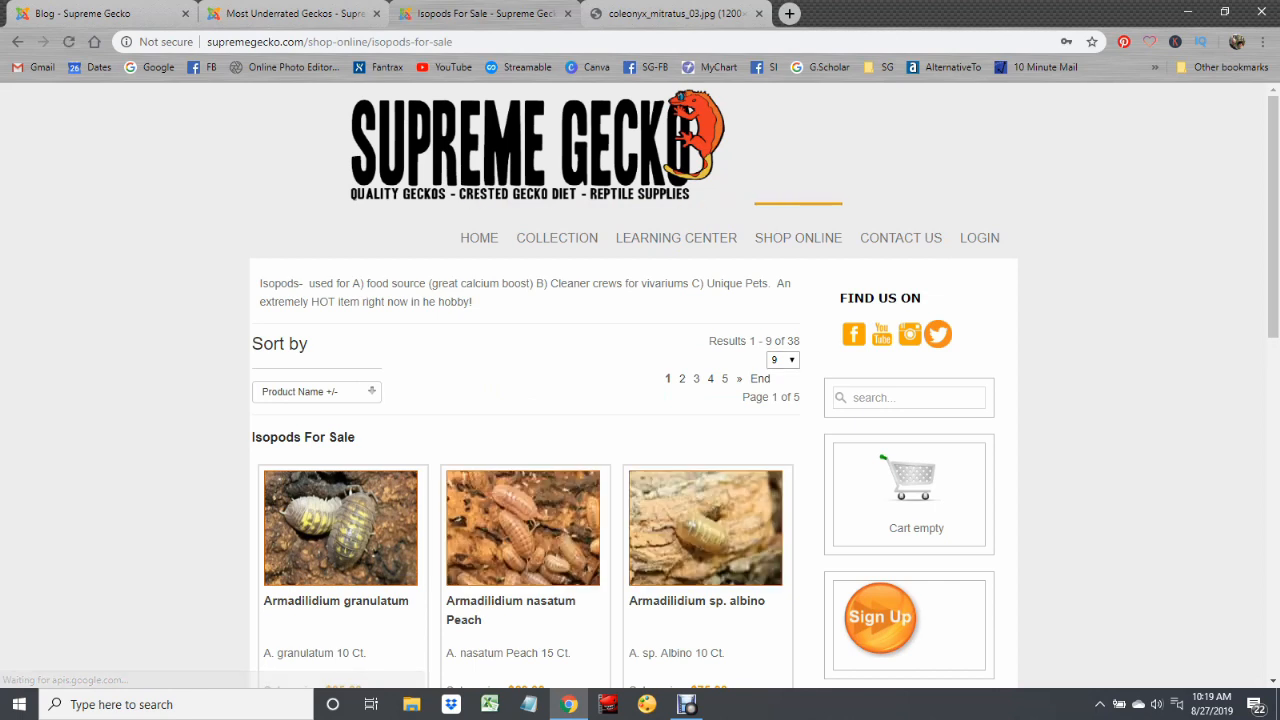
{"action": "left_click", "coordinate": [782, 360]}
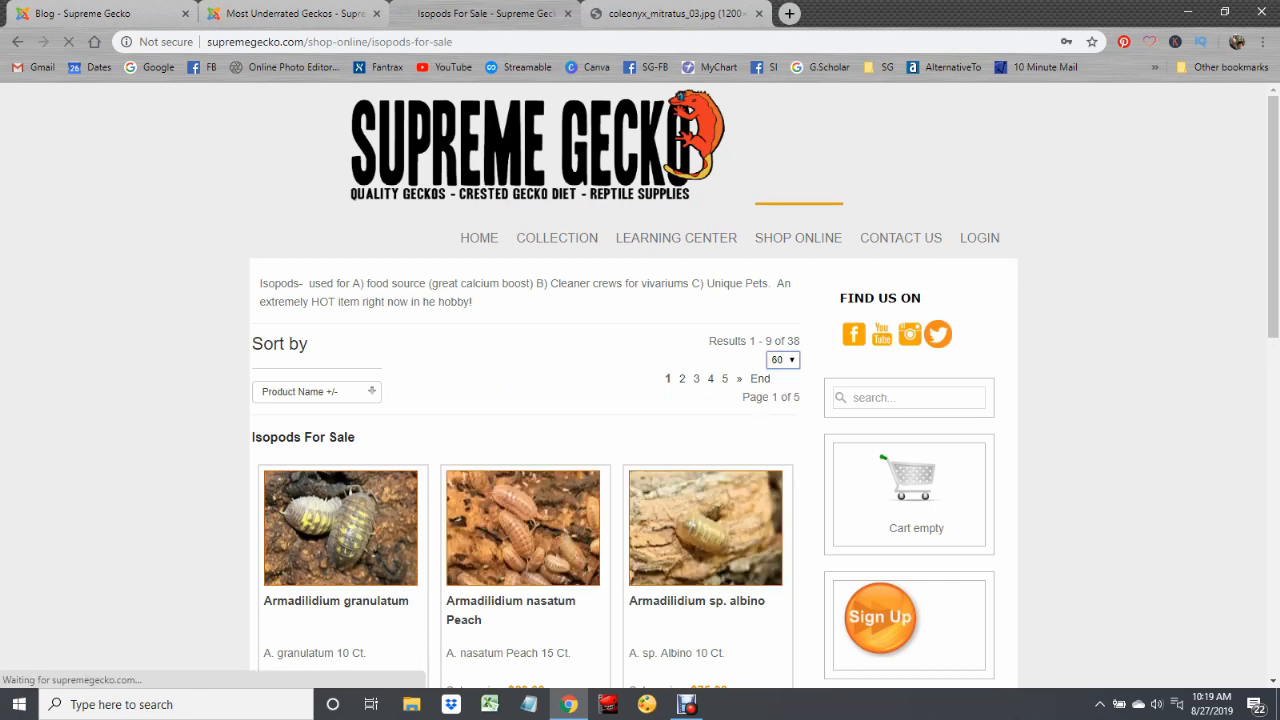
{"action": "left_click", "coordinate": [784, 360]}
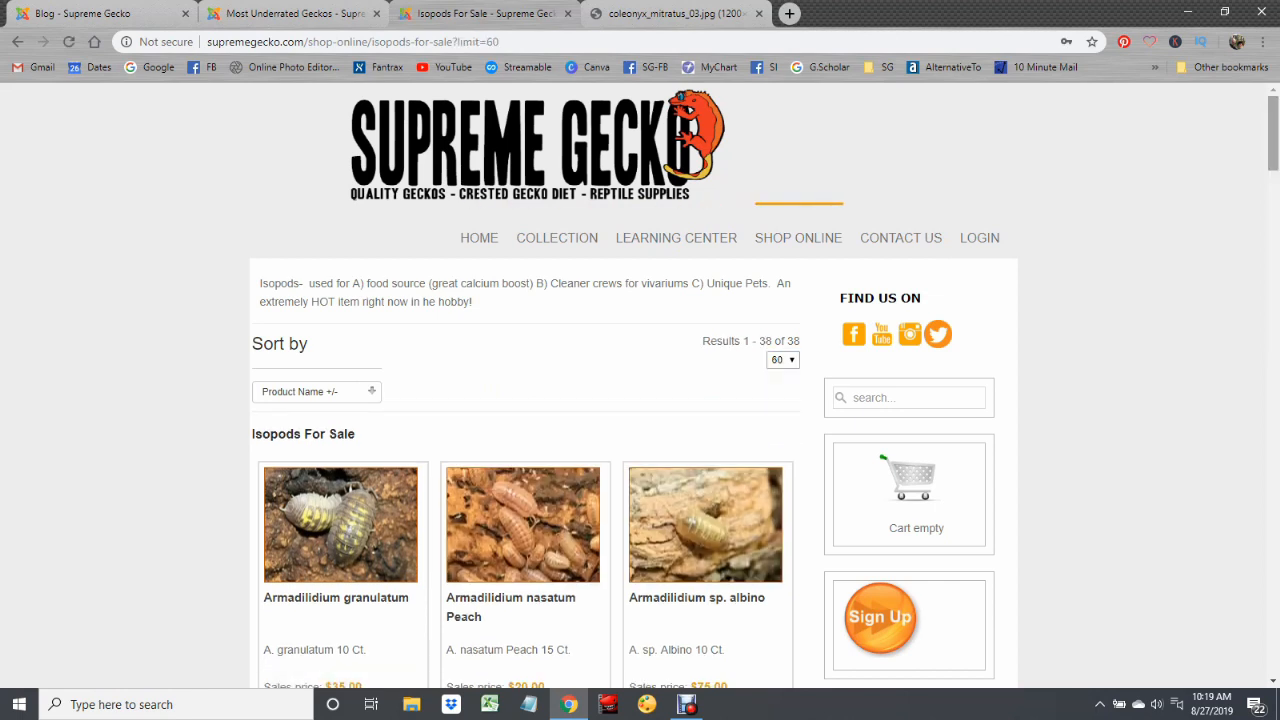
{"action": "scroll", "scroll_direction": "down", "scroll_amount": 3}
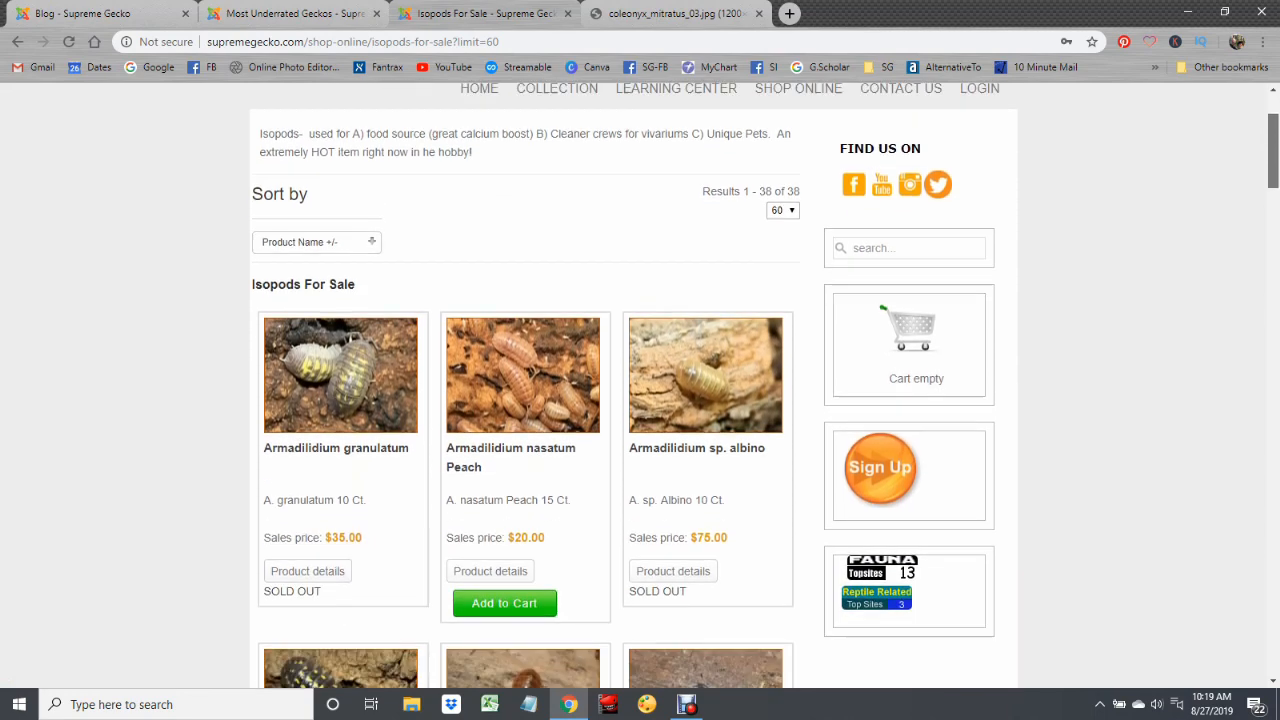
{"action": "scroll", "scroll_direction": "down", "scroll_amount": 3}
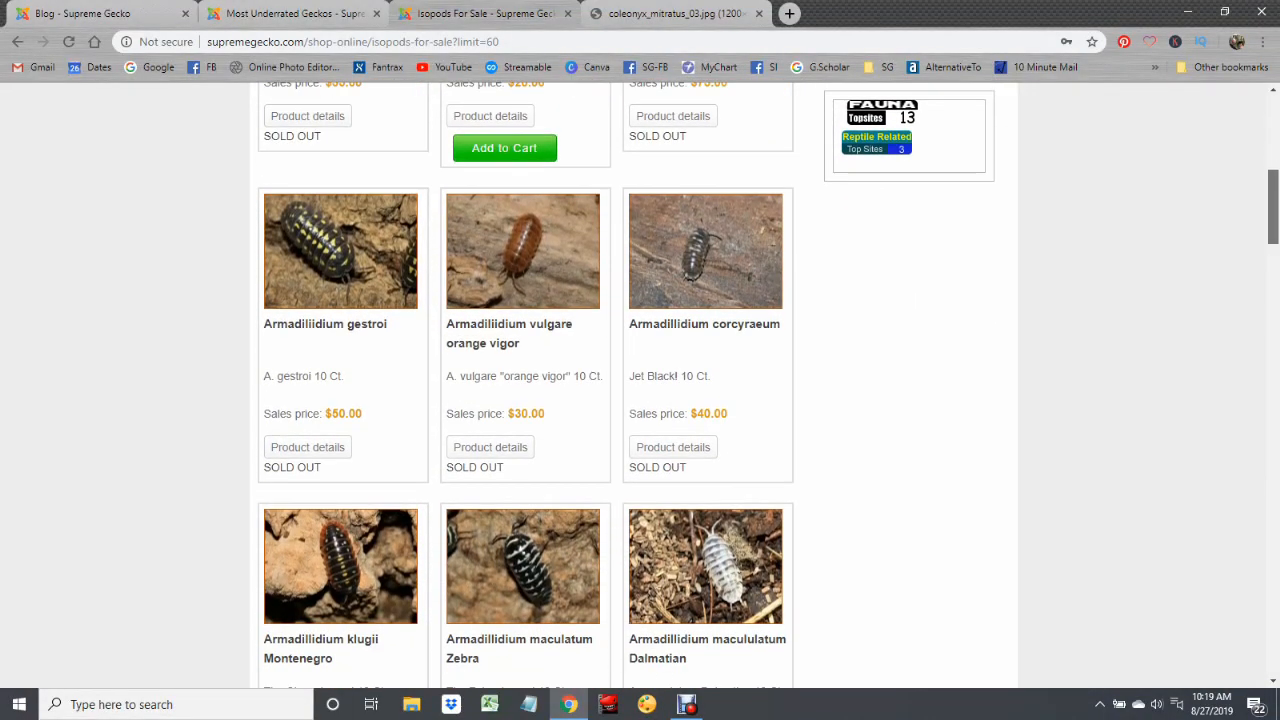
{"action": "scroll", "scroll_direction": "down", "scroll_amount": 3}
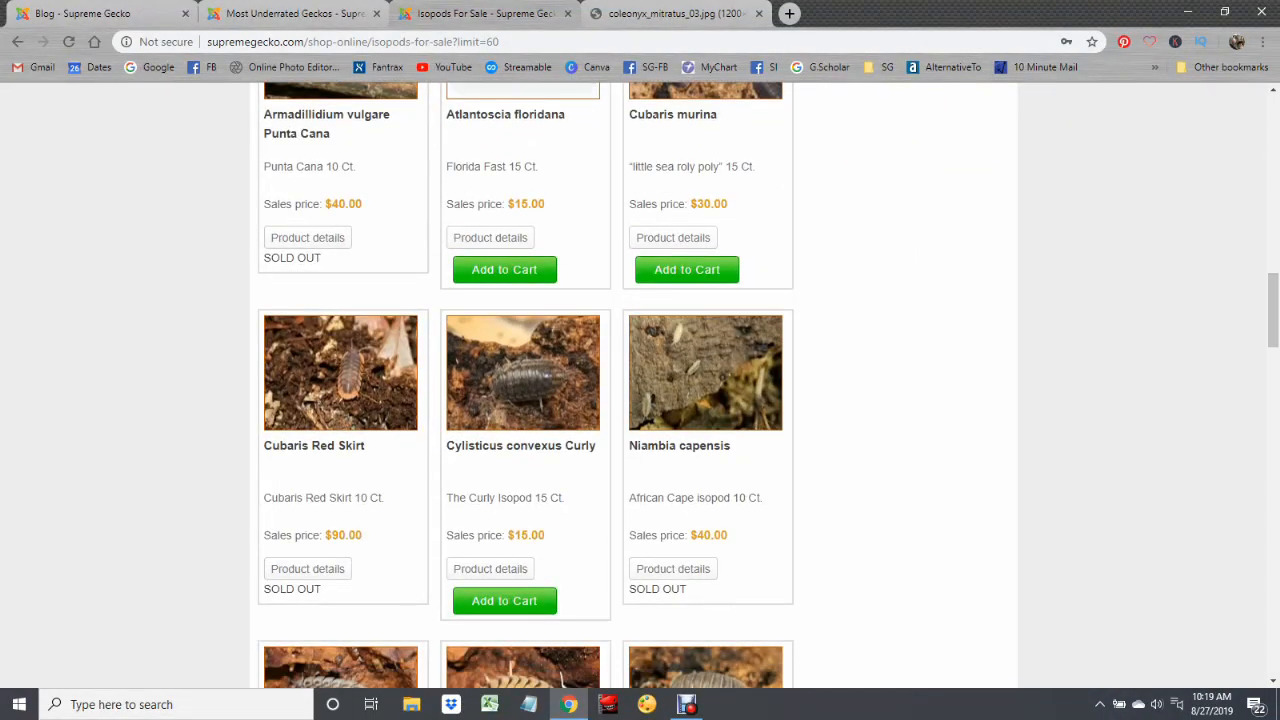
{"action": "mouse_move", "coordinate": [686, 268]}
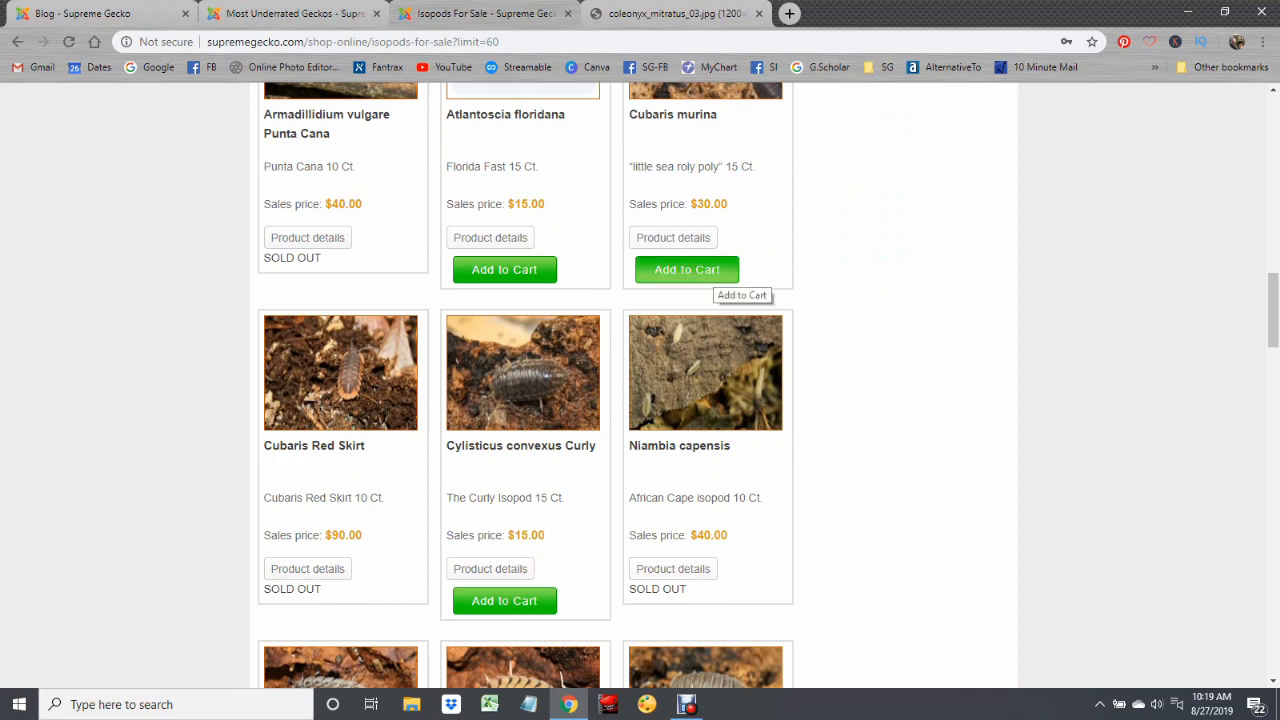
Step: Continue through the isopod listings and view the Porcellio bolivari product page, sold out at $160
{"action": "scroll", "scroll_direction": "down", "scroll_amount": 3}
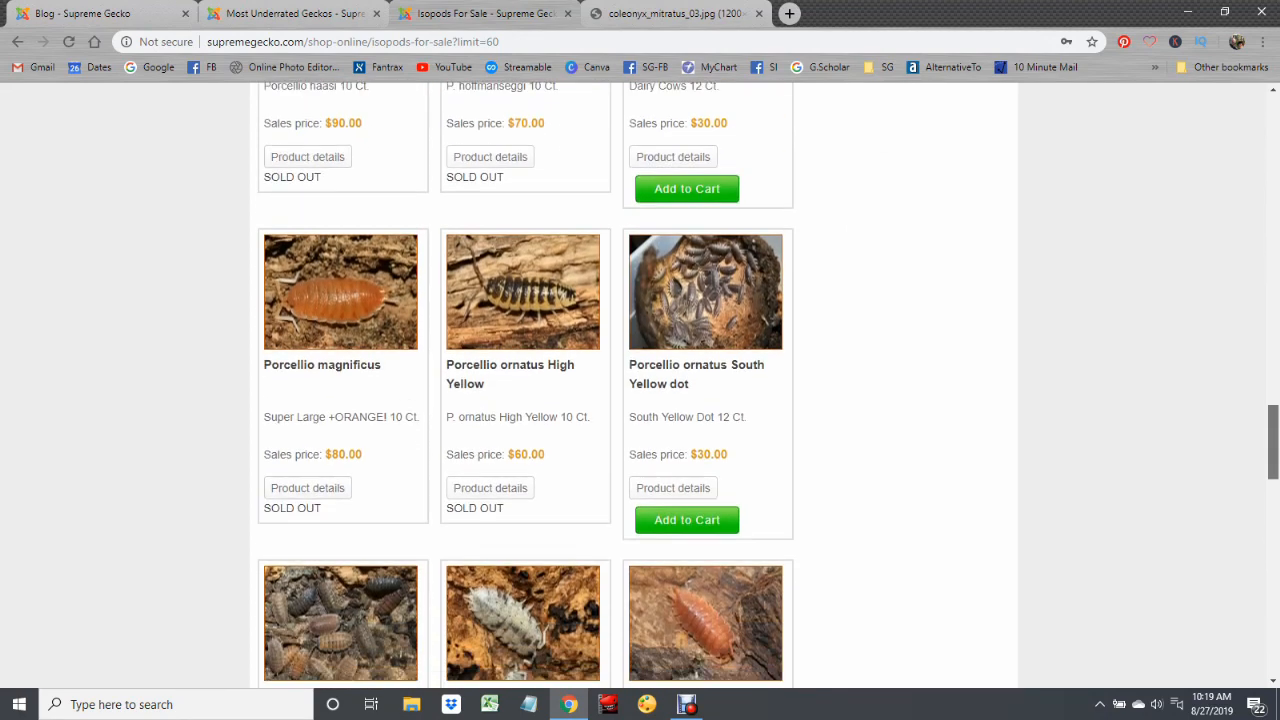
{"action": "scroll", "scroll_direction": "down", "scroll_amount": 3}
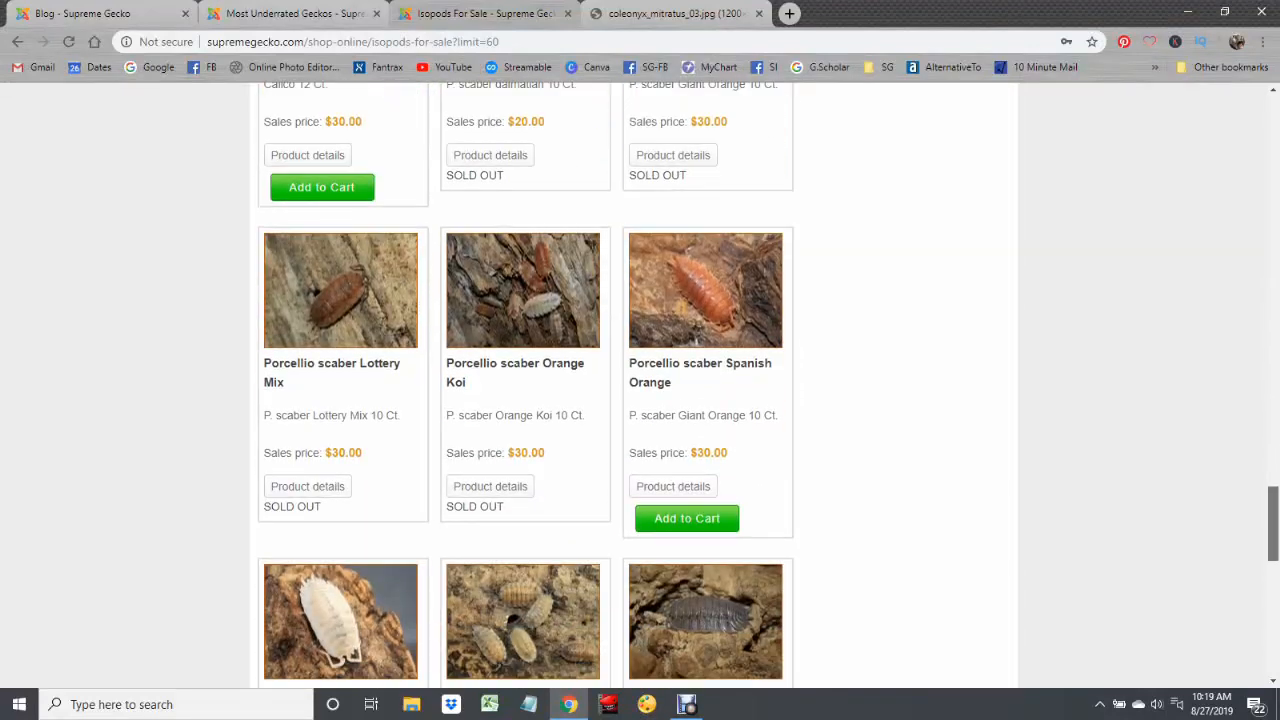
{"action": "scroll", "scroll_direction": "down", "scroll_amount": 3}
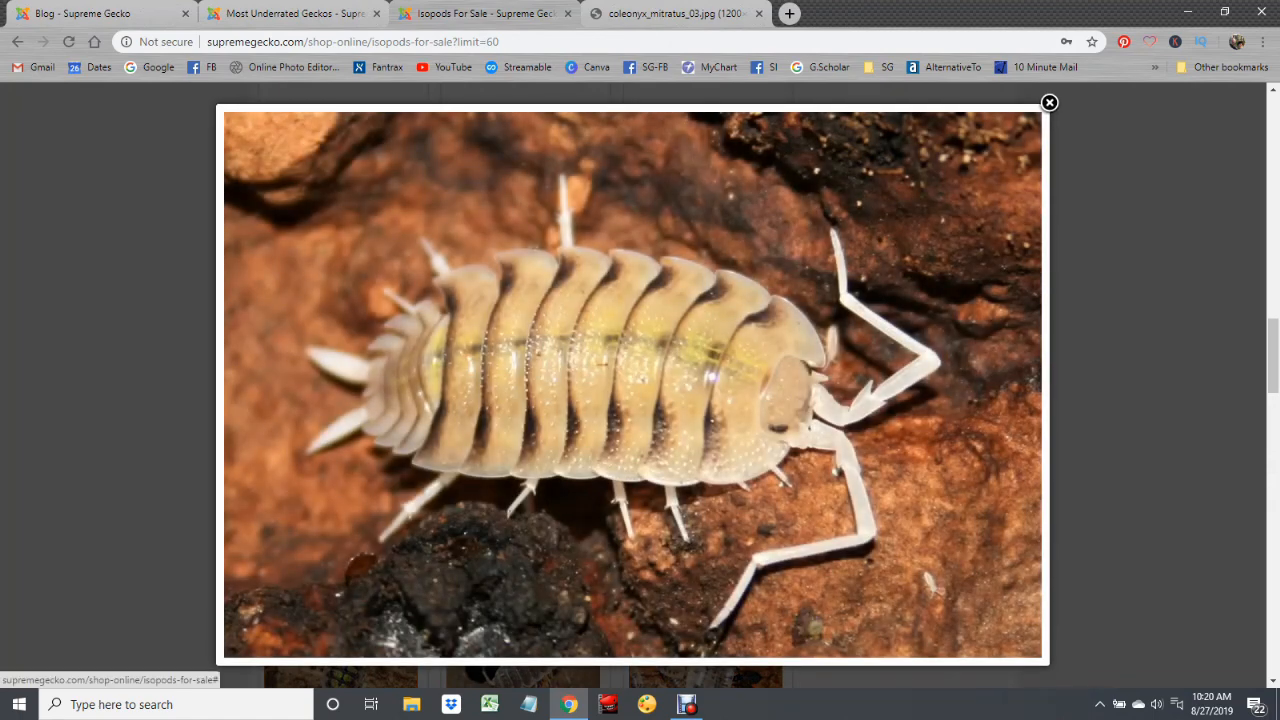
{"action": "left_click", "coordinate": [1048, 104]}
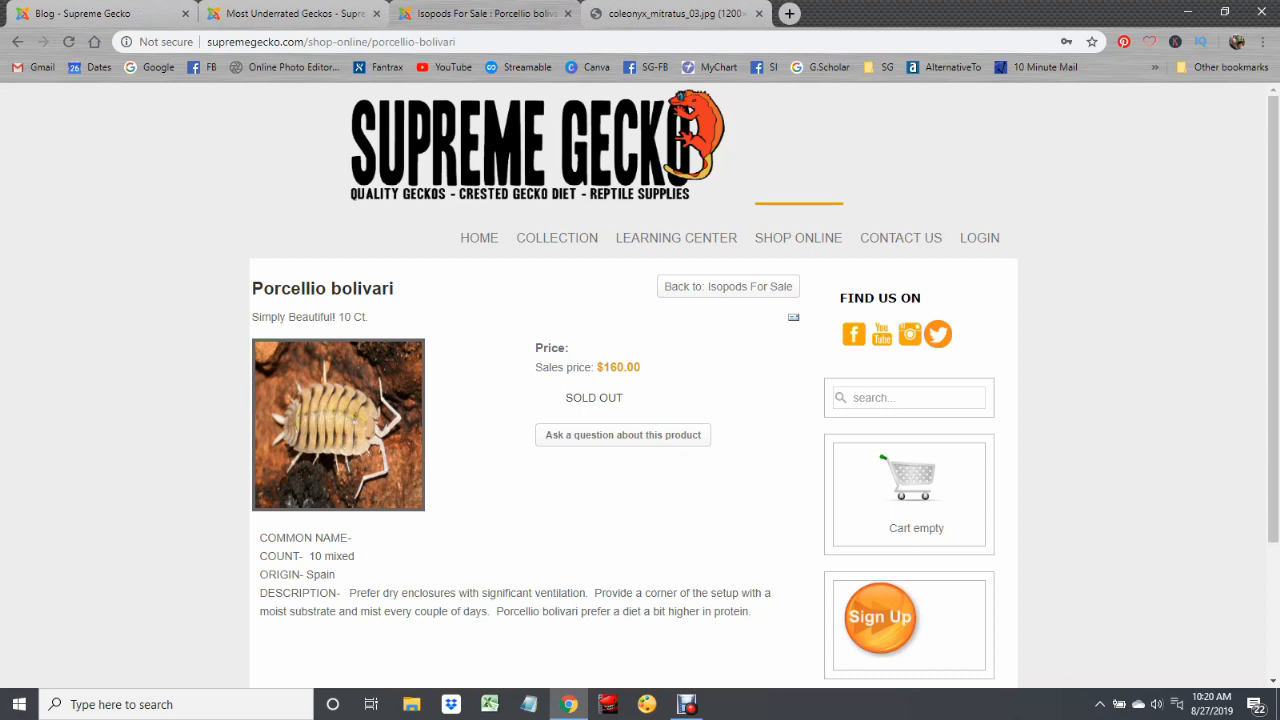
Step: Return to the Shop Online overview with Animals, Crested Gecko Diet, Isopods and Reptile Supplies categories
{"action": "left_click", "coordinate": [798, 236]}
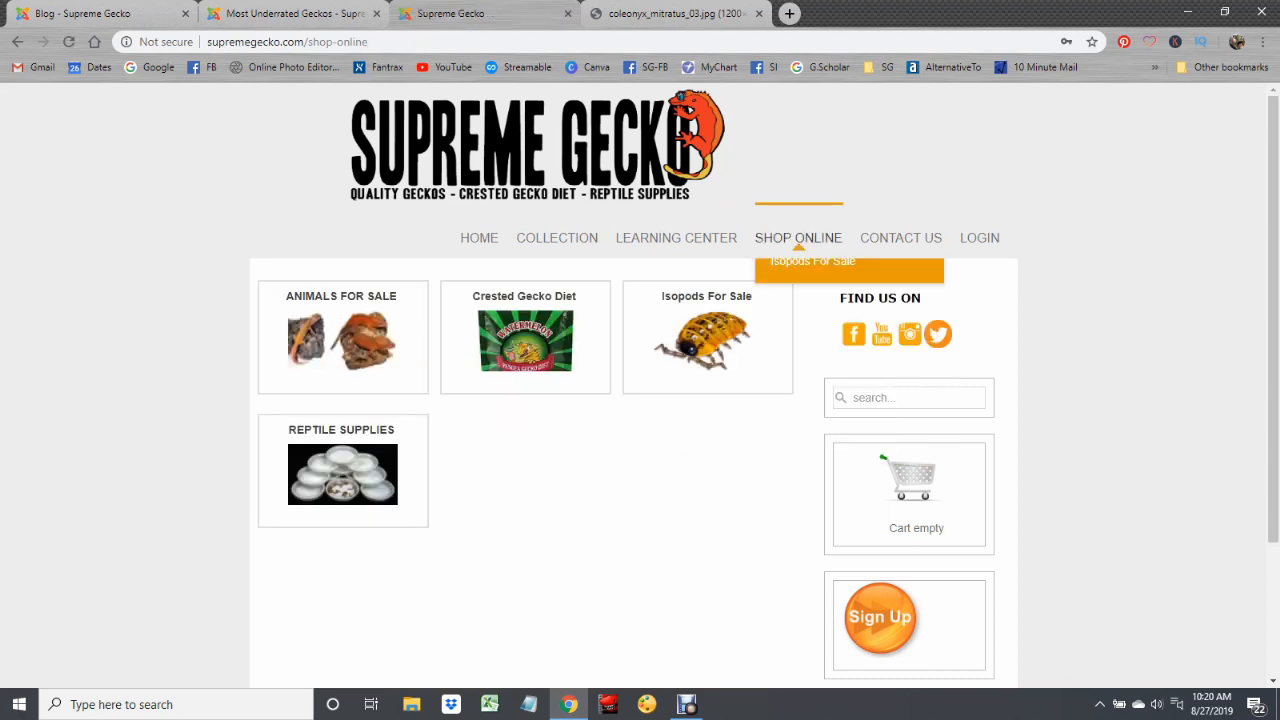
{"action": "mouse_move", "coordinate": [900, 238]}
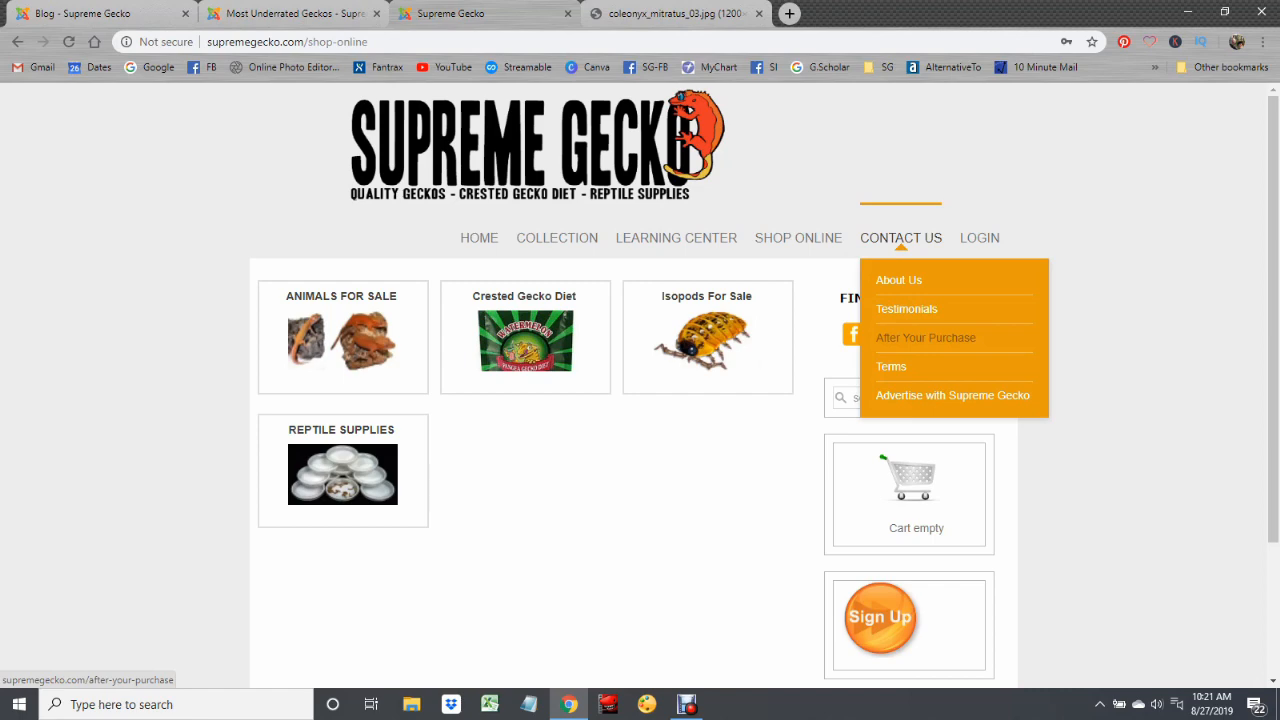
Step: Look through Contact Us > After Your Purchase, then go to Wally Kern's contact page with address and form
{"action": "left_click", "coordinate": [924, 336]}
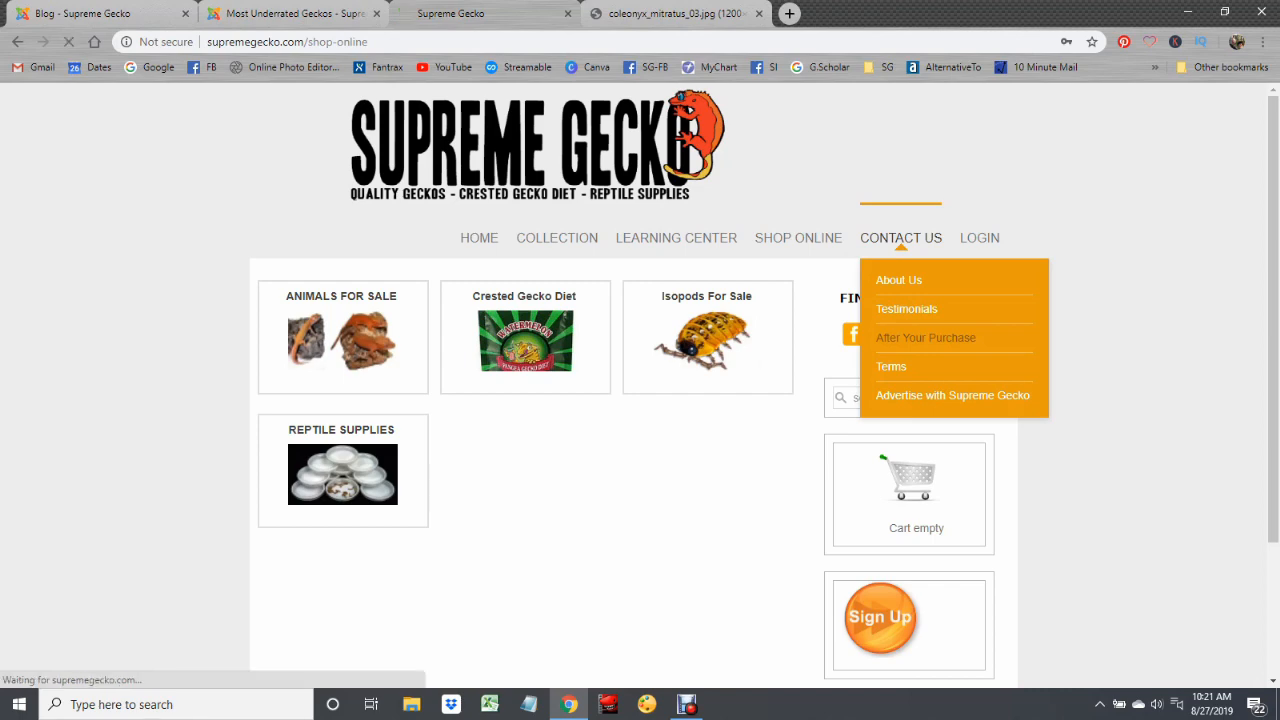
{"action": "left_click", "coordinate": [924, 336]}
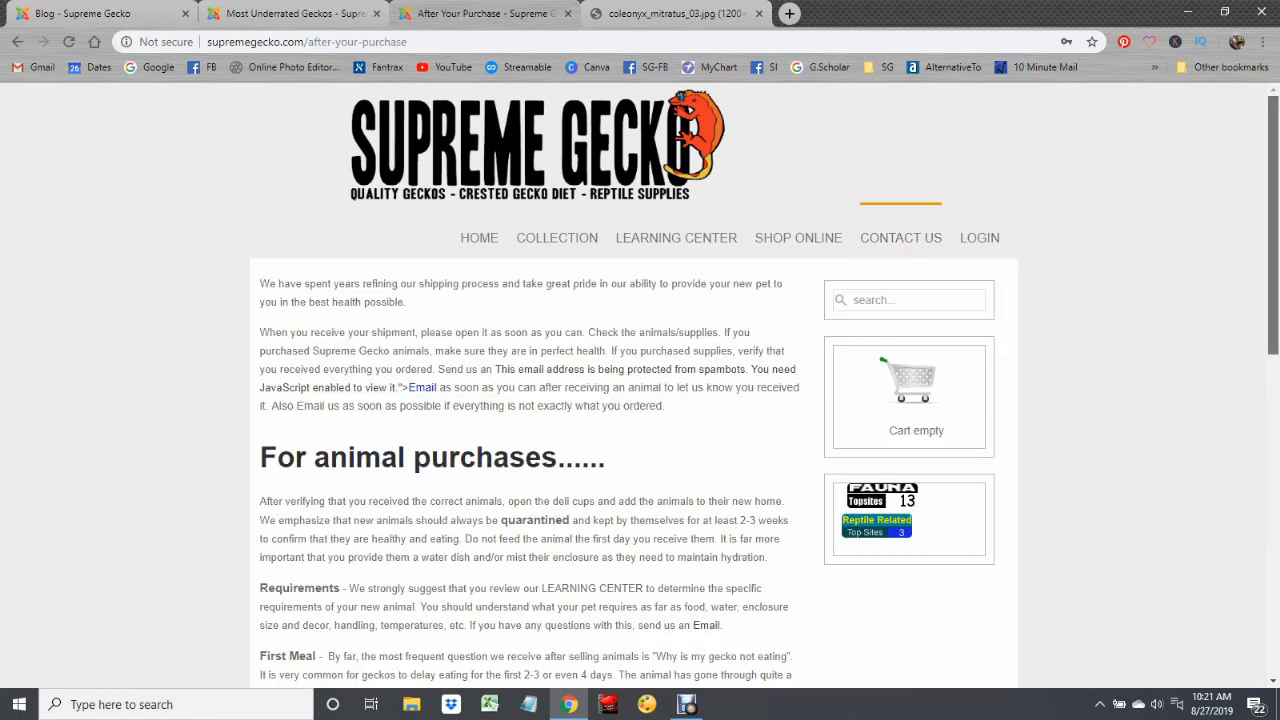
{"action": "scroll", "scroll_direction": "down", "scroll_amount": 3}
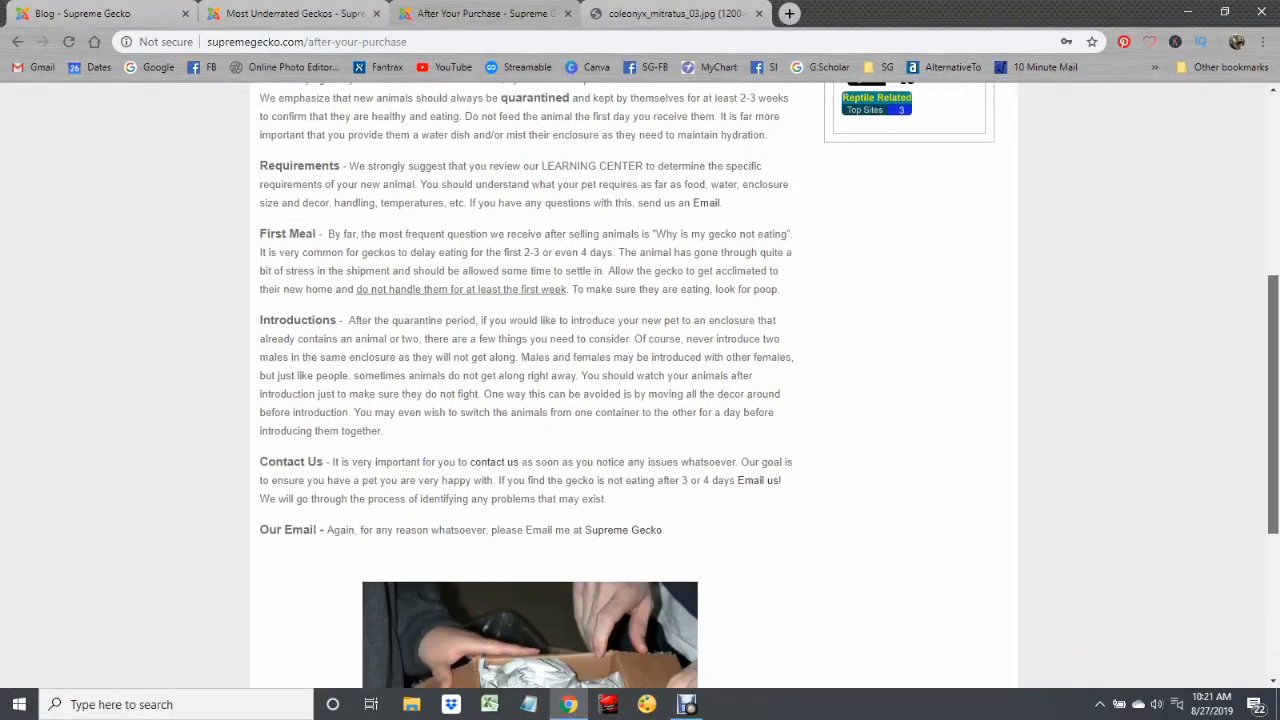
{"action": "scroll", "scroll_direction": "up", "scroll_amount": 3}
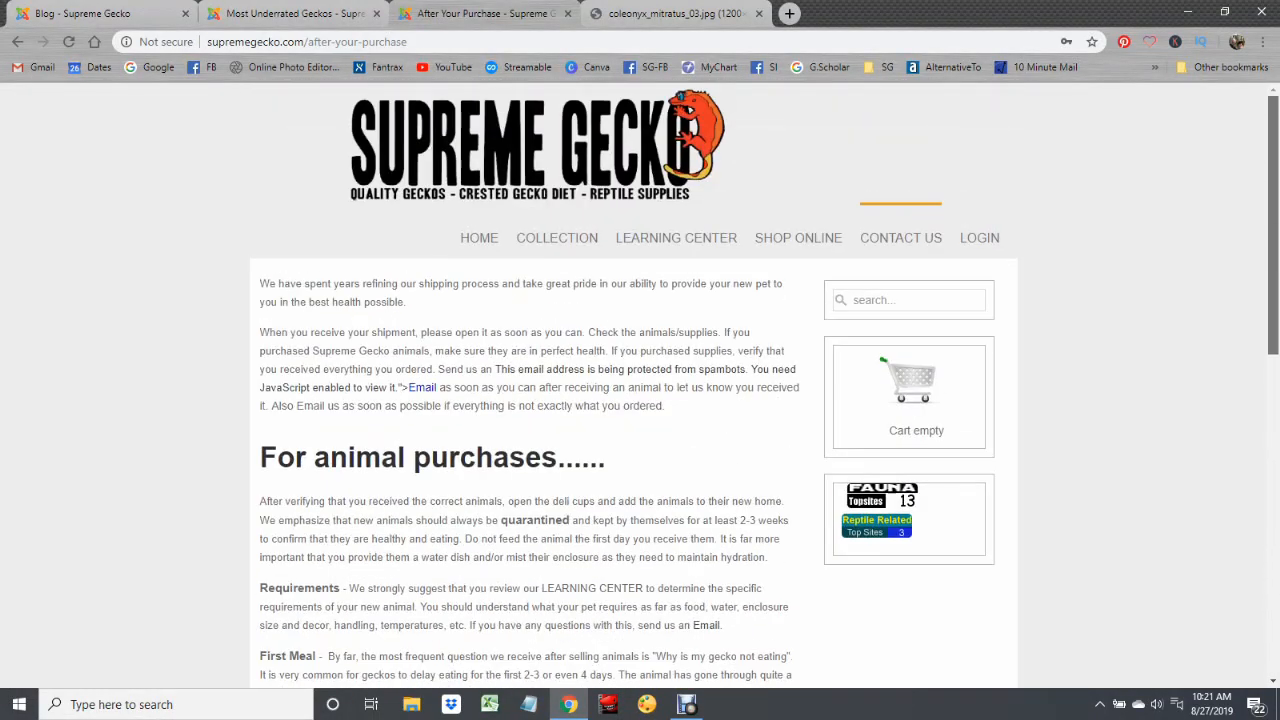
{"action": "left_click", "coordinate": [900, 238]}
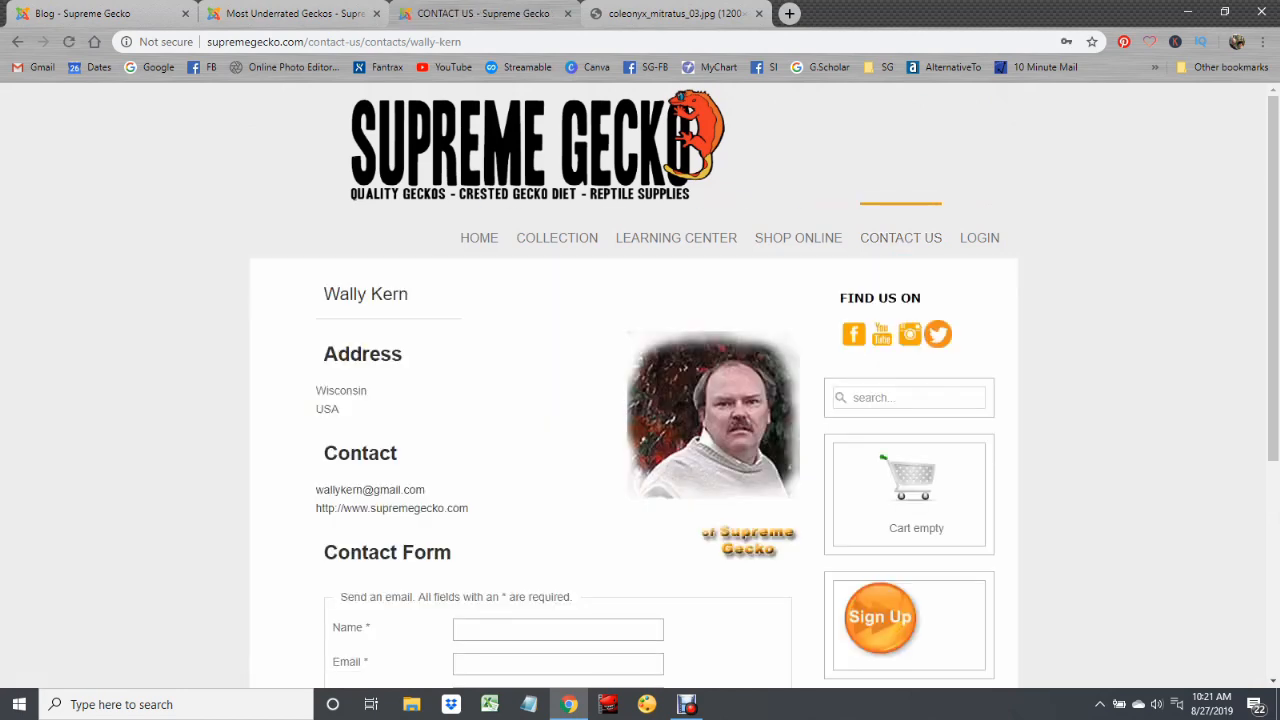
Step: Glance at the Contact Us Terms page, then view the Advertise with Supreme Gecko page of ad packages and traffic figures
{"action": "left_click", "coordinate": [890, 366]}
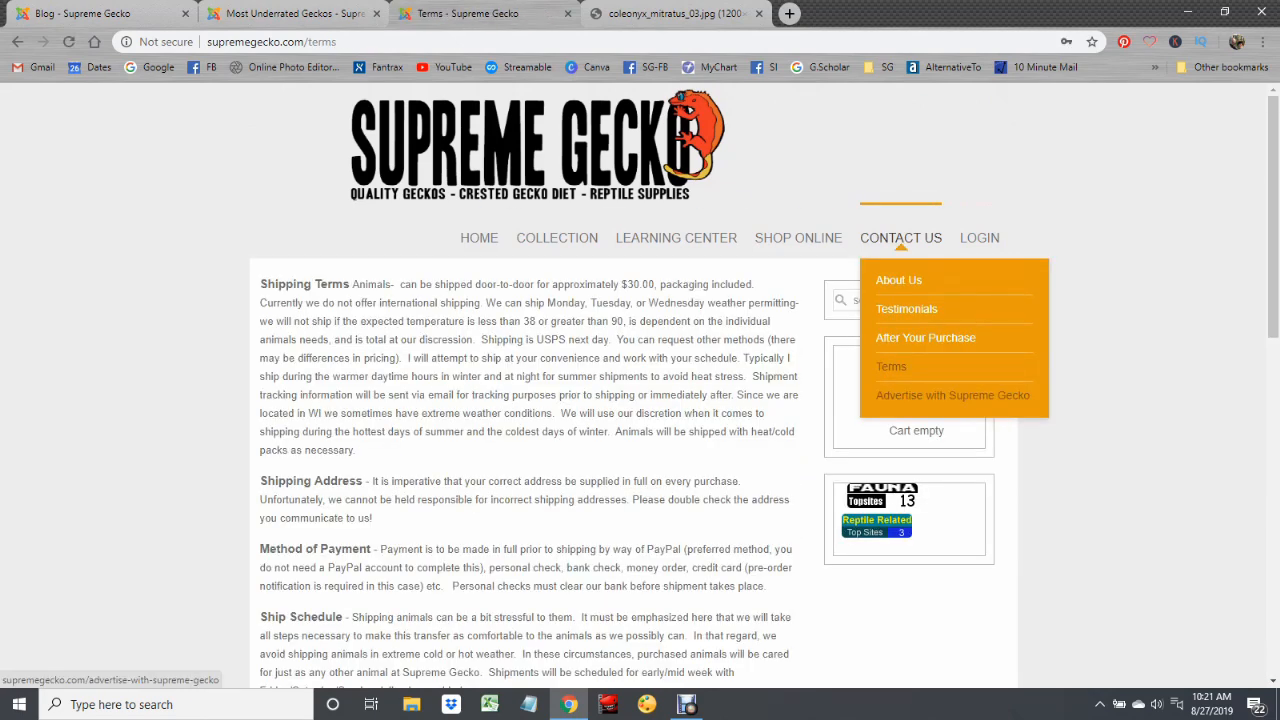
{"action": "left_click", "coordinate": [952, 394]}
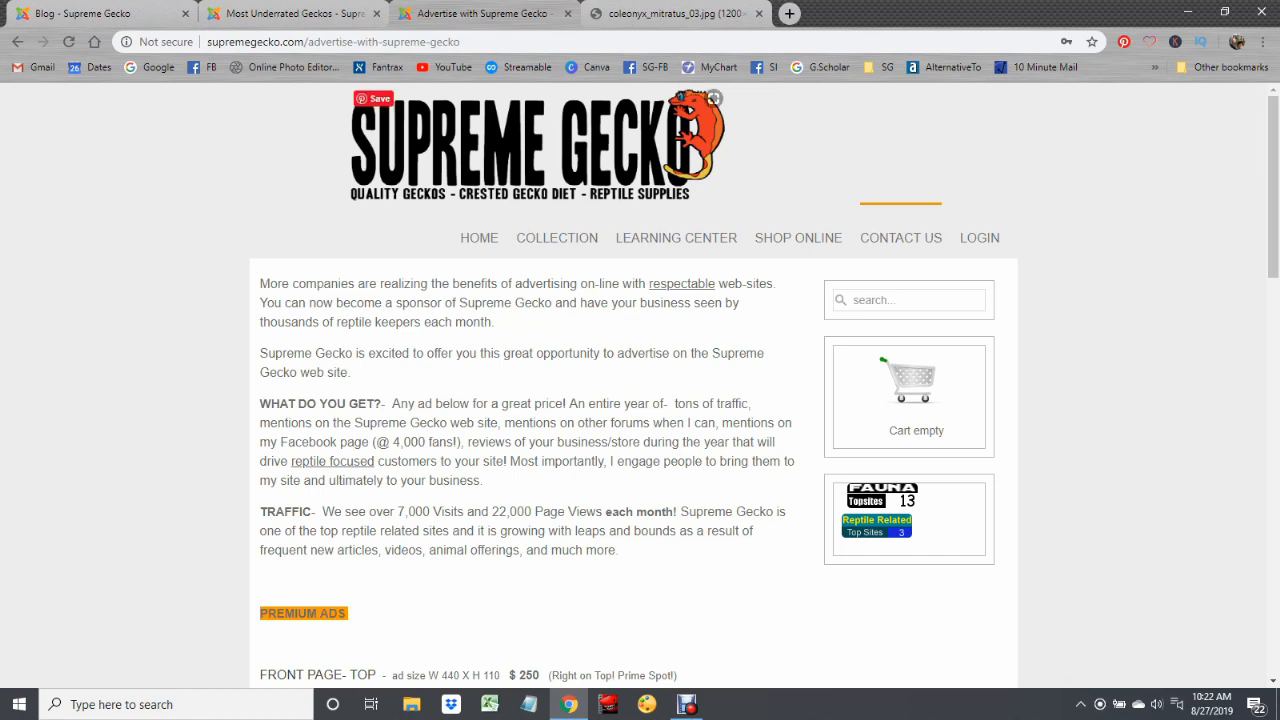
Step: Return to the Supreme Gecko home page with its advertiser banners at the bottom
{"action": "left_click", "coordinate": [556, 236]}
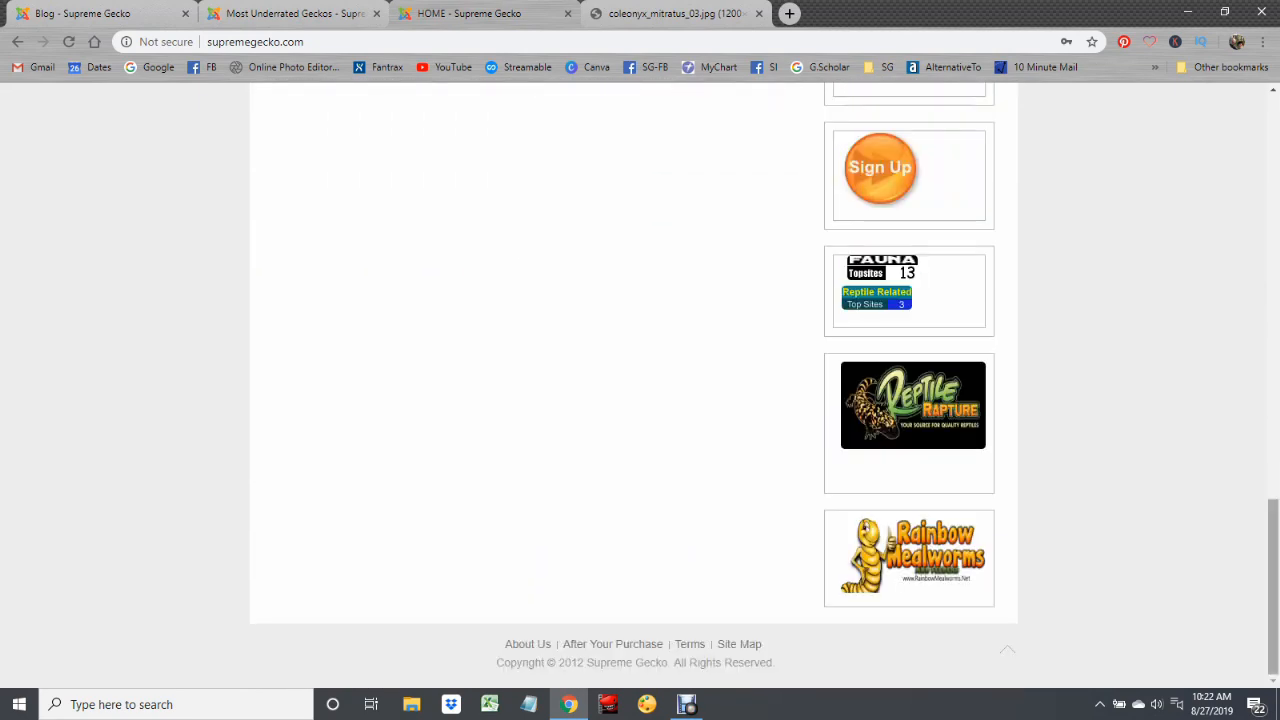
Step: Scroll up the Articles page to the Day Gecko, Uroplatus and Gecko Health categories
{"action": "scroll", "scroll_direction": "up", "scroll_amount": 3}
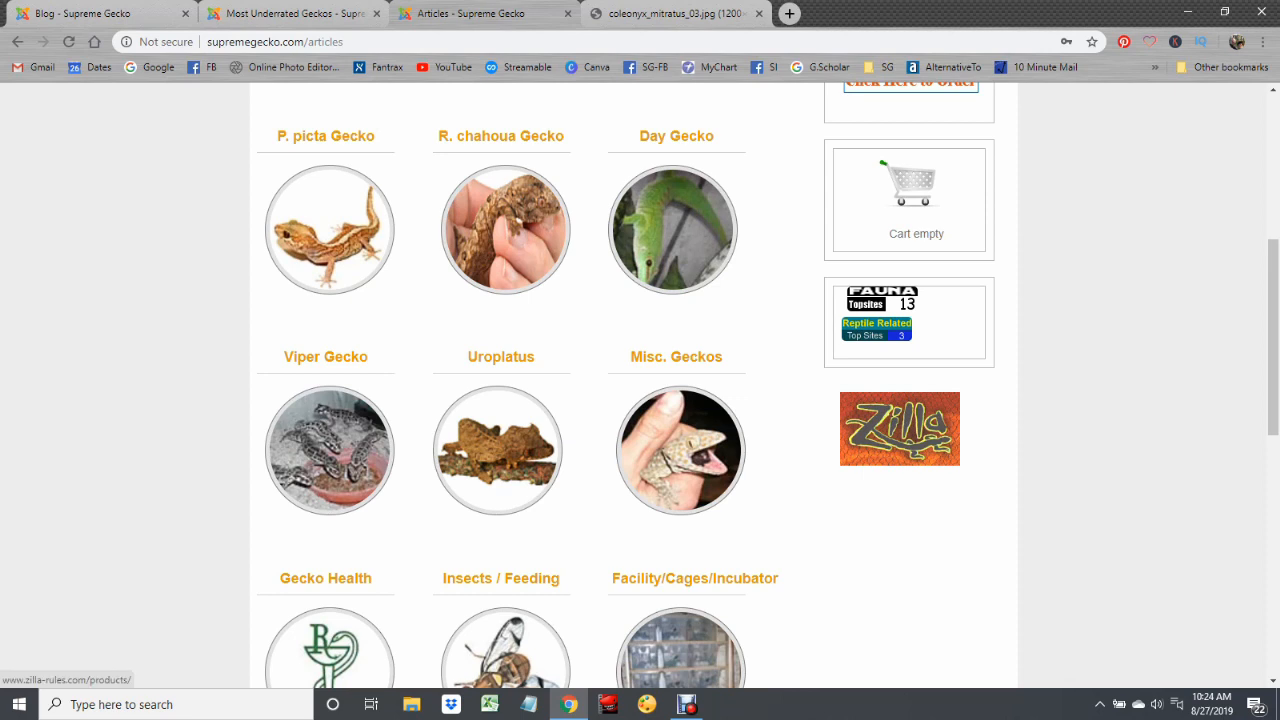
Step: Visit the site owner's contact page, then return to the home page with Latest Blog Posts
{"action": "scroll", "scroll_direction": "up", "scroll_amount": 3}
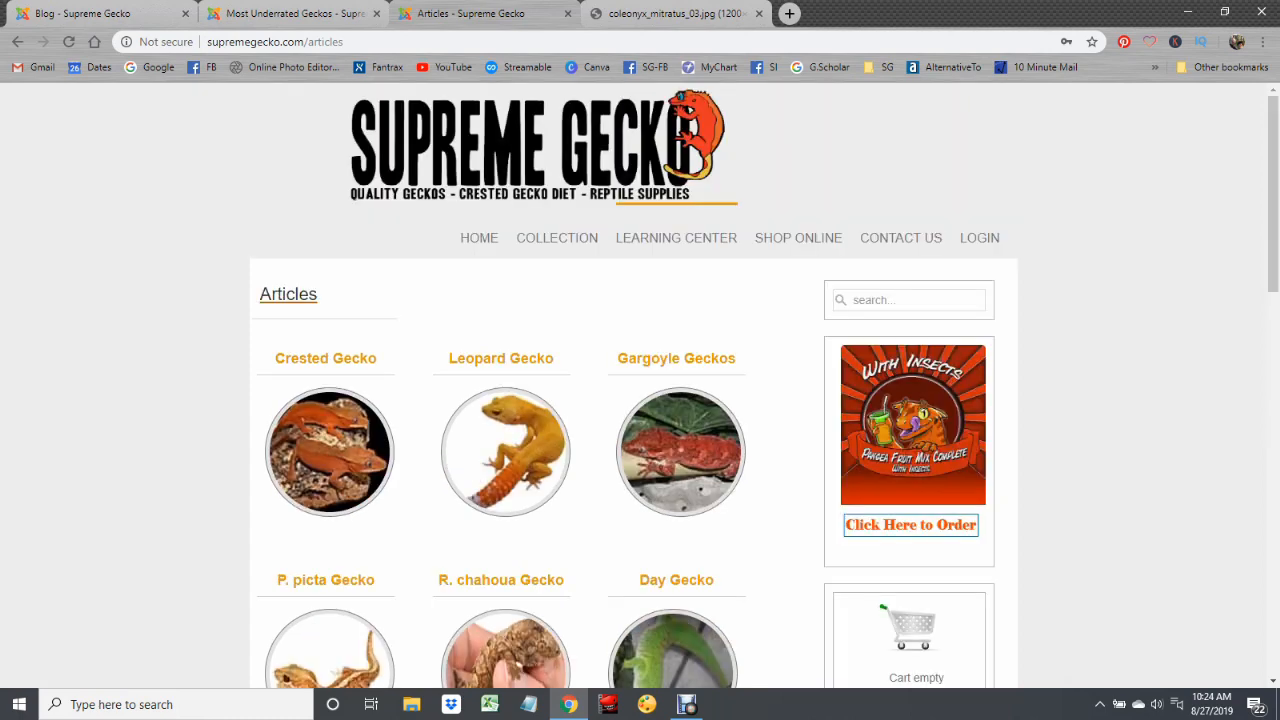
{"action": "left_click", "coordinate": [900, 236]}
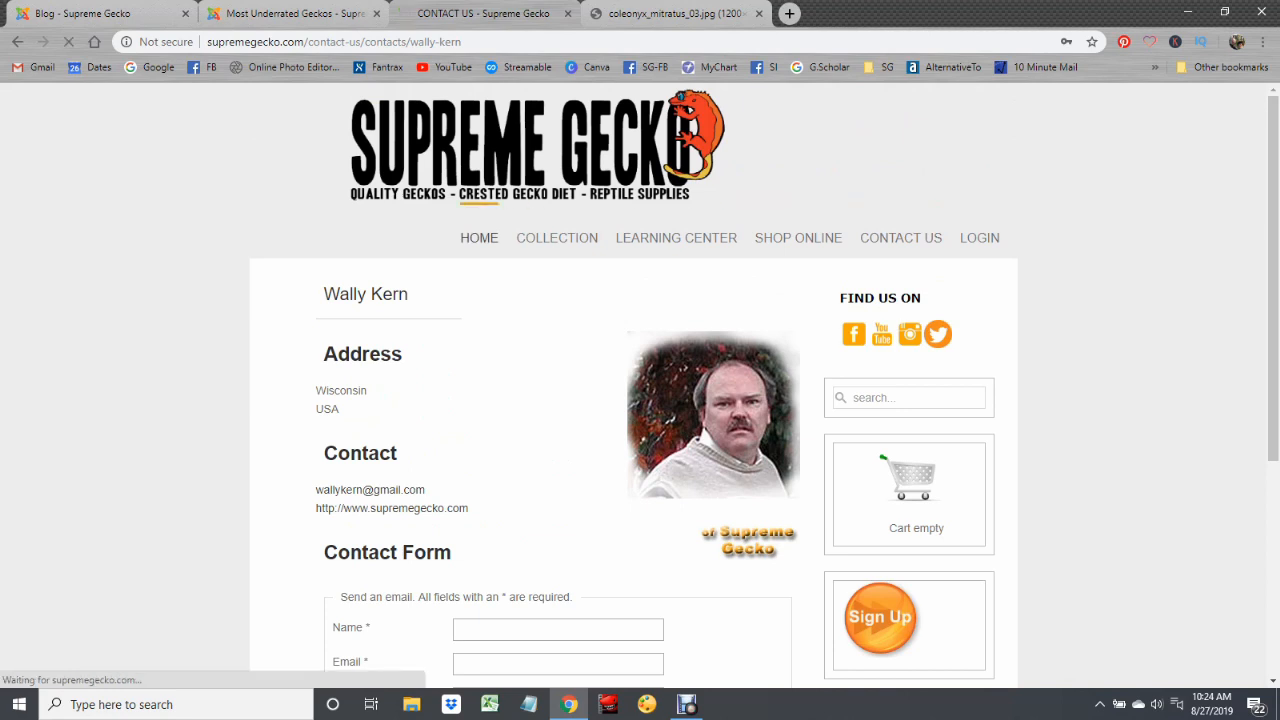
{"action": "left_click", "coordinate": [480, 238]}
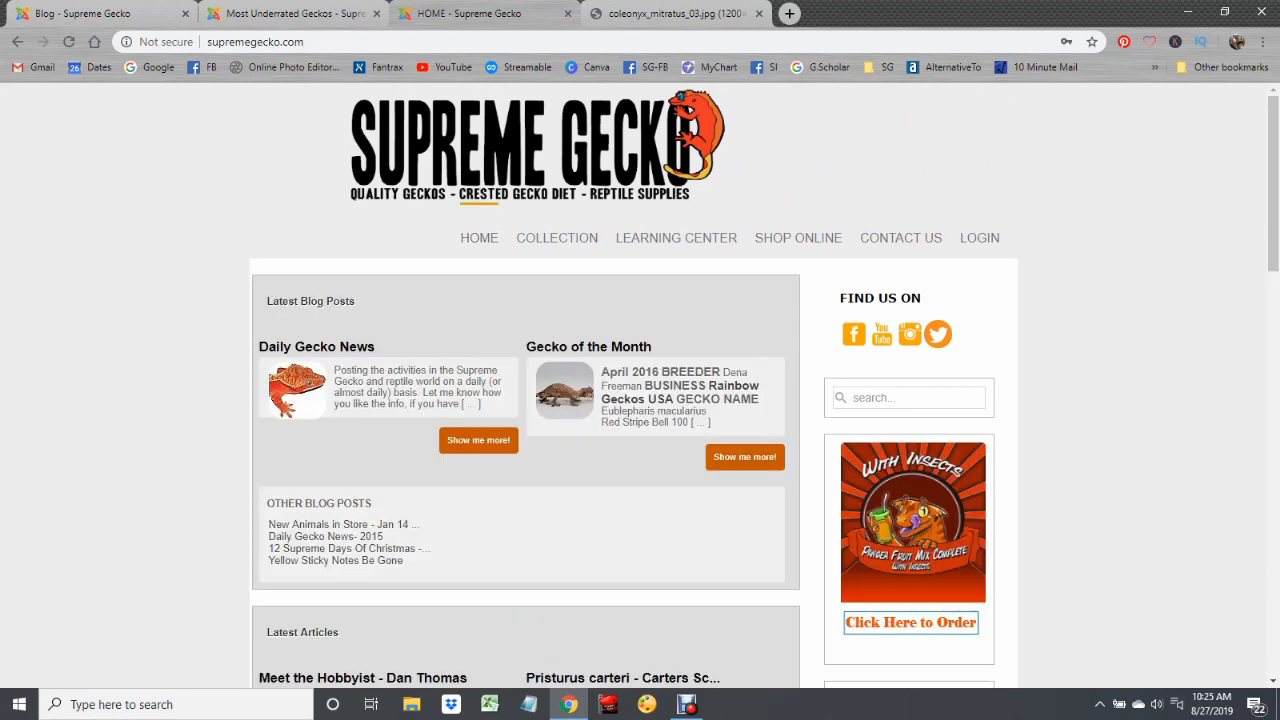